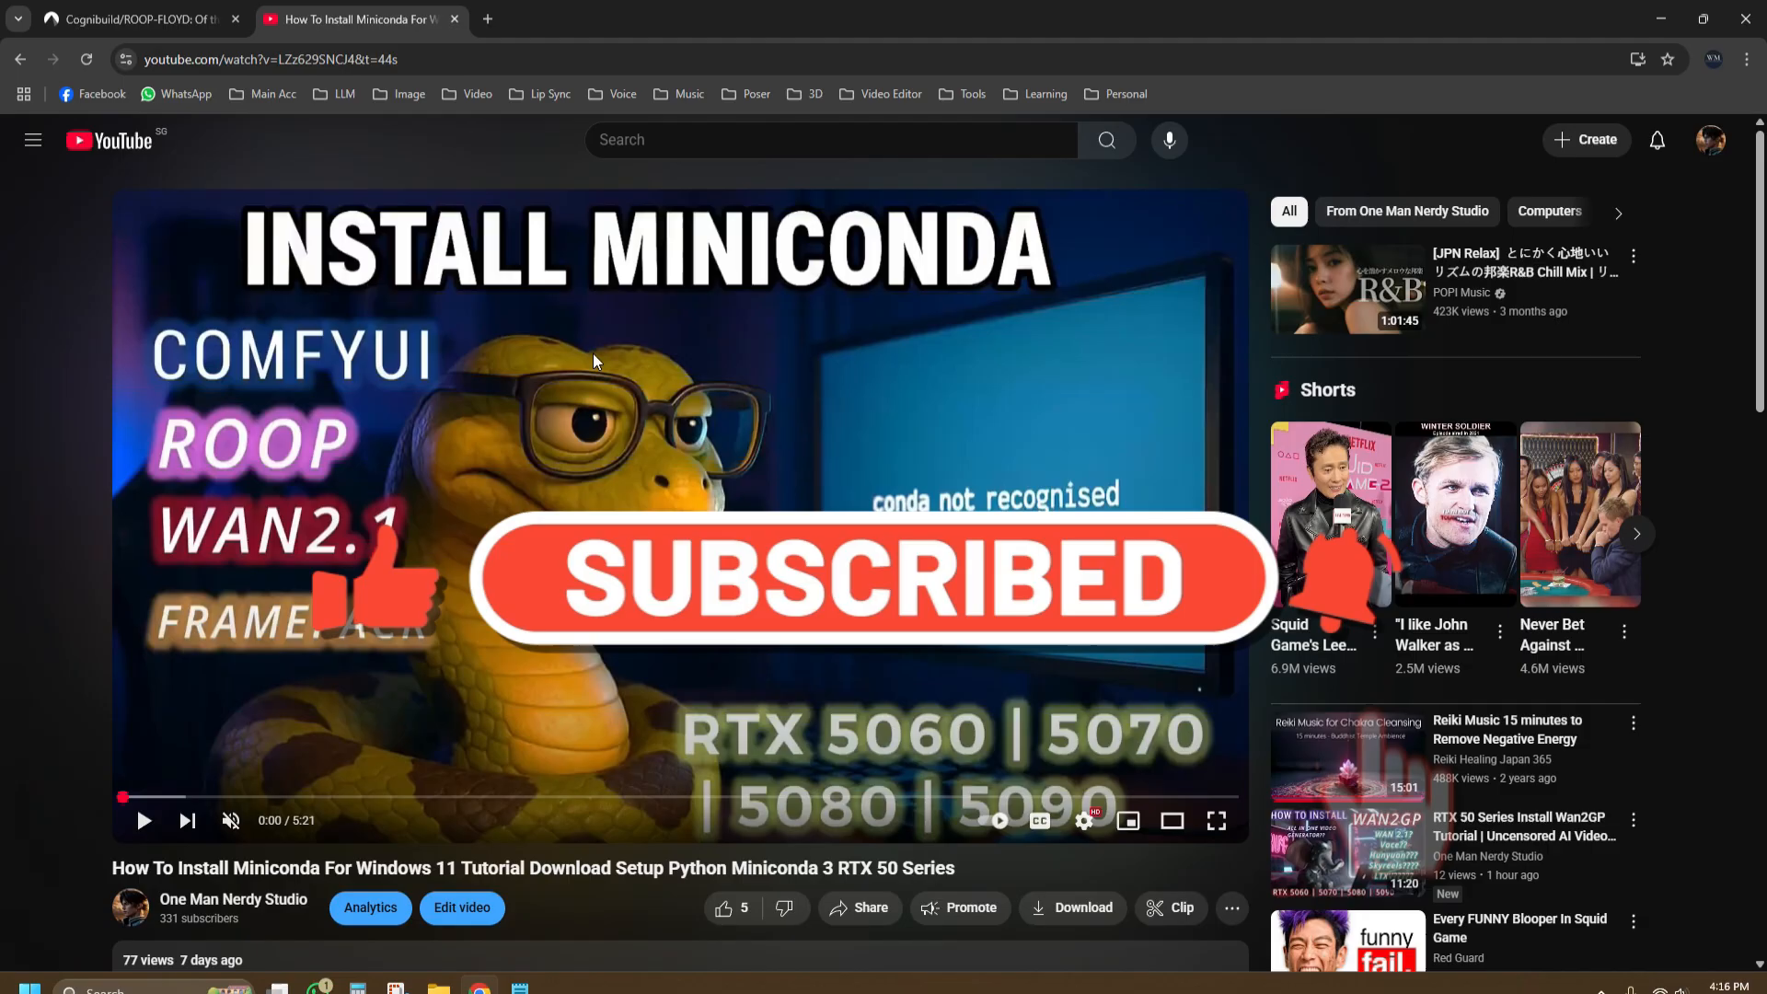
Step: Close the Miniconda tutorial tab and review the ROOP-FLOYD repository page and its URL
{"action": "scroll", "scroll_direction": "down", "scroll_amount": 3}
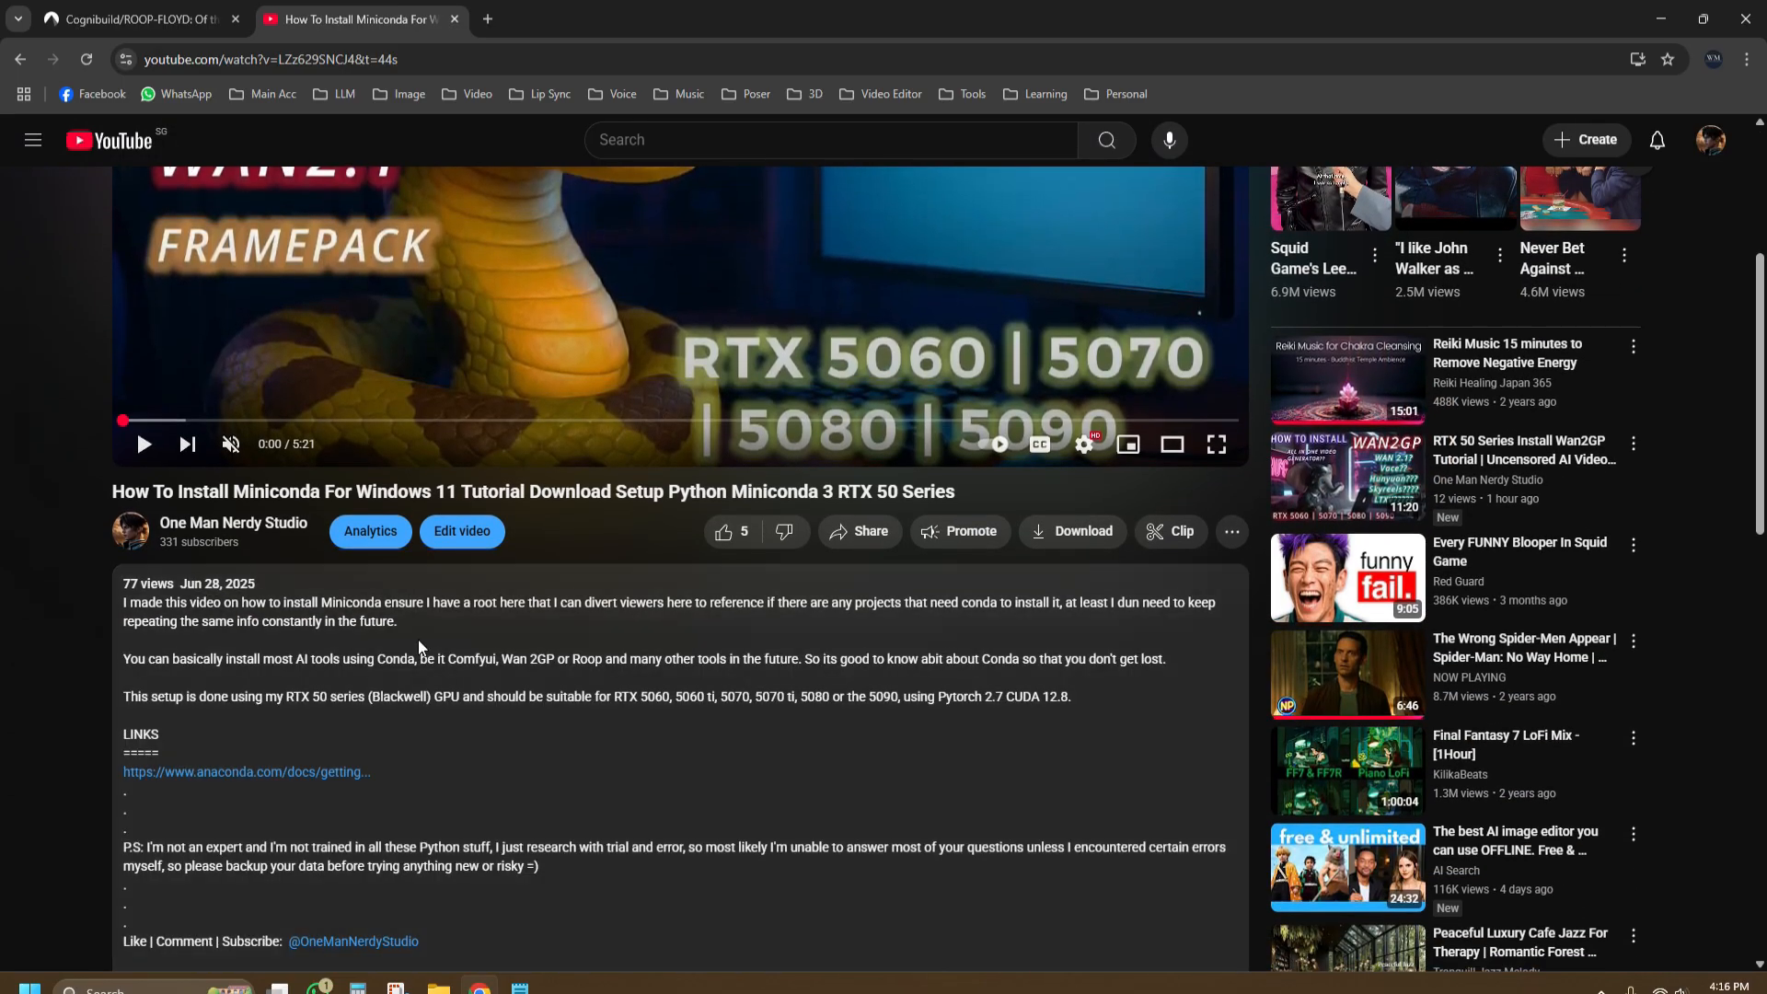
{"action": "scroll", "scroll_direction": "up", "scroll_amount": 3}
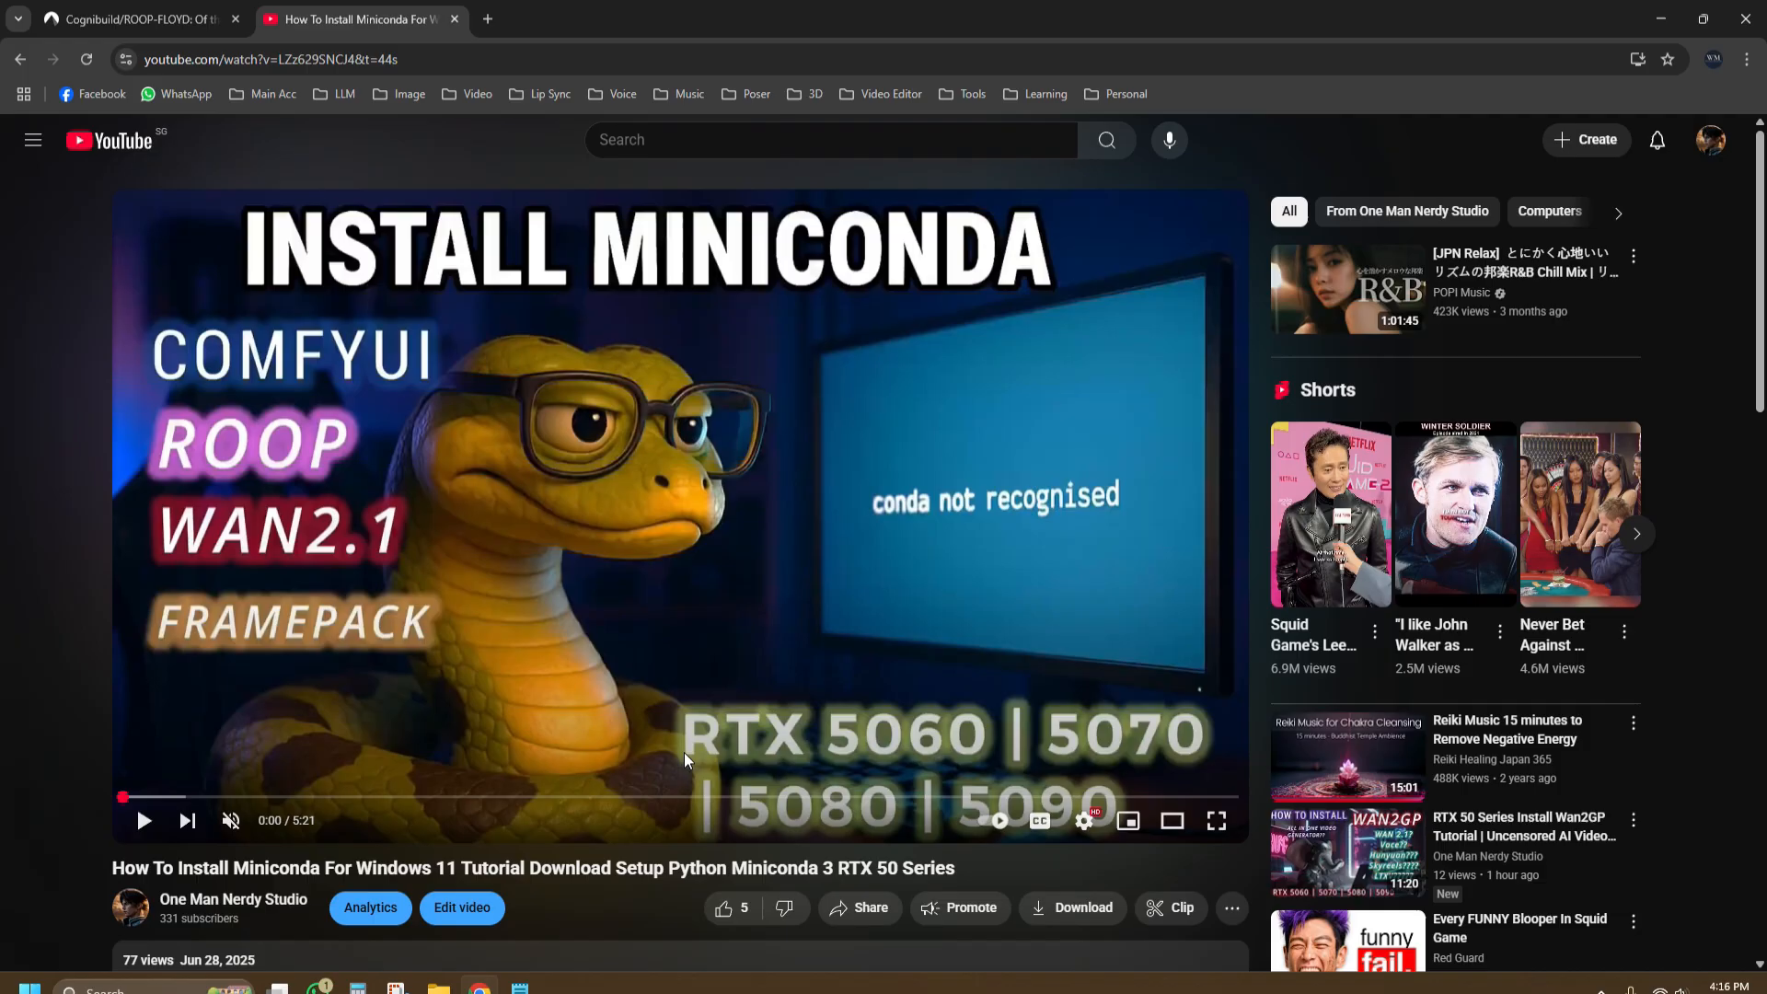
{"action": "mouse_move", "coordinate": [300, 144]}
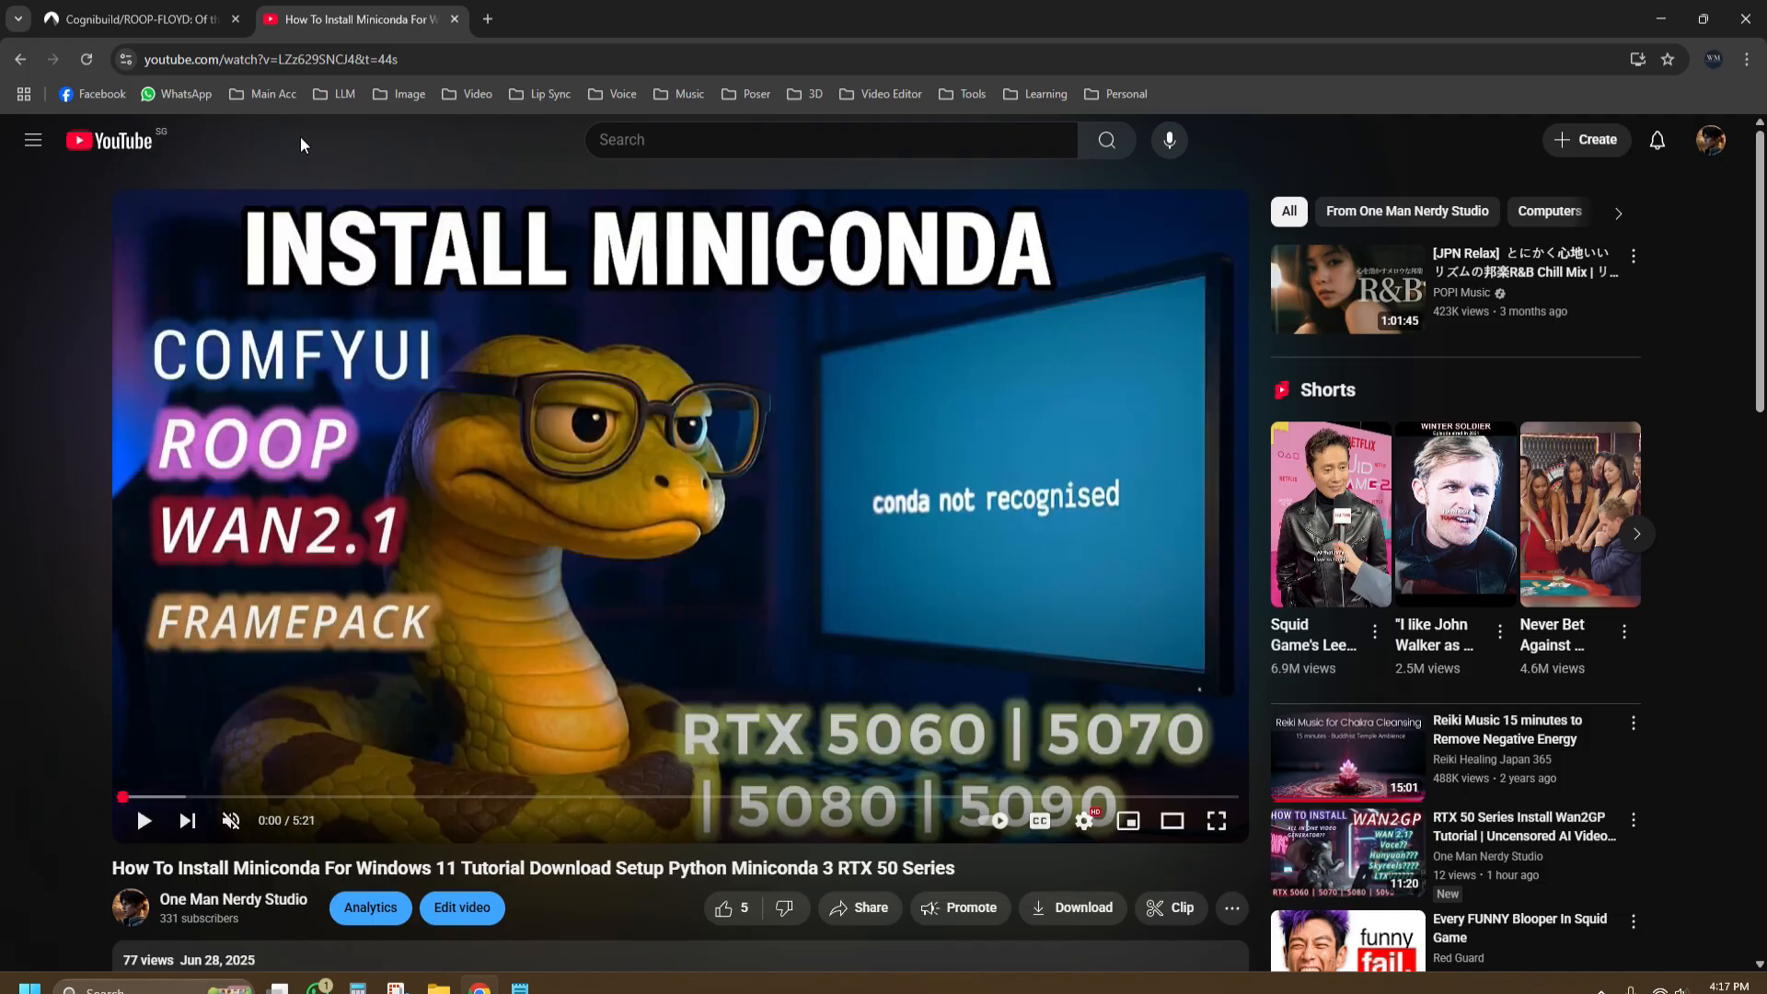
{"action": "mouse_move", "coordinate": [309, 144]}
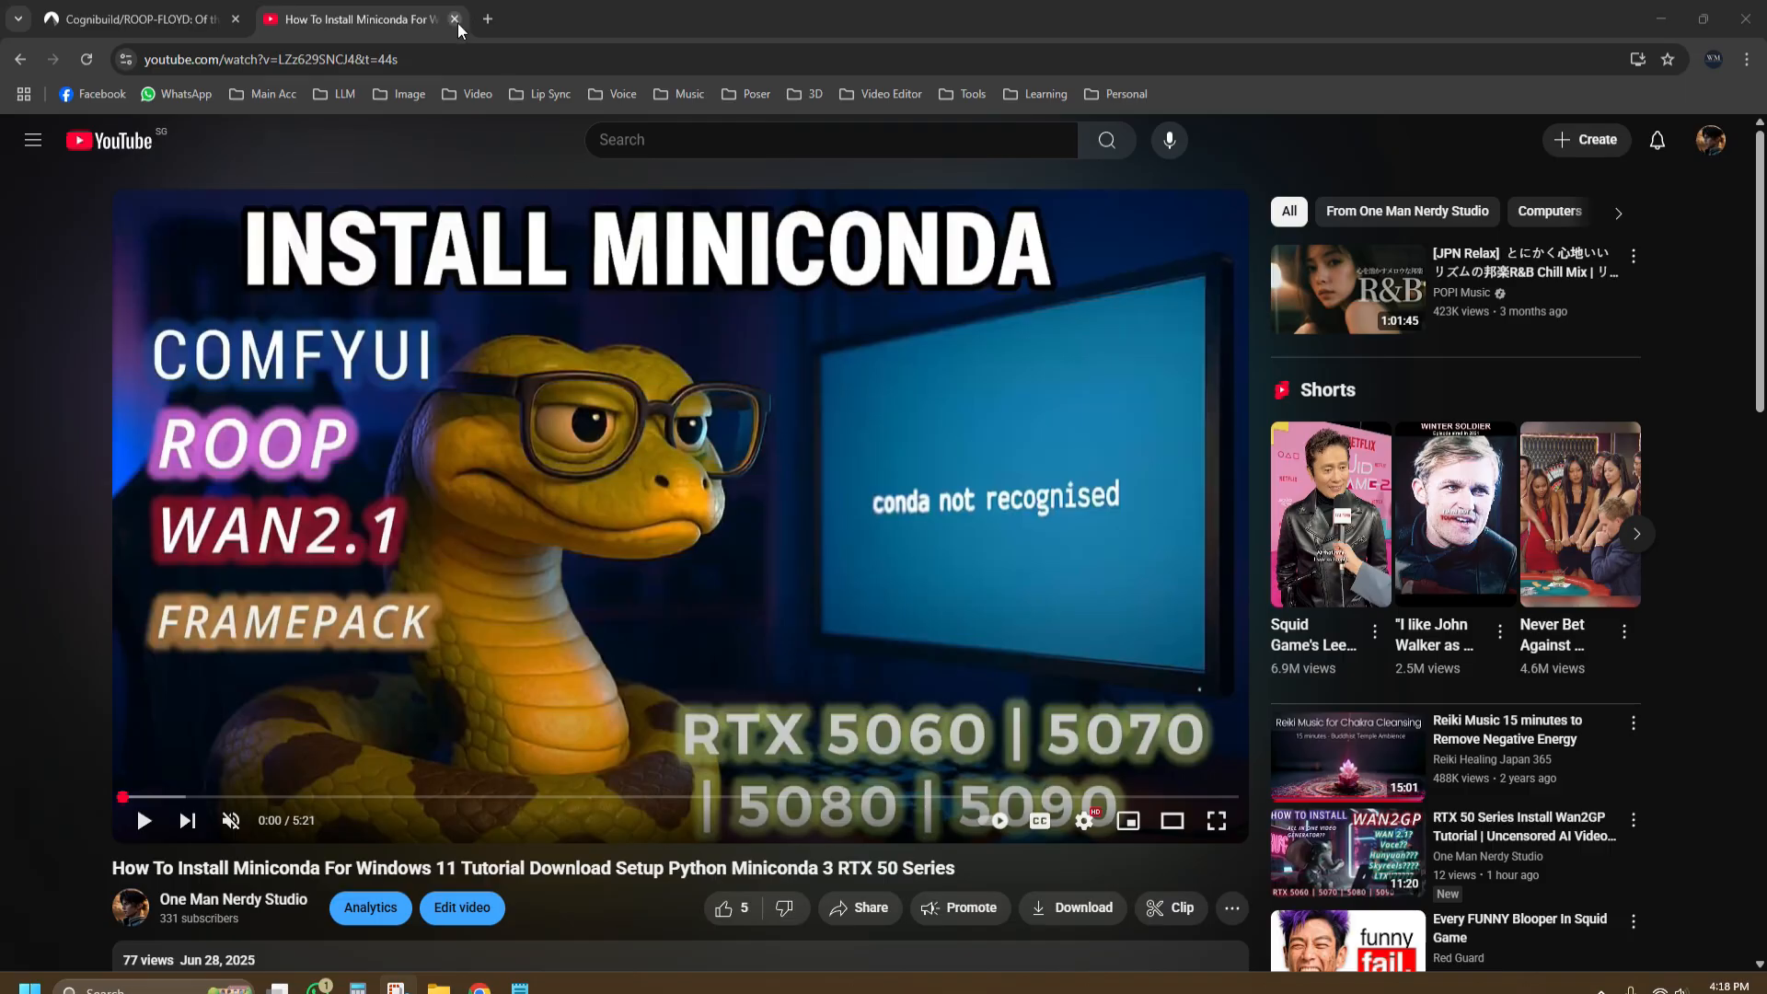
{"action": "left_click", "coordinate": [455, 19]}
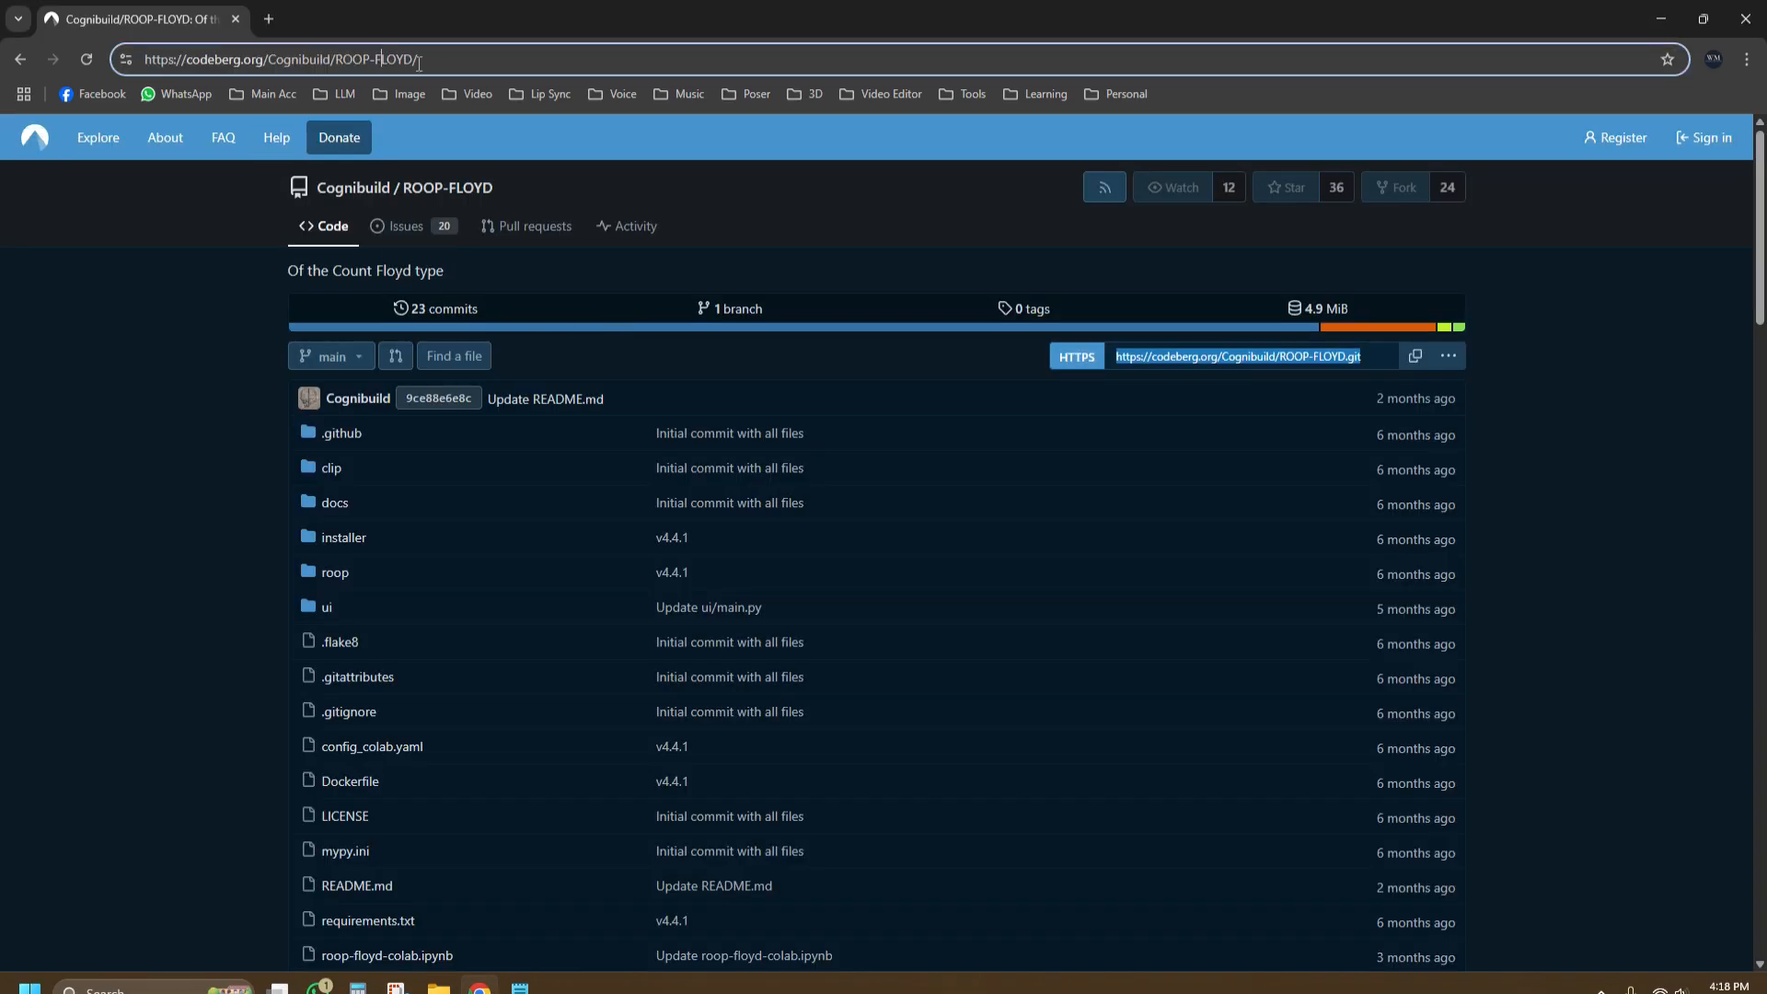
{"action": "left_click", "coordinate": [280, 59]}
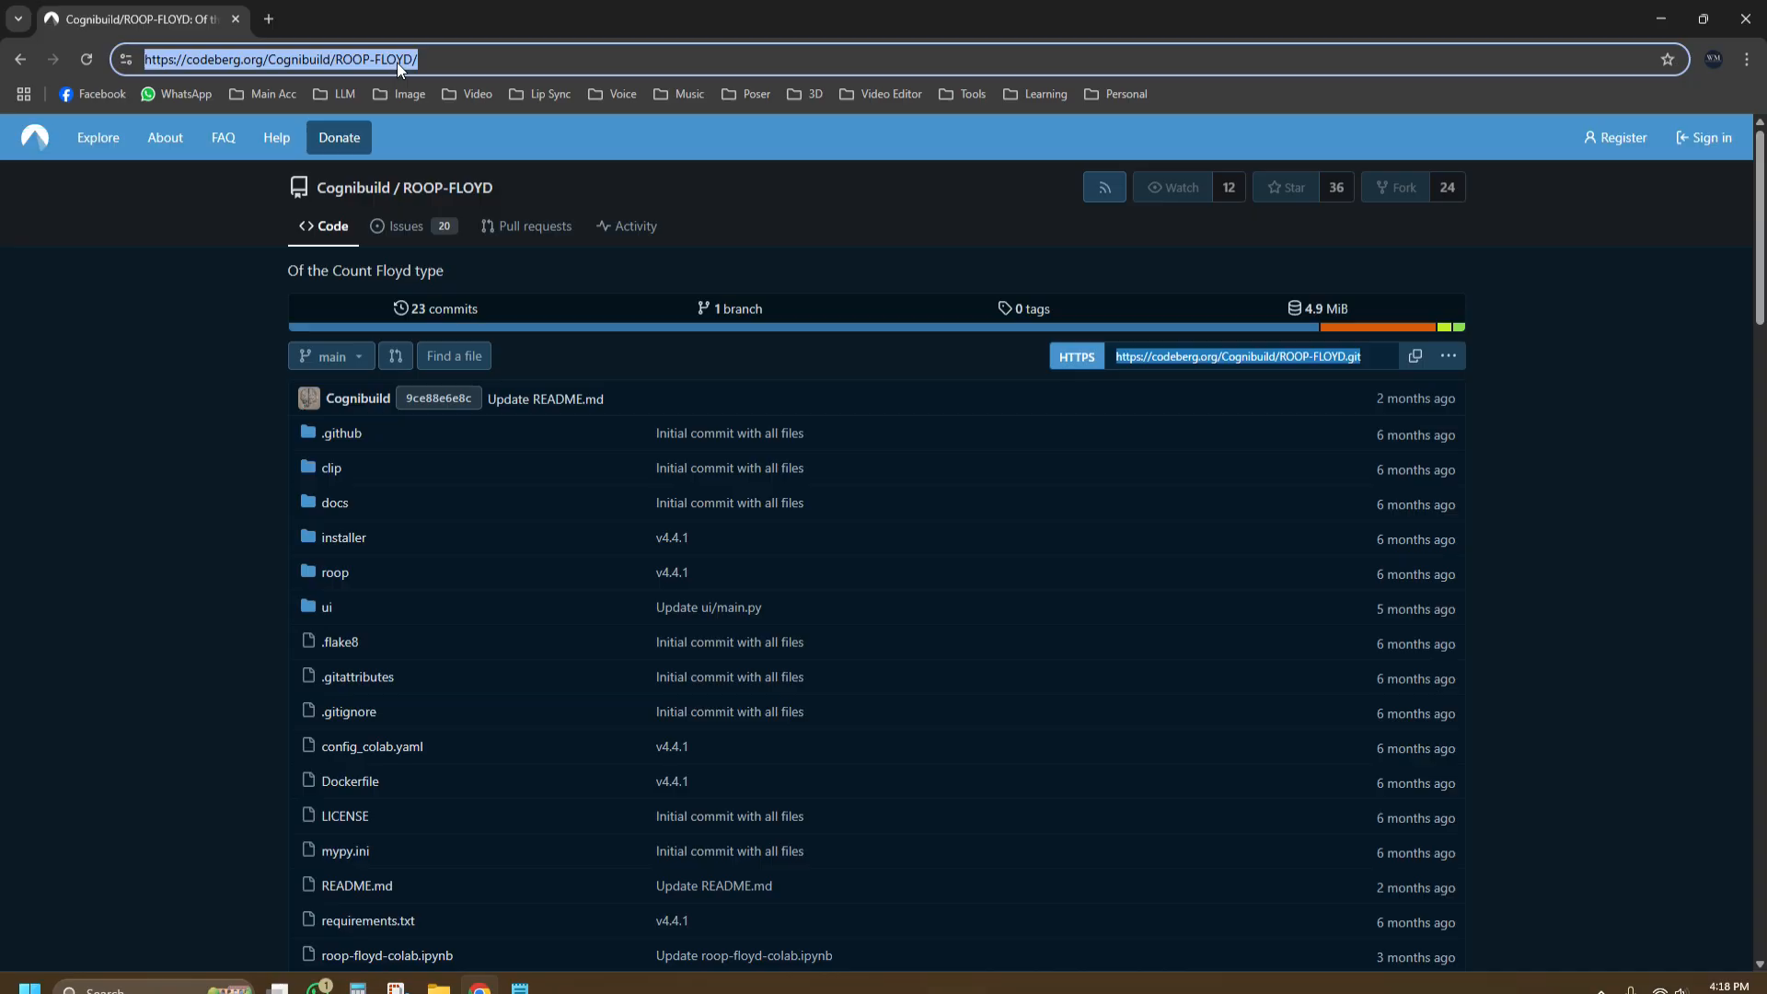
{"action": "scroll", "scroll_direction": "down", "scroll_amount": 3}
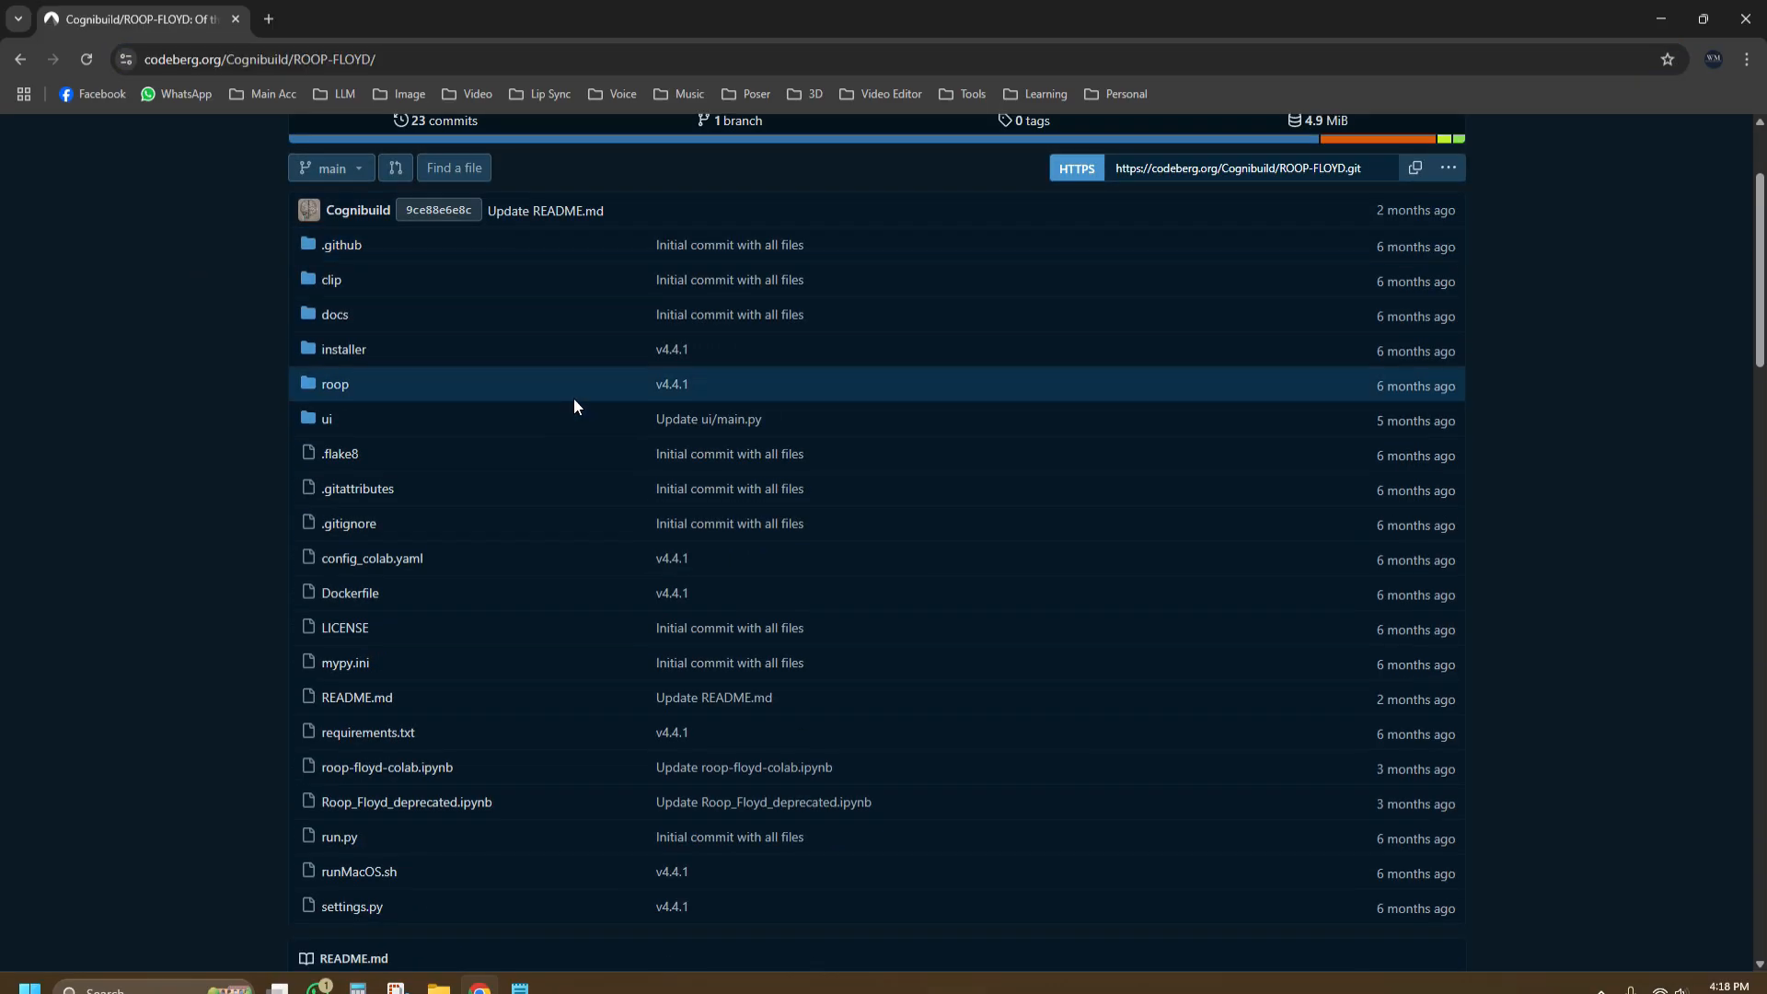
{"action": "scroll", "scroll_direction": "up", "scroll_amount": 3}
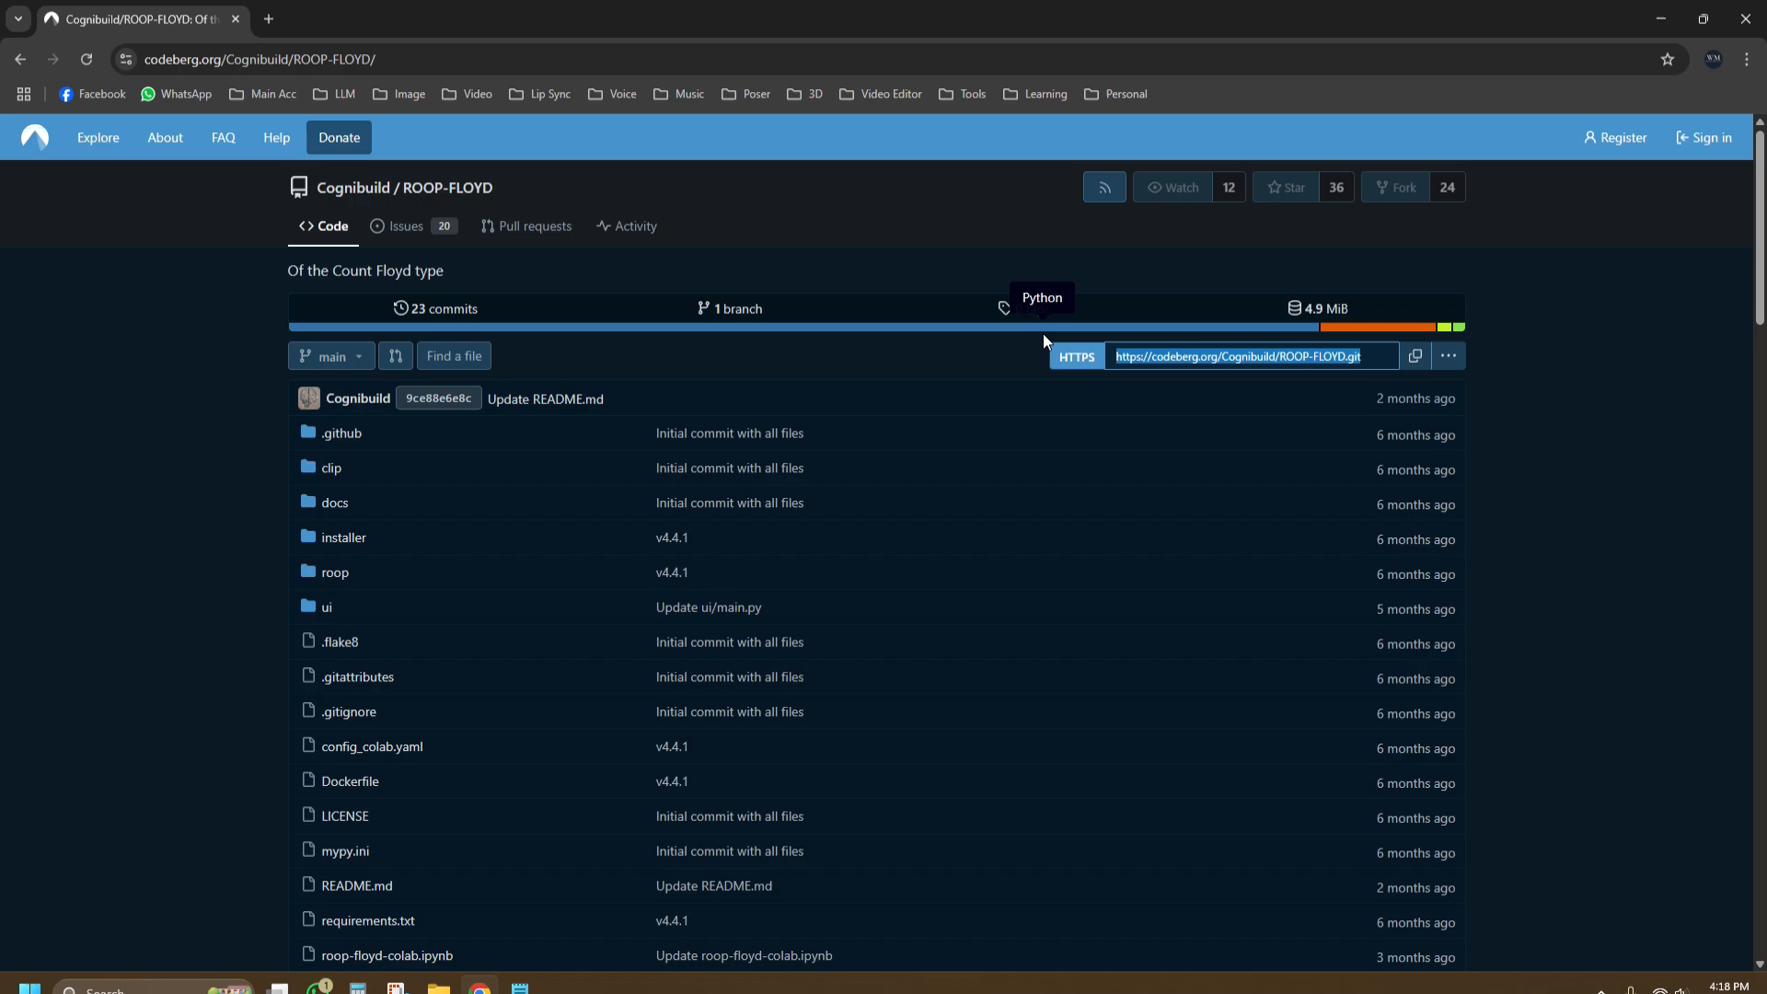
{"action": "mouse_move", "coordinate": [780, 82]}
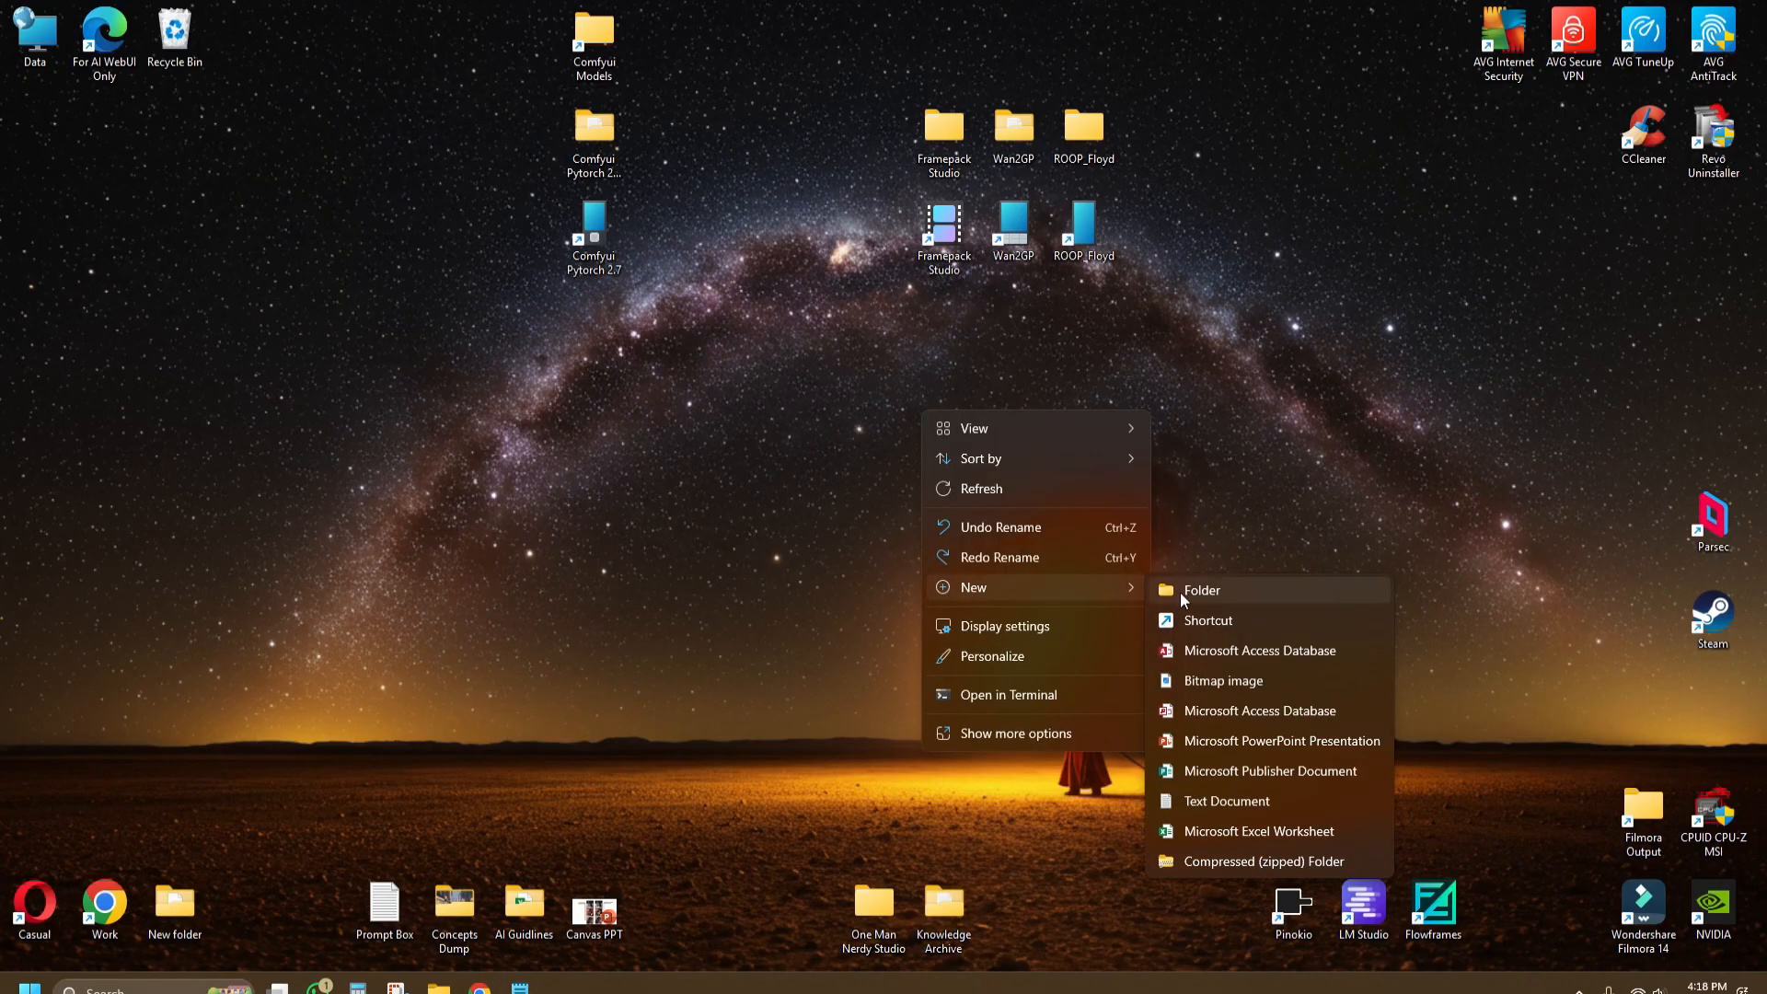
Step: Create a ROOP-FLOYD folder on the desktop, open it and enter cmd in its address bar
{"action": "left_click", "coordinate": [1203, 589]}
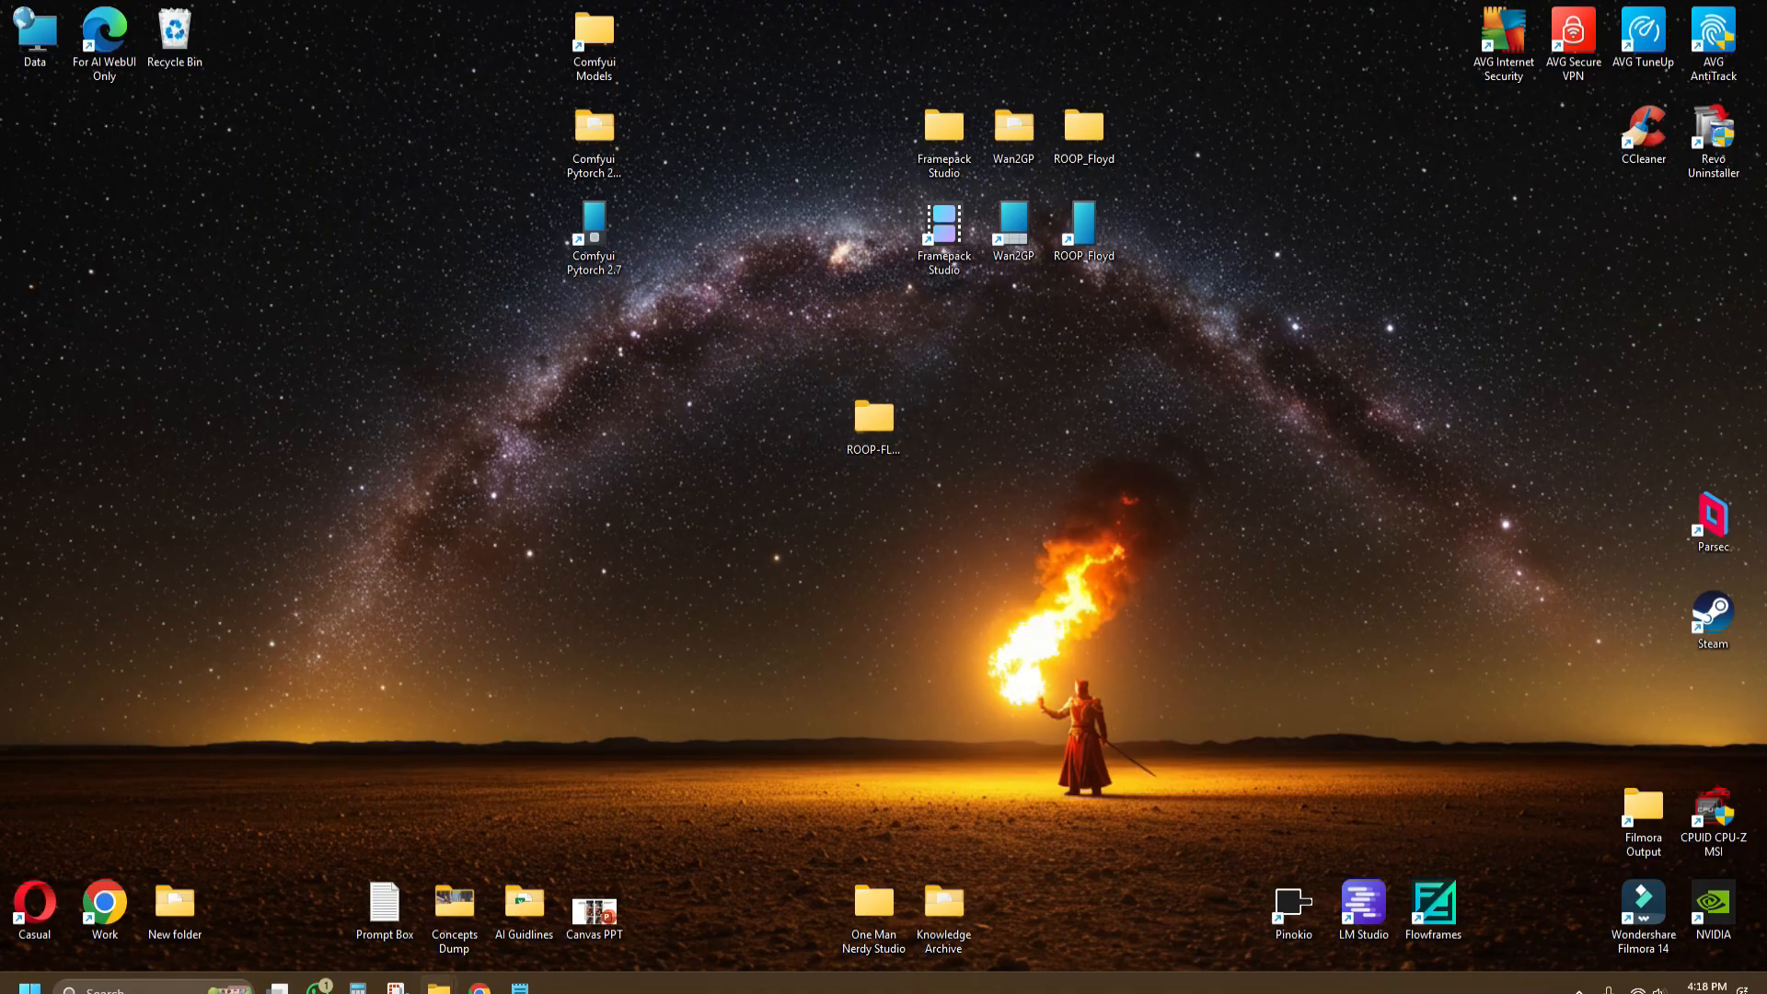
{"action": "double_click", "coordinate": [873, 418]}
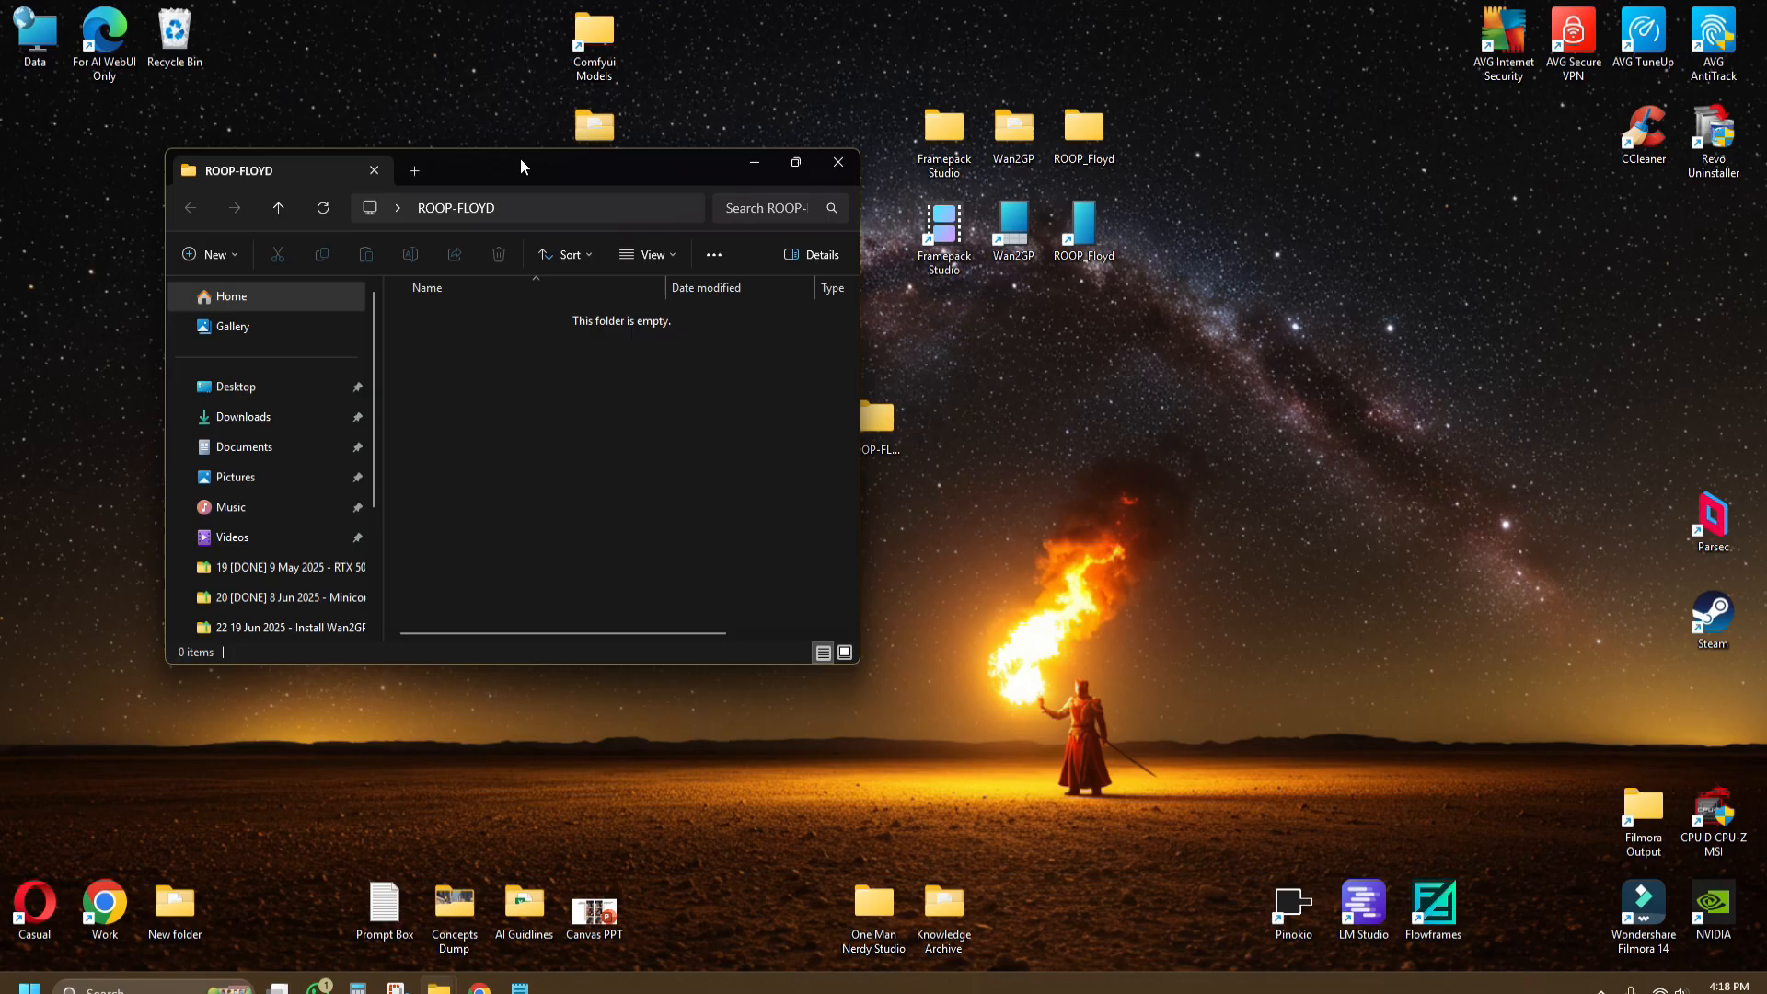
{"action": "left_click", "coordinate": [795, 162]}
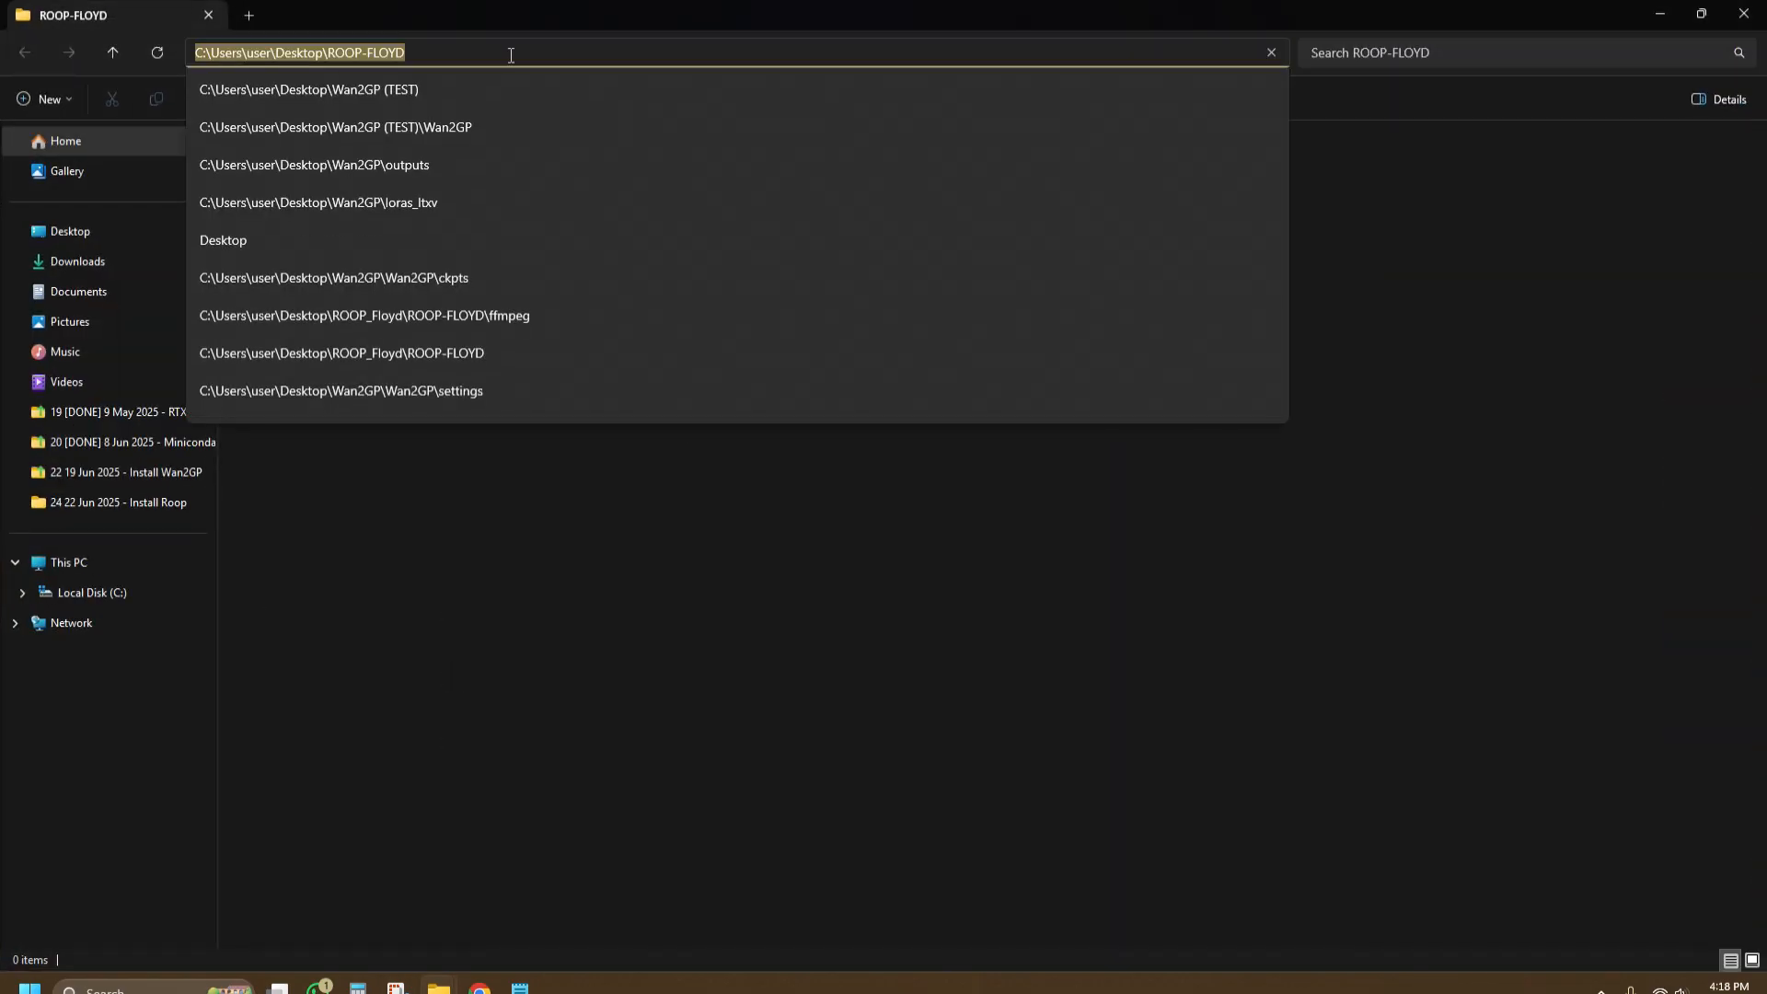
{"action": "type", "text": "cmd"}
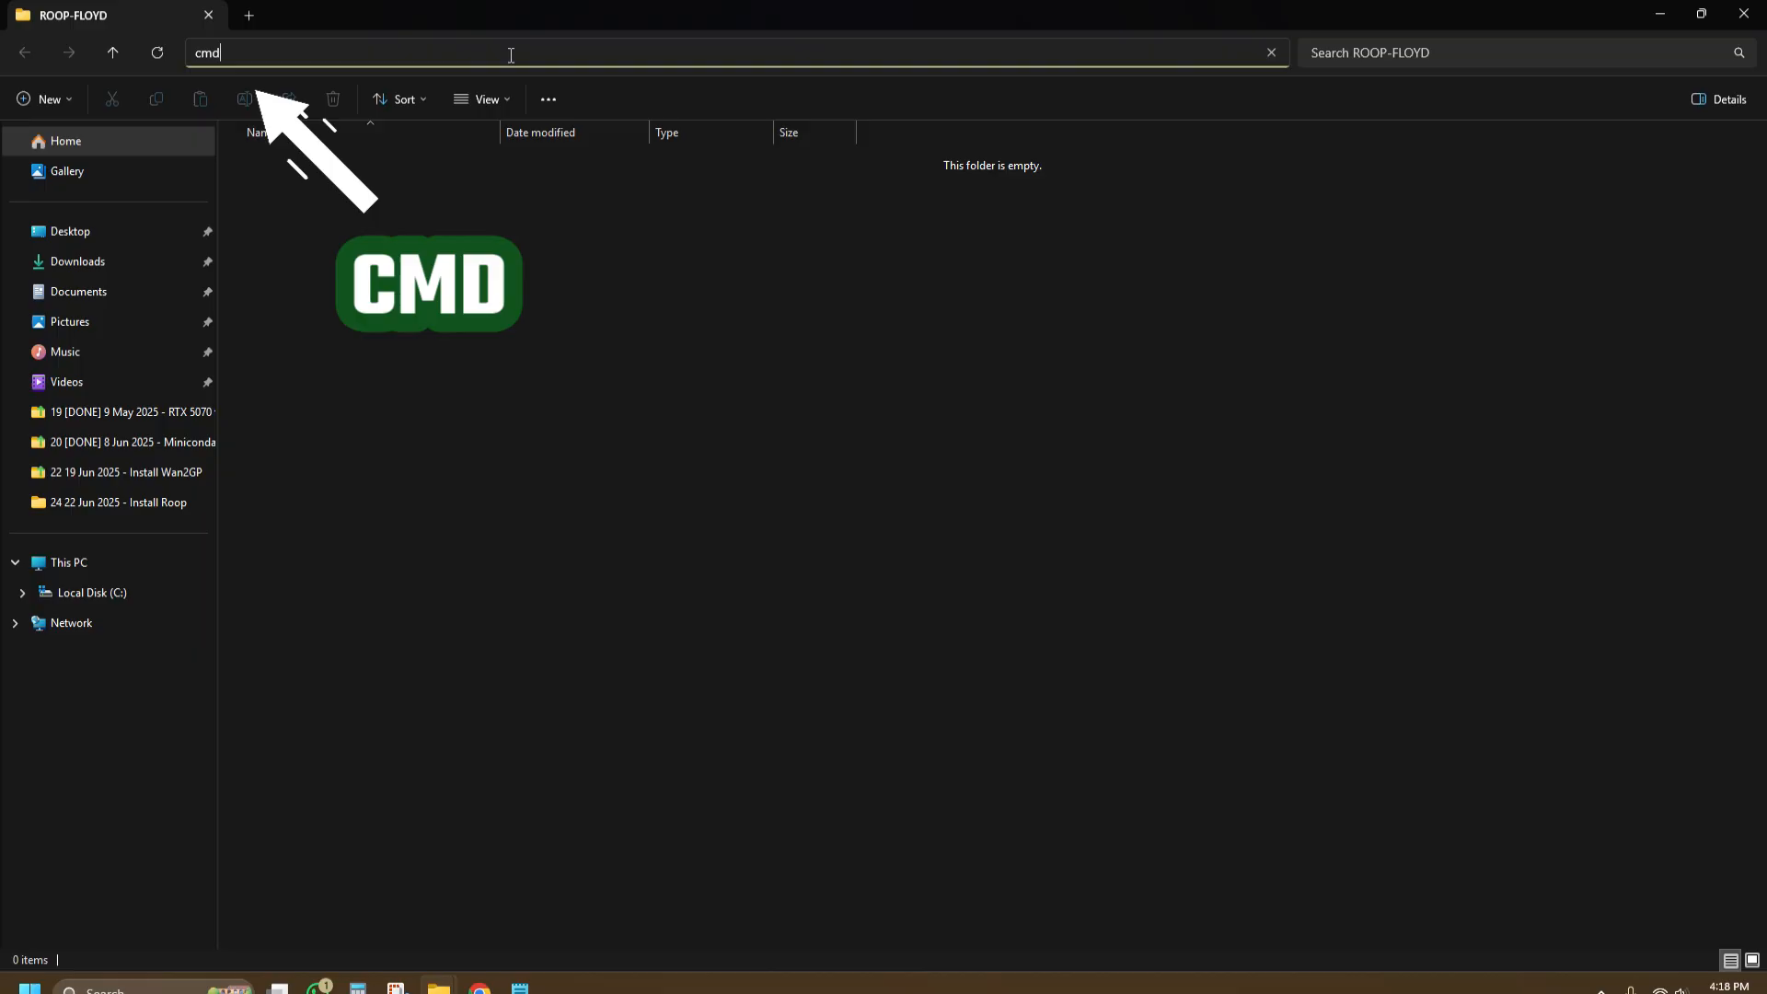
Step: Launch a command prompt in the folder and create and activate a Python venv named venv
{"action": "key", "text": "Return"}
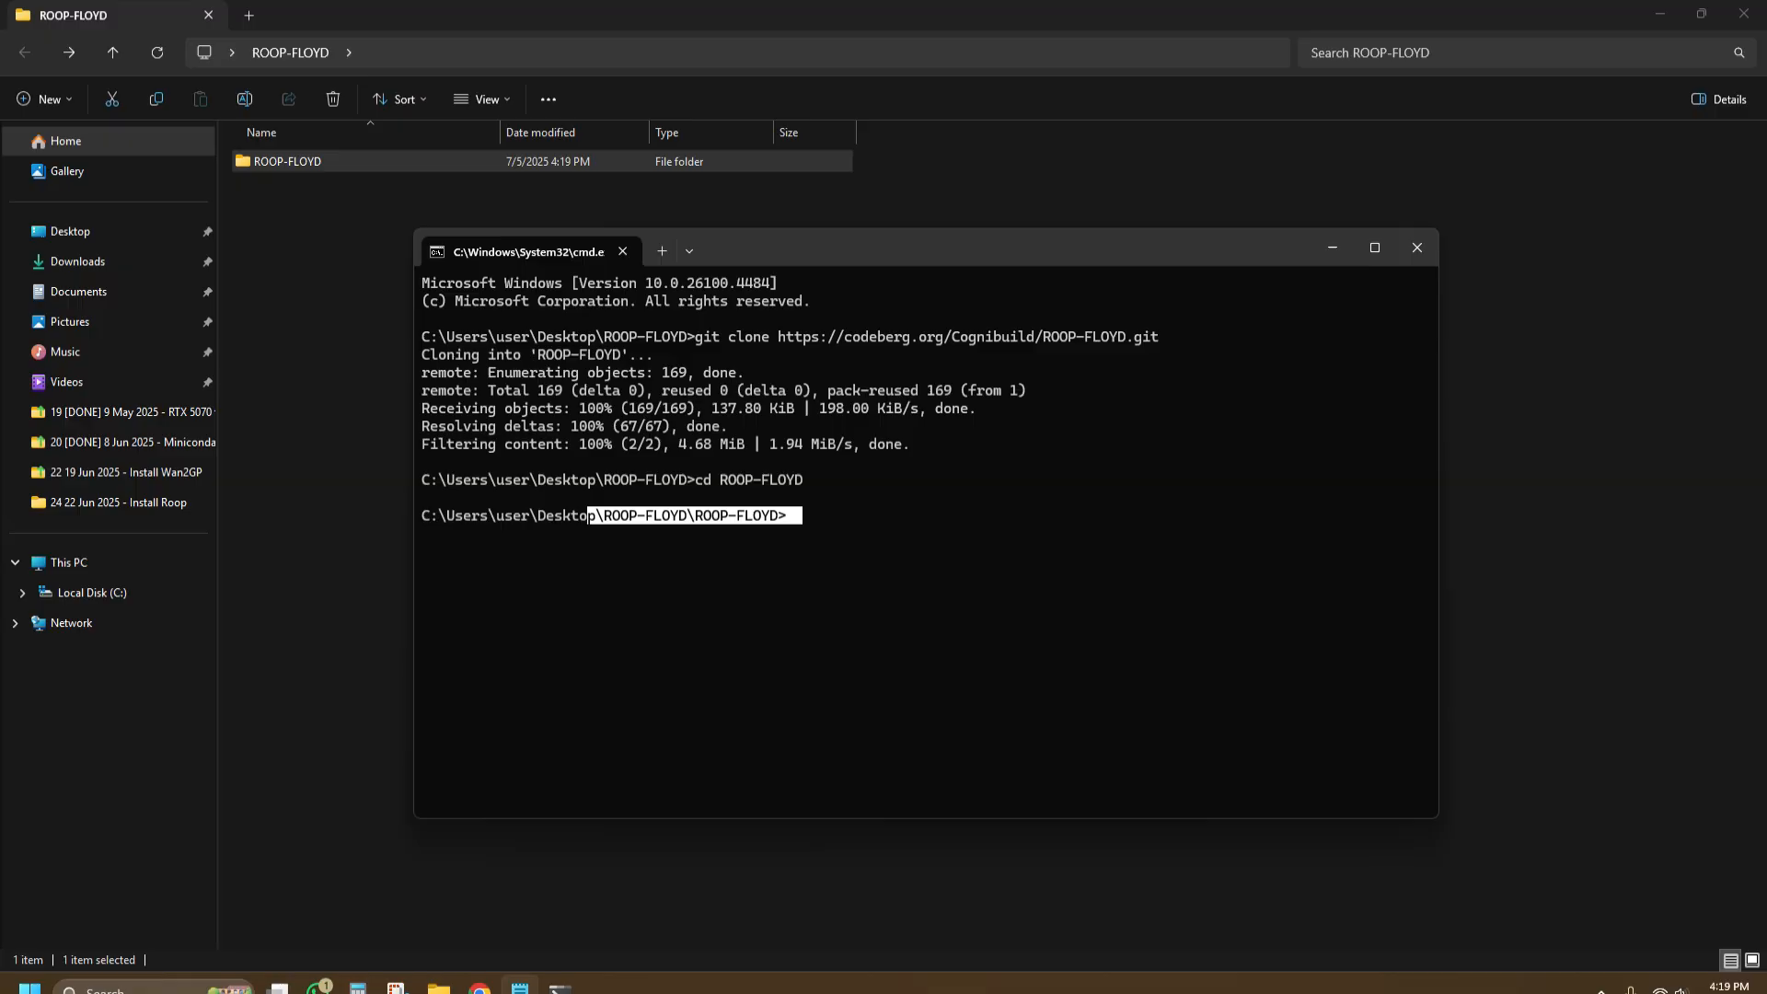
{"action": "type", "text": "python -m venv venv && call venv/scripts/activate"}
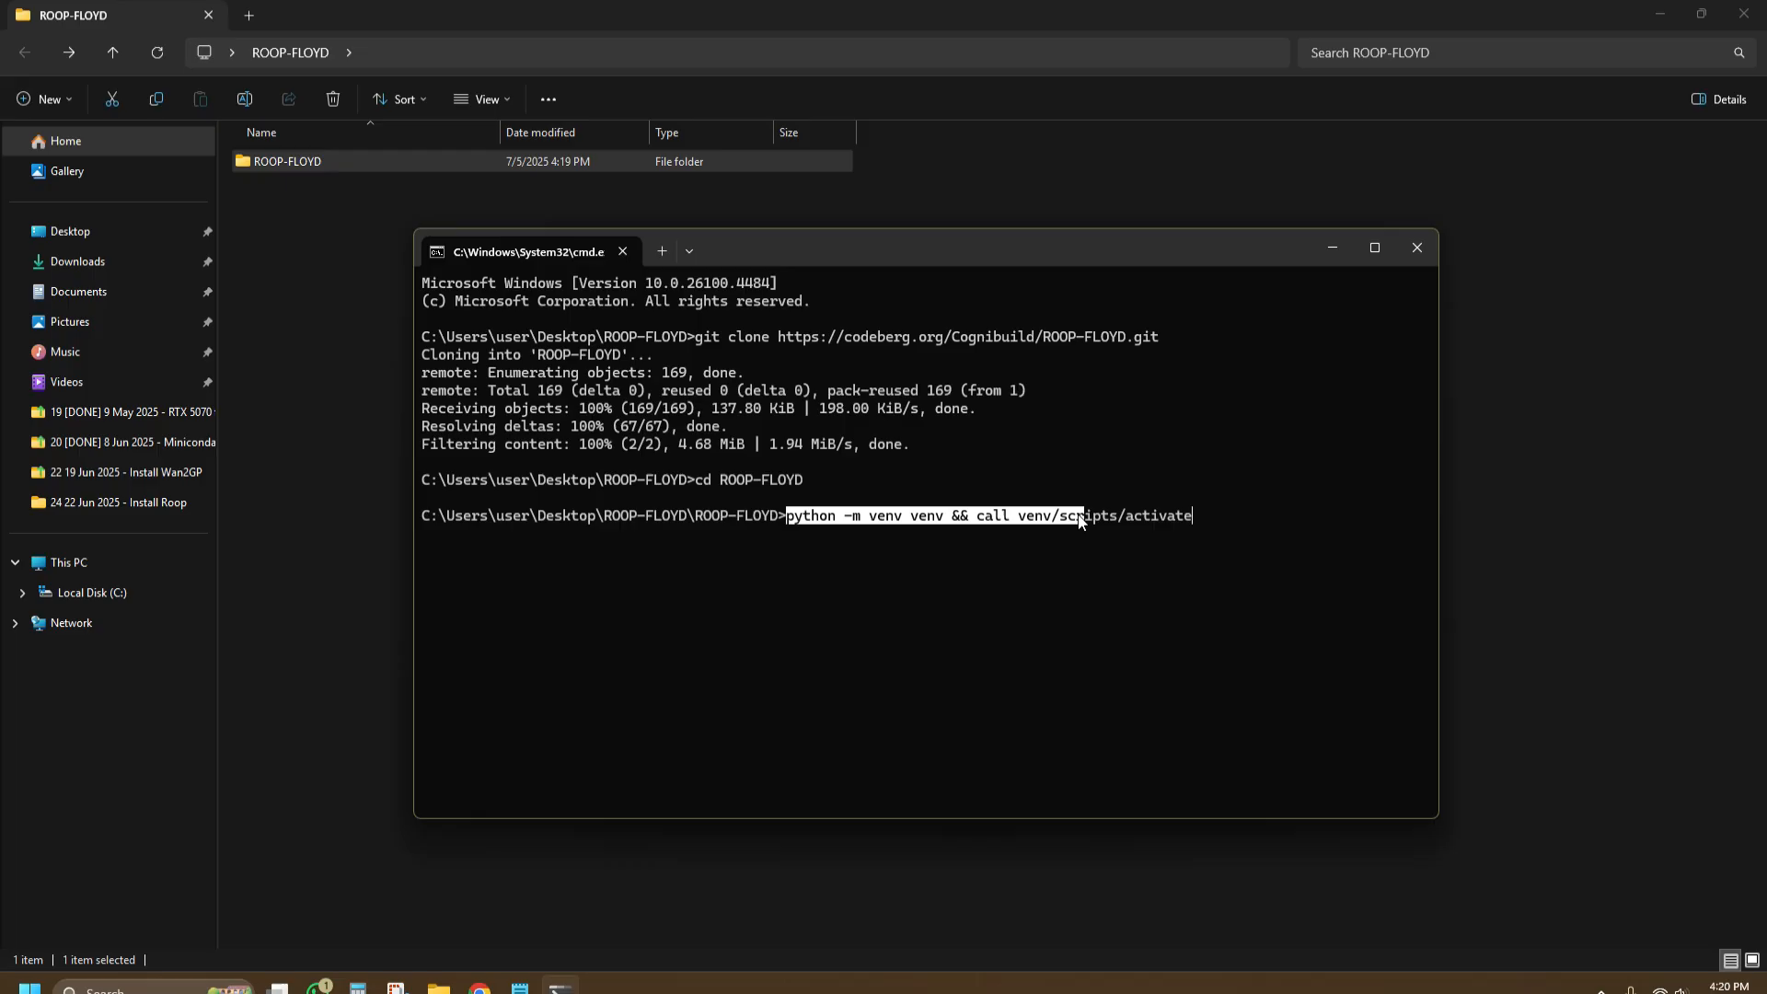
{"action": "mouse_move", "coordinate": [1274, 750]}
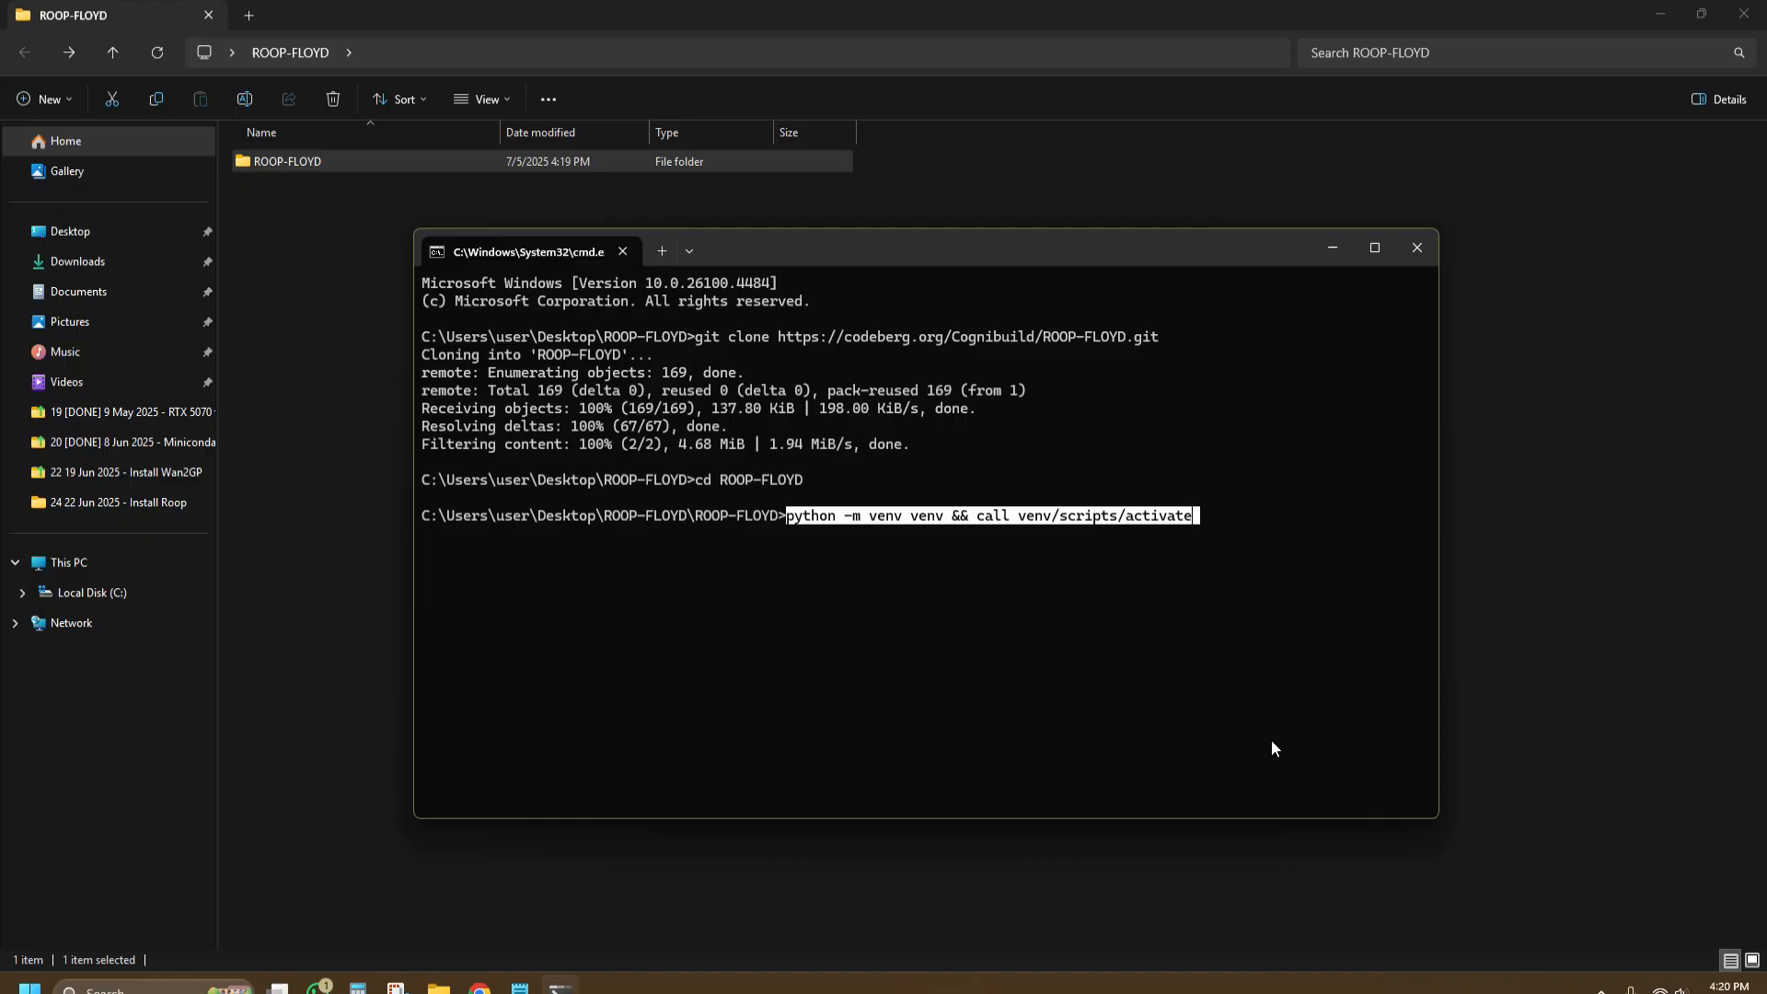
{"action": "left_click", "coordinate": [1222, 516]}
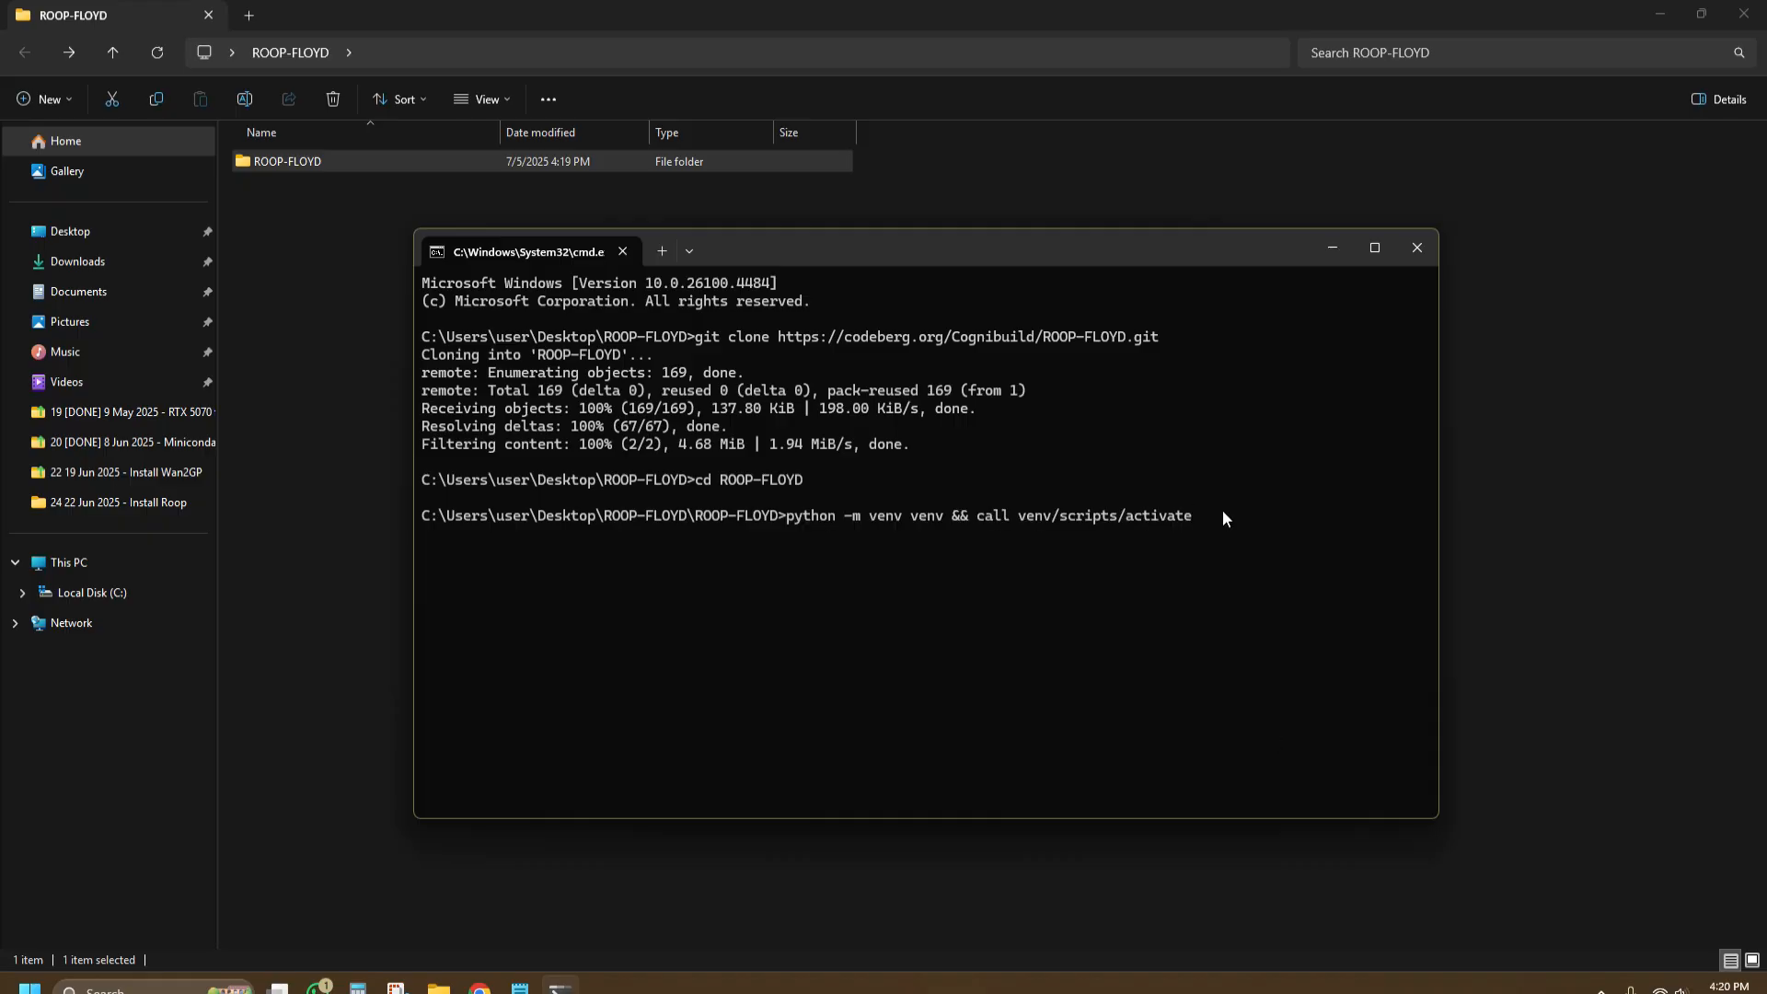
{"action": "key", "text": "Return"}
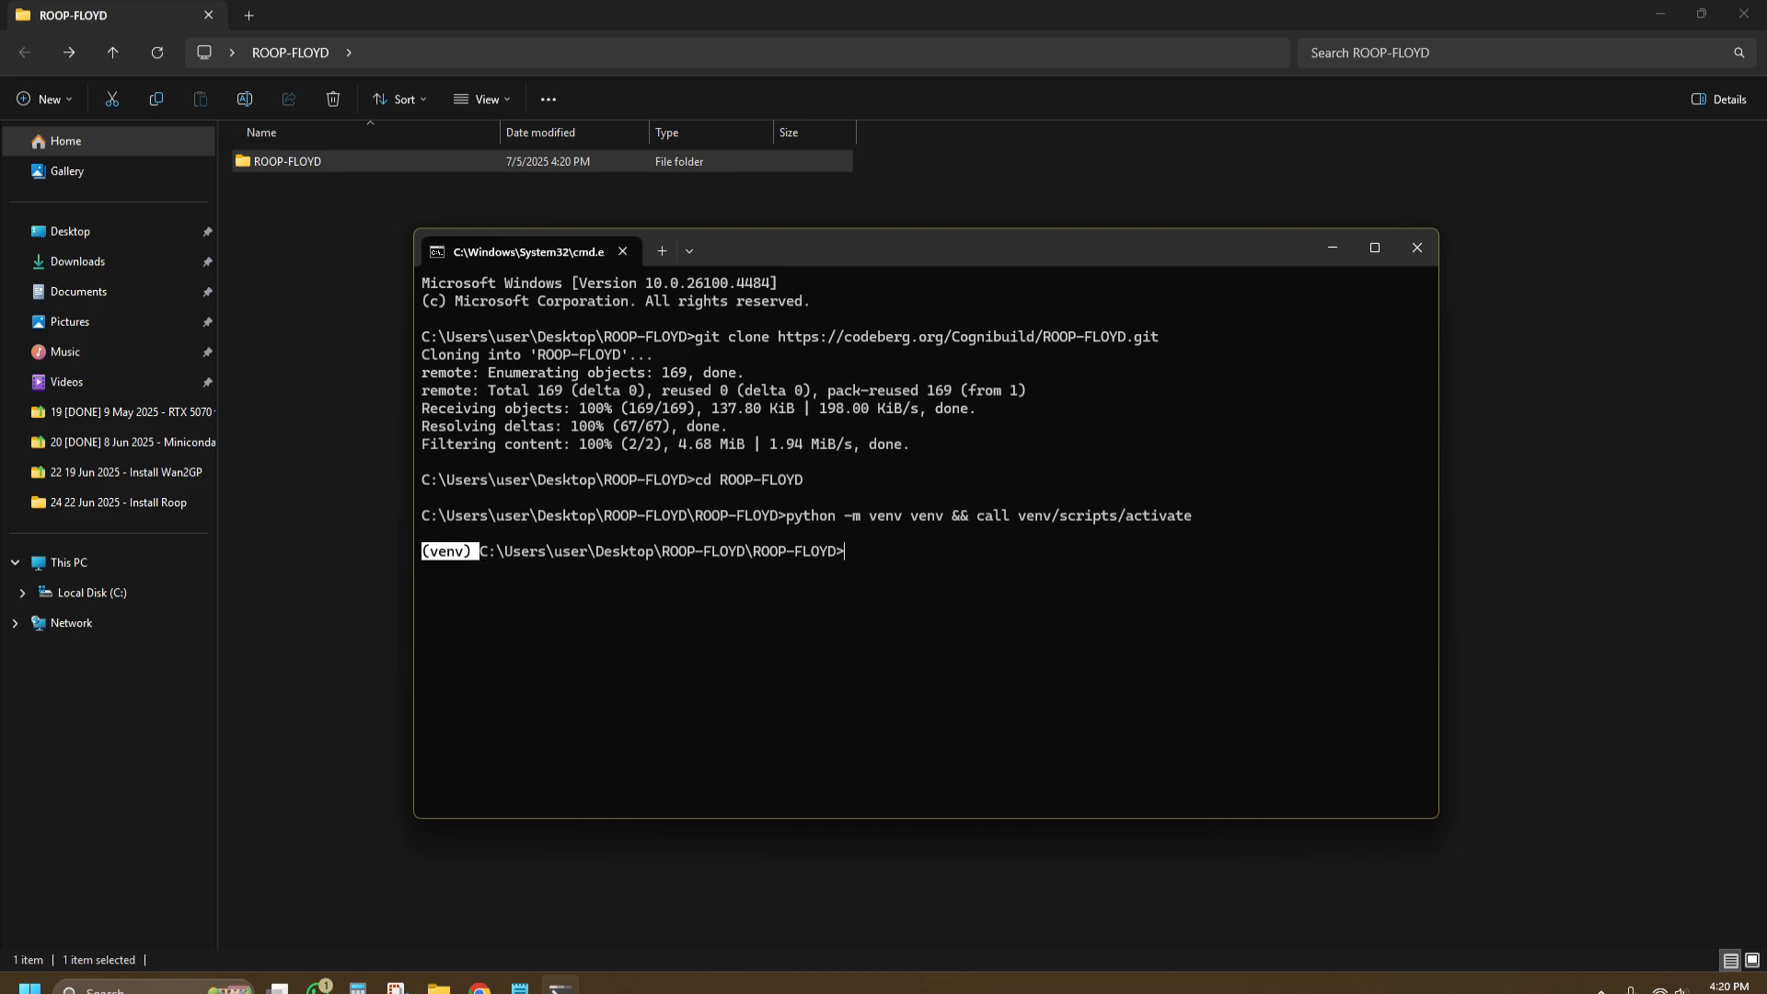
Step: Install uv with pip and dismiss the AVG CyberCapture notice about pip.exe
{"action": "type", "text": "pip install uv"}
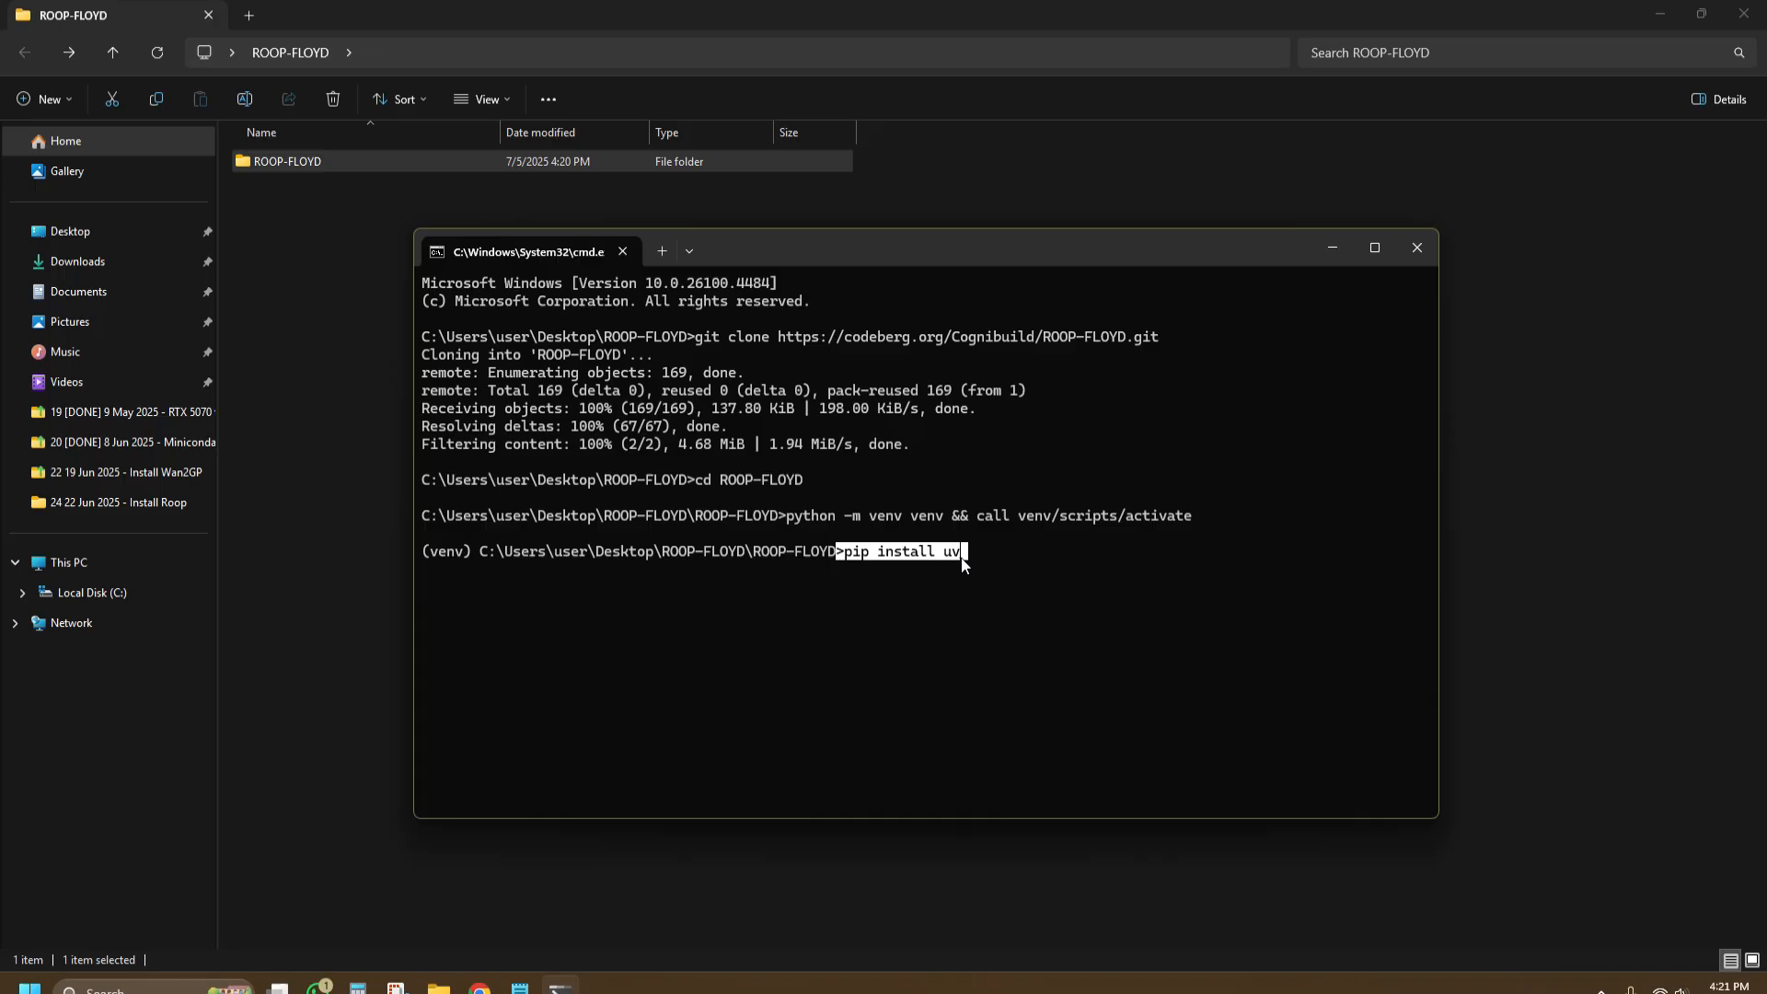
{"action": "mouse_move", "coordinate": [976, 574]}
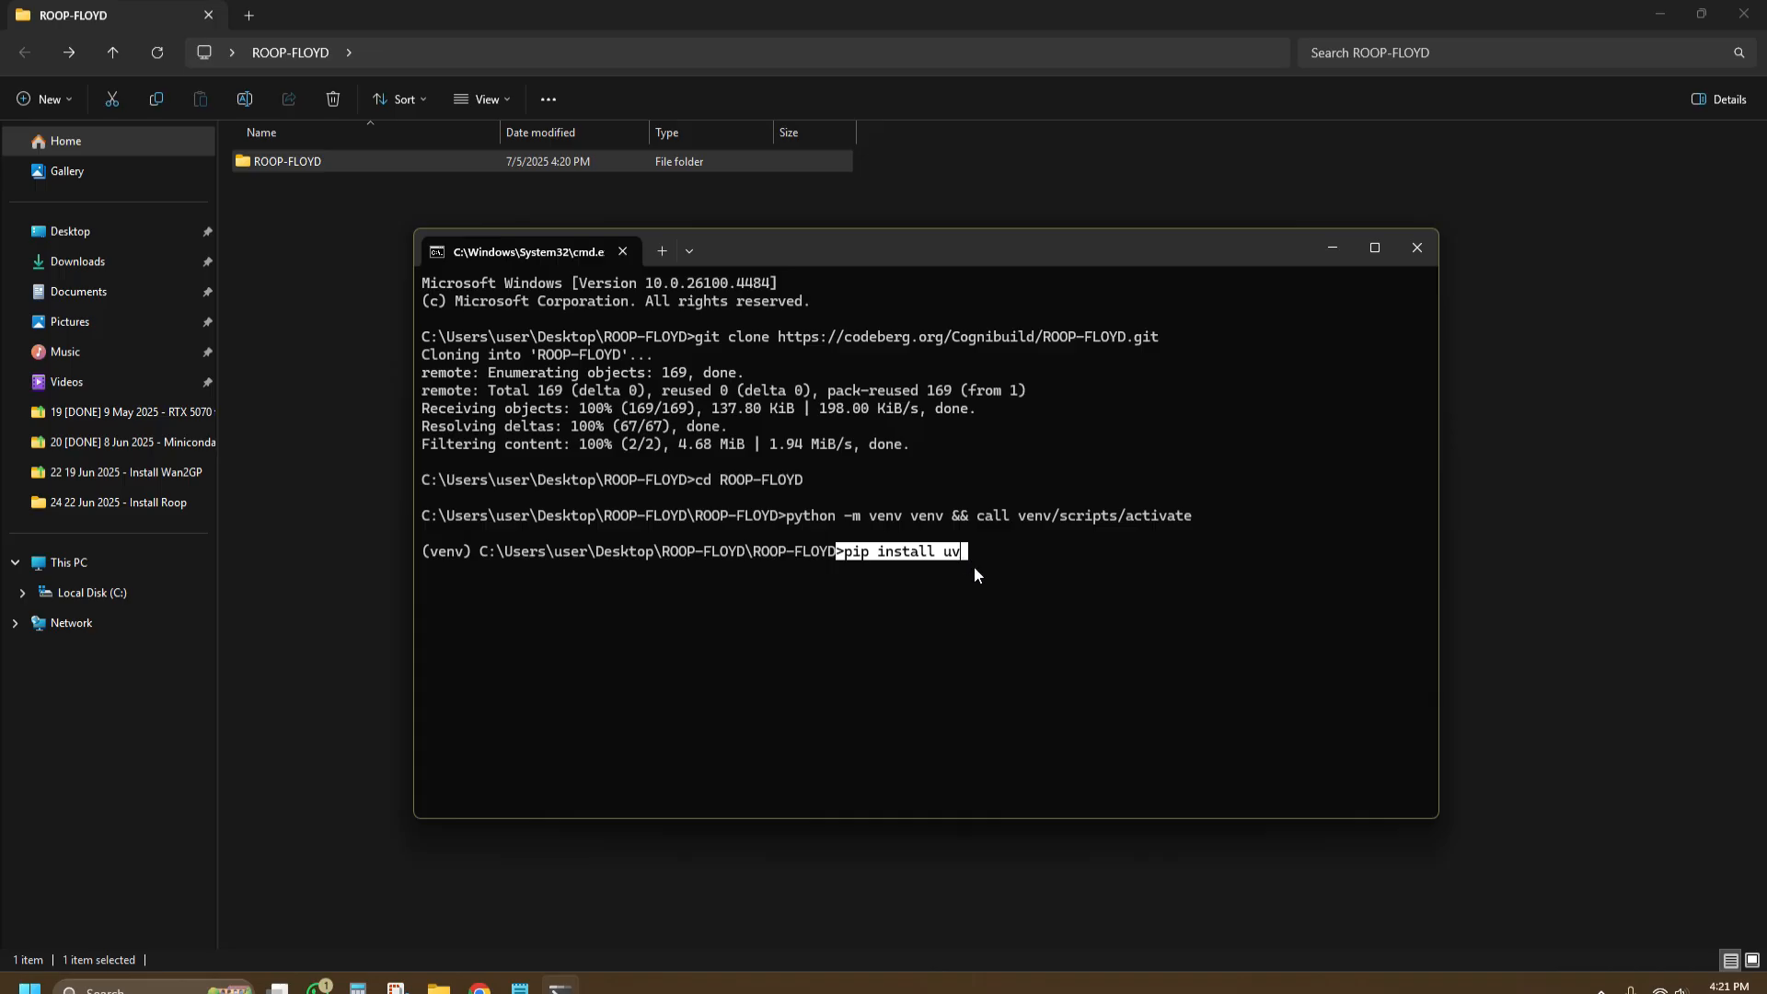
{"action": "mouse_move", "coordinate": [1025, 751]}
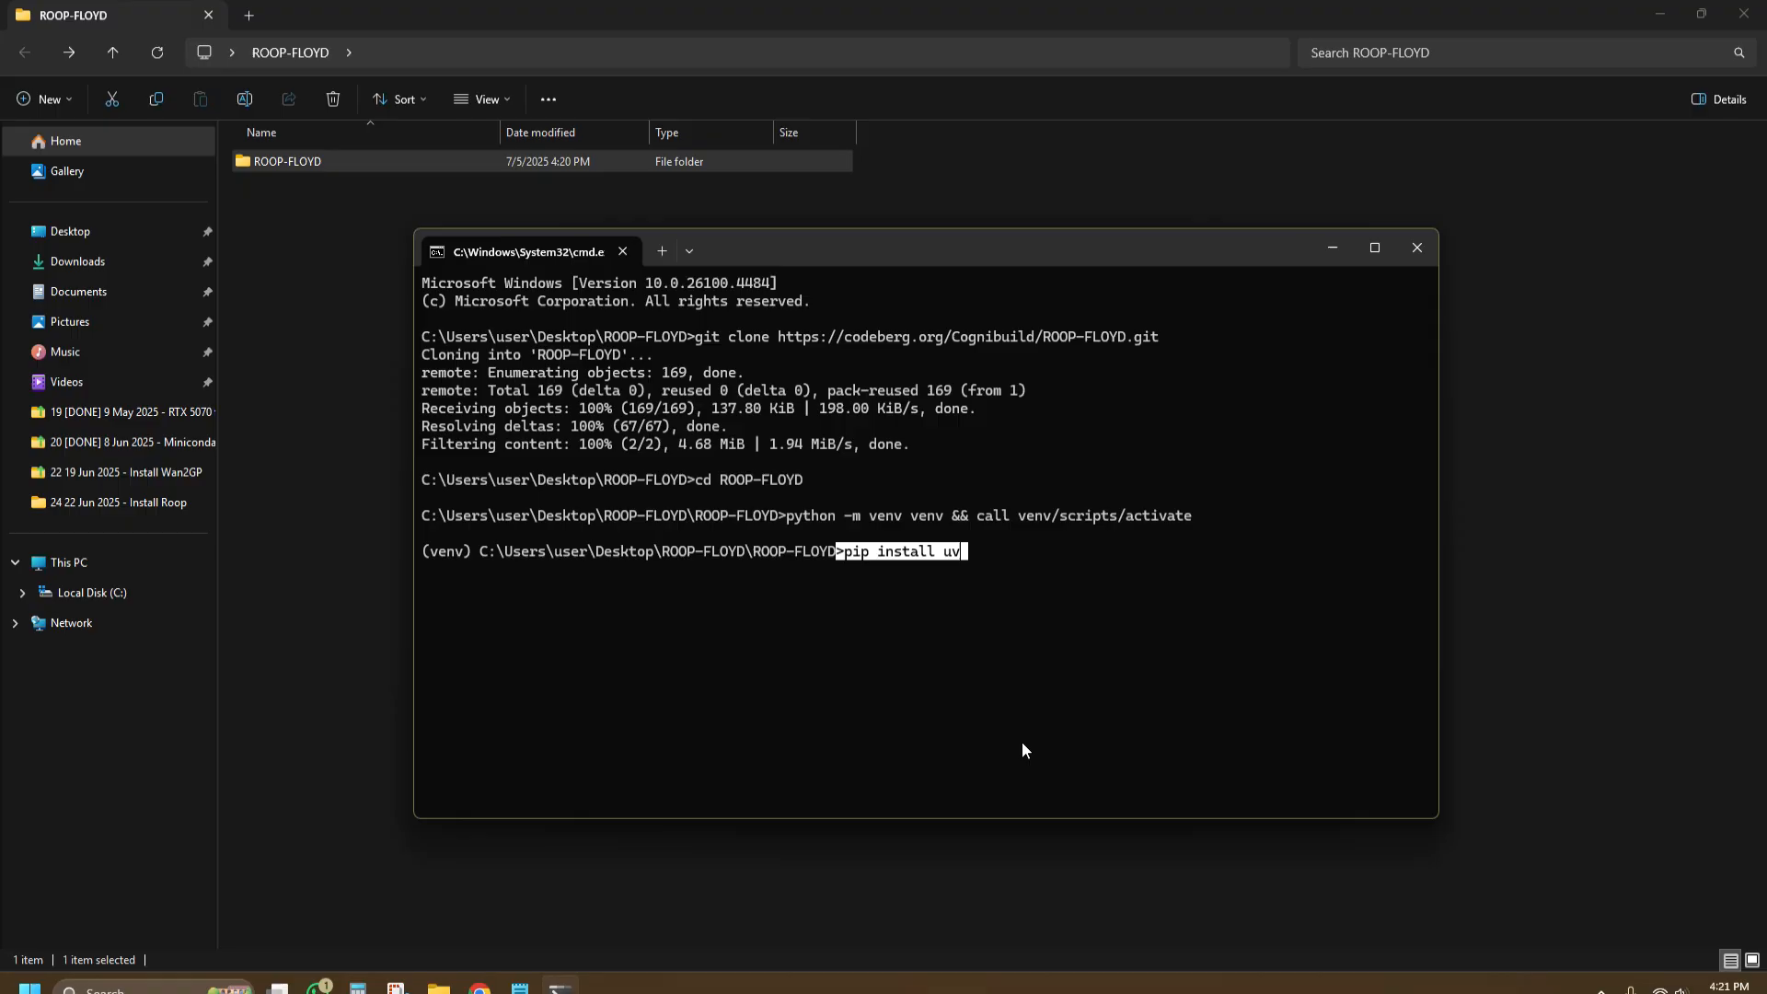
{"action": "key", "text": "Return"}
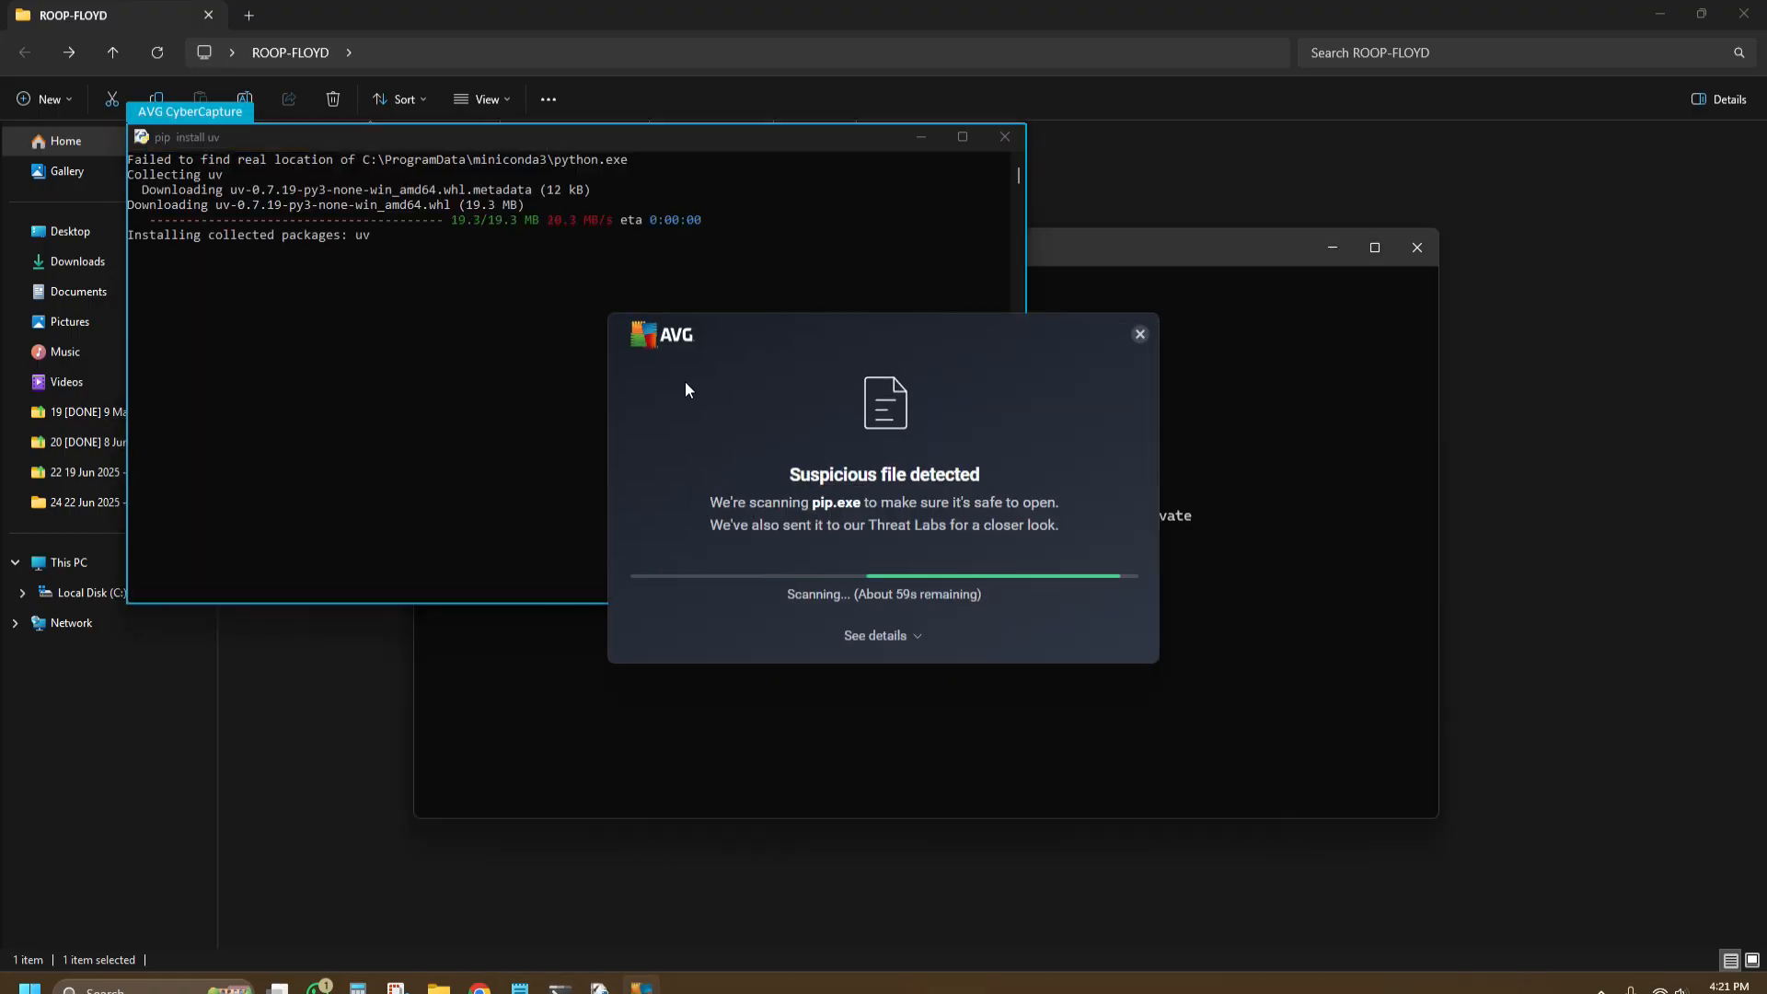
{"action": "left_click", "coordinate": [1138, 333]}
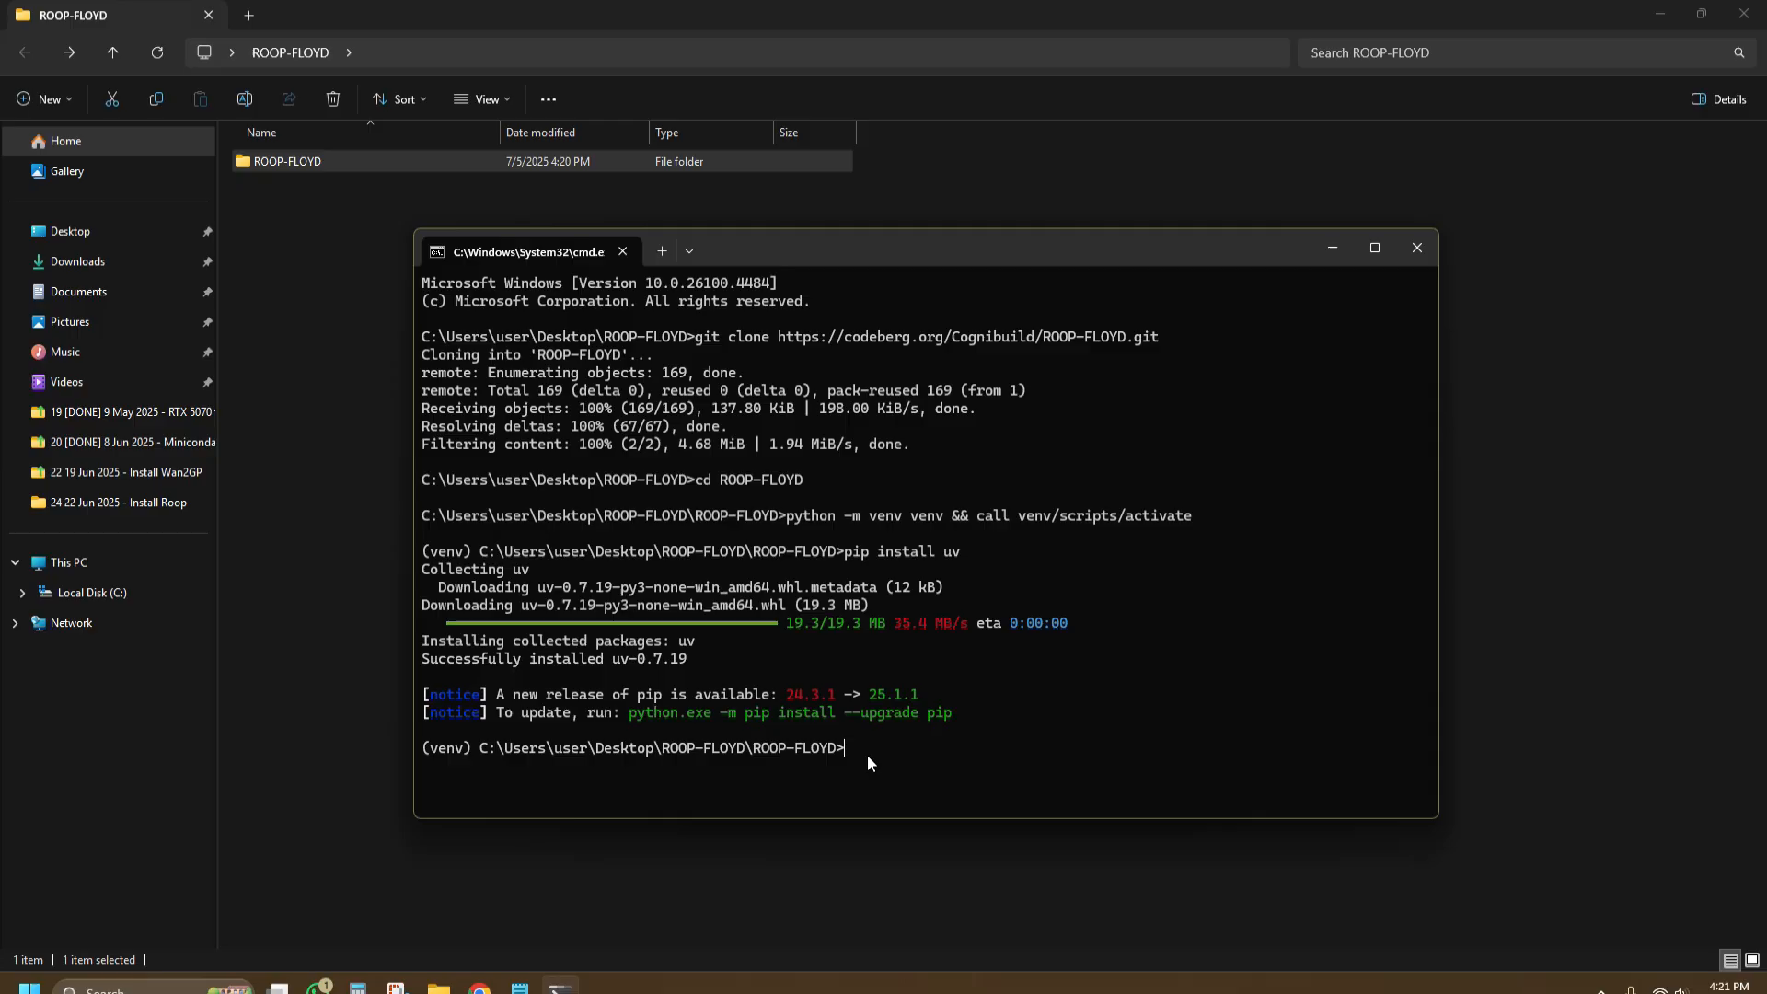
Step: Install torch/torchvision (cu128 index), numpy and opencv-python-headless with uv, and queue insightface
{"action": "type", "text": "uv pip install torch torchvision --index-url https://download.pytorch.org/whl/cu128"}
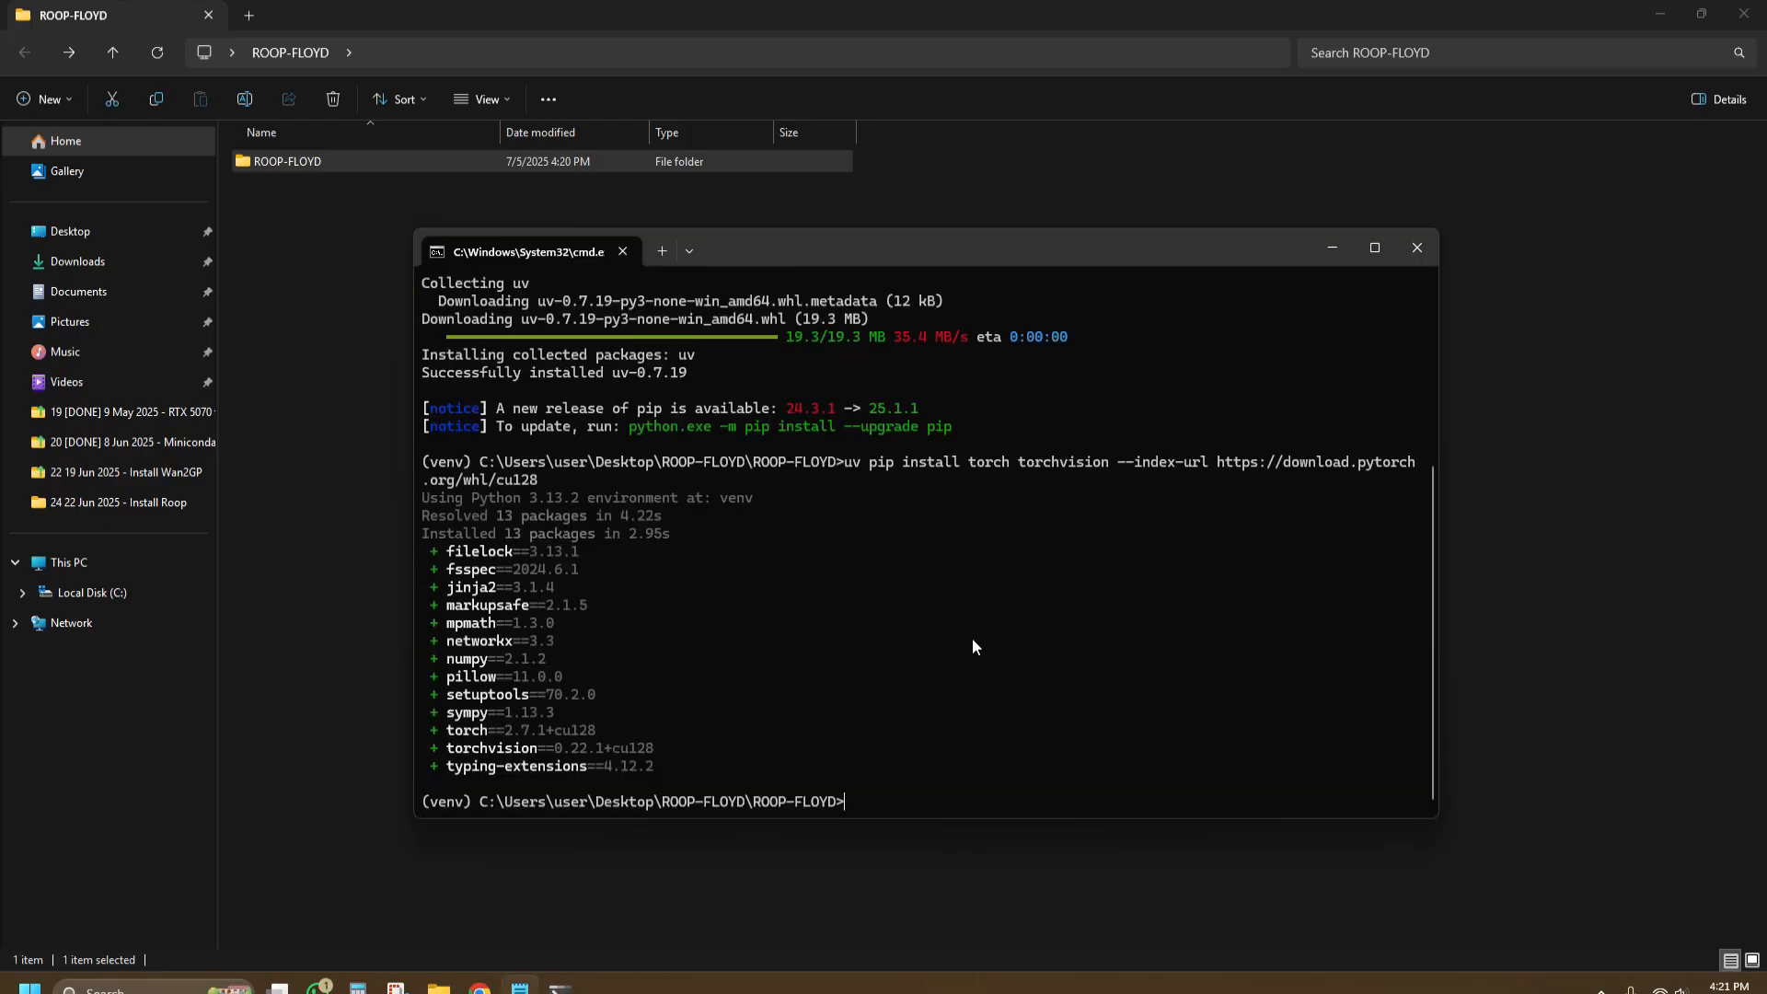
{"action": "type", "text": "uv pip install numpy"}
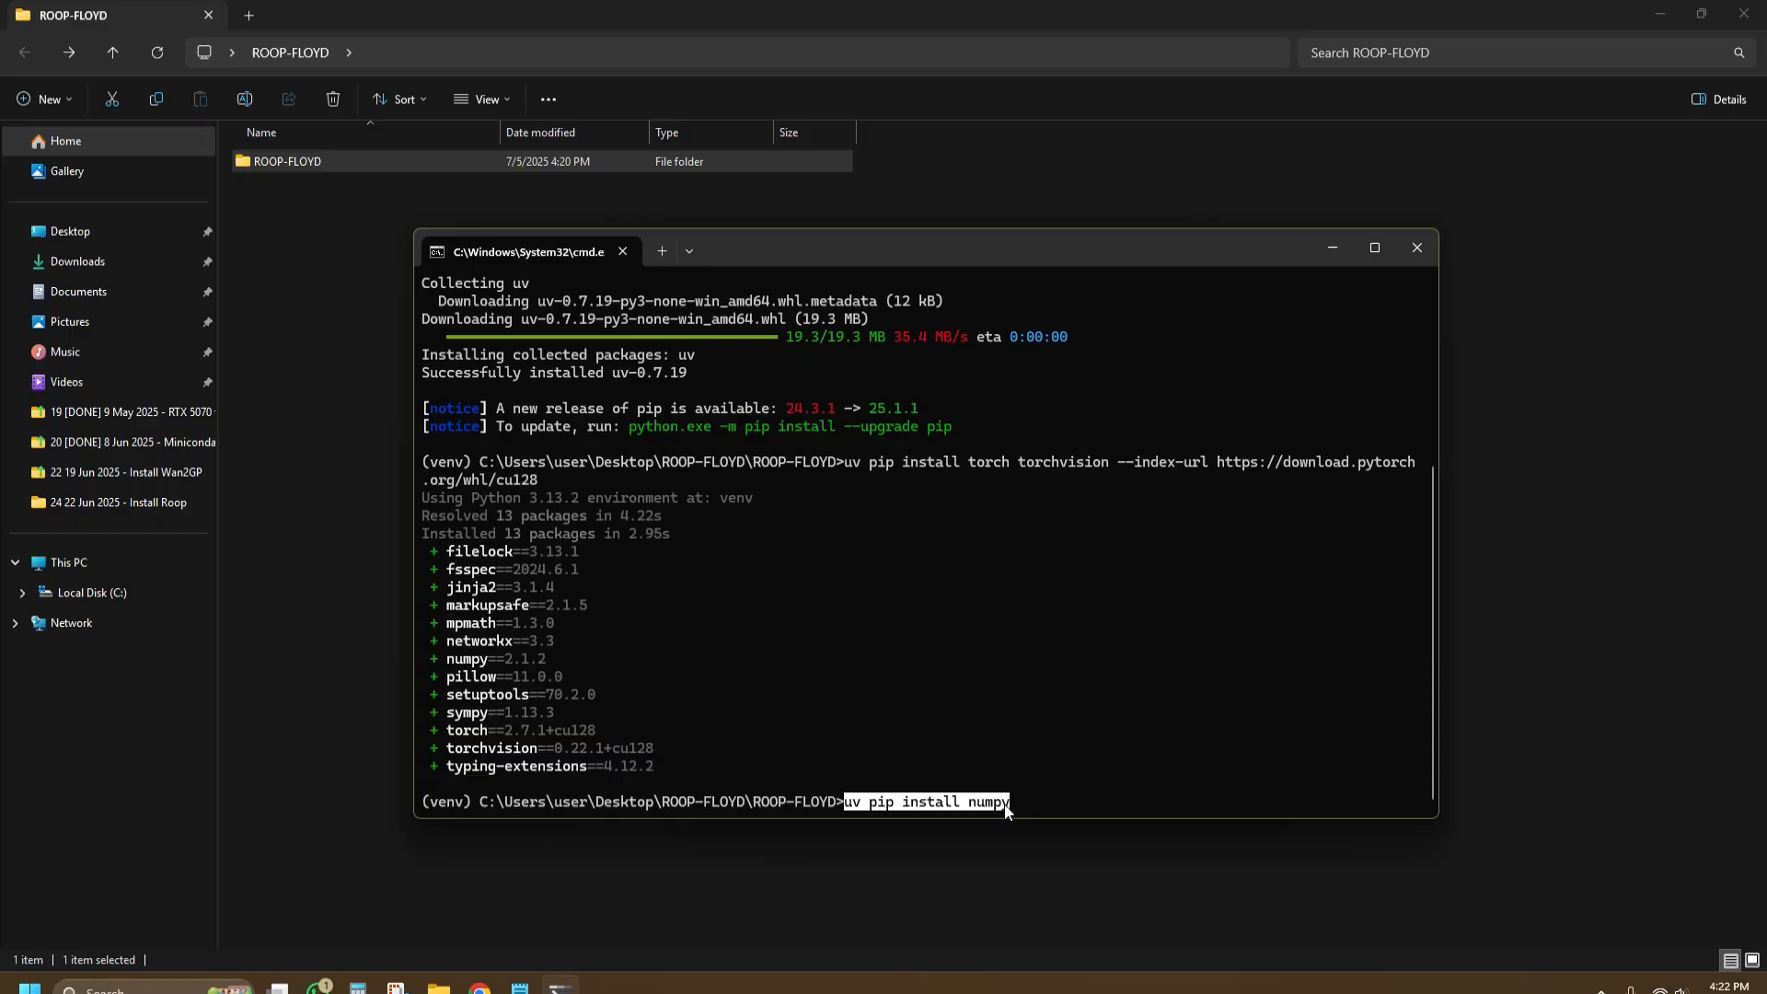
{"action": "key", "text": "Return"}
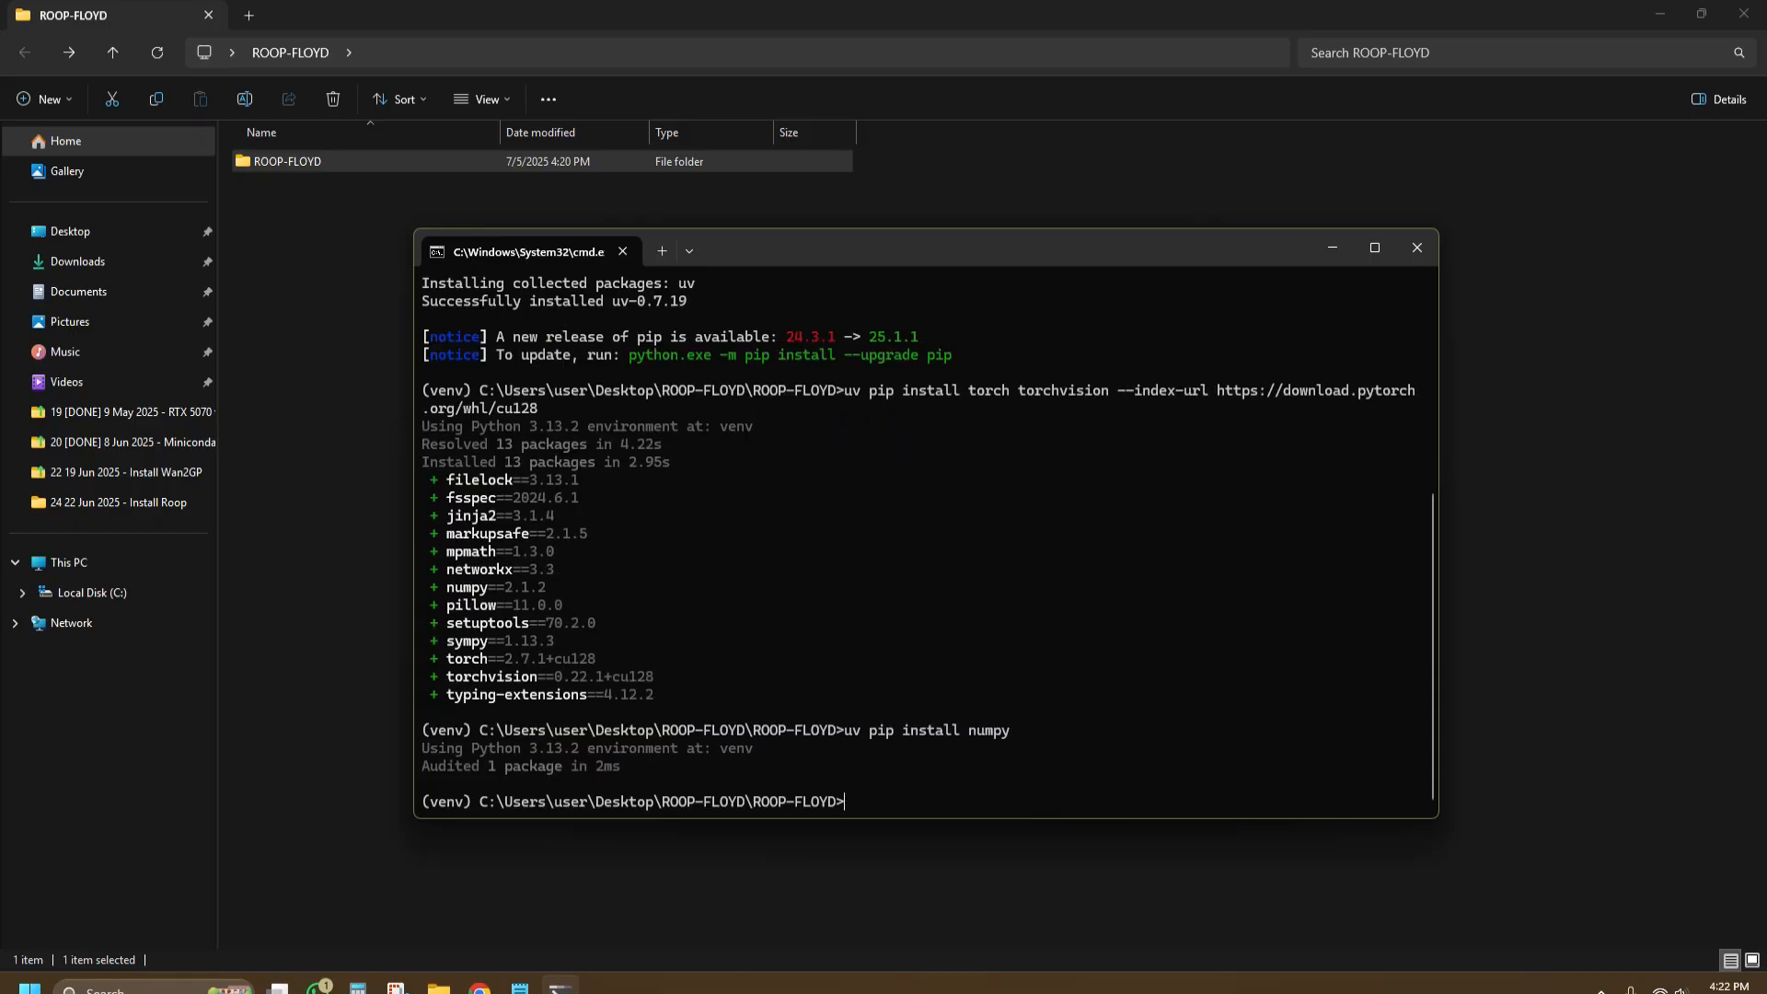
{"action": "type", "text": "uv pip install opencv-python-headless"}
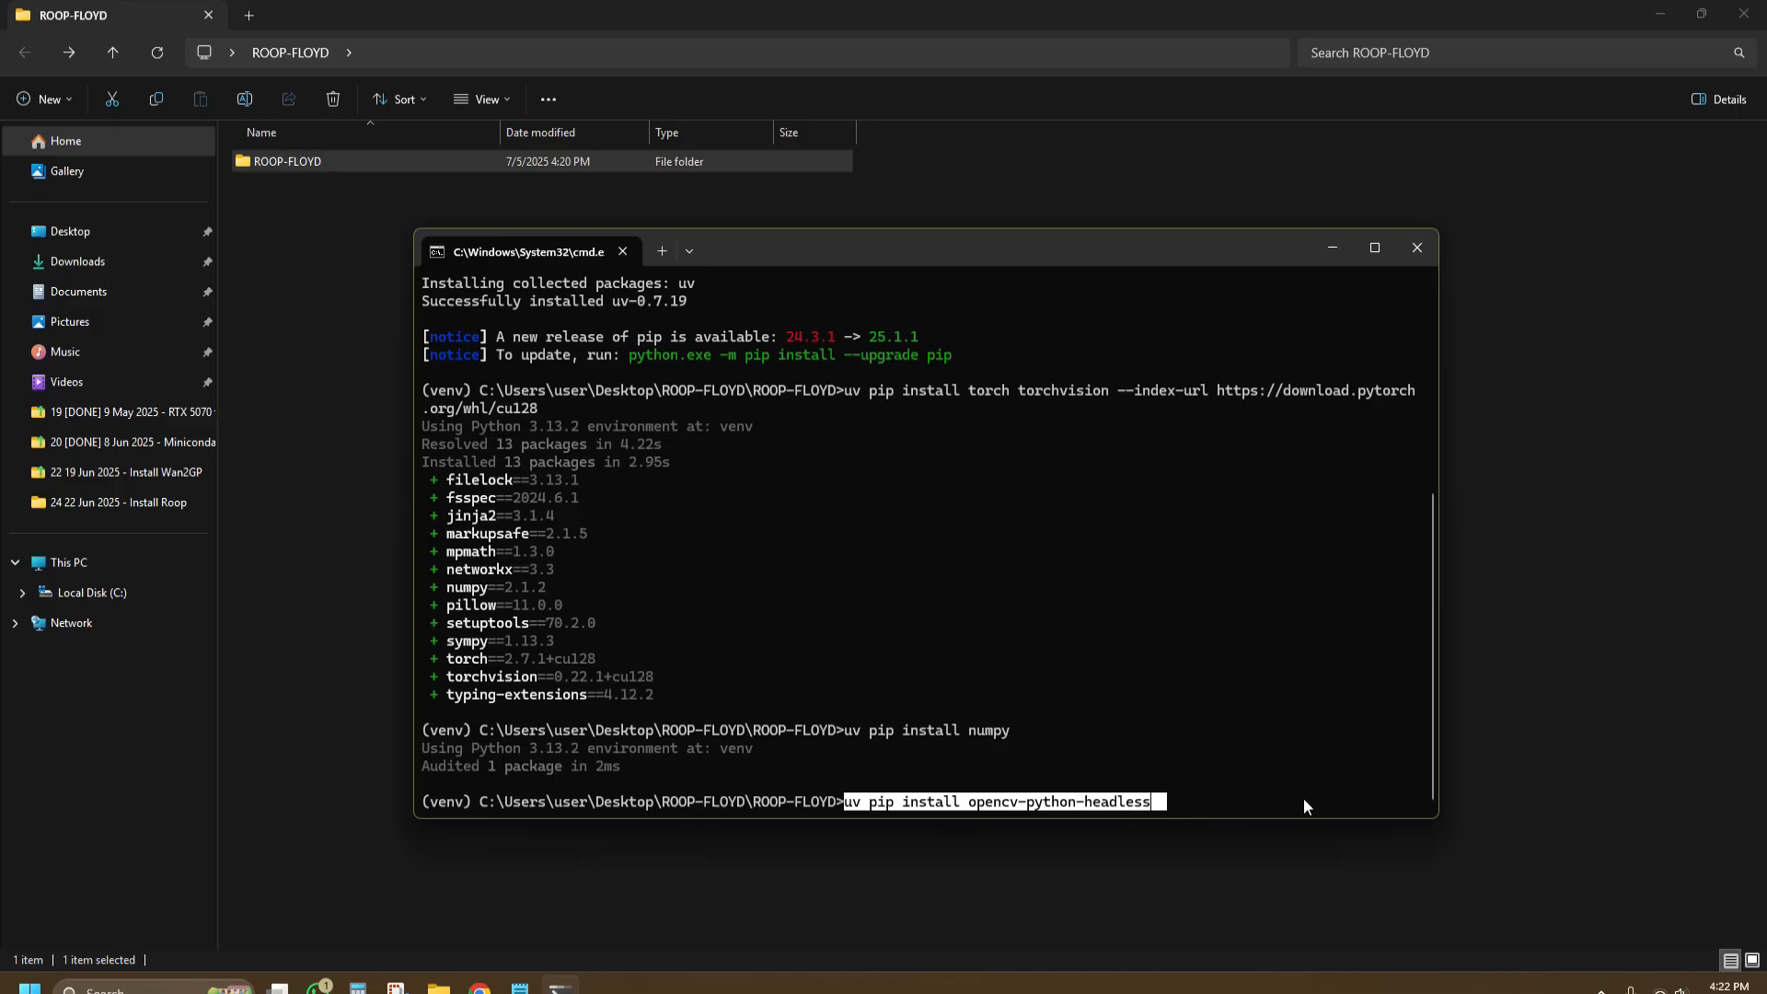
{"action": "key", "text": "Return"}
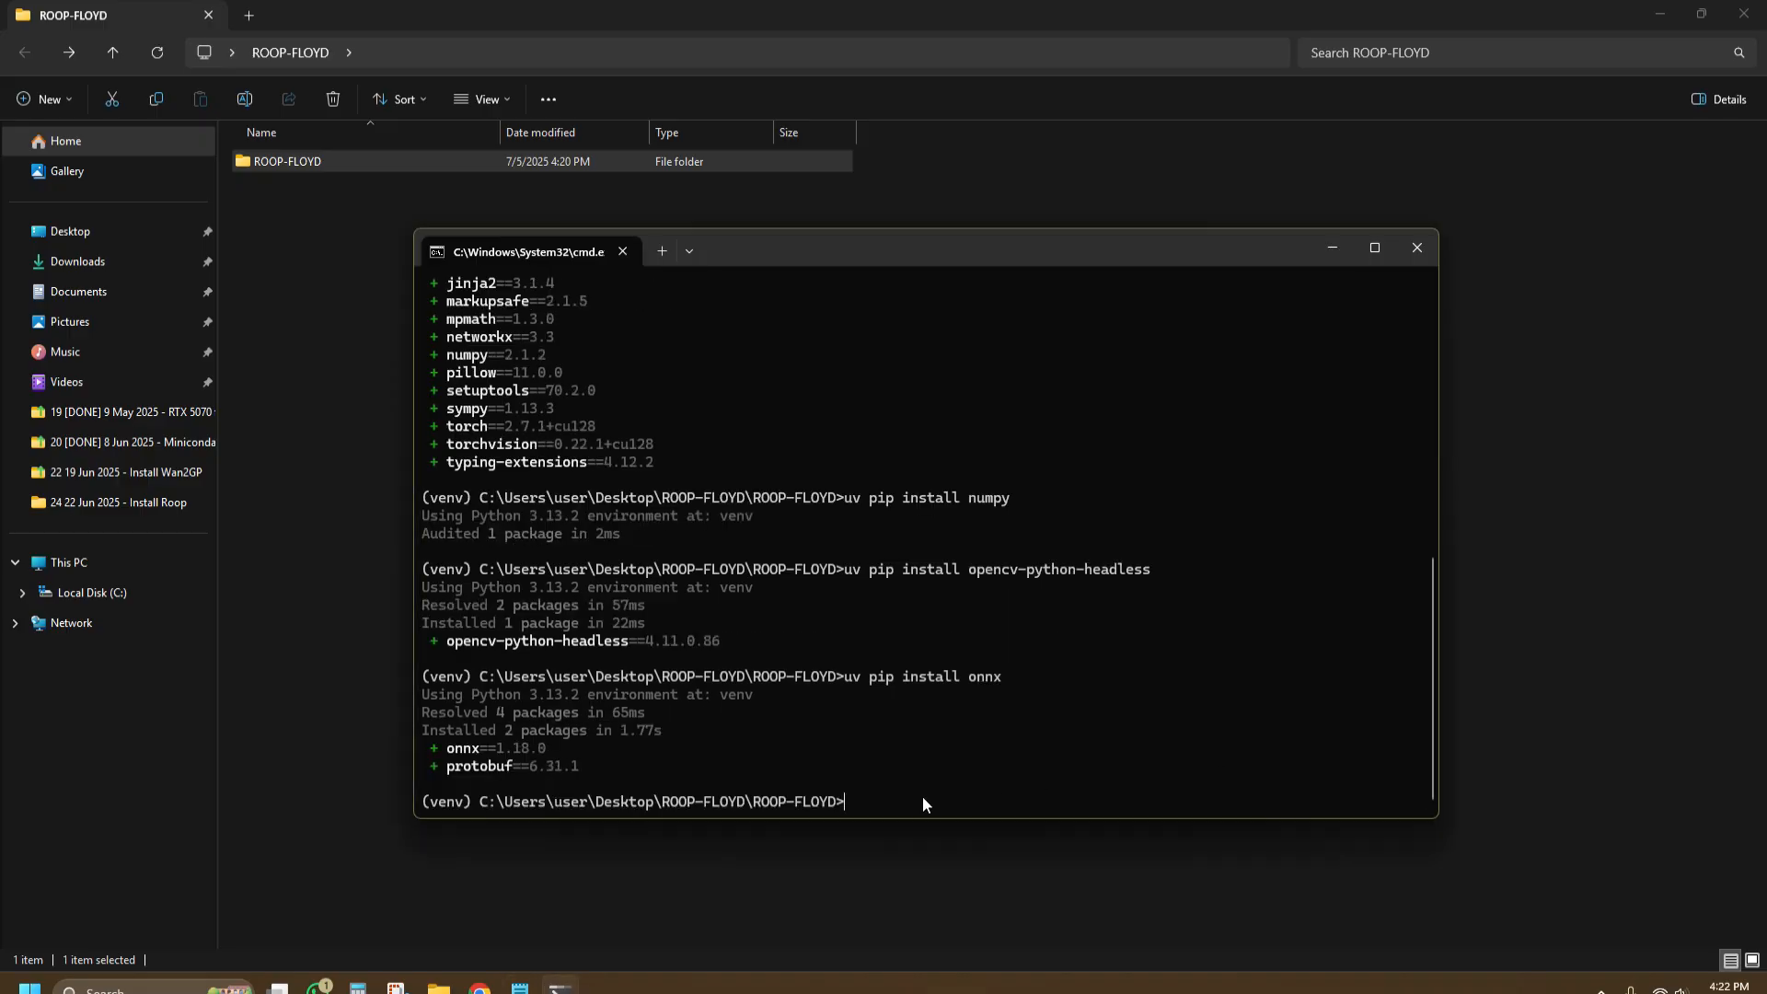
{"action": "type", "text": "uv pip install insightface"}
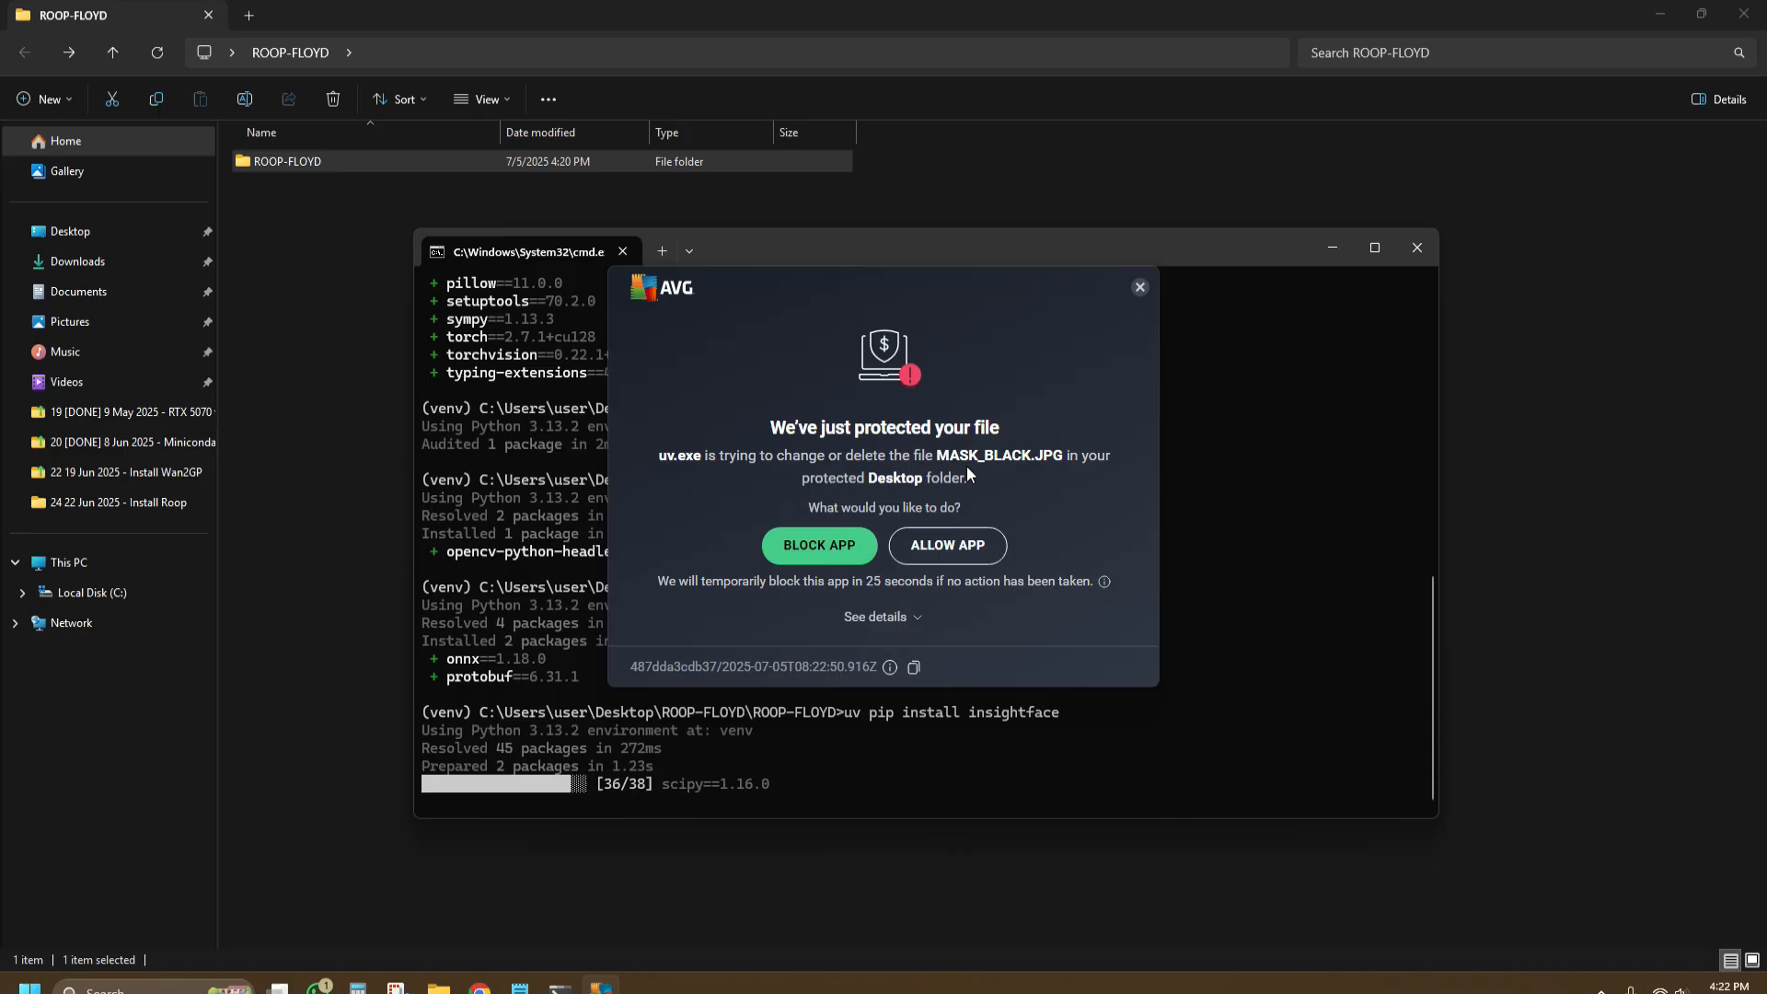
{"action": "mouse_move", "coordinate": [947, 544]}
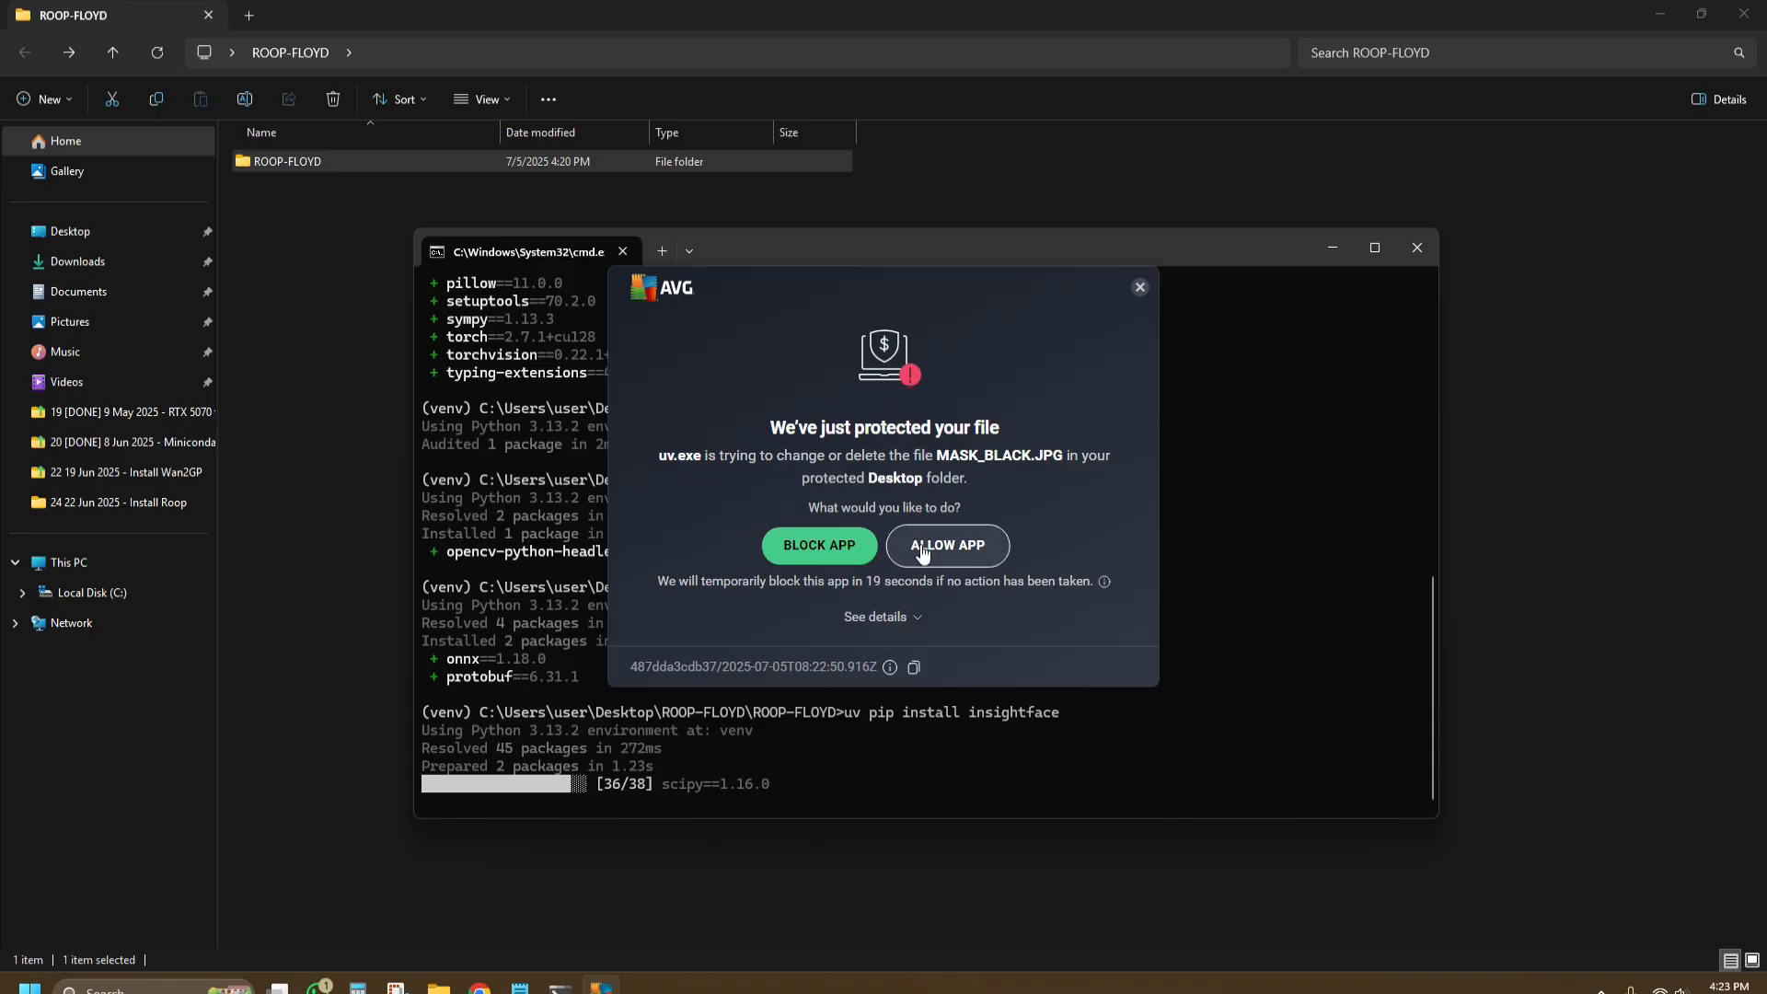
Step: Allow the installer through the AVG Desktop protection so insightface finishes, then prepare the albucore install
{"action": "left_click", "coordinate": [946, 545]}
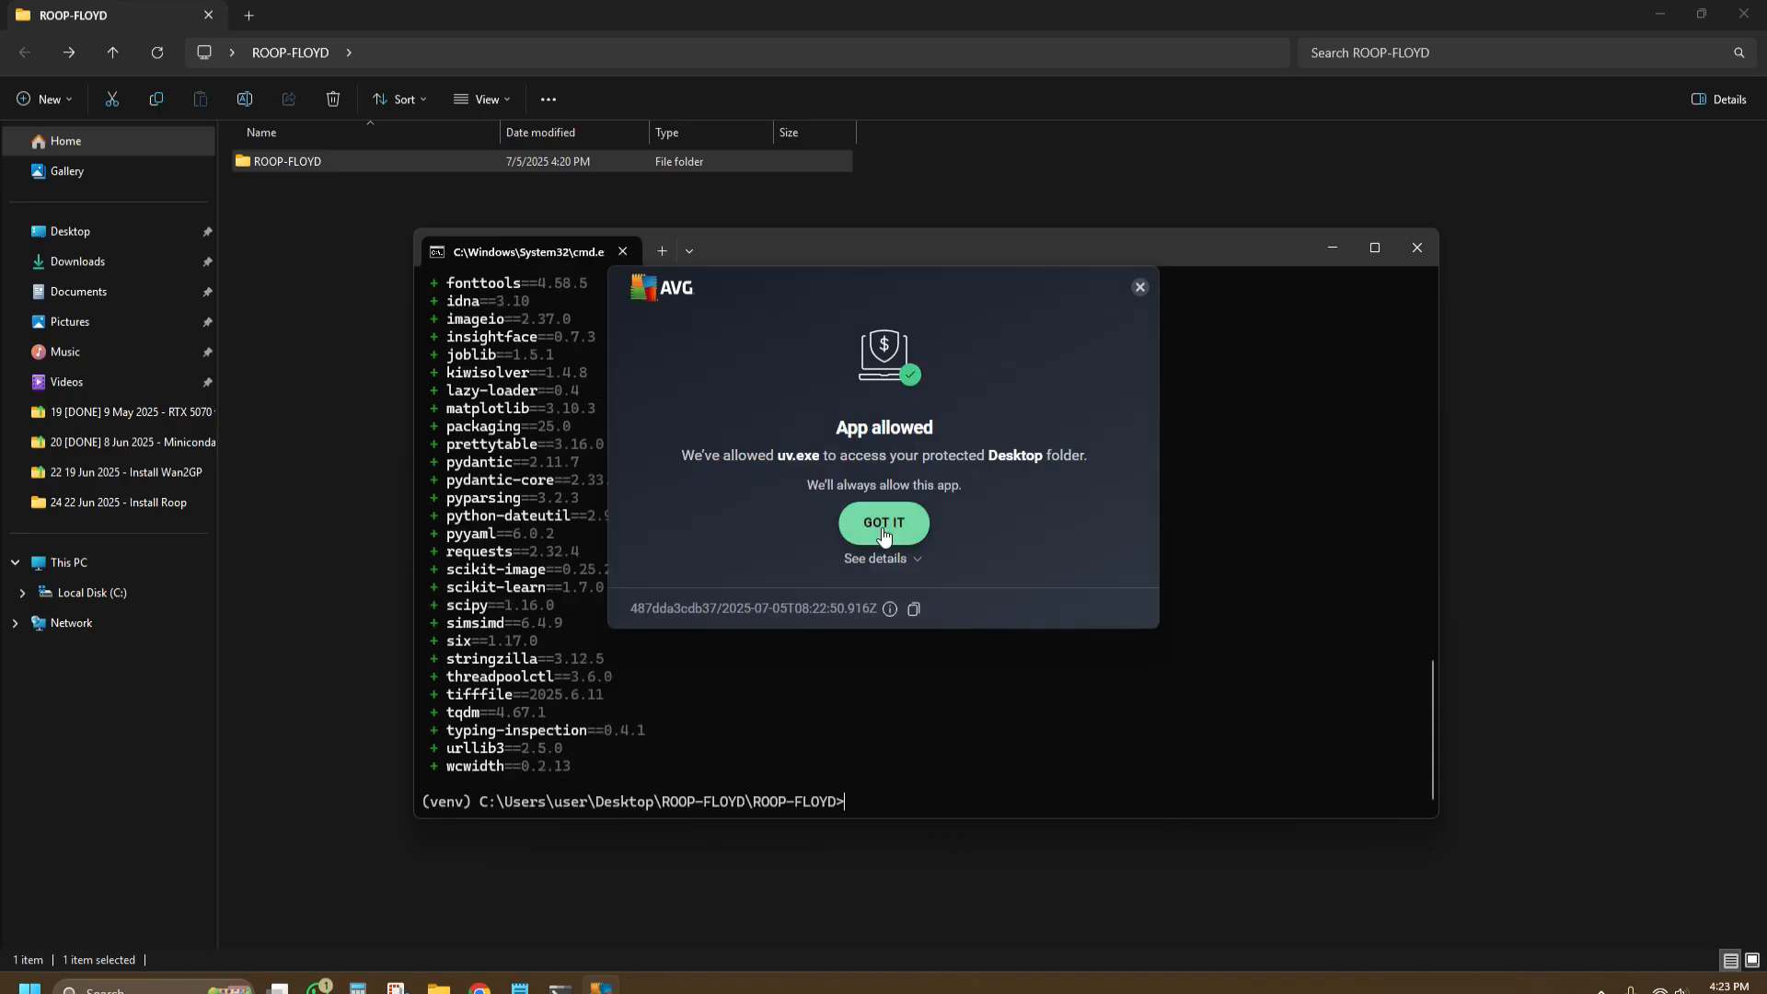
{"action": "left_click", "coordinate": [884, 521]}
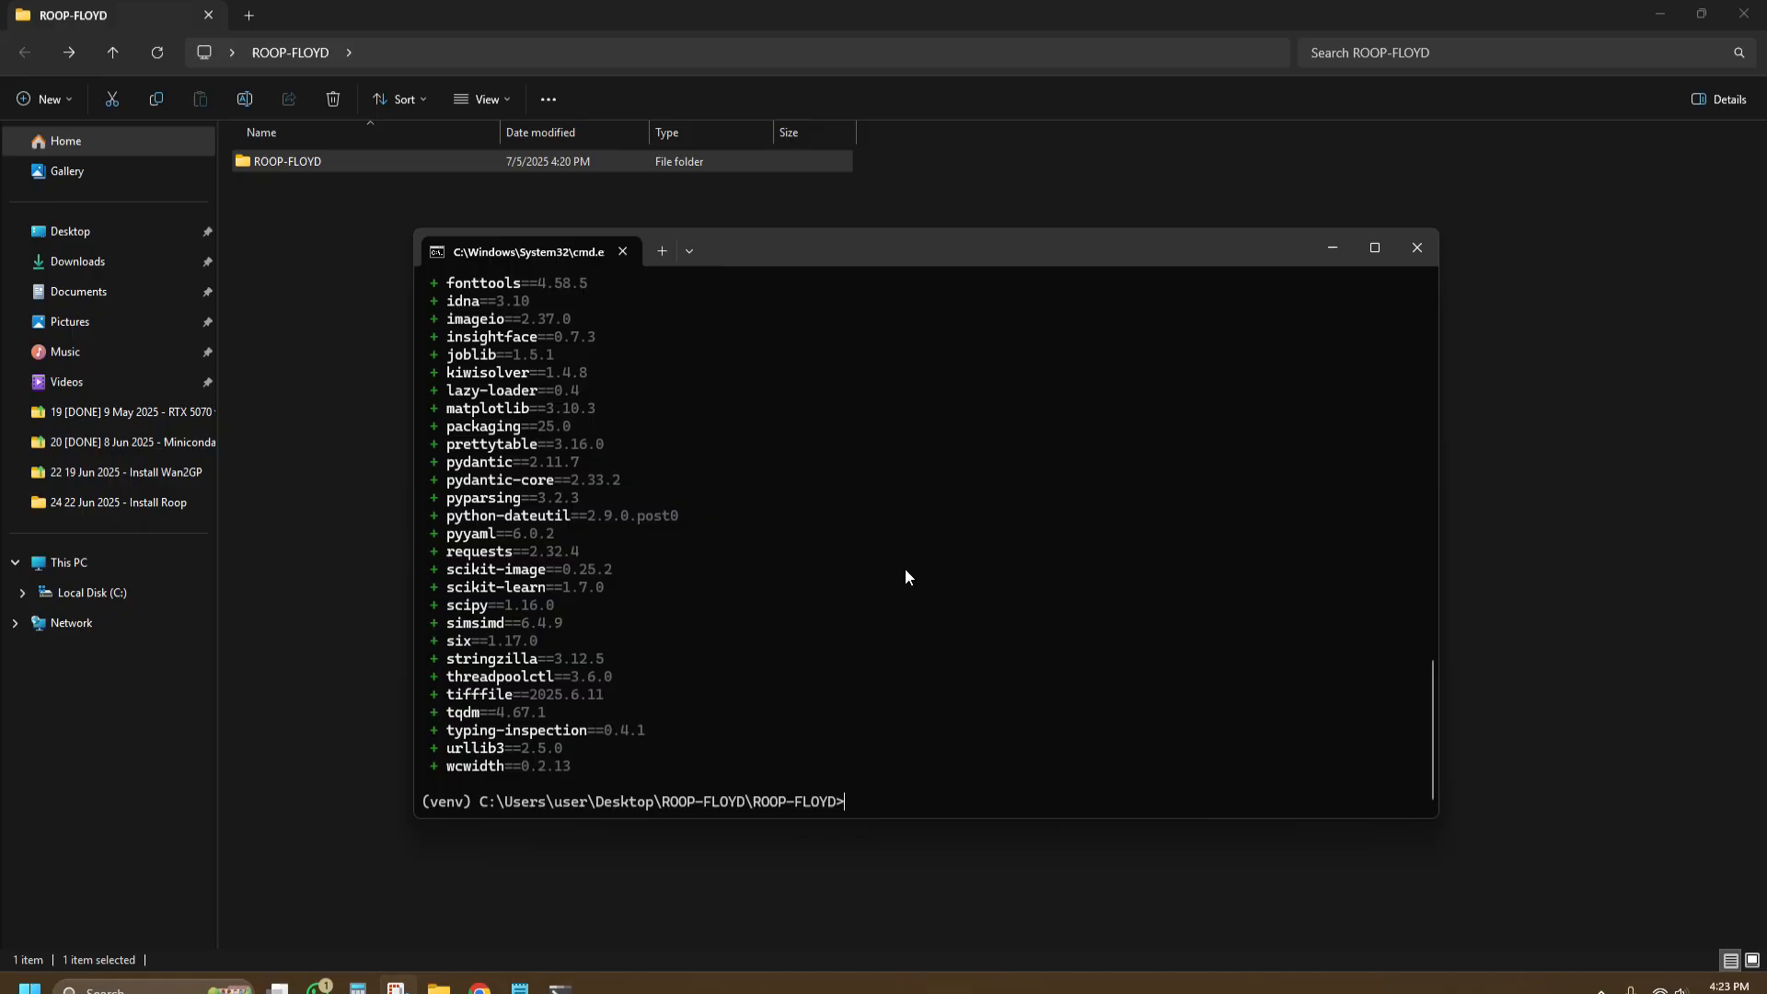
{"action": "type", "text": "uv pip install albucore"}
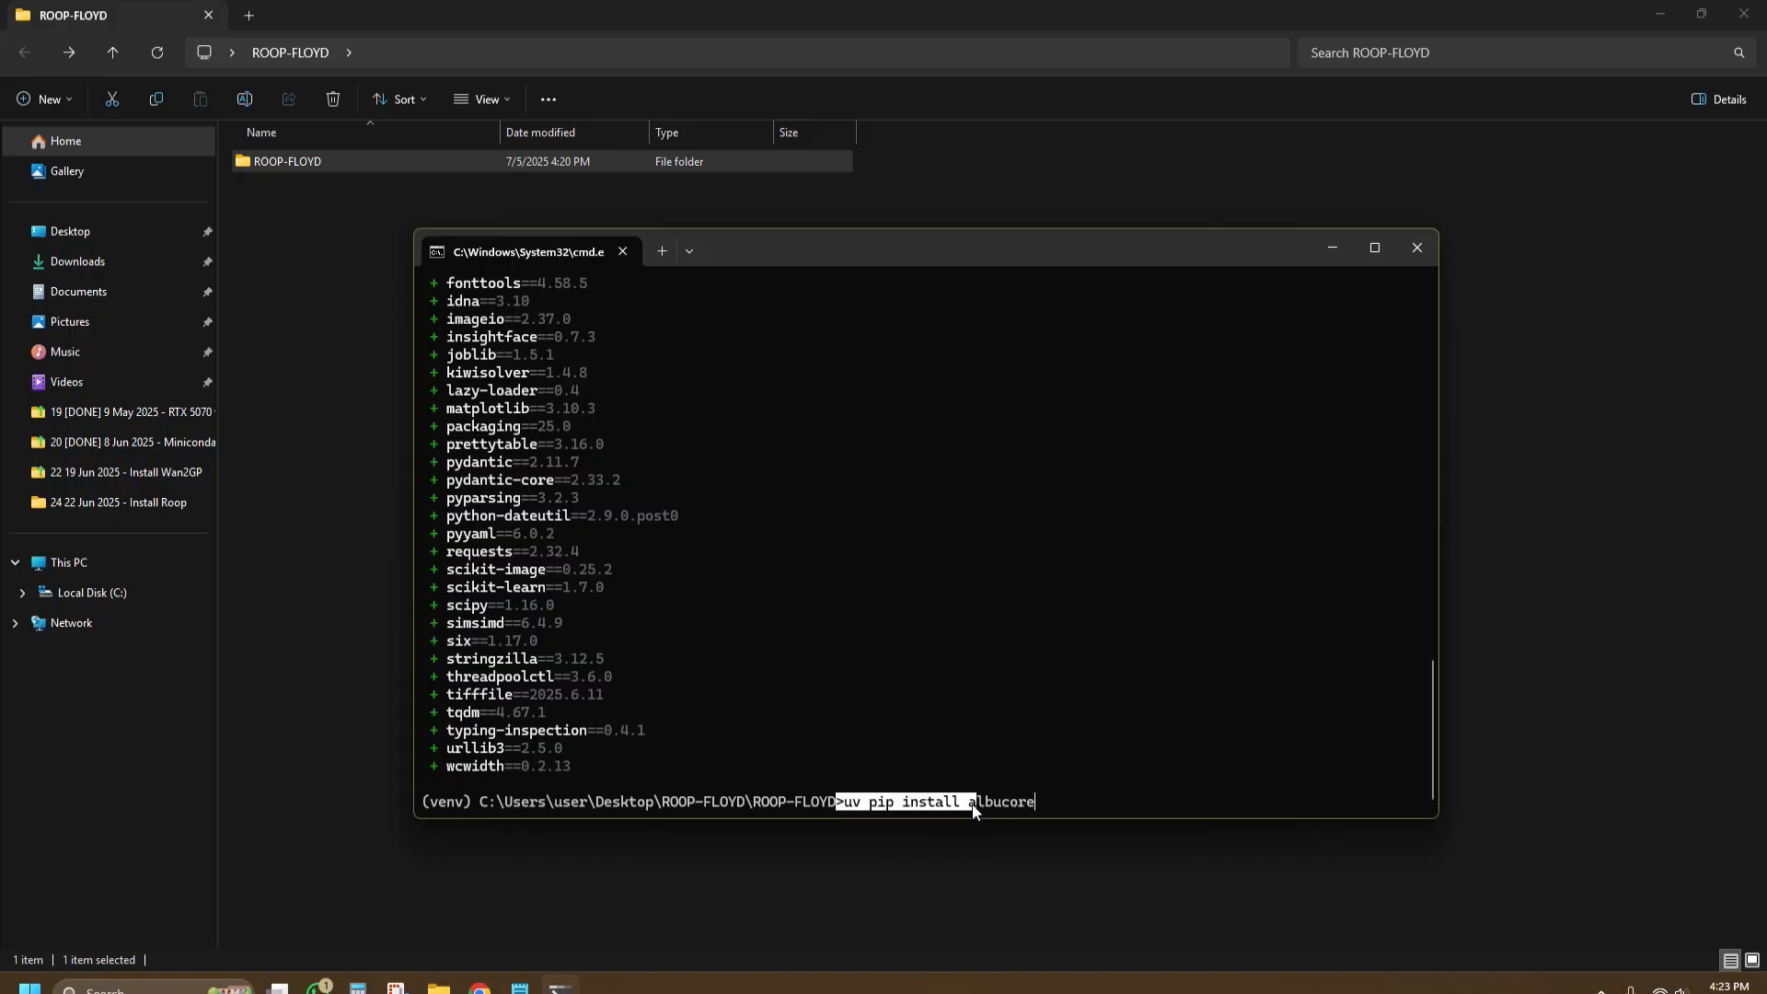
Step: Install albucore and psutil with uv, then attempt onnxruntime-silicon, which finds no Python 3.13 wheel
{"action": "key", "text": "Return"}
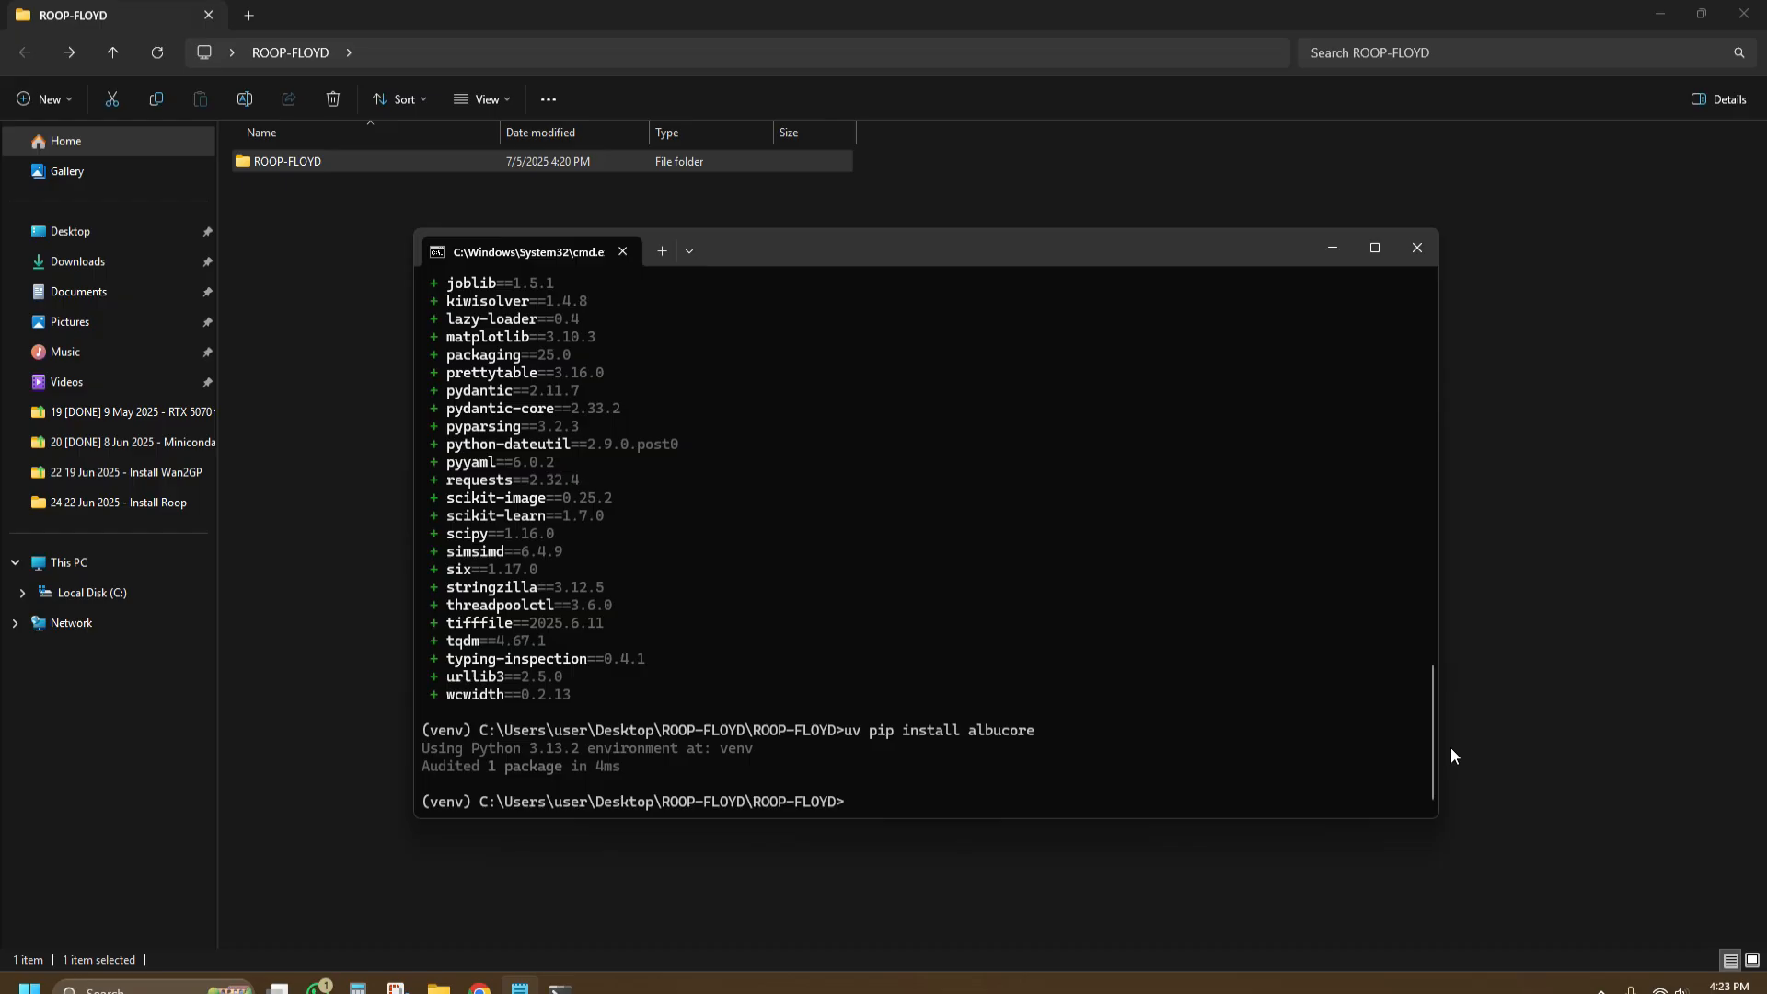
{"action": "type", "text": "uv pip install psutil"}
{"action": "type", "text": "uv pip install onnxruntime"}
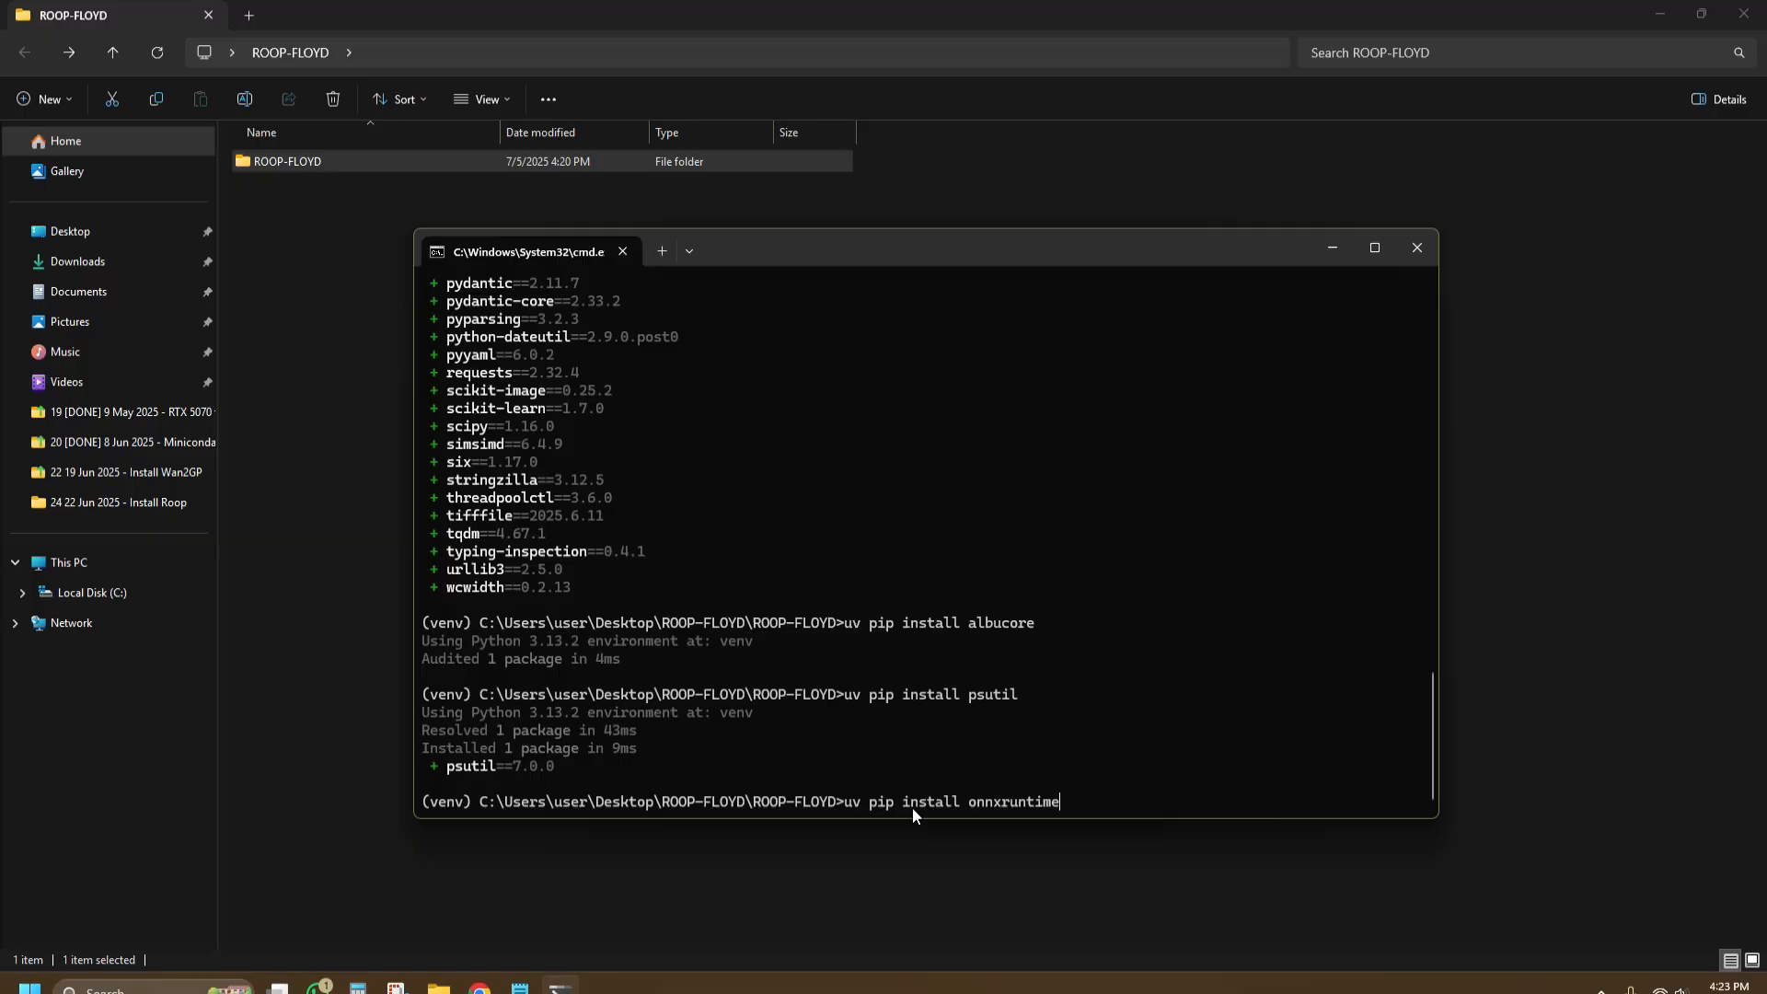
{"action": "mouse_move", "coordinate": [1108, 803]}
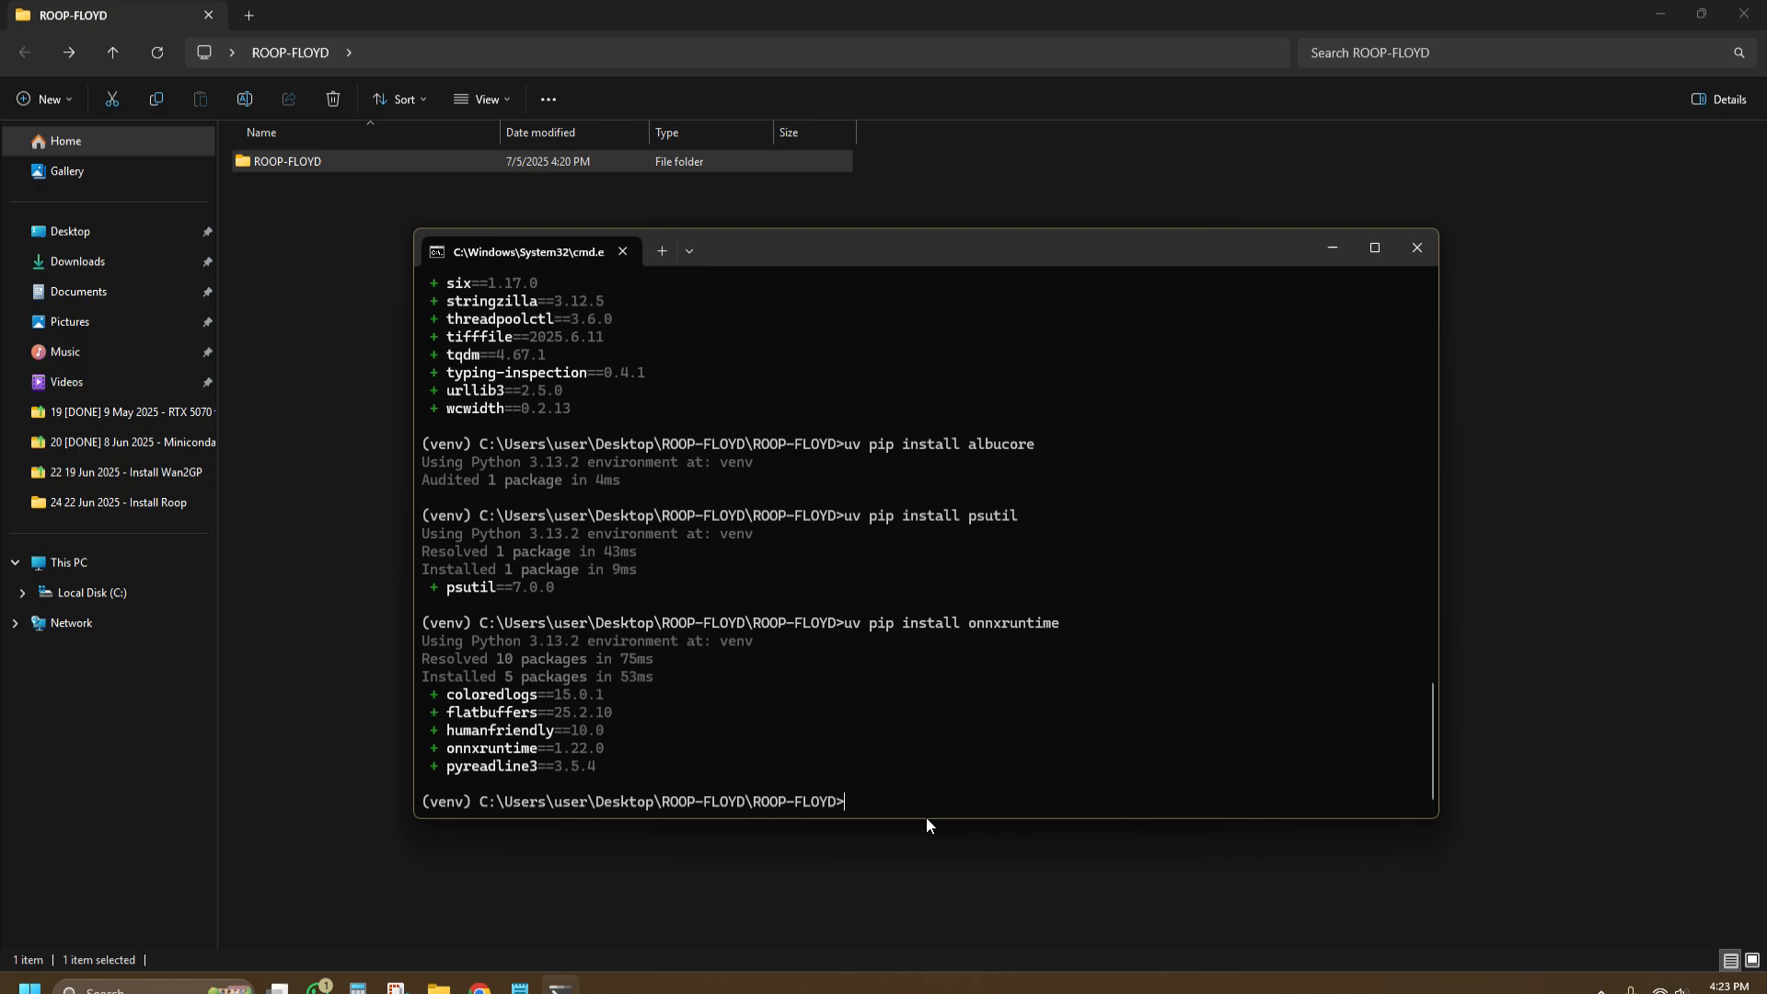
{"action": "type", "text": "uv pip install onnxruntime-silicon"}
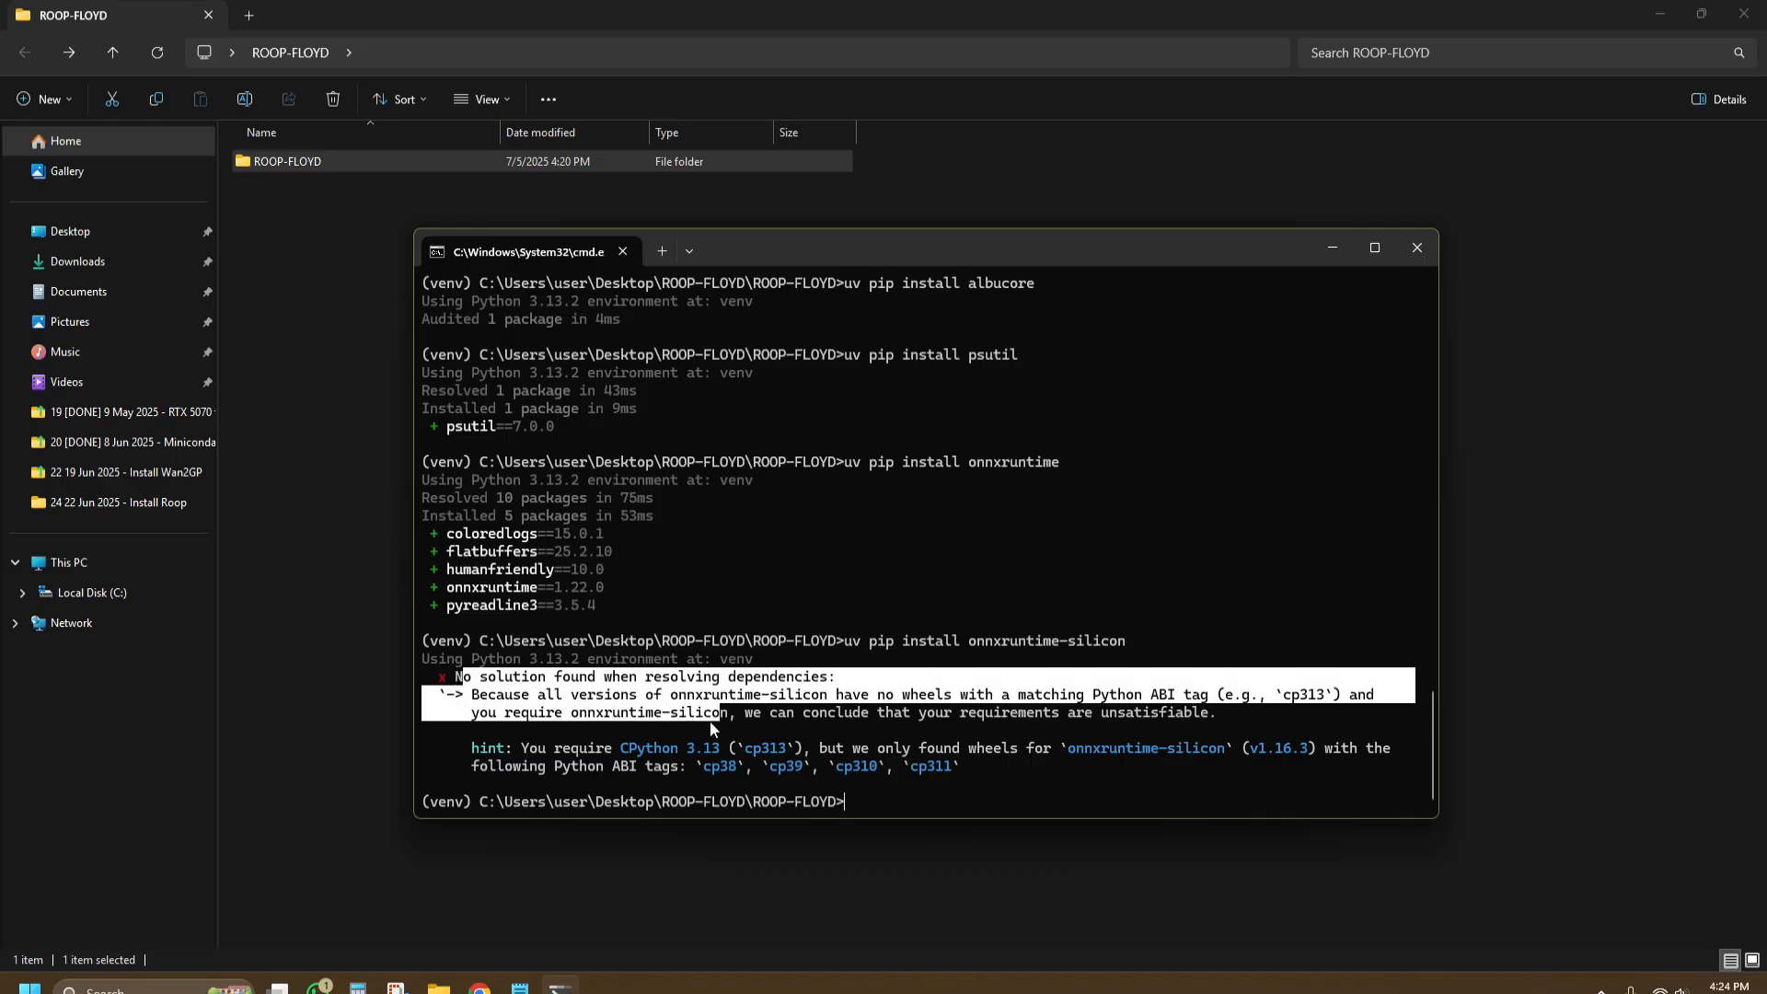
{"action": "mouse_move", "coordinate": [560, 764]}
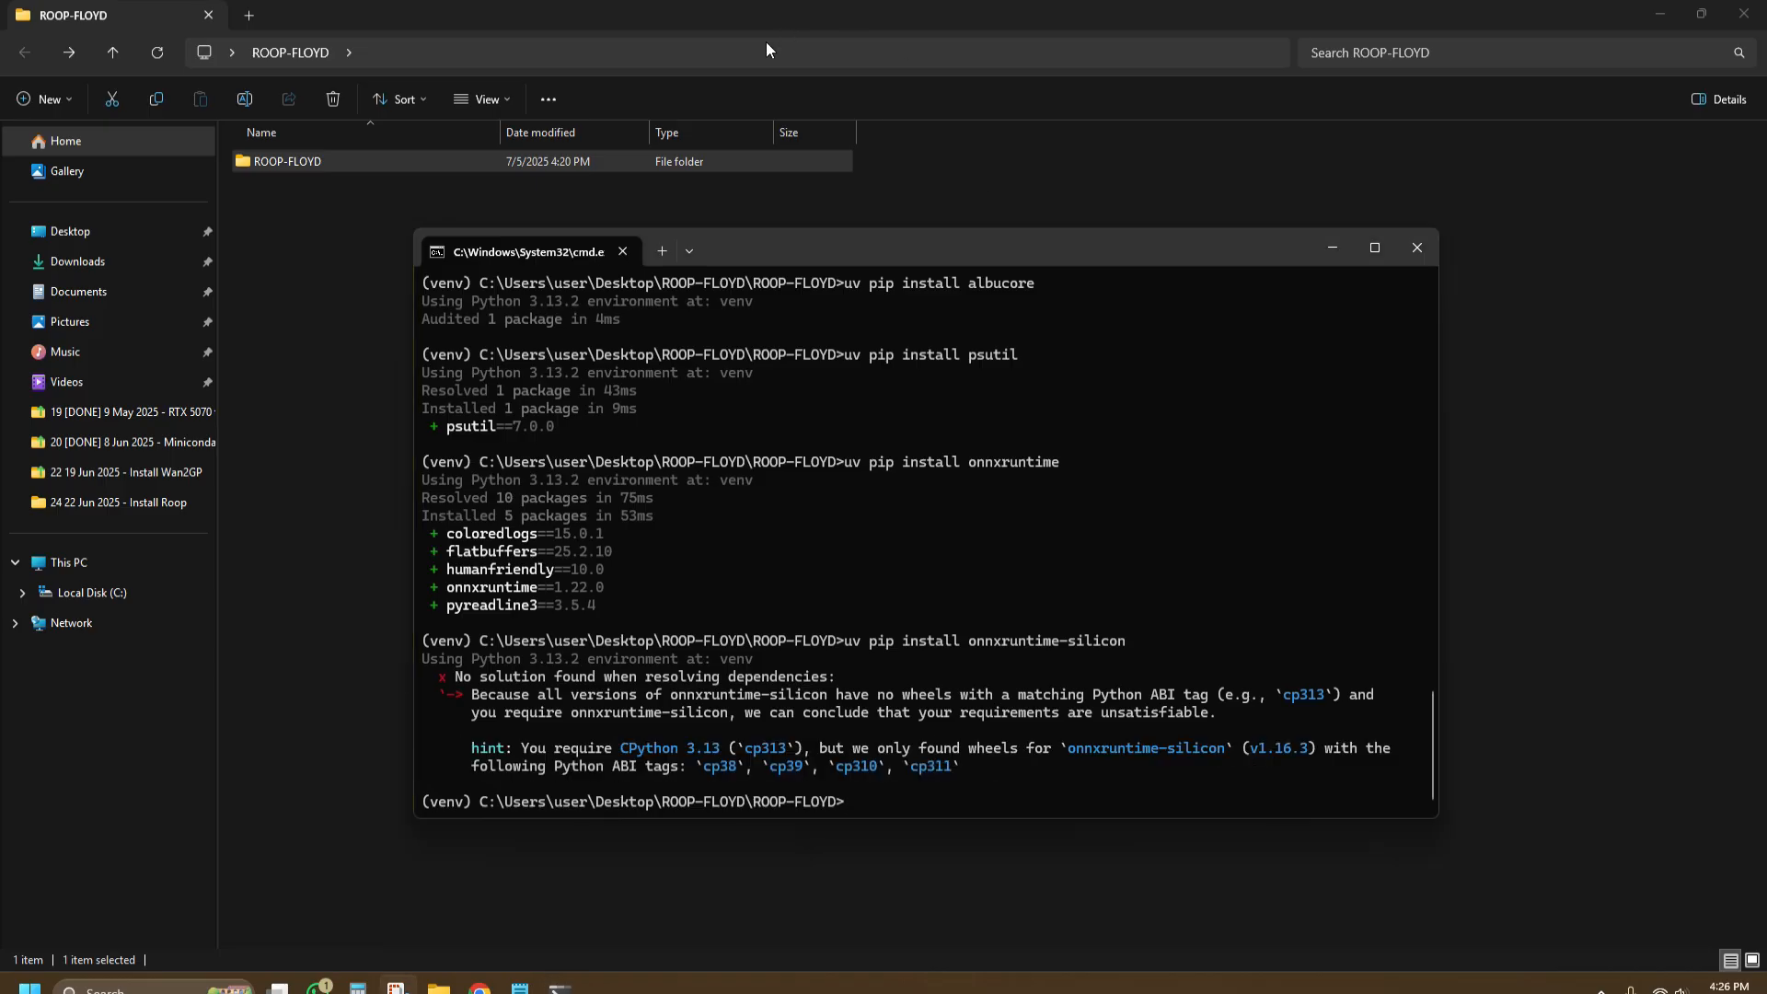
Step: Install onnxruntime-gpu, tqdm and ftfy with uv
{"action": "type", "text": "uv pip install onnxruntime-gpu"}
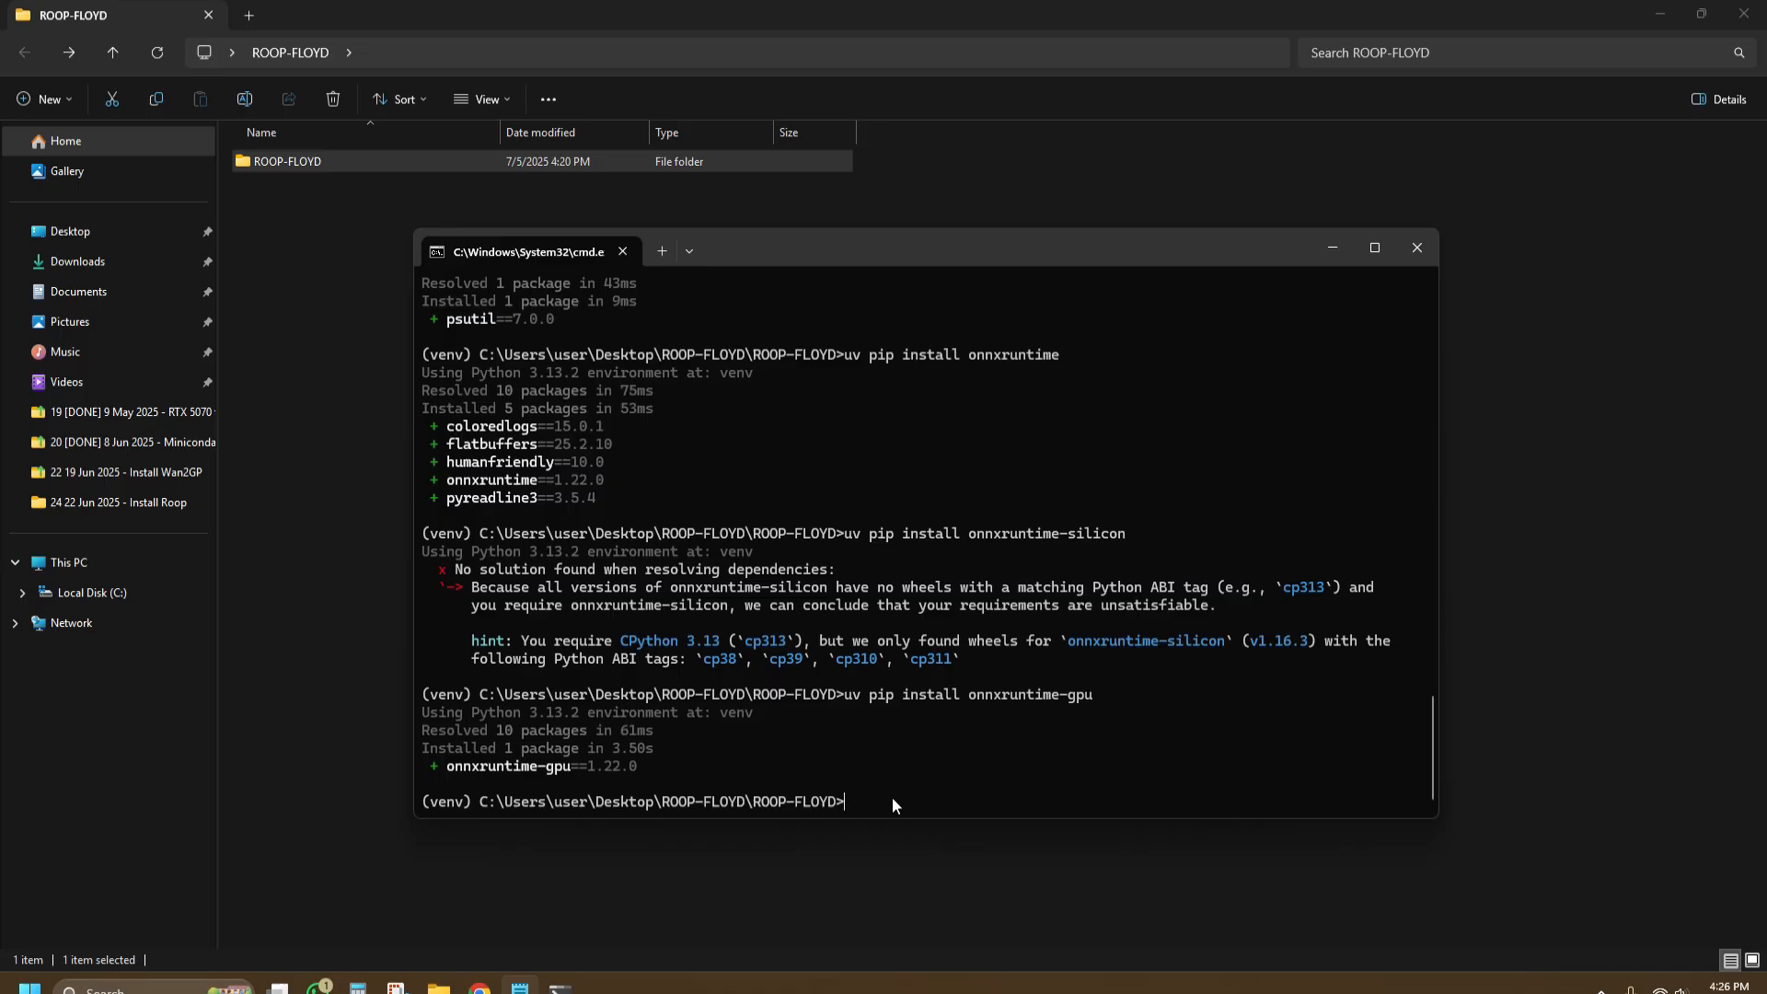
{"action": "type", "text": "uv pip install tqdm"}
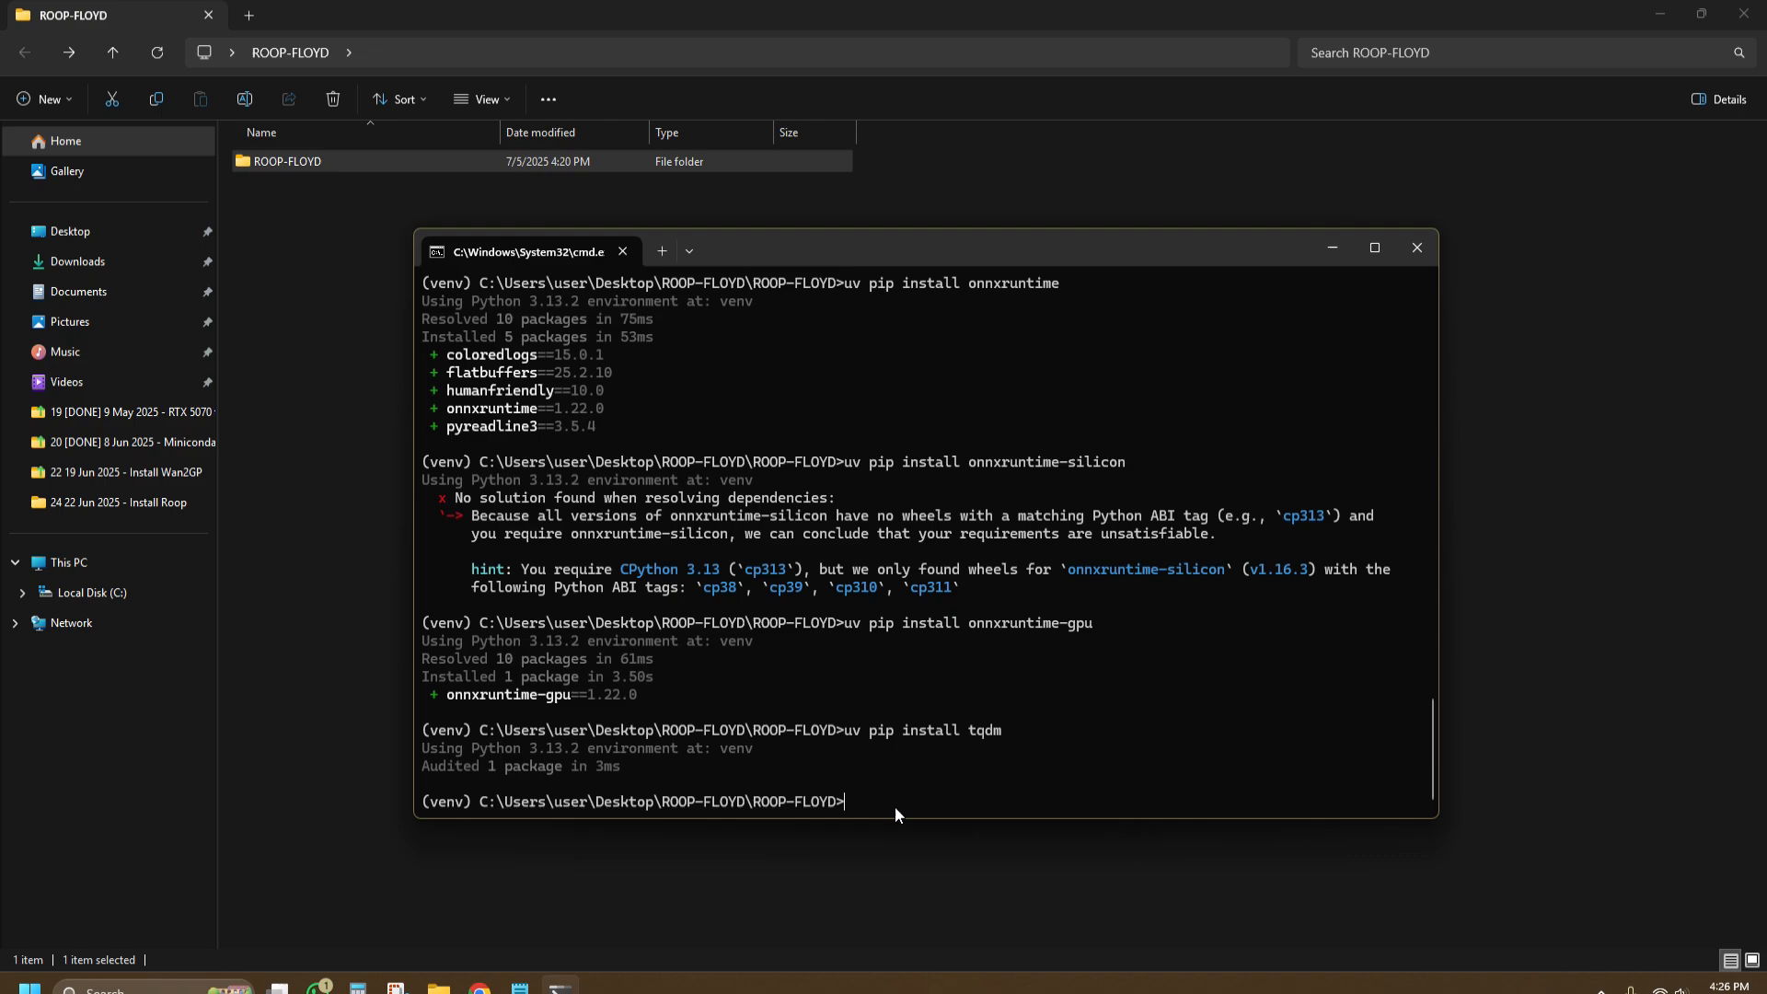
{"action": "type", "text": "uv pip install ftfy"}
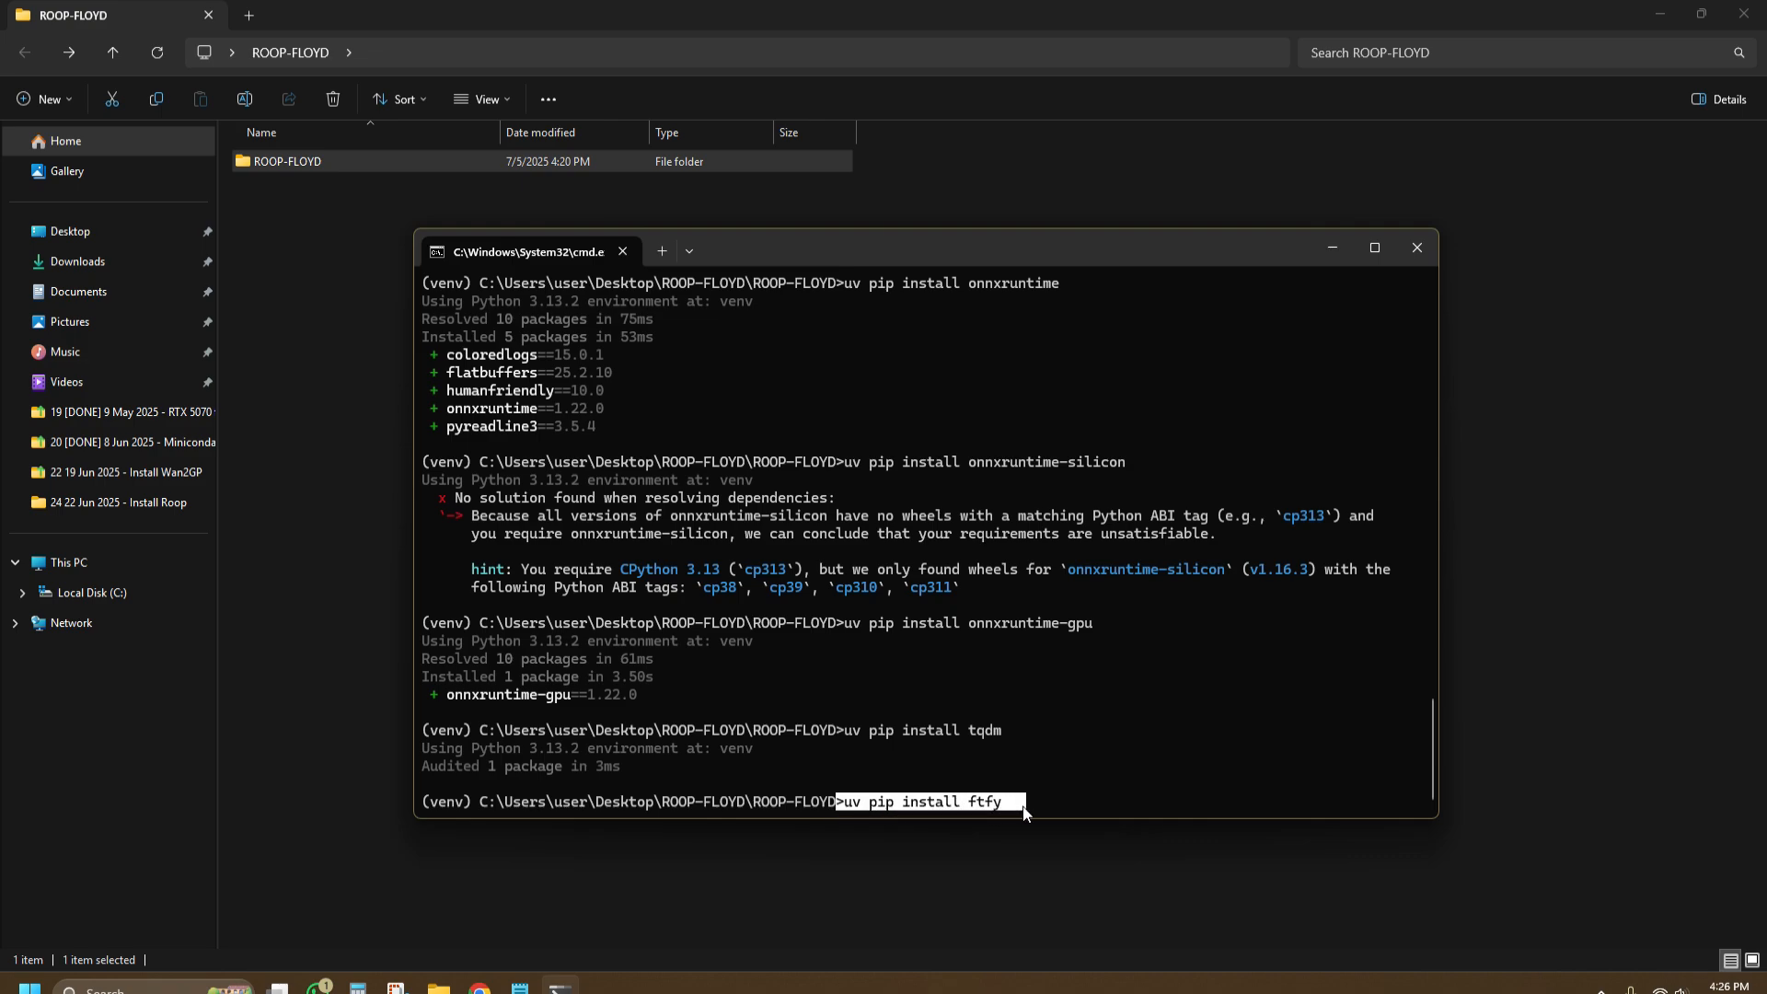
{"action": "mouse_move", "coordinate": [1076, 778]}
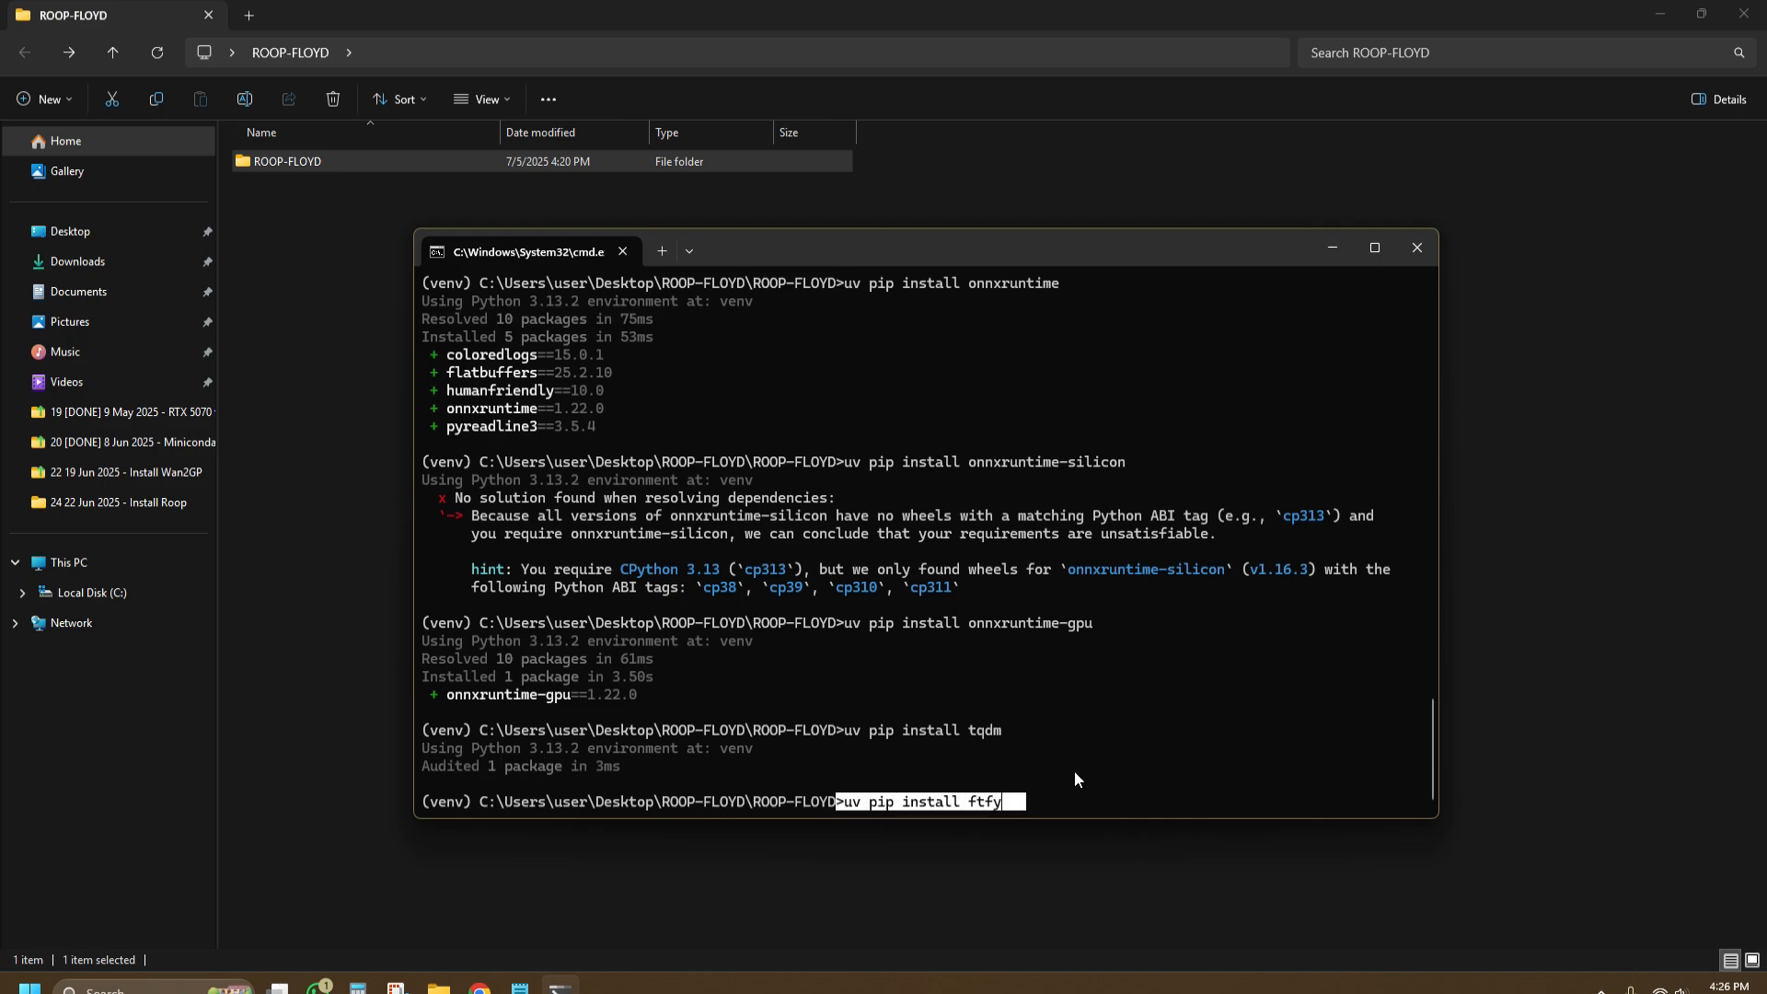
{"action": "key", "text": "Return"}
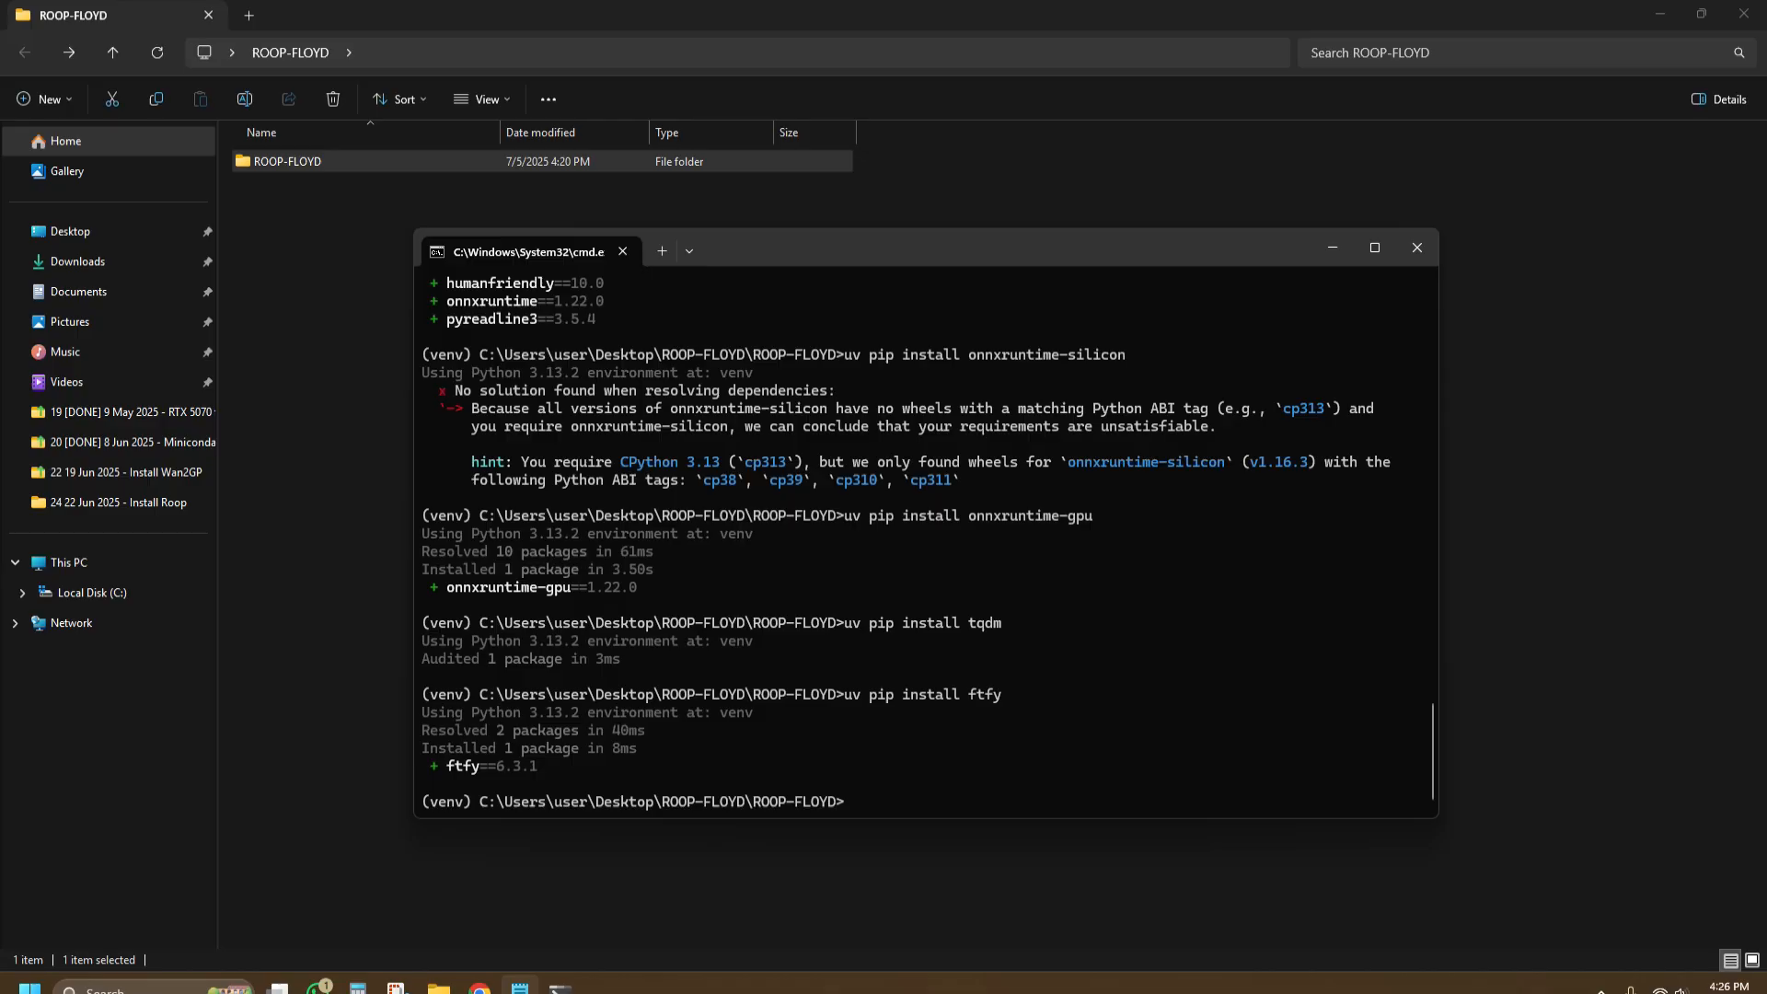
Step: Install regex and pyvirtualcam with uv
{"action": "type", "text": "uv pip install regex"}
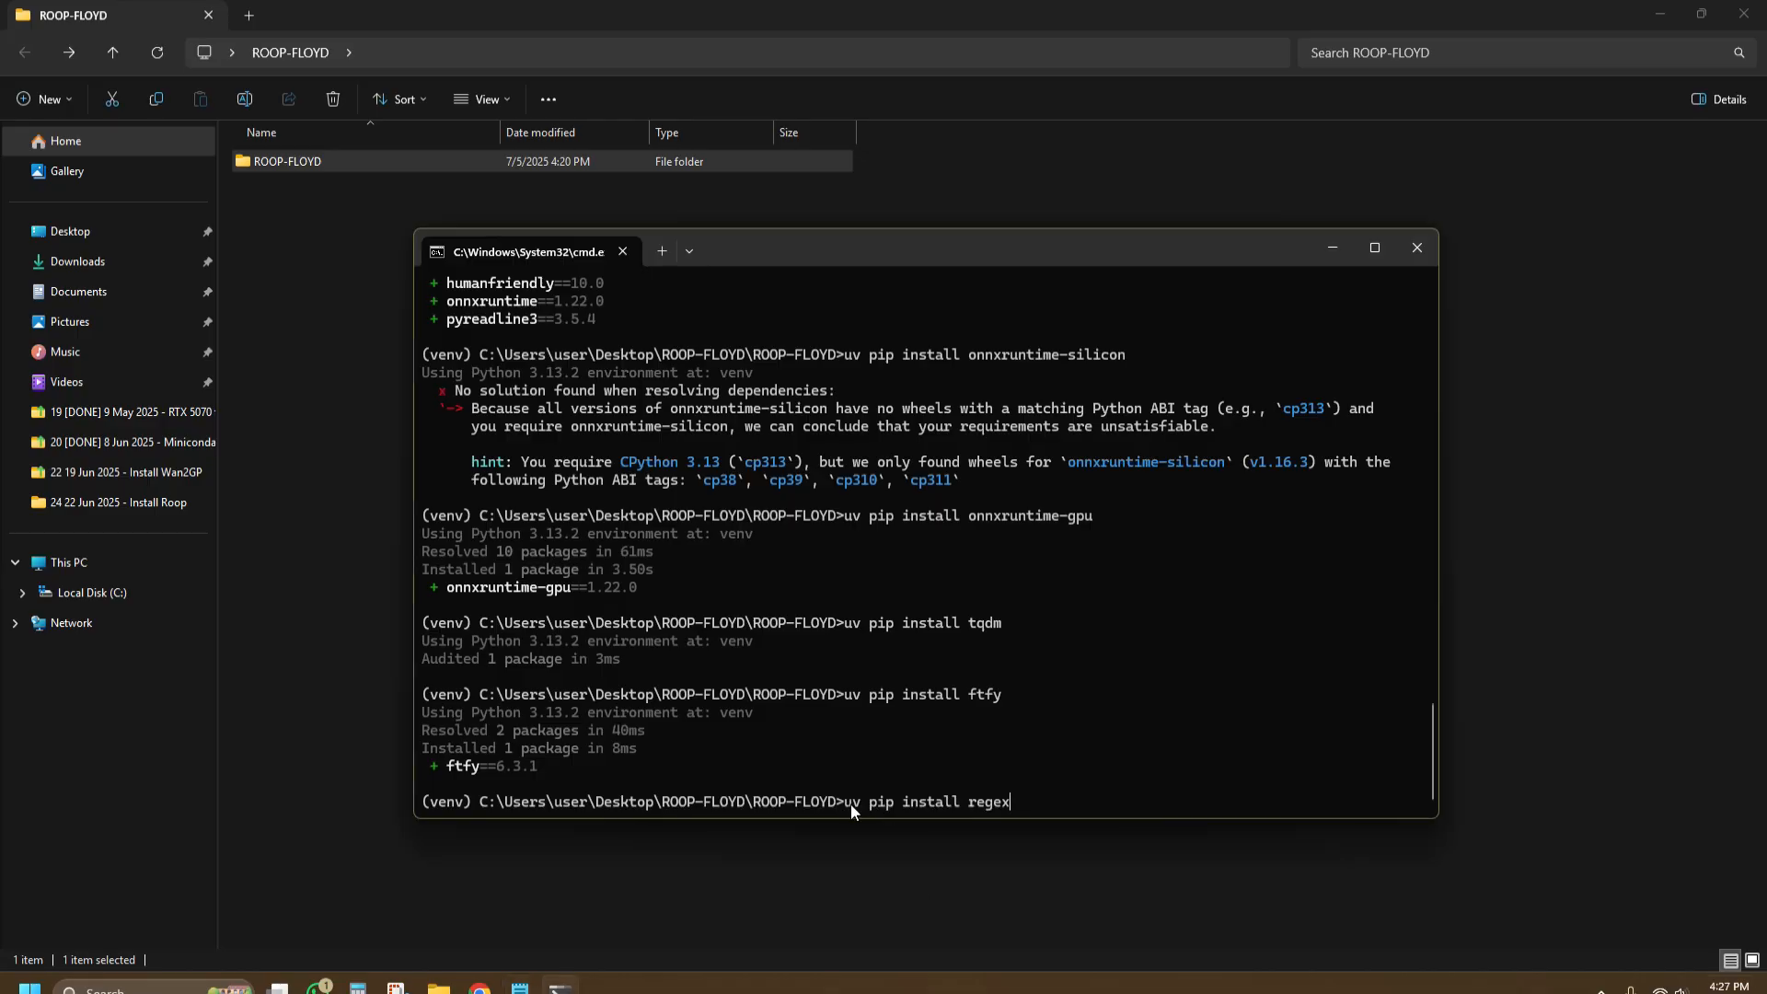
{"action": "double_click", "coordinate": [925, 801]}
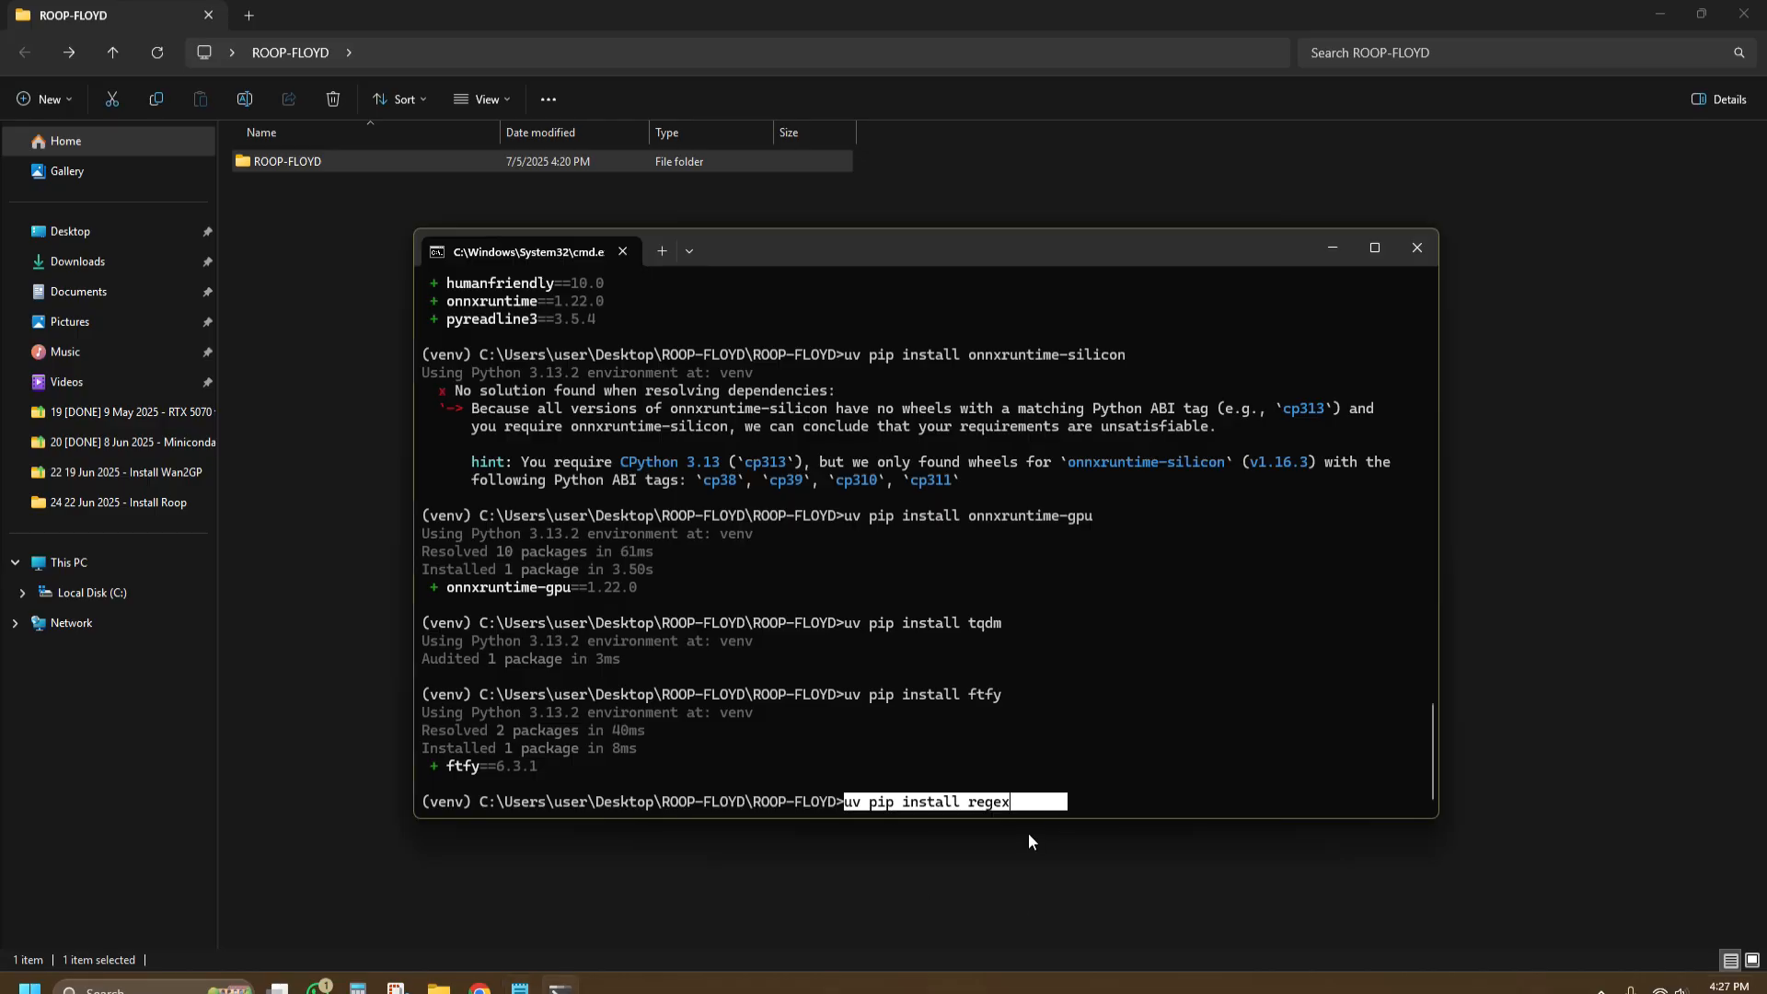
{"action": "key", "text": "Return"}
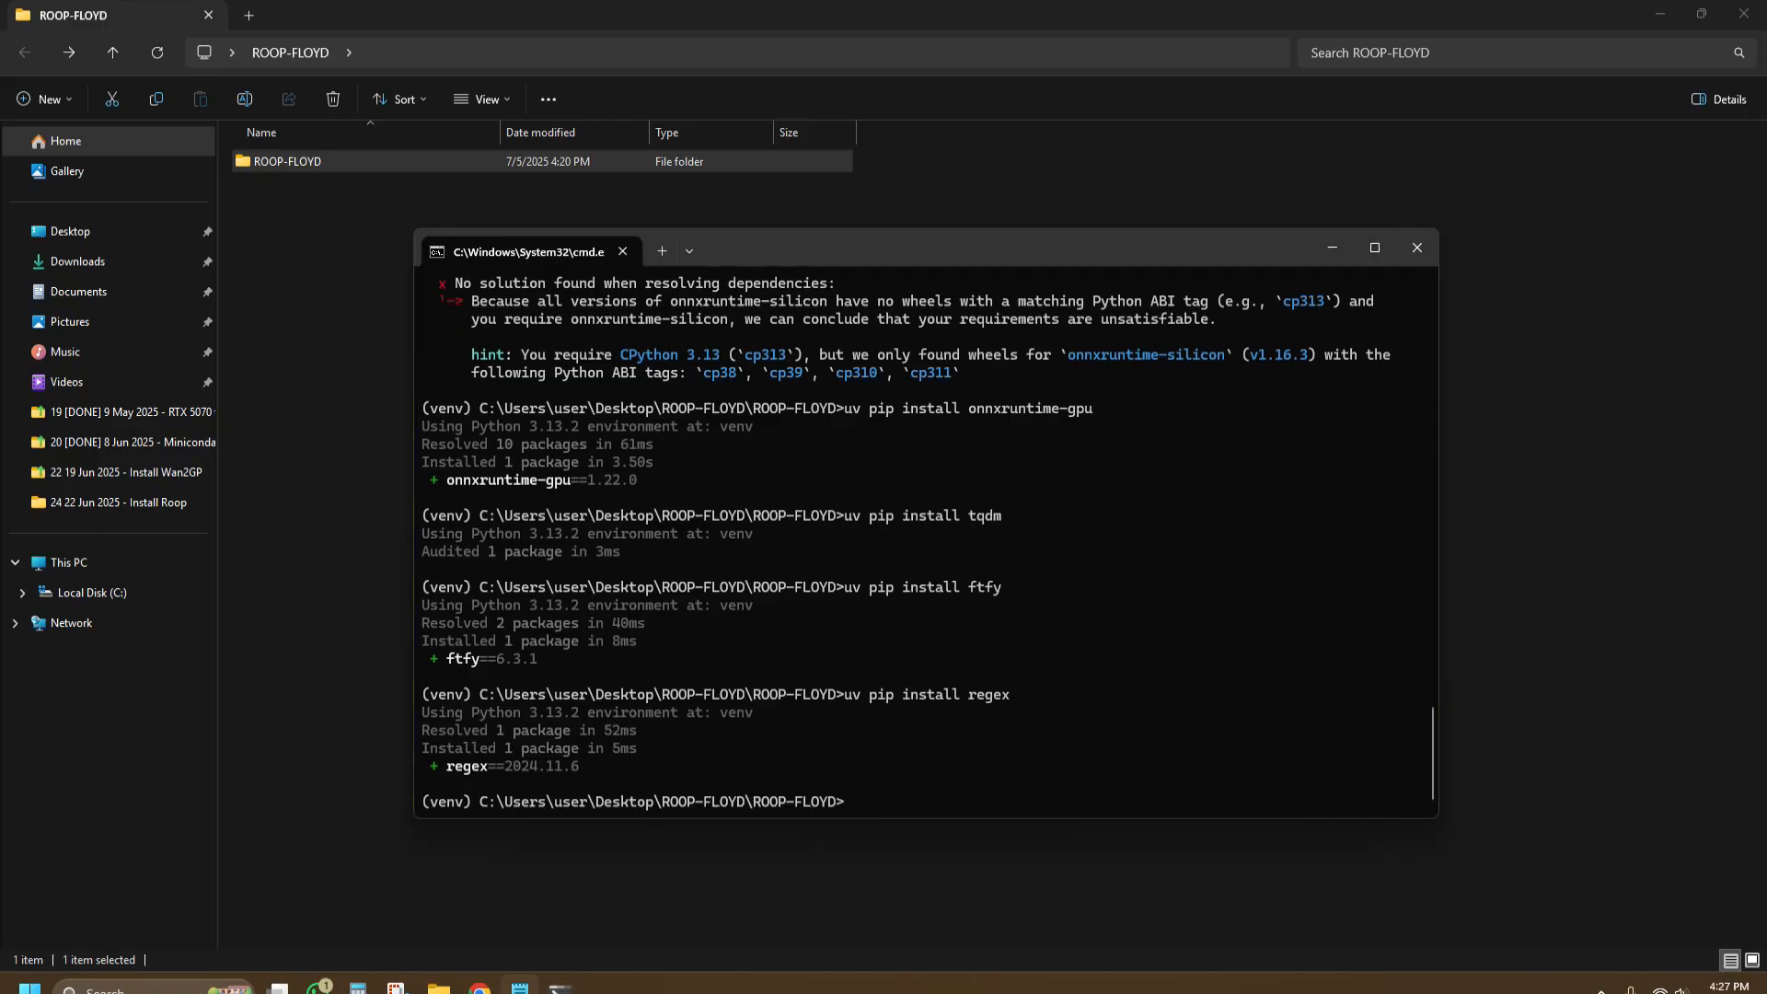
{"action": "mouse_move", "coordinate": [902, 812]}
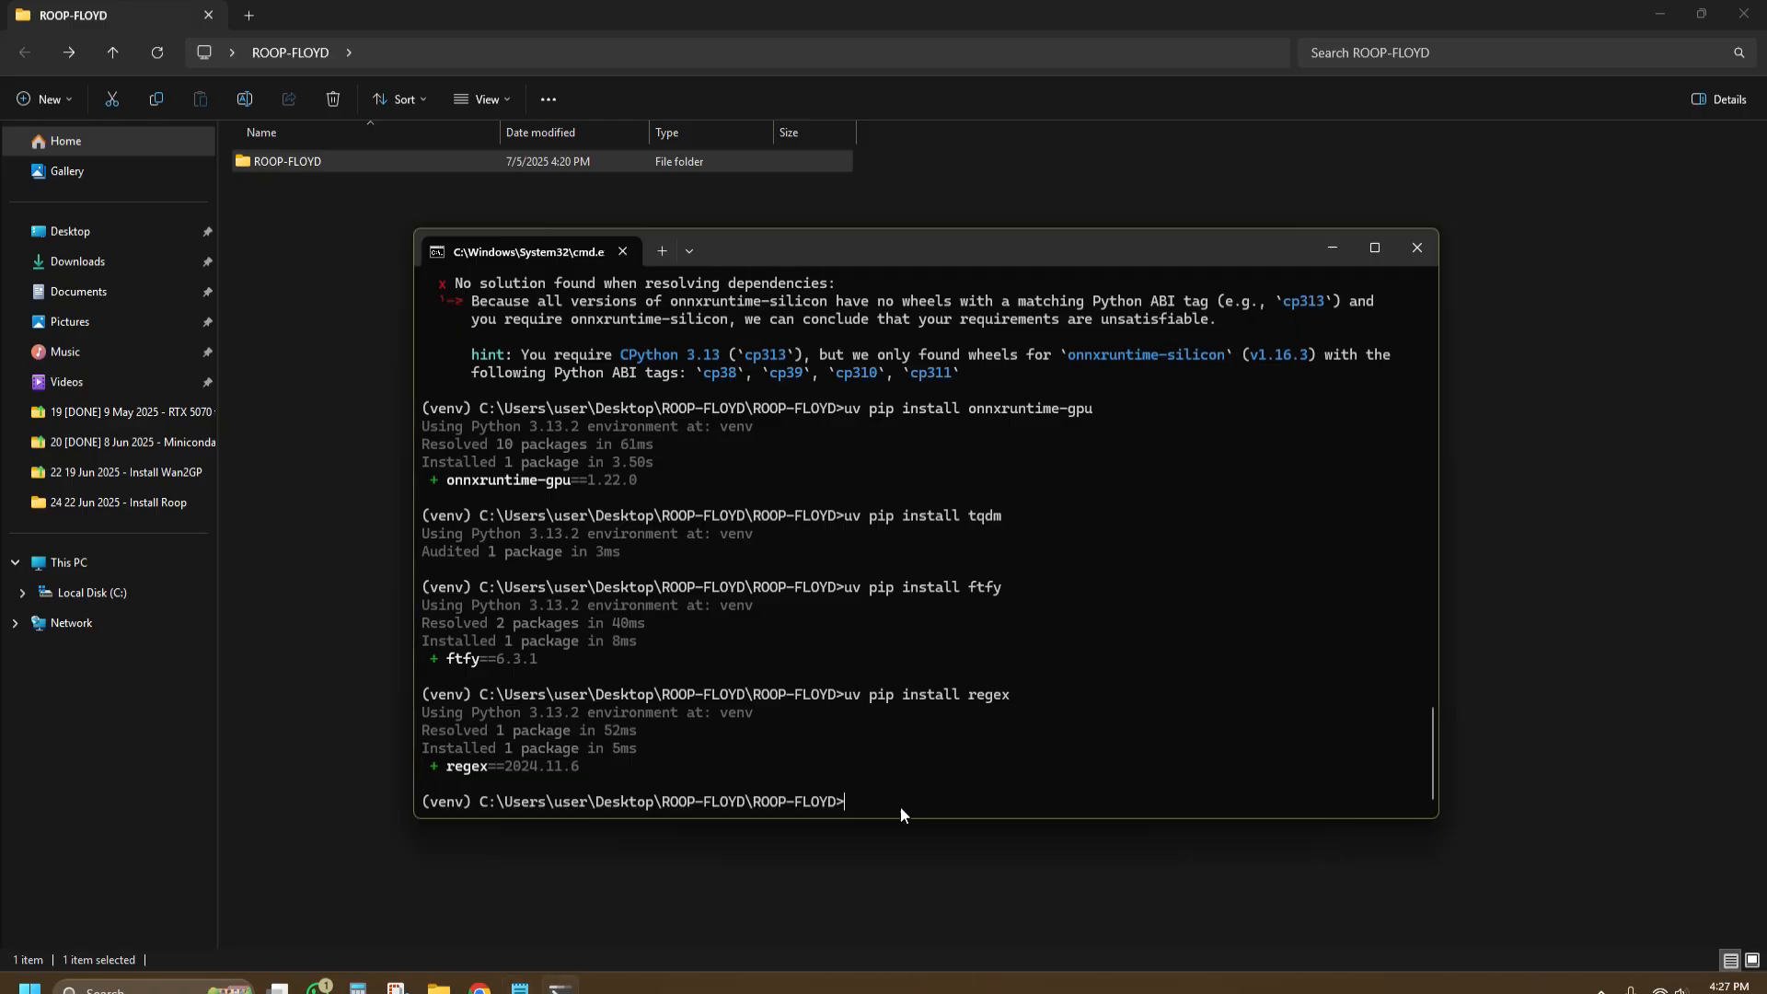
{"action": "type", "text": "uv pip install pyvirtualcam"}
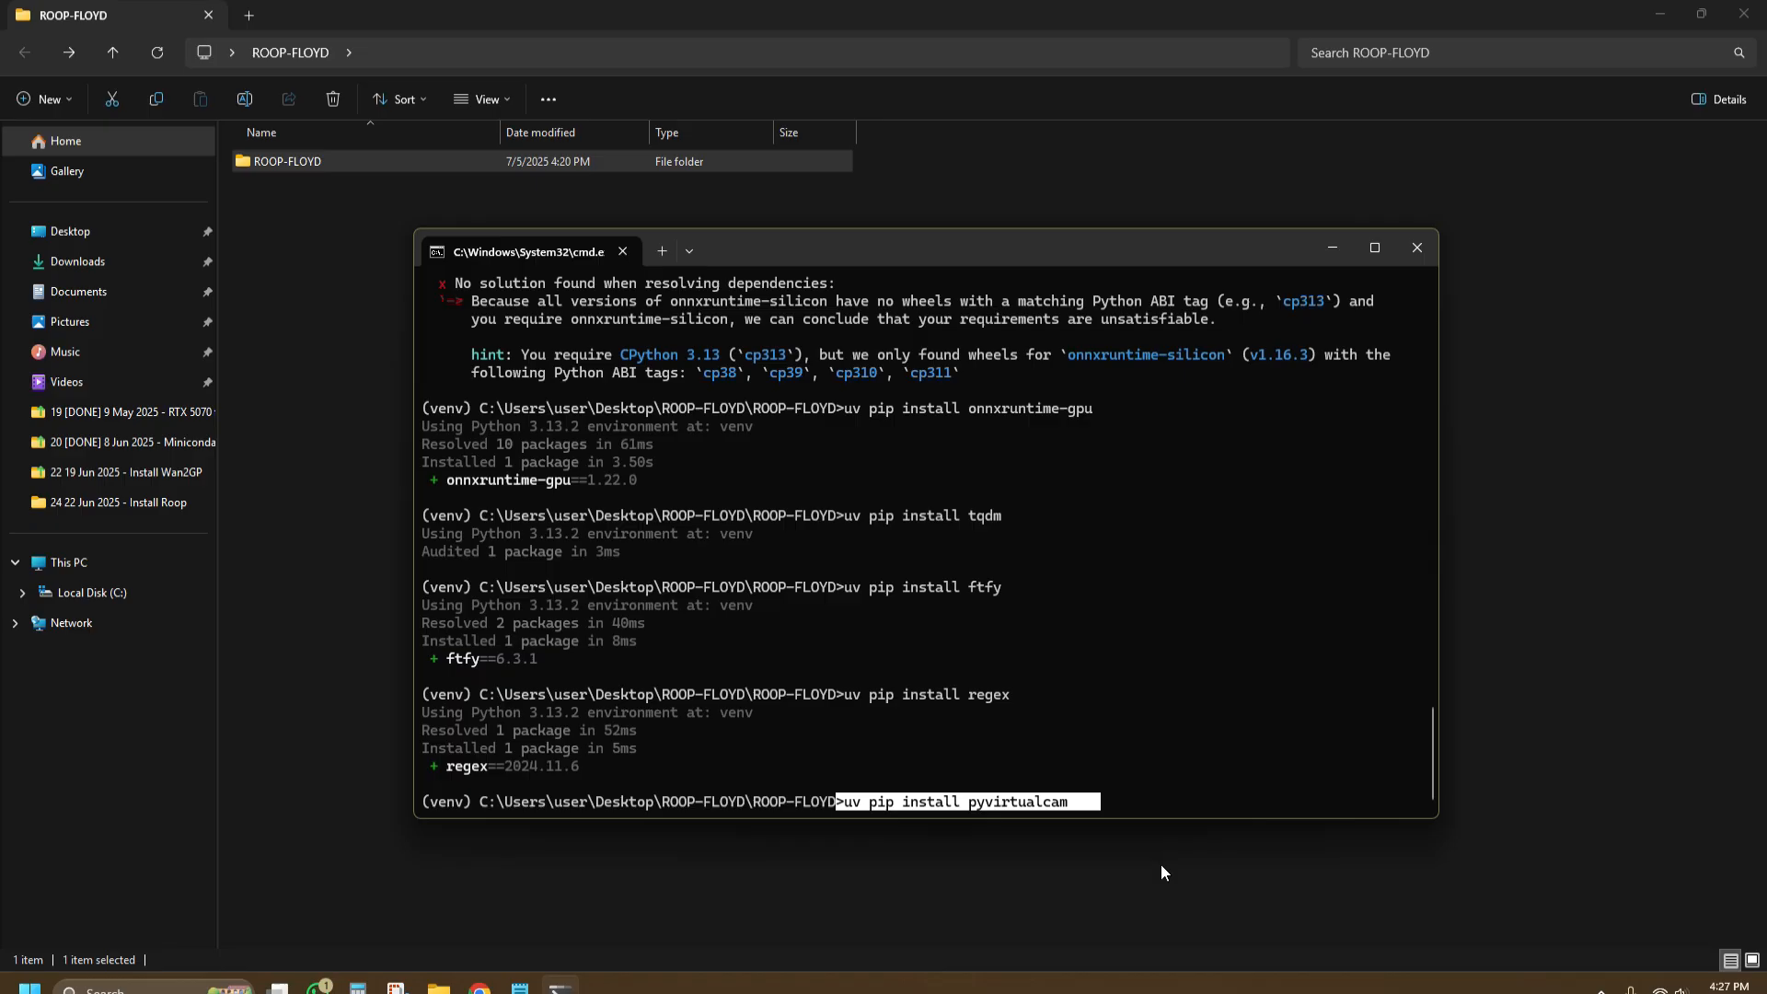
{"action": "key", "text": "Return"}
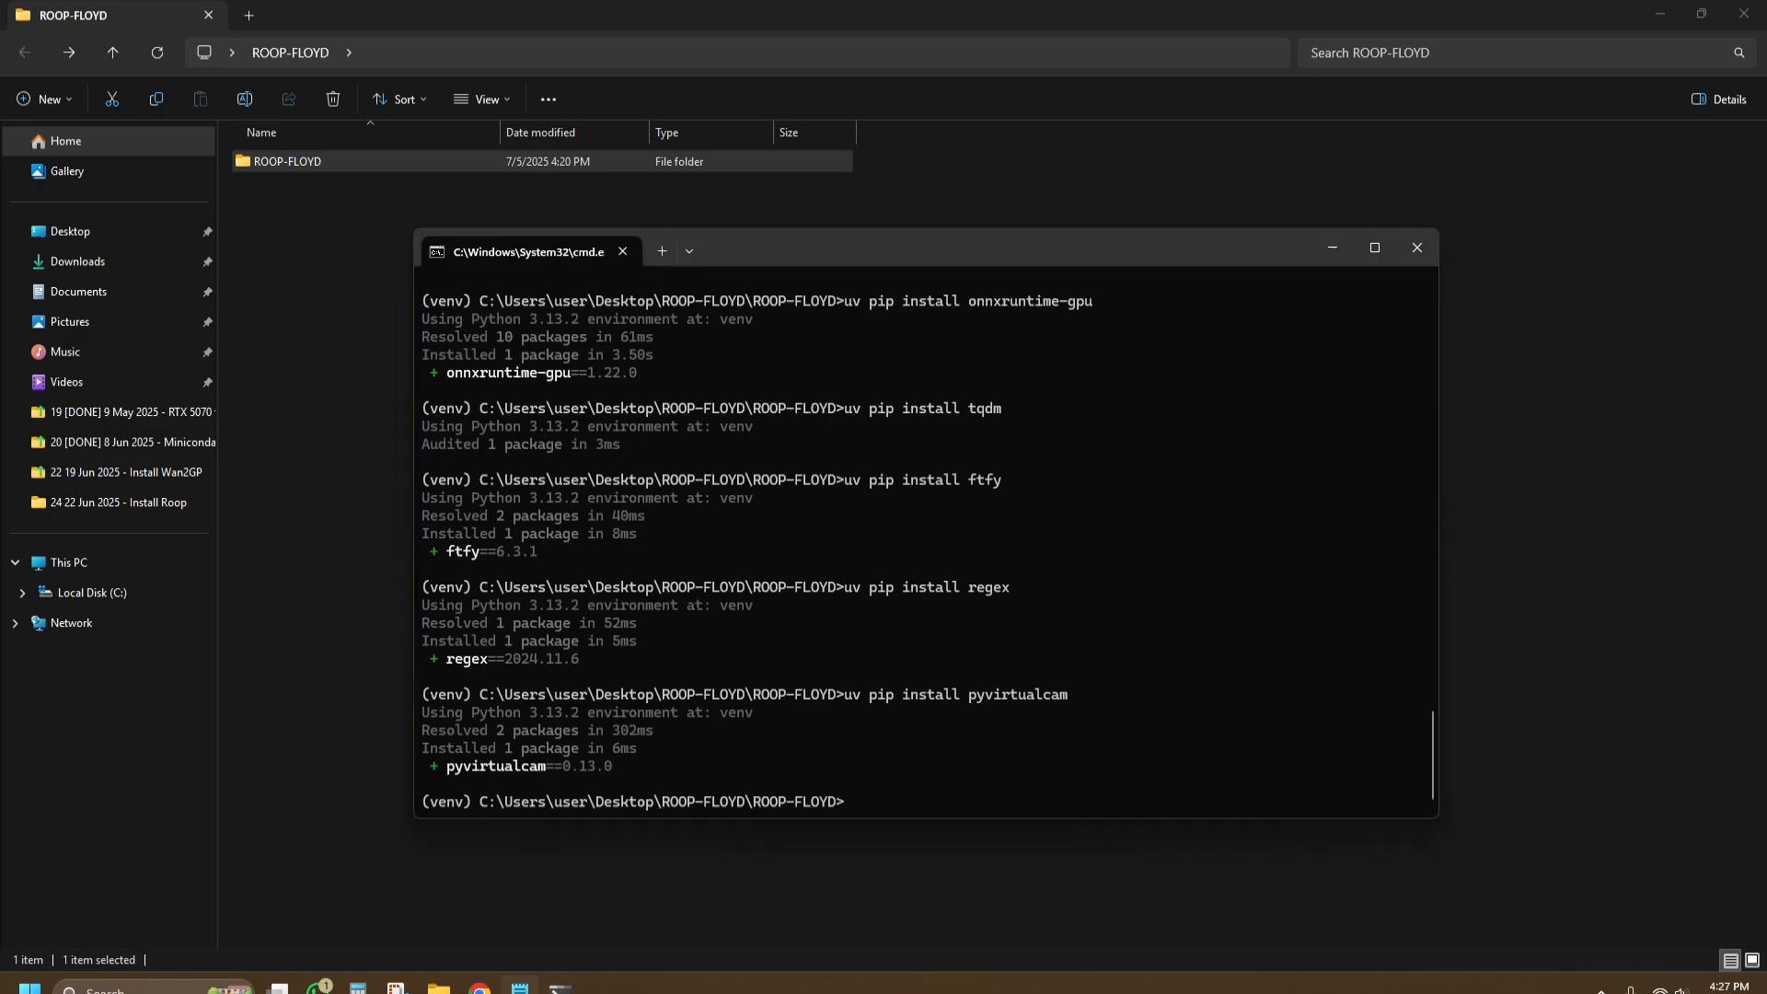
Step: Force-reinstall pydantic==2.10.6 and upgrade gradio to 5.13.0 with pip
{"action": "type", "text": "pip install --force-reinstall pydantic==2.10.6"}
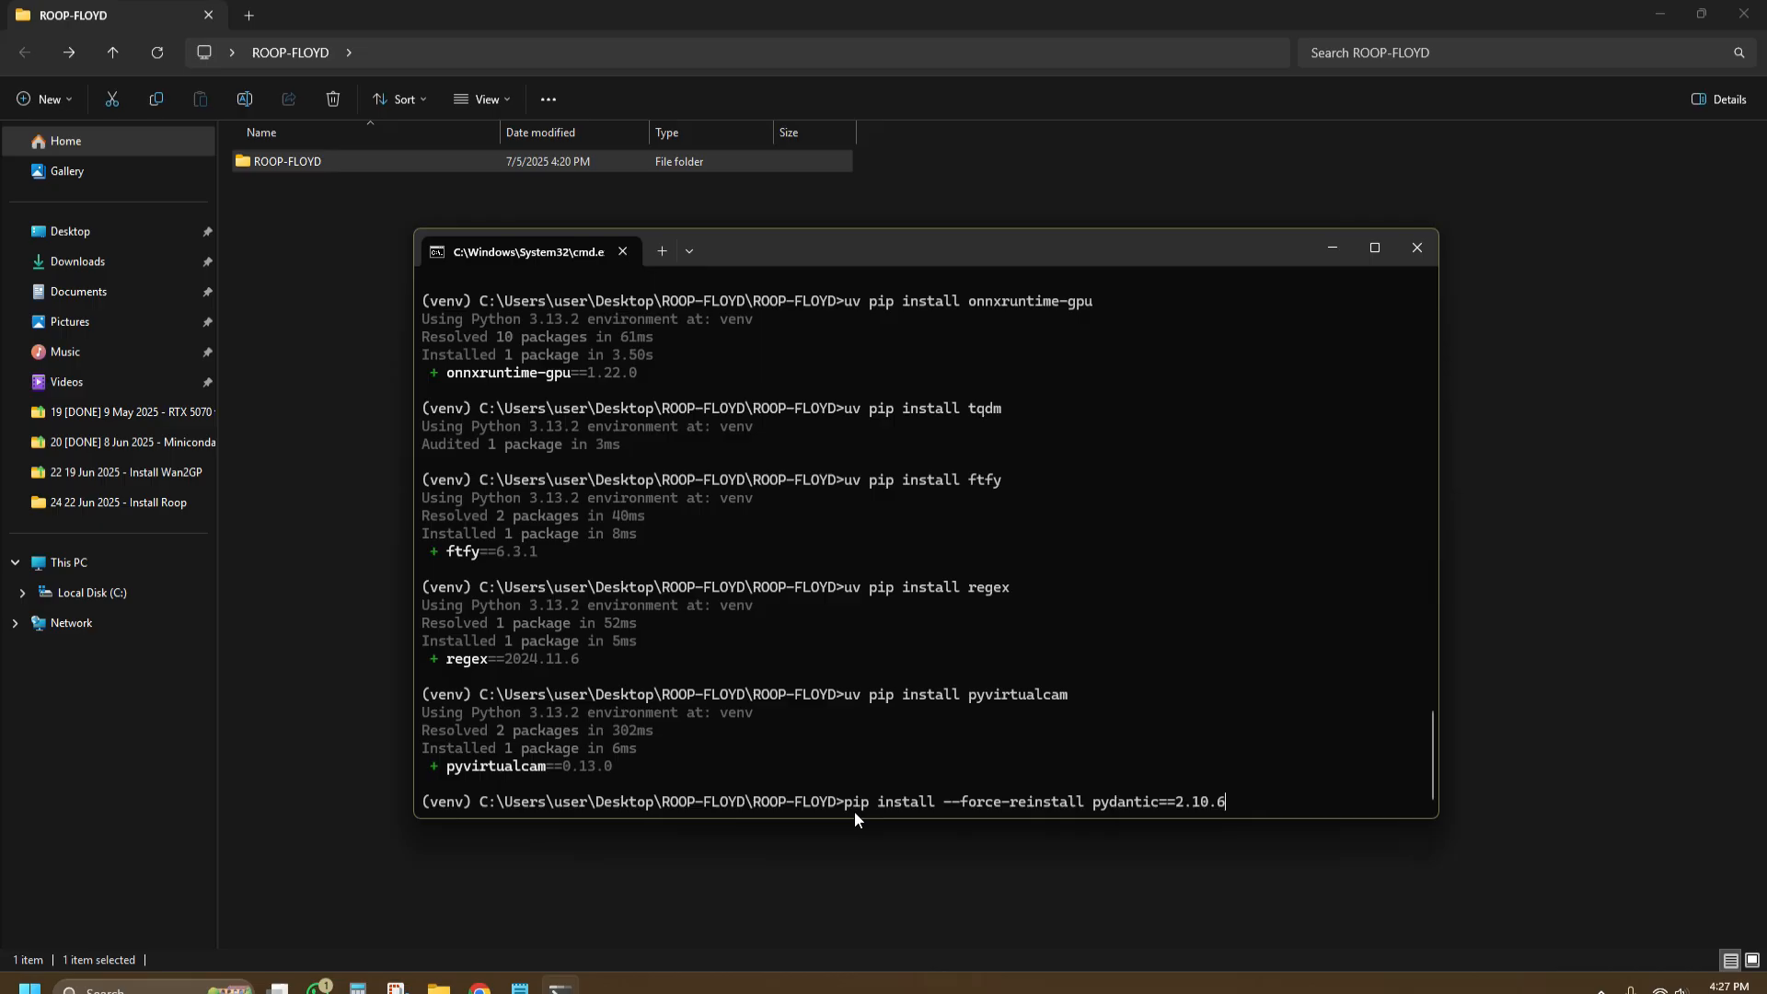
{"action": "double_click", "coordinate": [1031, 801]}
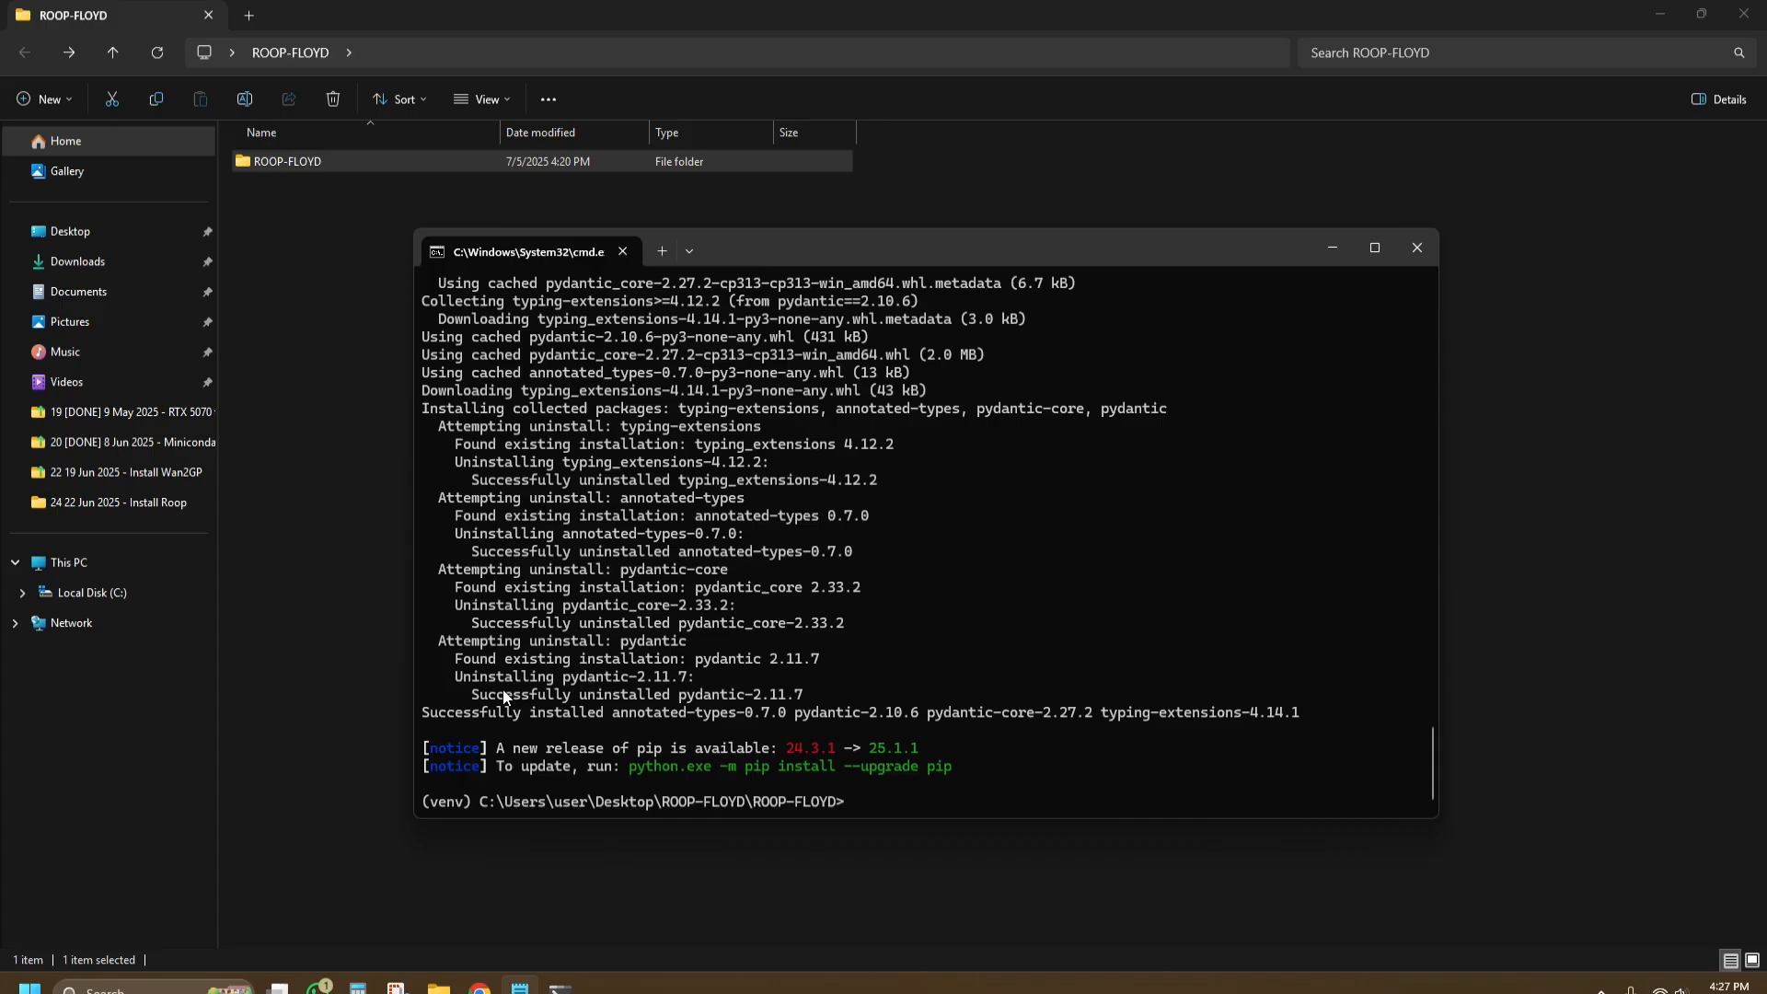
{"action": "mouse_move", "coordinate": [994, 751]}
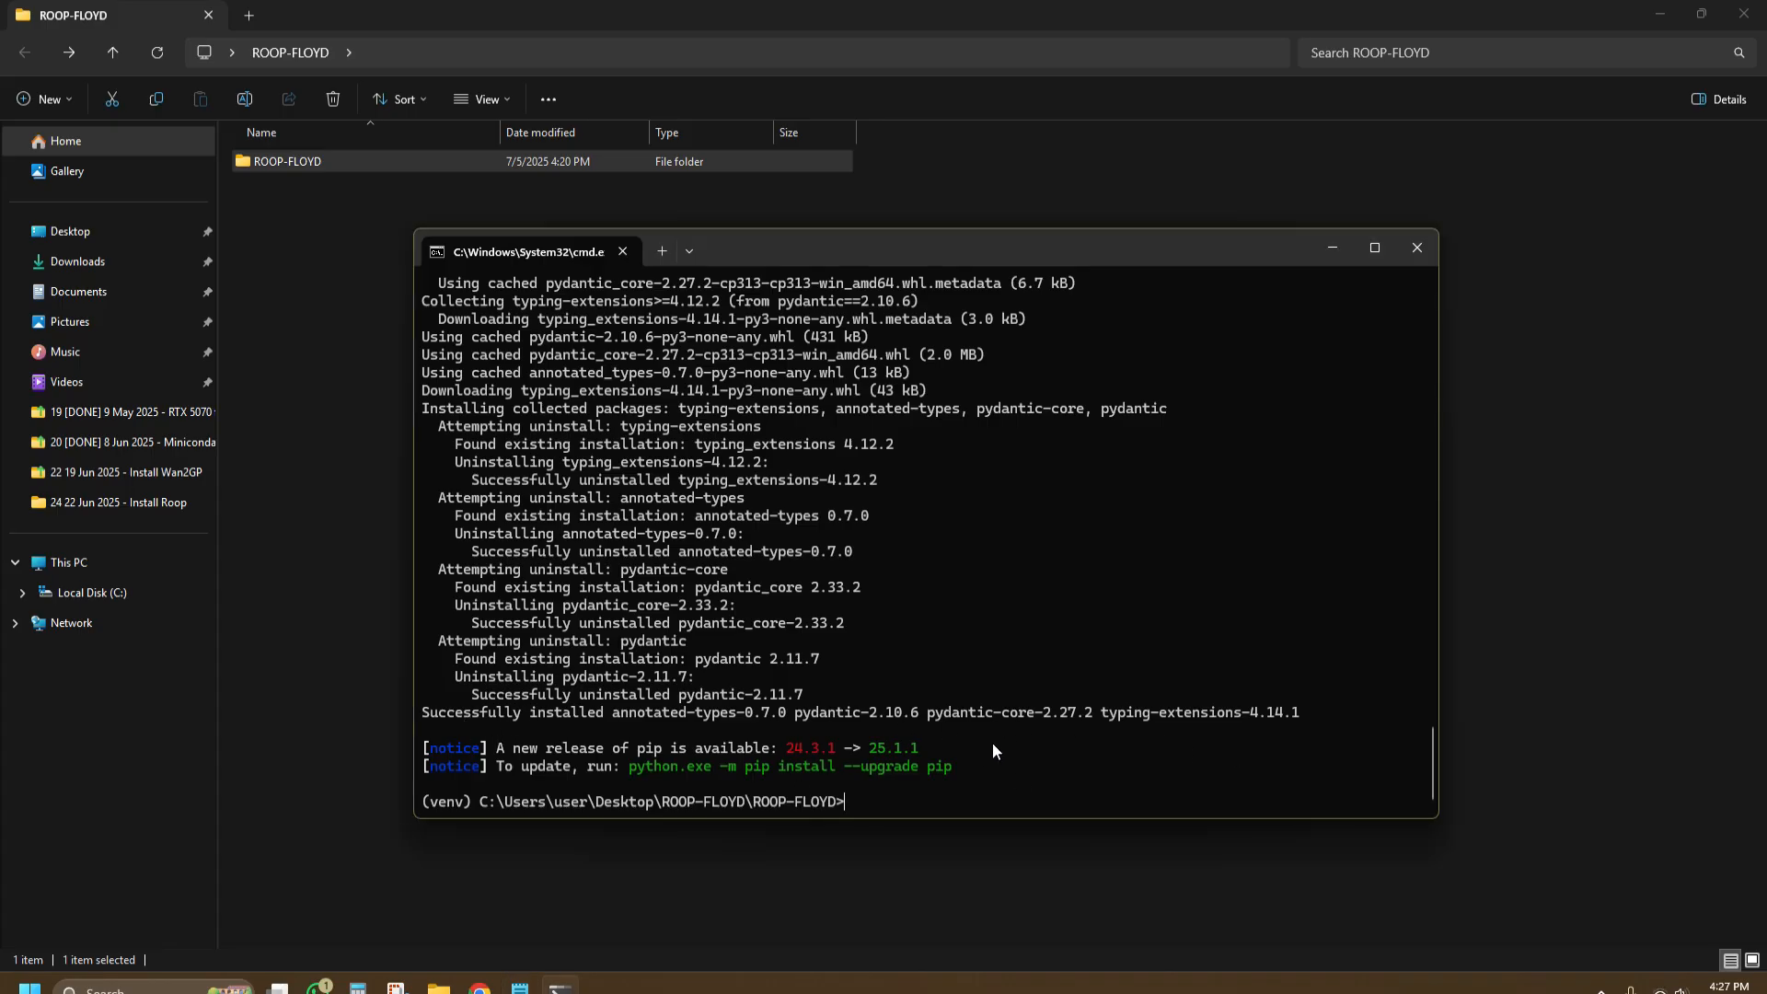
{"action": "type", "text": "pip install --upgrade gradio==5.13.0"}
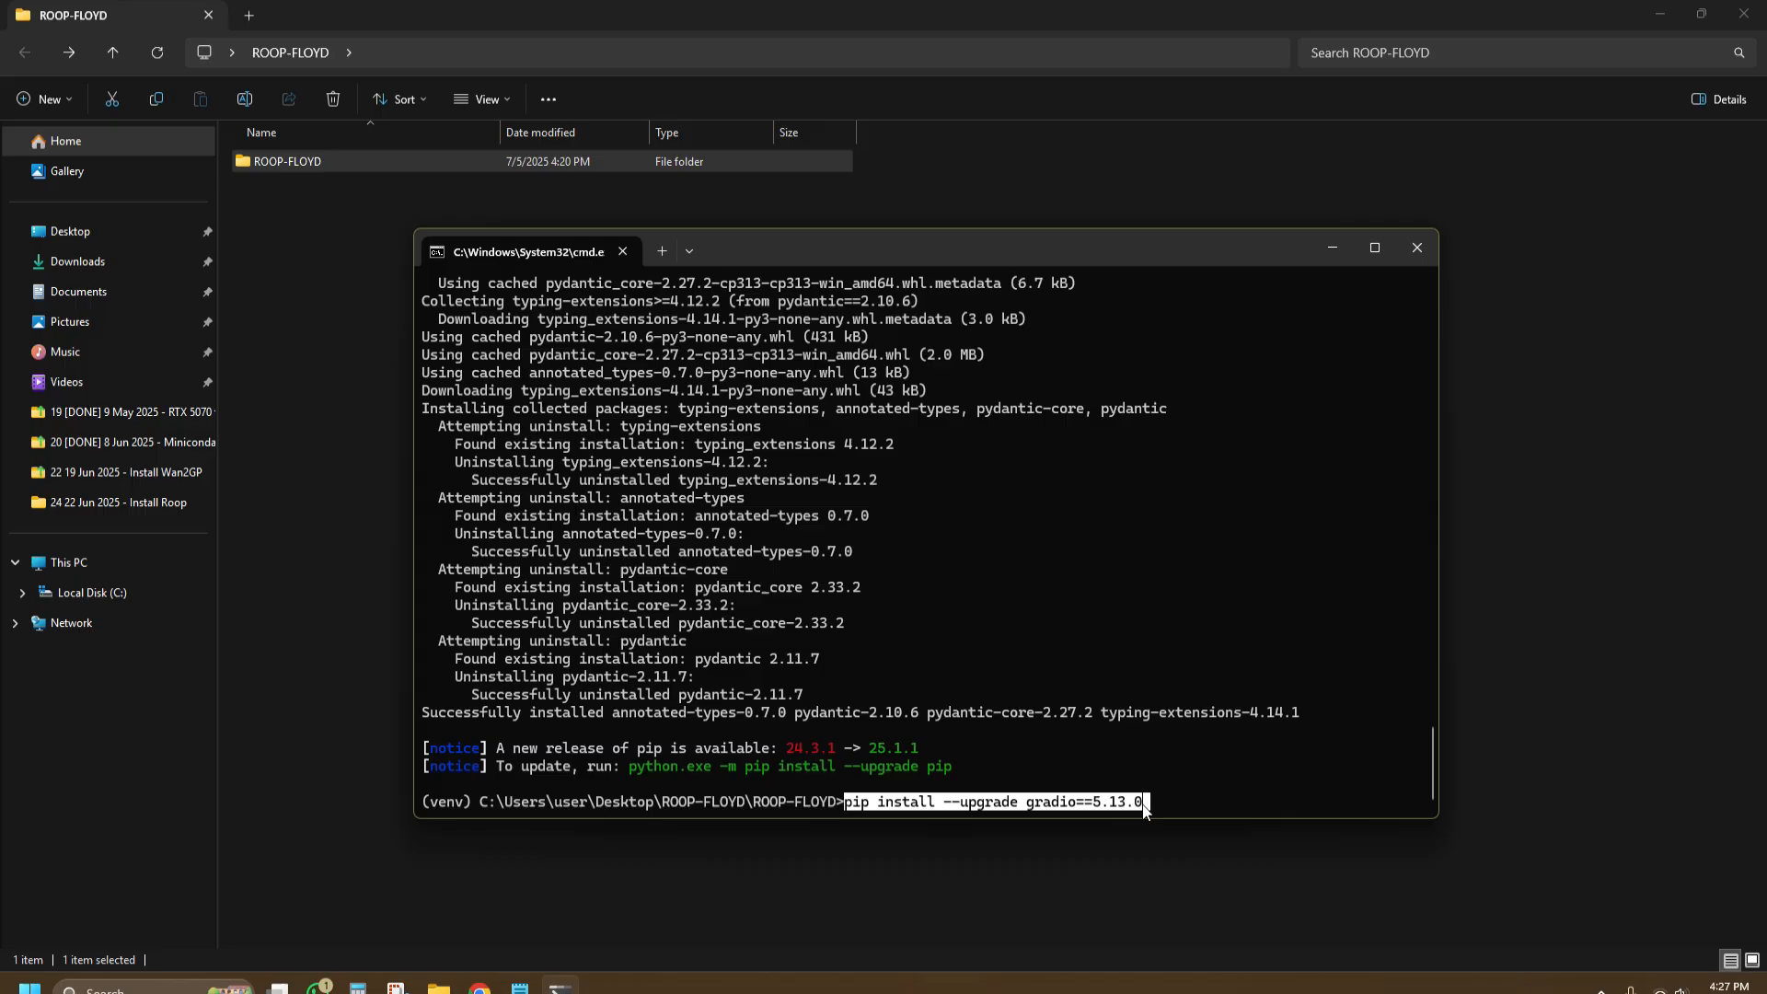
{"action": "mouse_move", "coordinate": [1147, 812]}
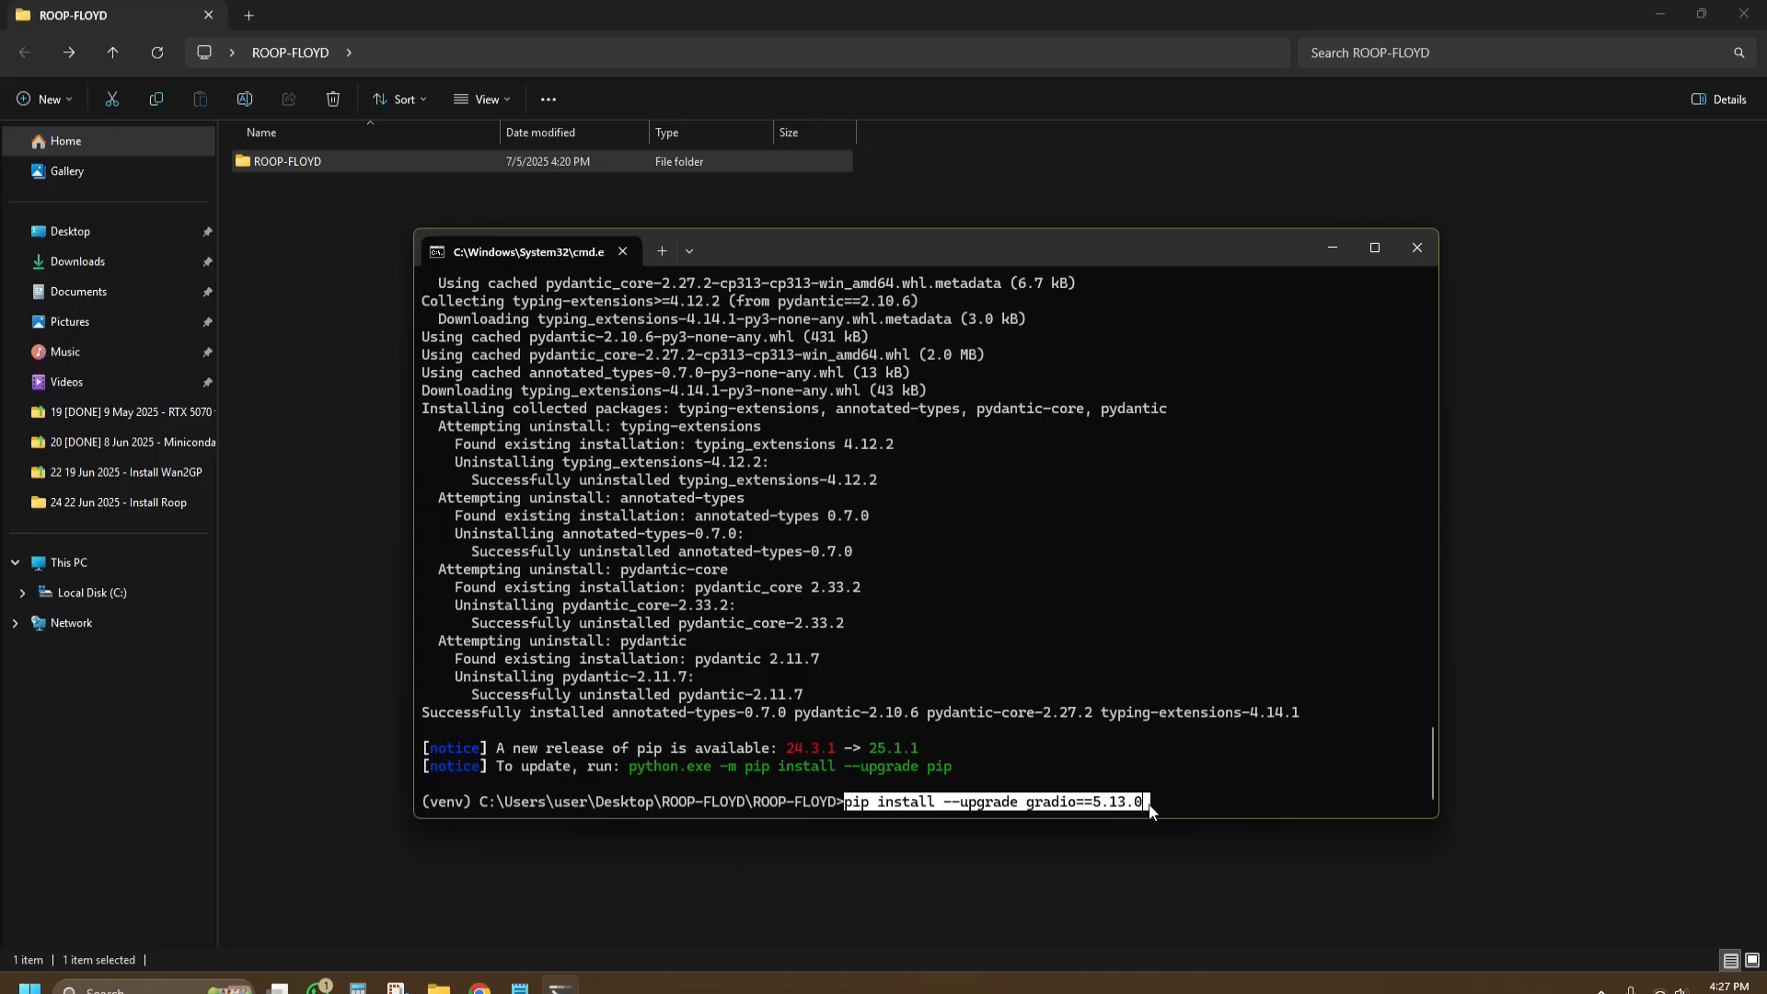
{"action": "key", "text": "Return"}
{"action": "type", "text": "python run.py"}
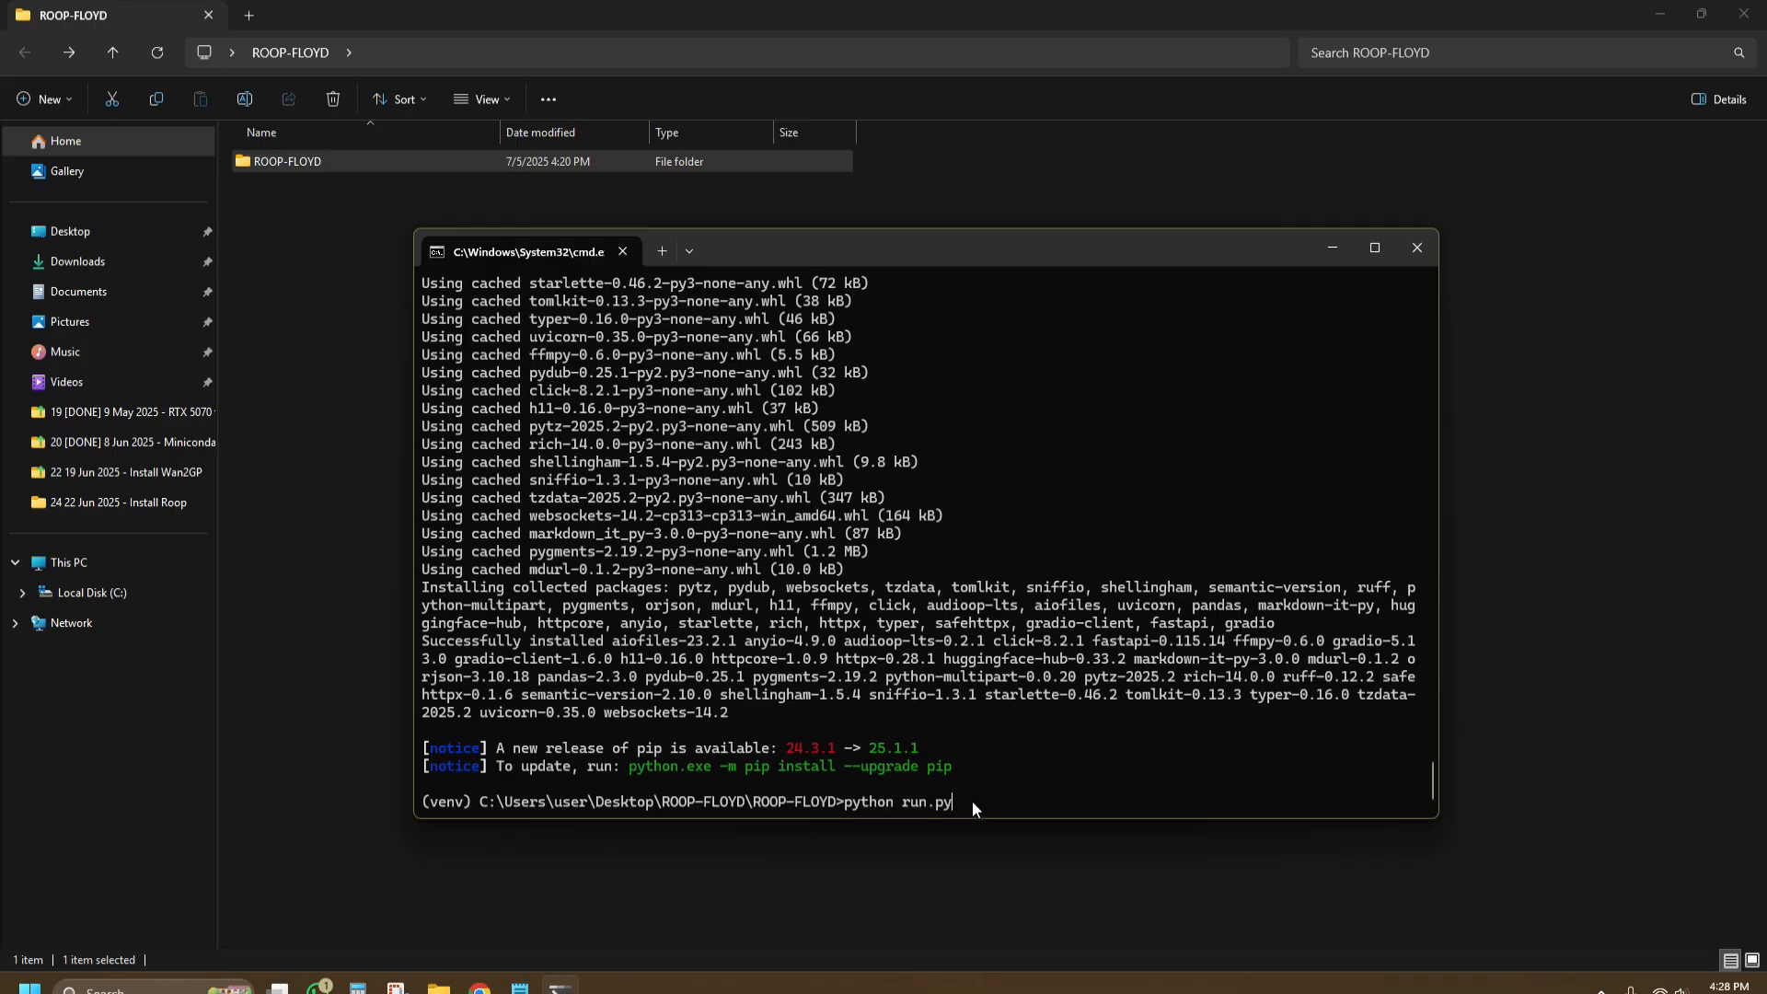
Step: Run python run.py to launch the face-swap app, which AVG blocks by quarantining frpc_windows_amd64
{"action": "key", "text": "Return"}
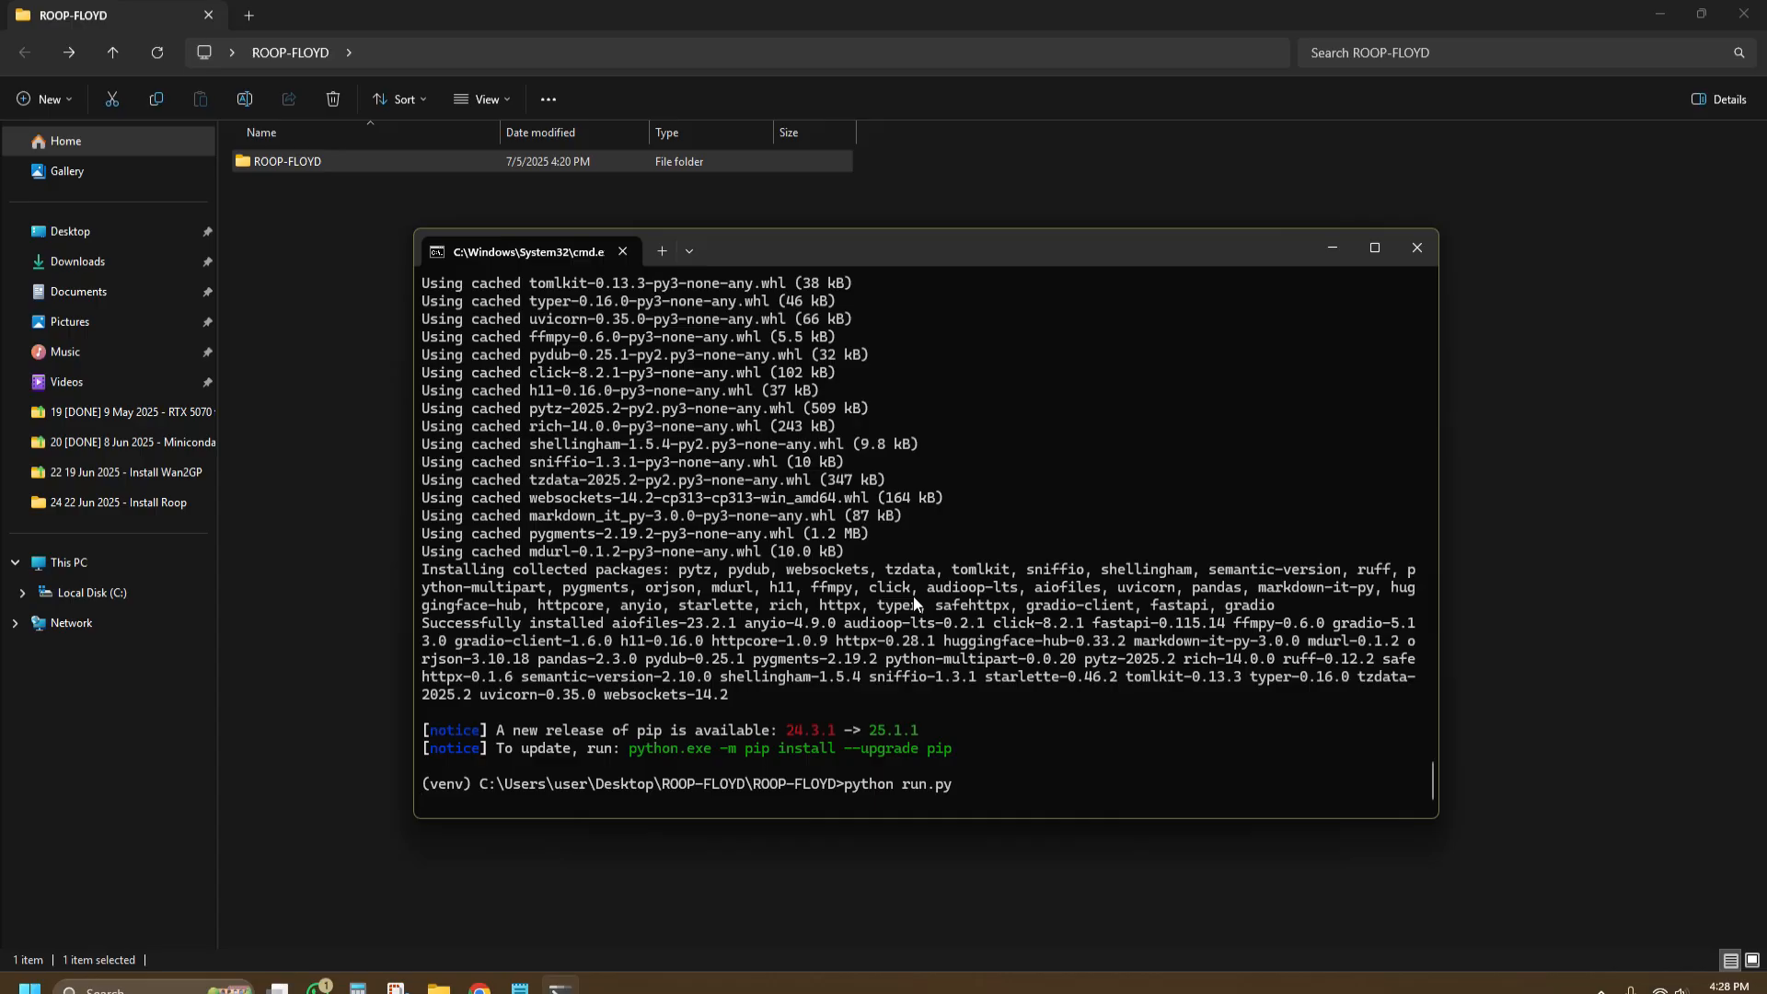
{"action": "key", "text": "Return"}
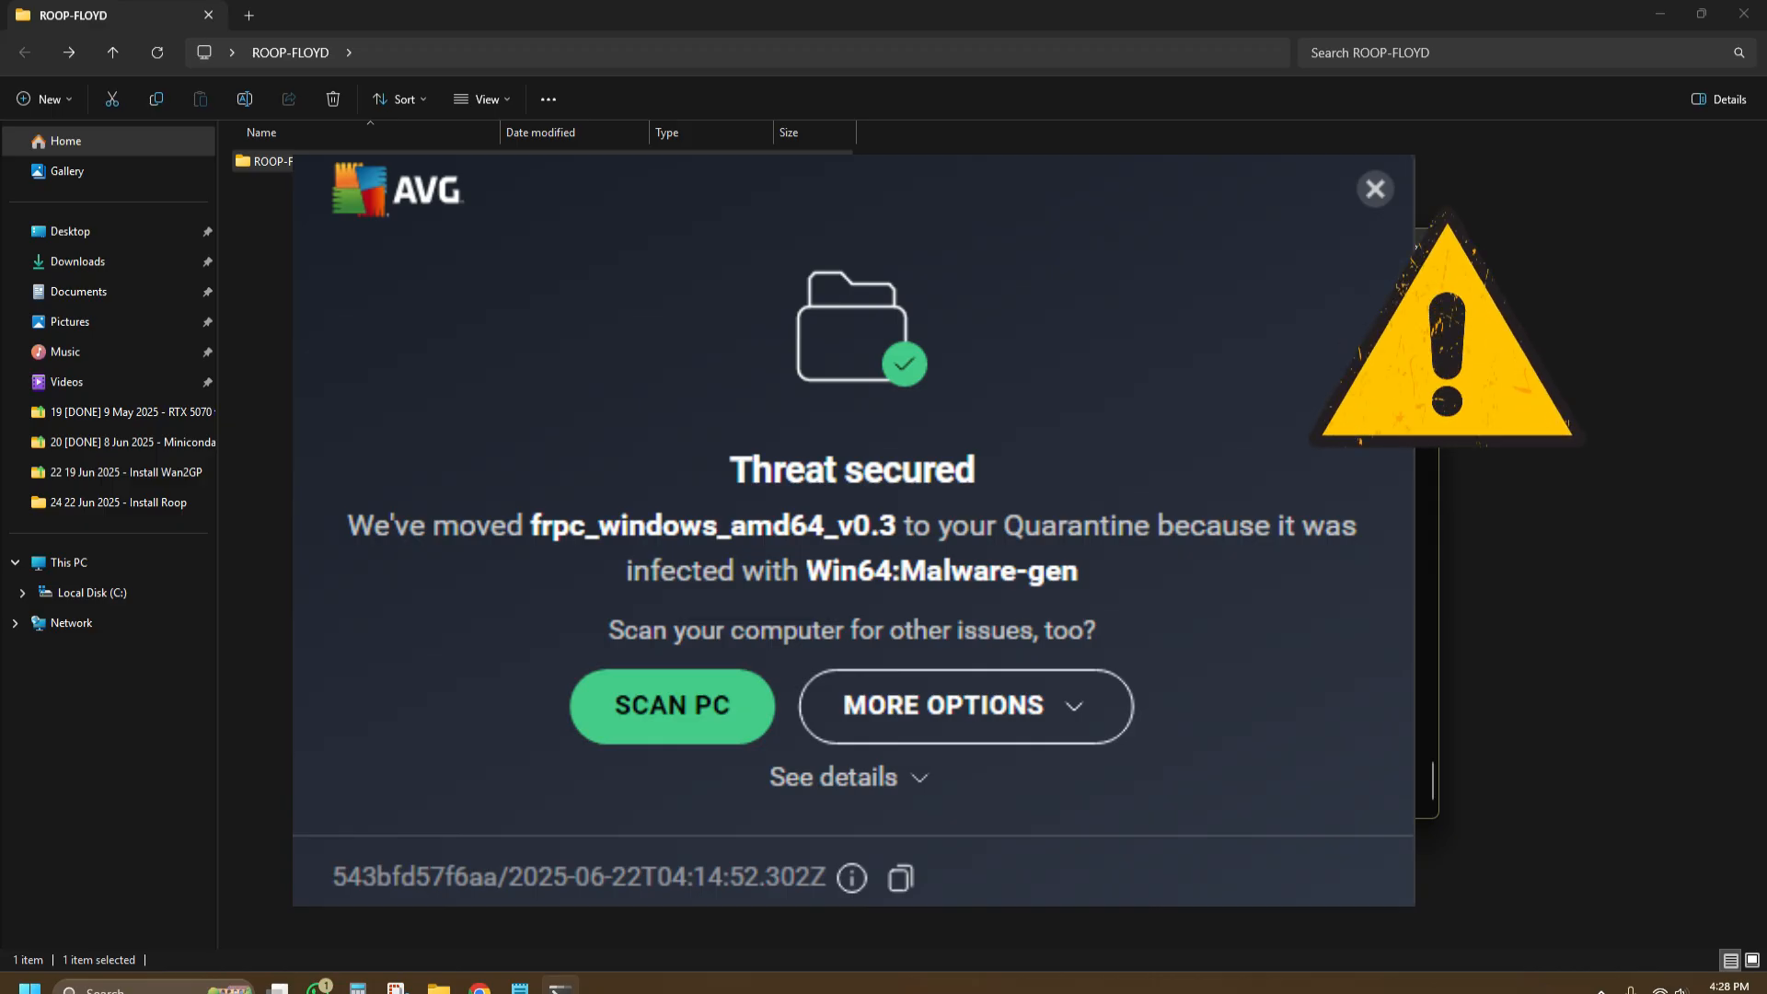
Step: Dismiss the AVG 'Threat secured' notice for frpc_windows_amd64_v0.3
{"action": "left_click", "coordinate": [1374, 188]}
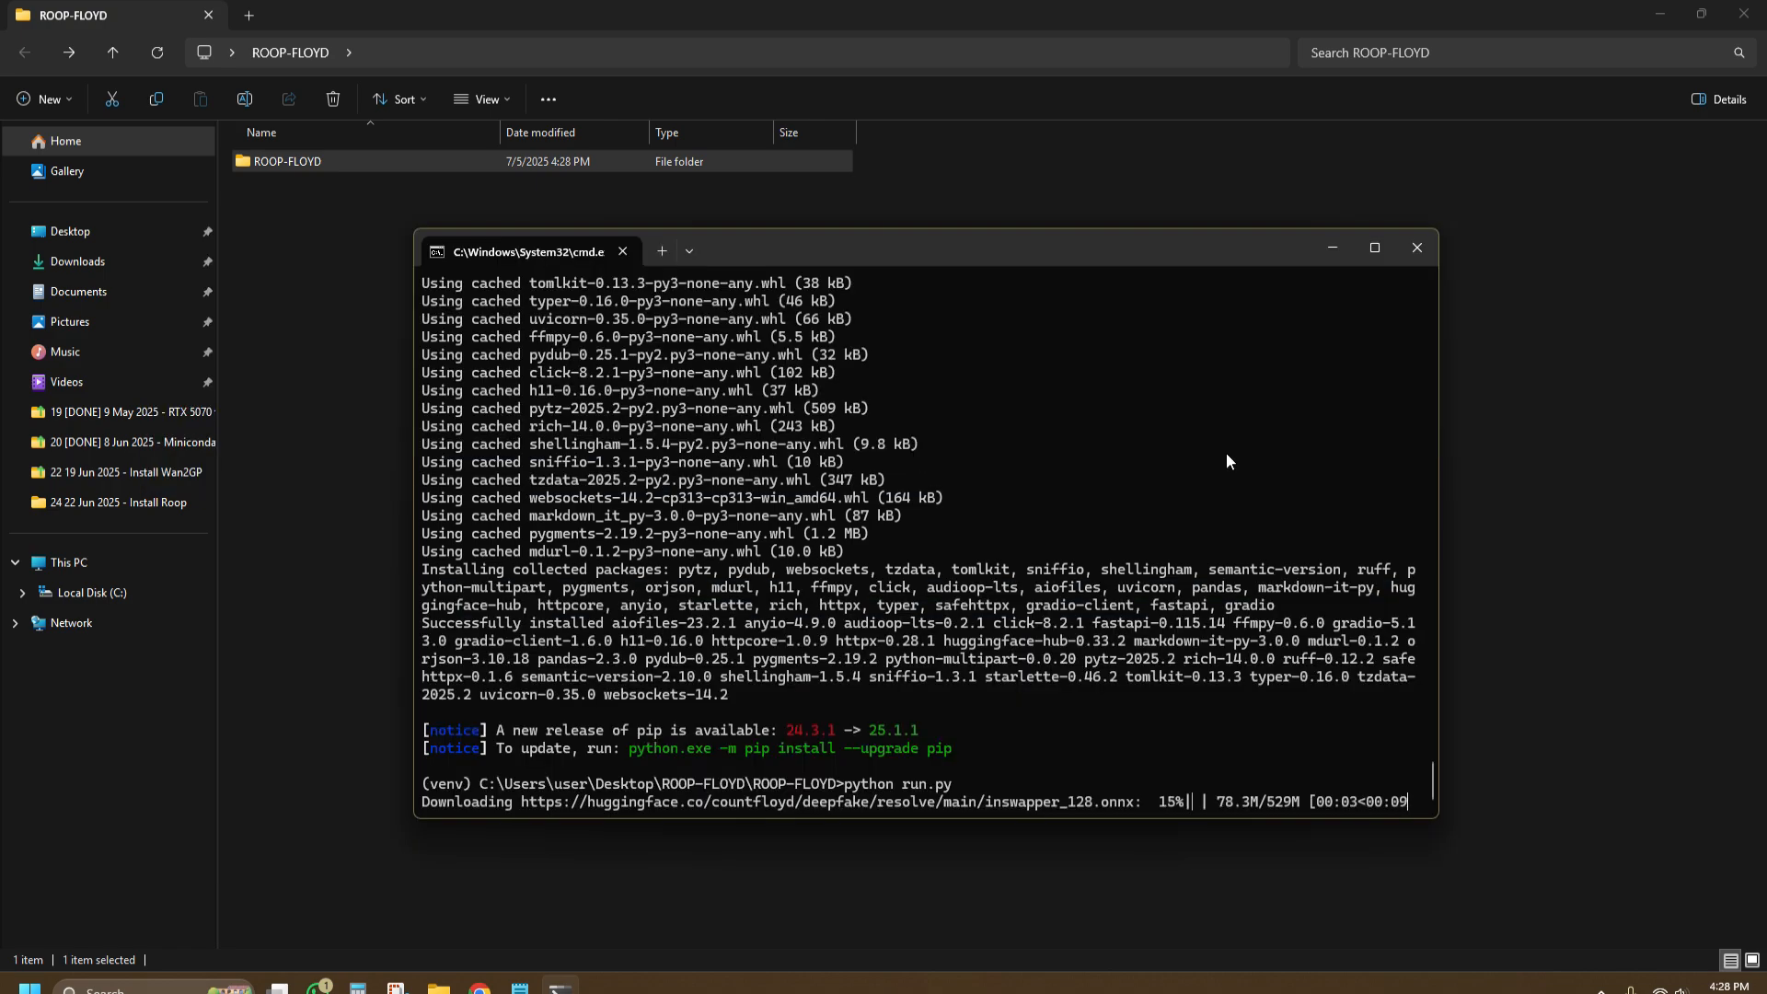
{"action": "mouse_move", "coordinate": [797, 57]}
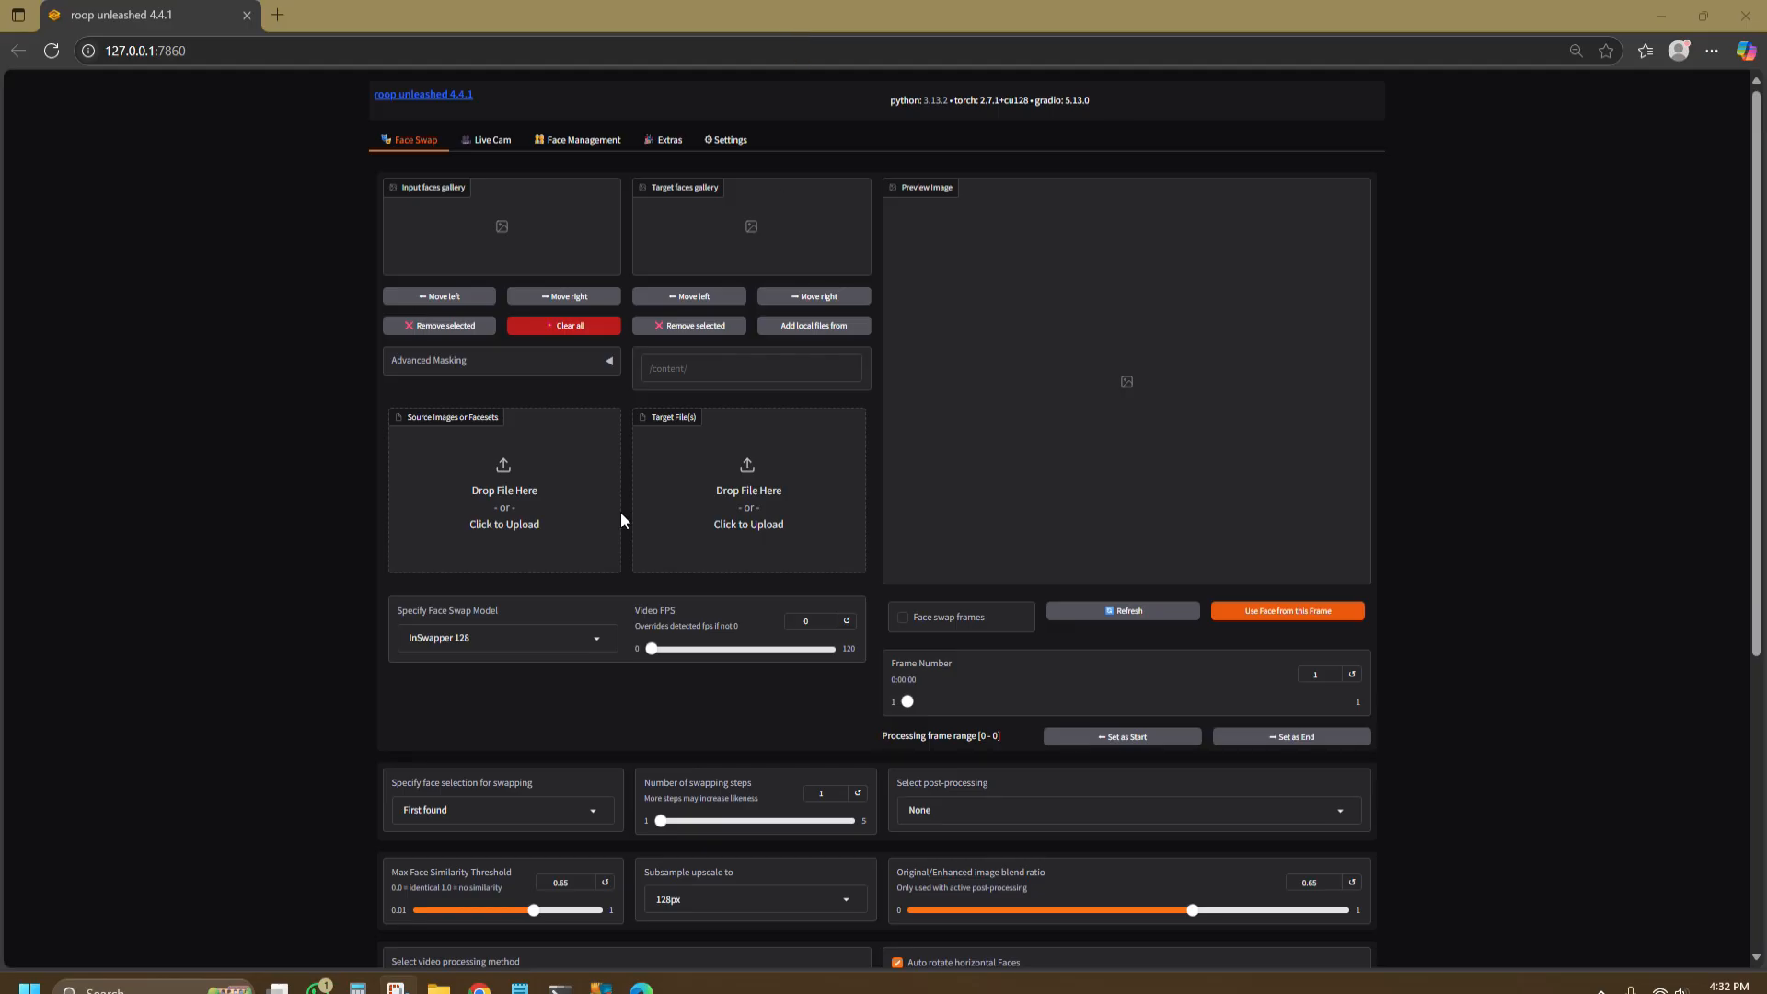
Step: Look over the Face Management and Settings sections, then return to Face Swap
{"action": "left_click", "coordinate": [582, 138]}
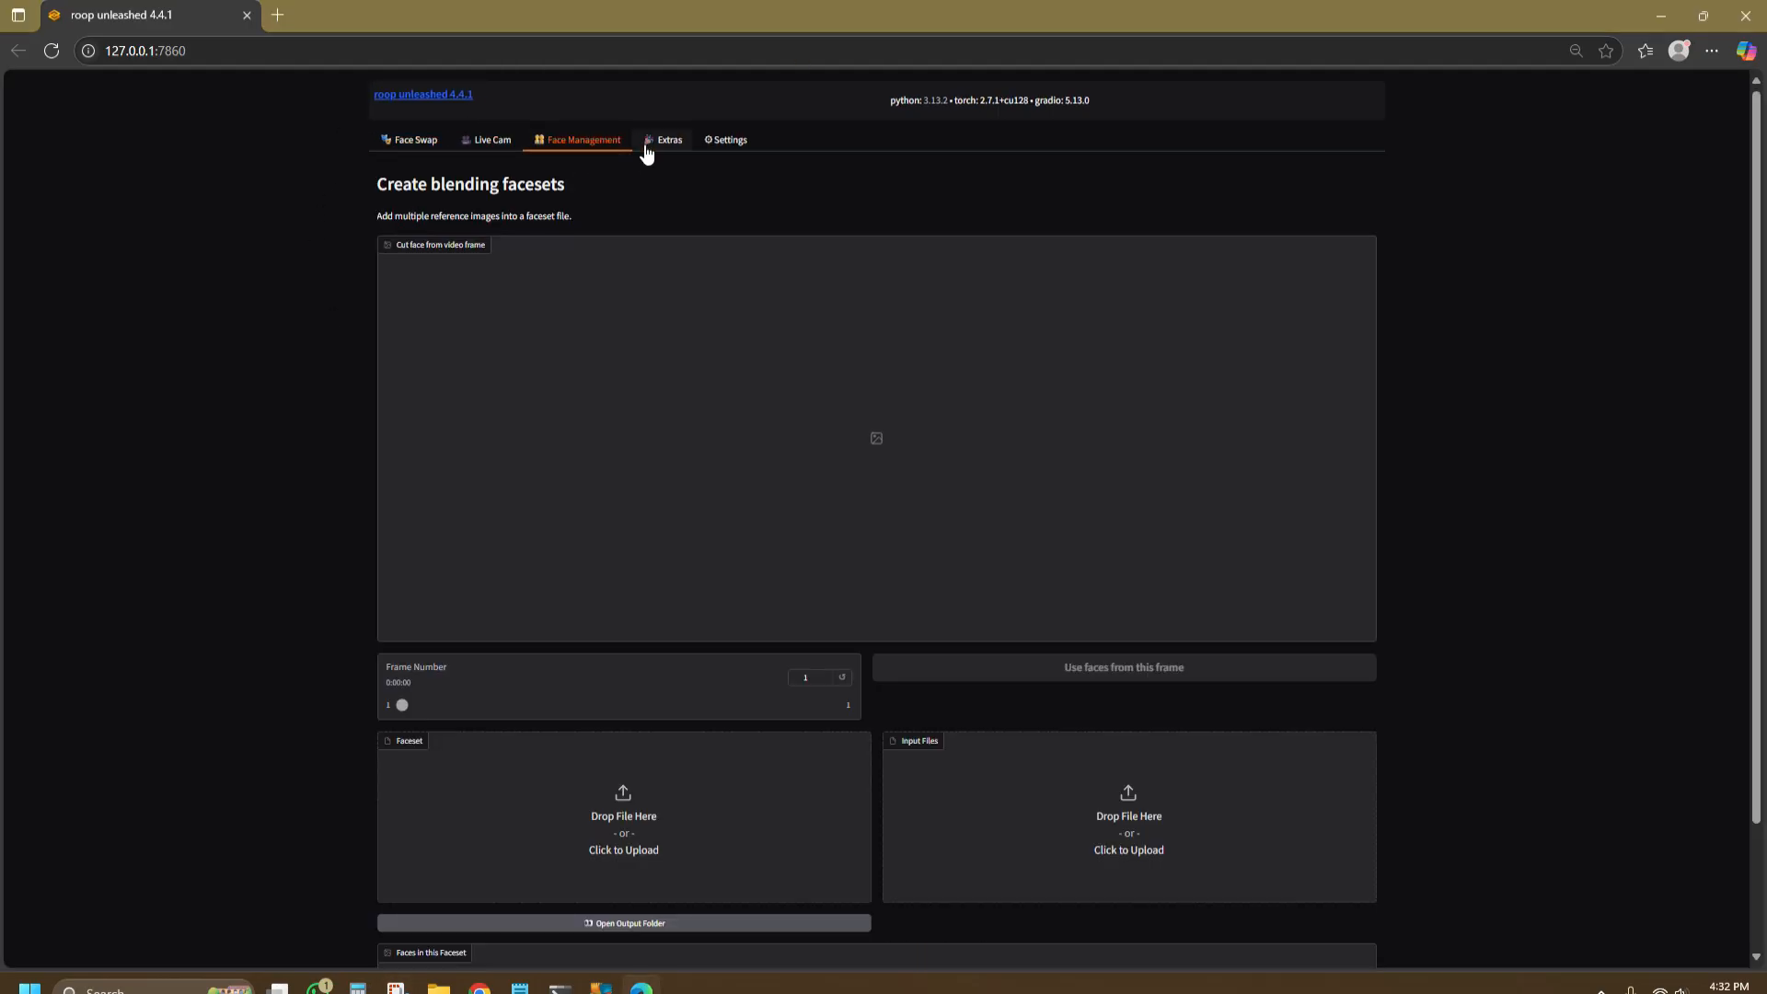
{"action": "left_click", "coordinate": [729, 138]}
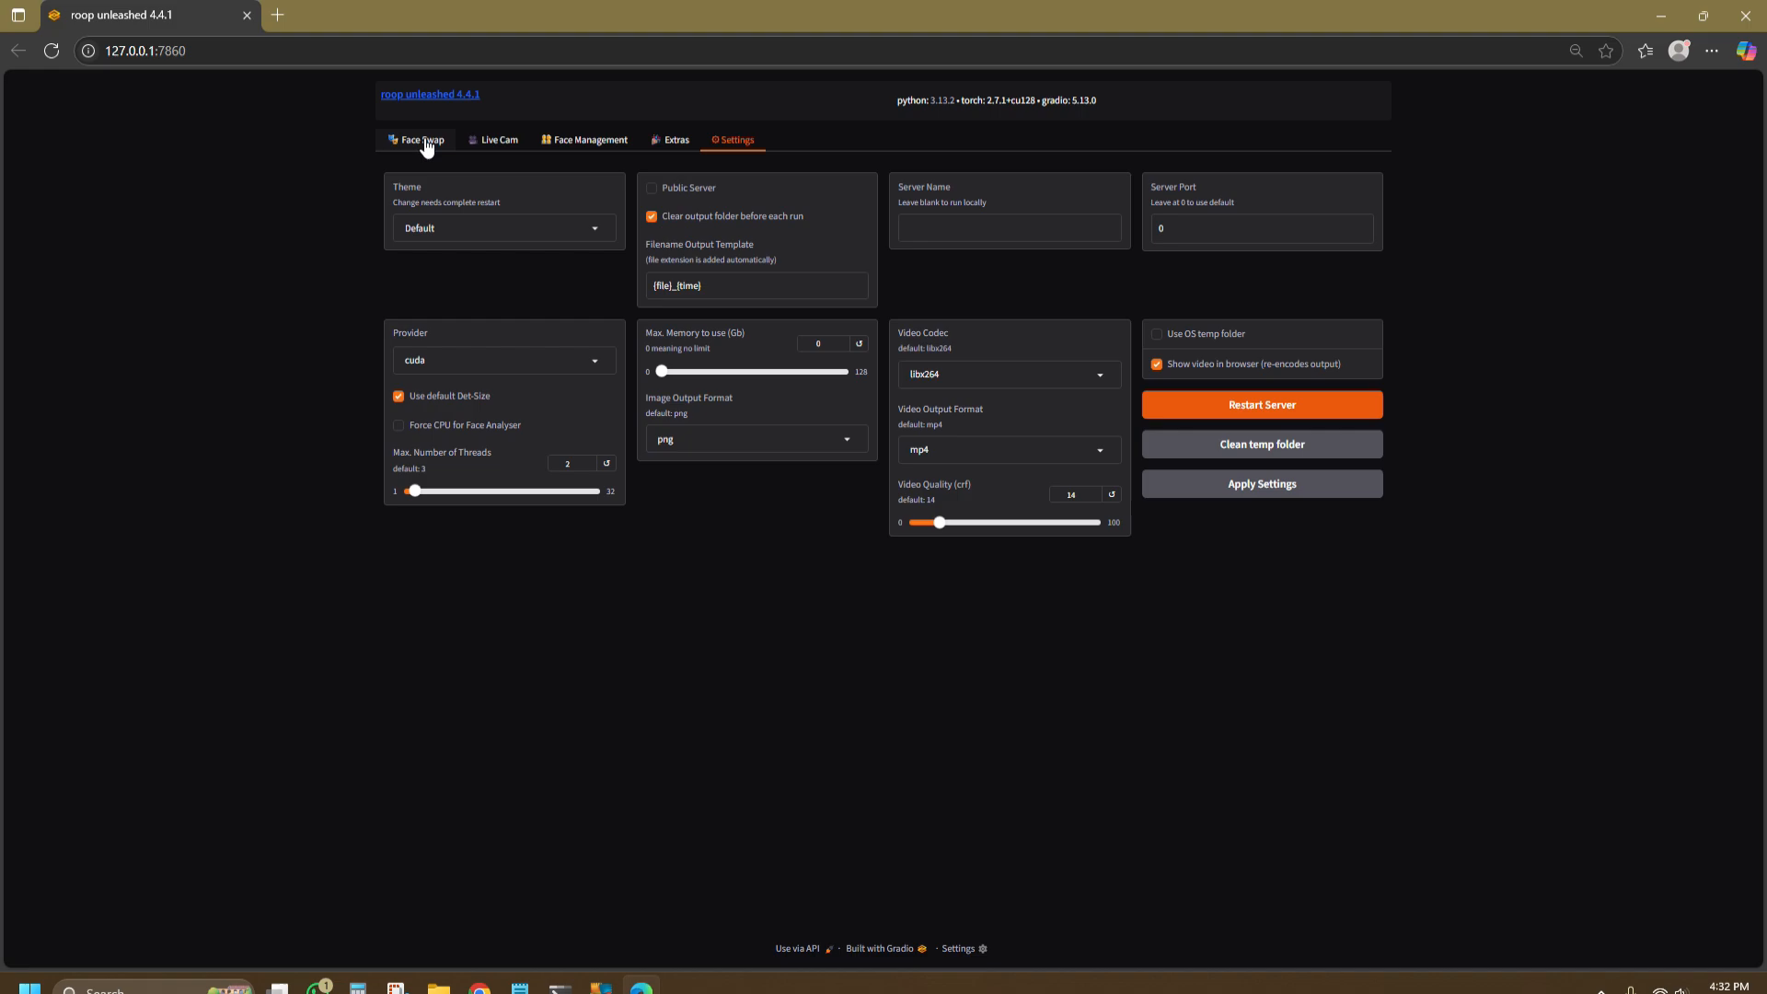
{"action": "left_click", "coordinate": [414, 138]}
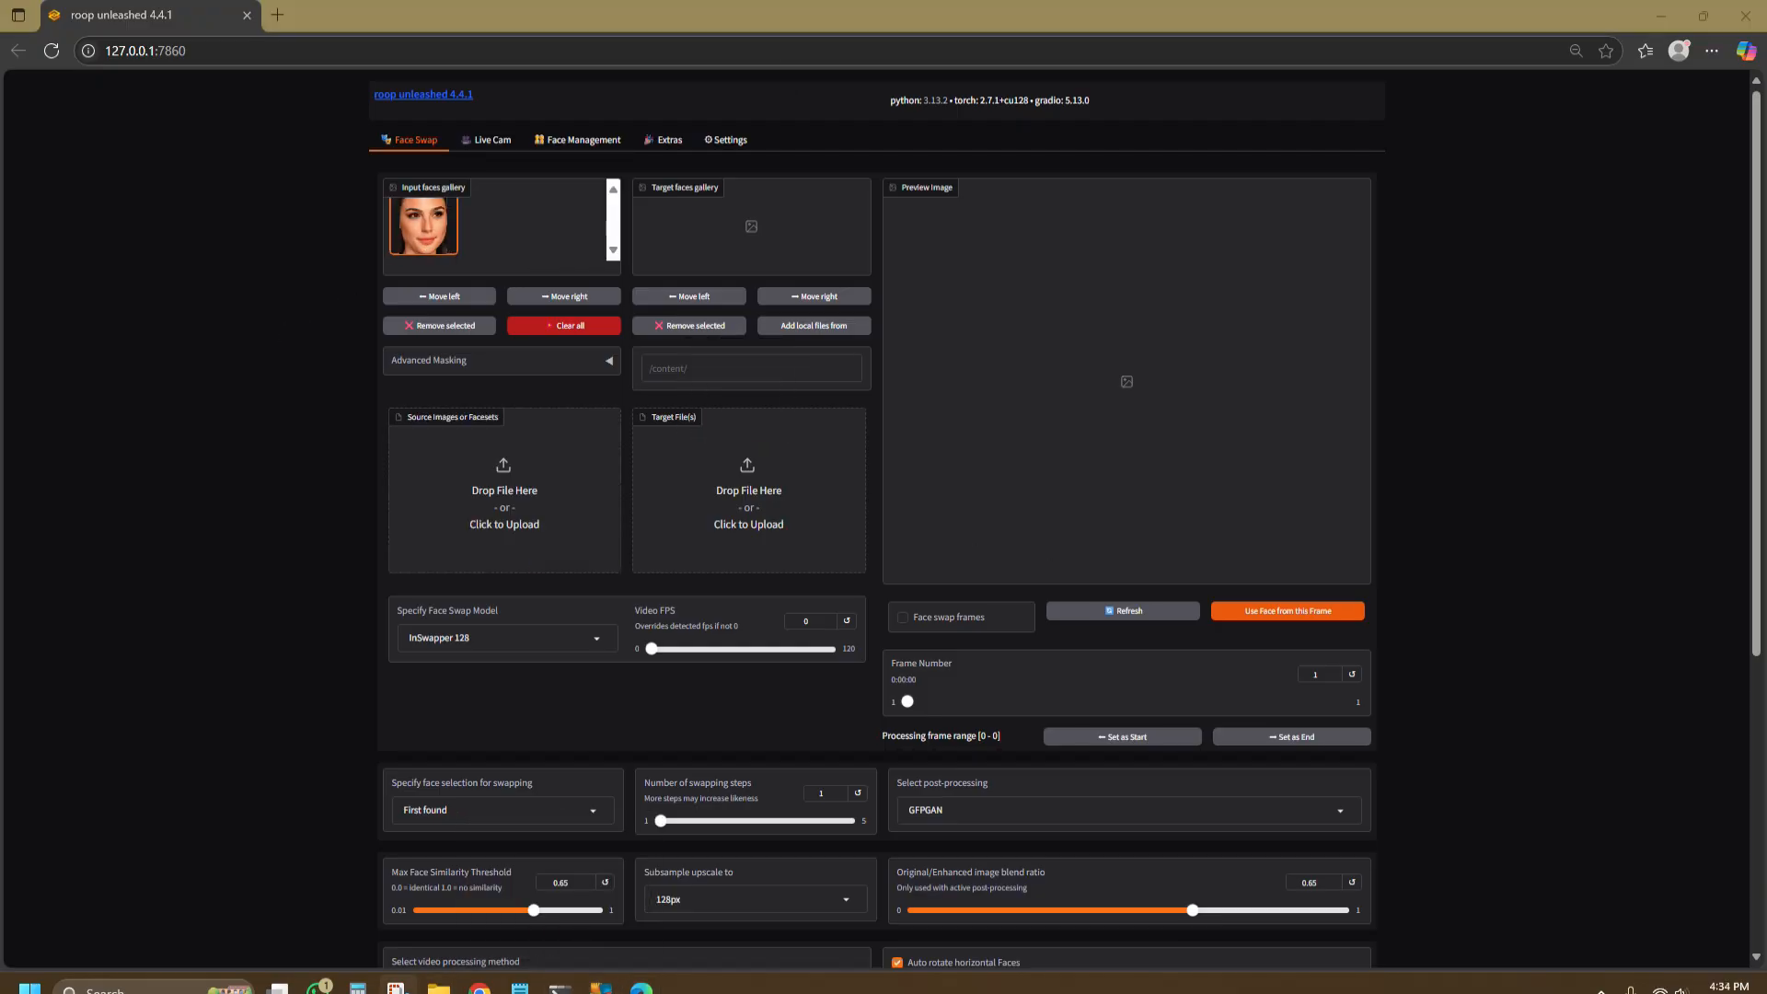
Step: Load the test video as target, enable face-swapped preview frames and start processing
{"action": "left_click", "coordinate": [747, 490]}
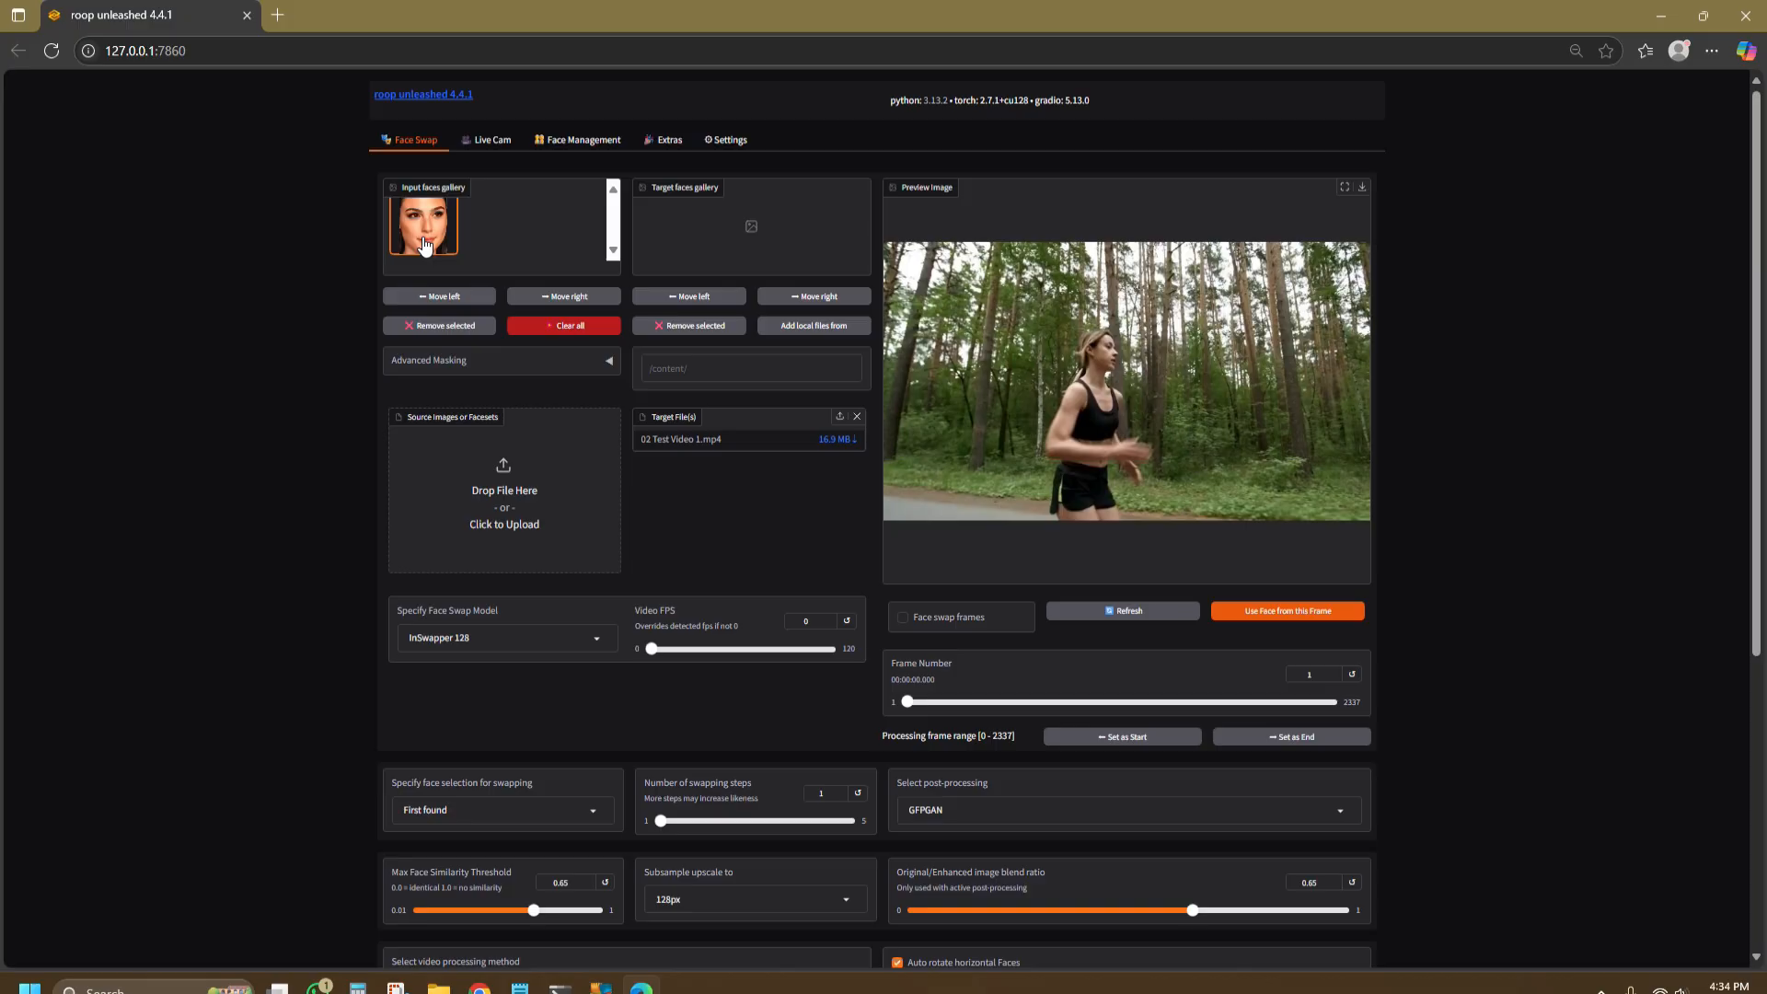
{"action": "left_click", "coordinate": [902, 617]}
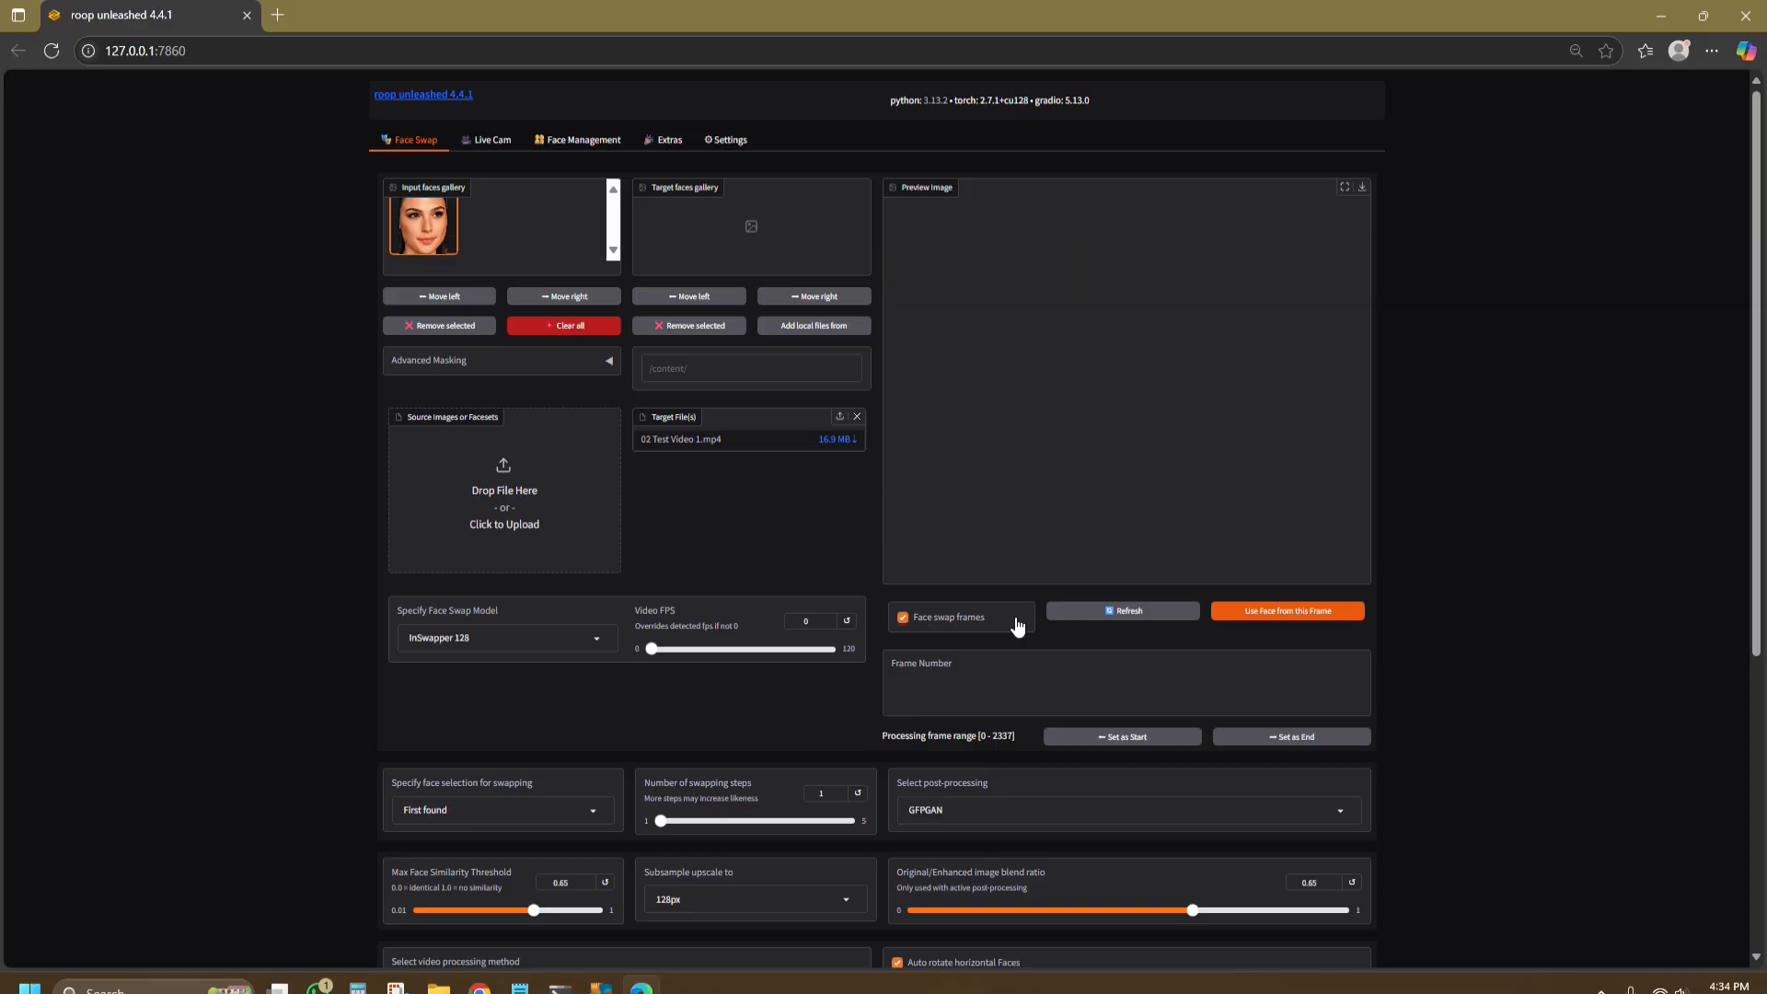
{"action": "left_click", "coordinate": [1121, 611]}
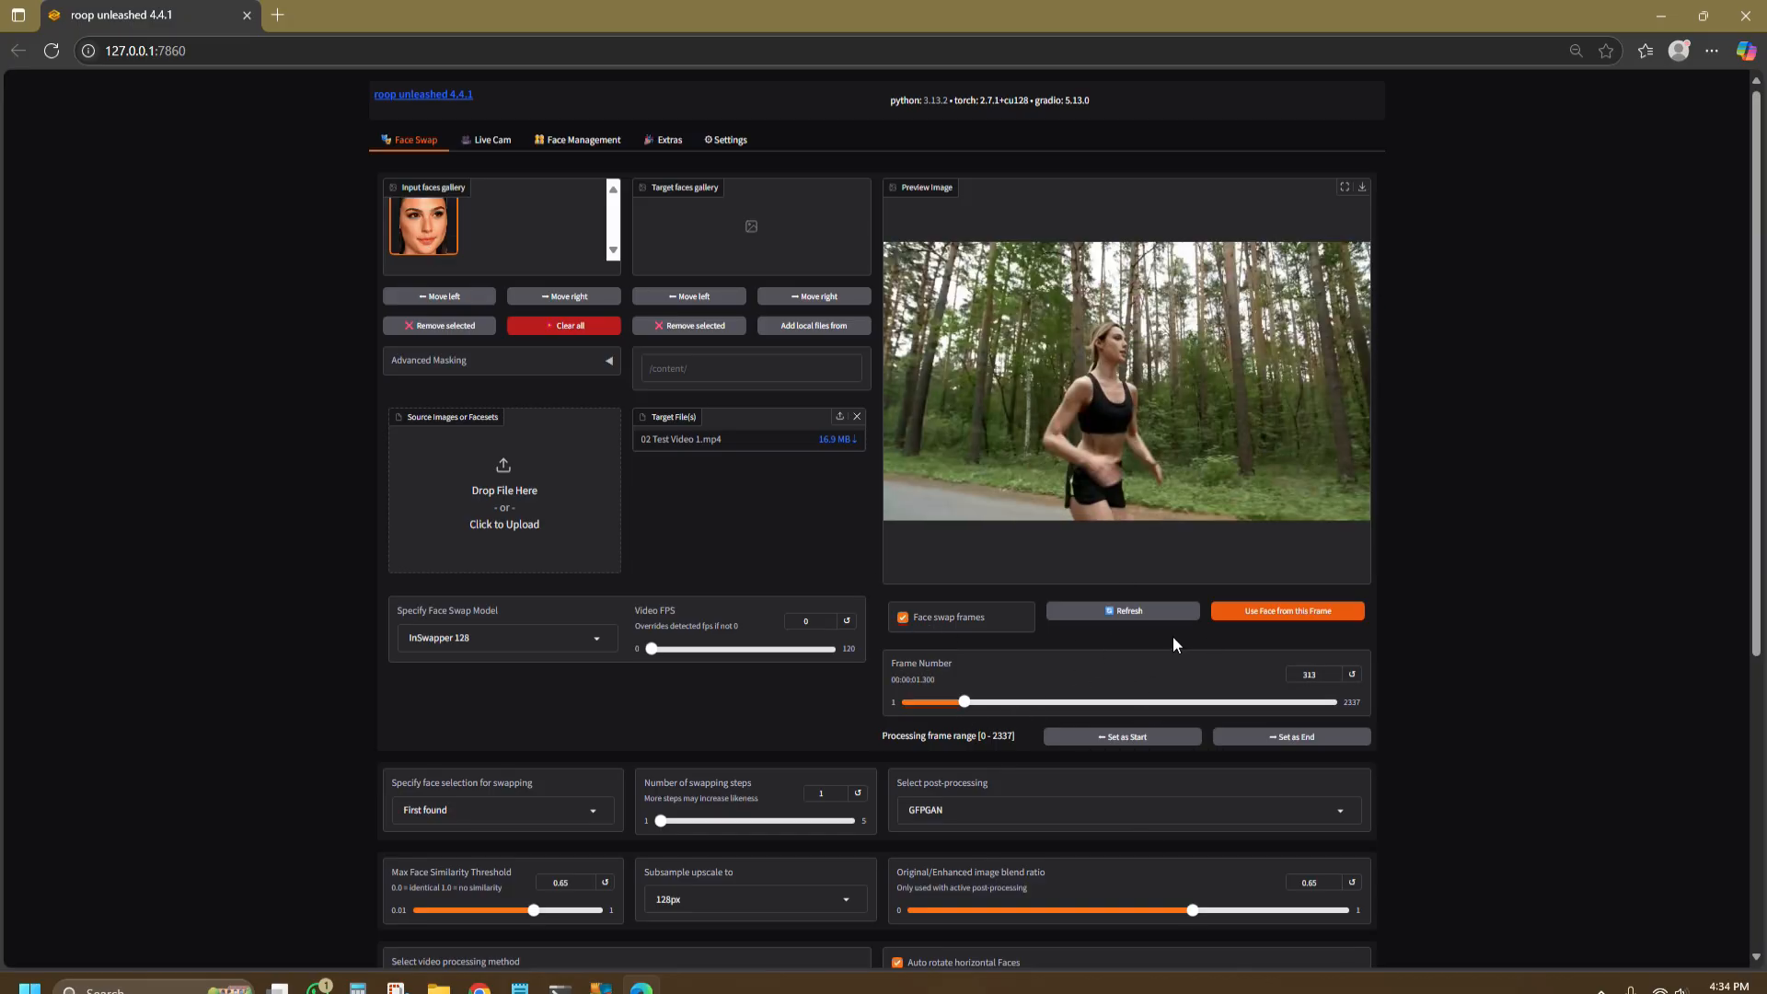
{"action": "scroll", "scroll_direction": "down", "scroll_amount": 3}
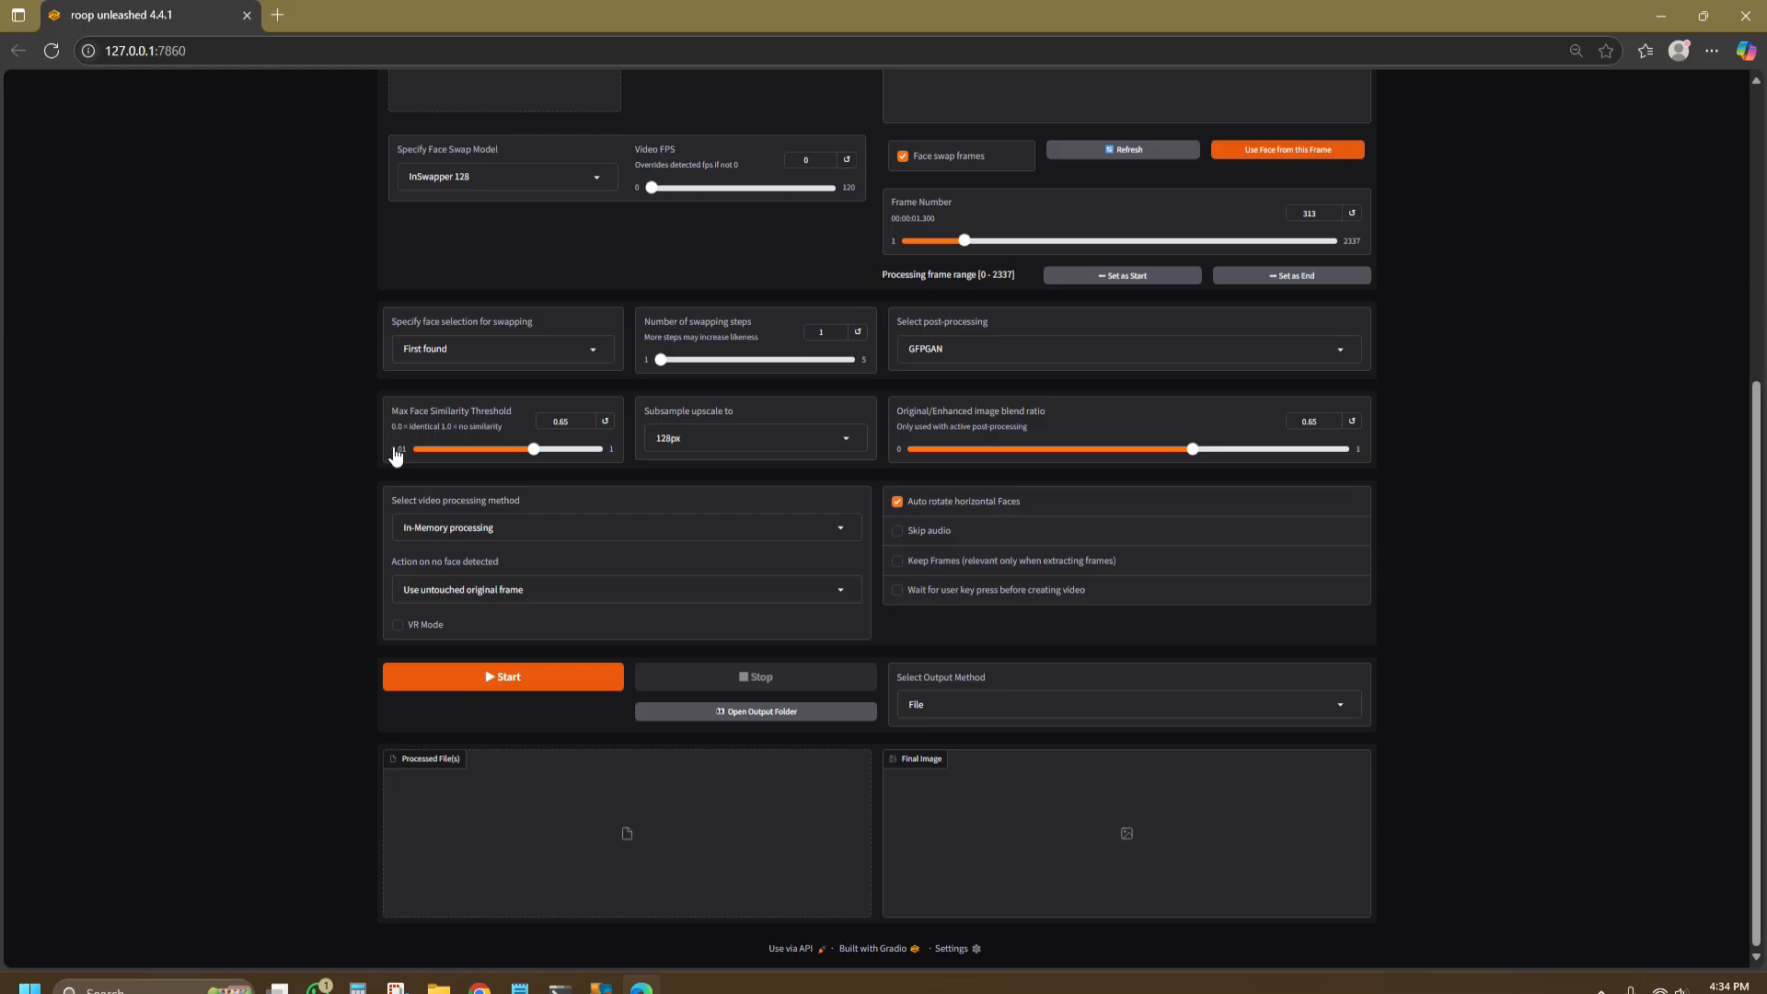
{"action": "left_click", "coordinate": [503, 675]}
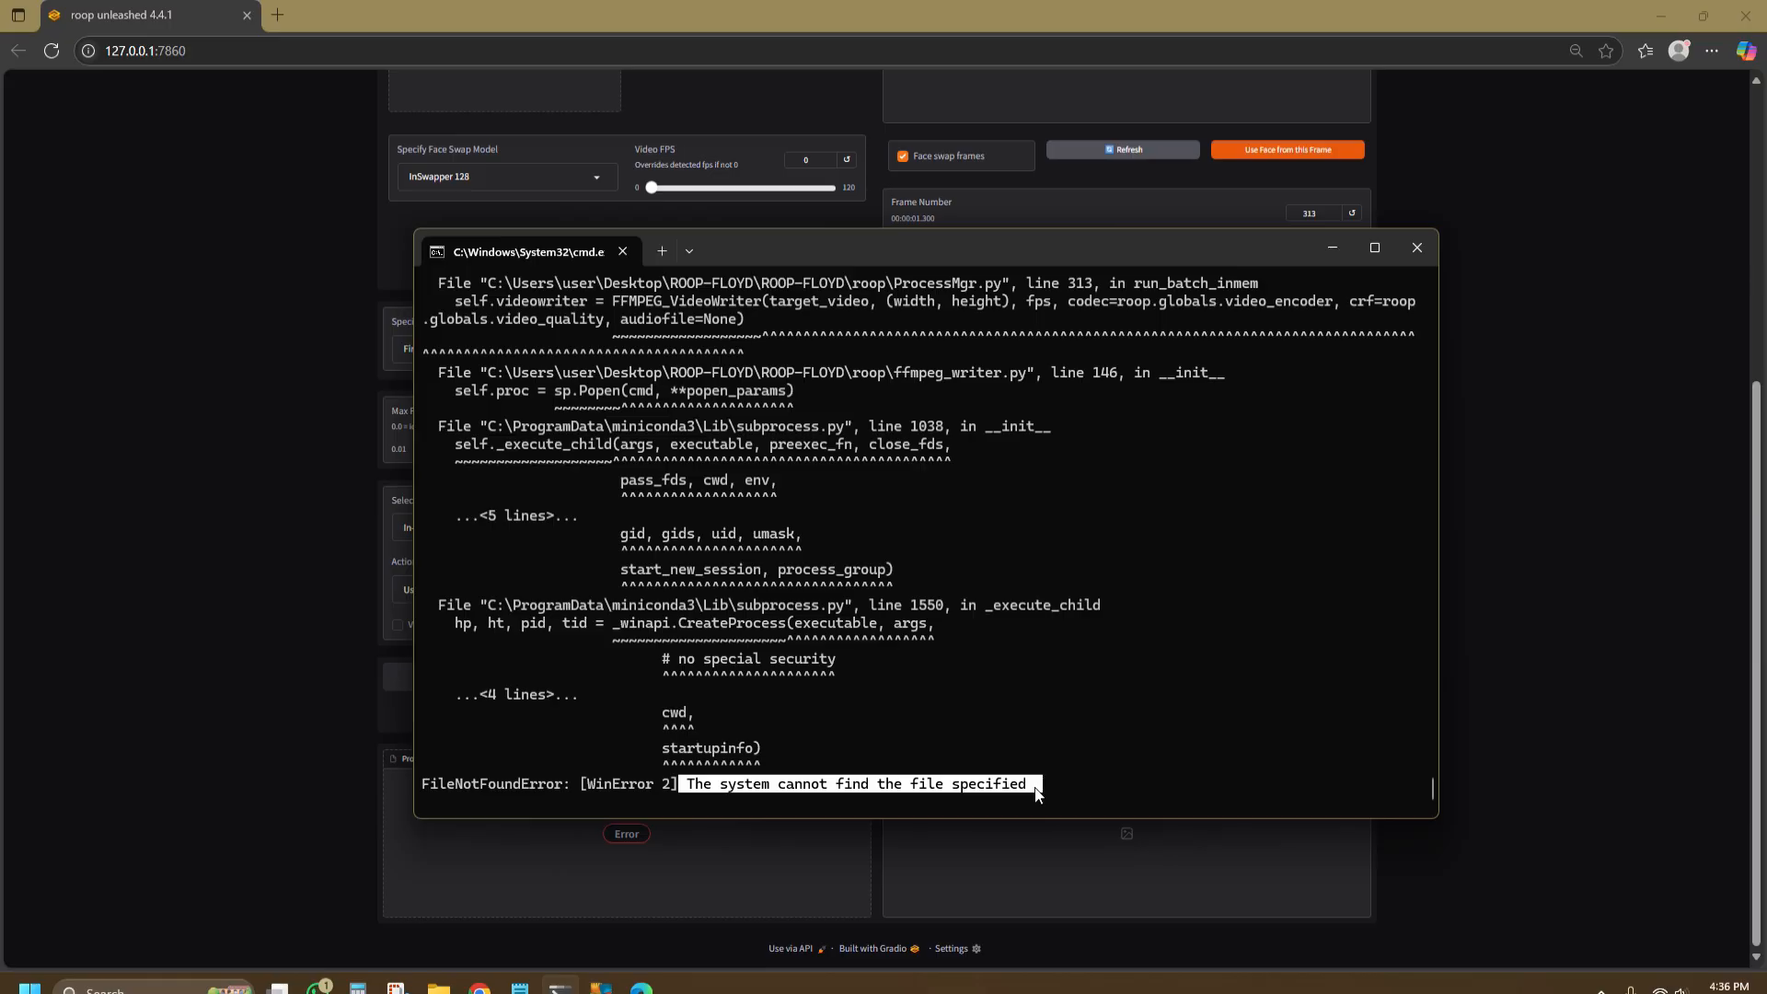
{"action": "mouse_move", "coordinate": [238, 692]}
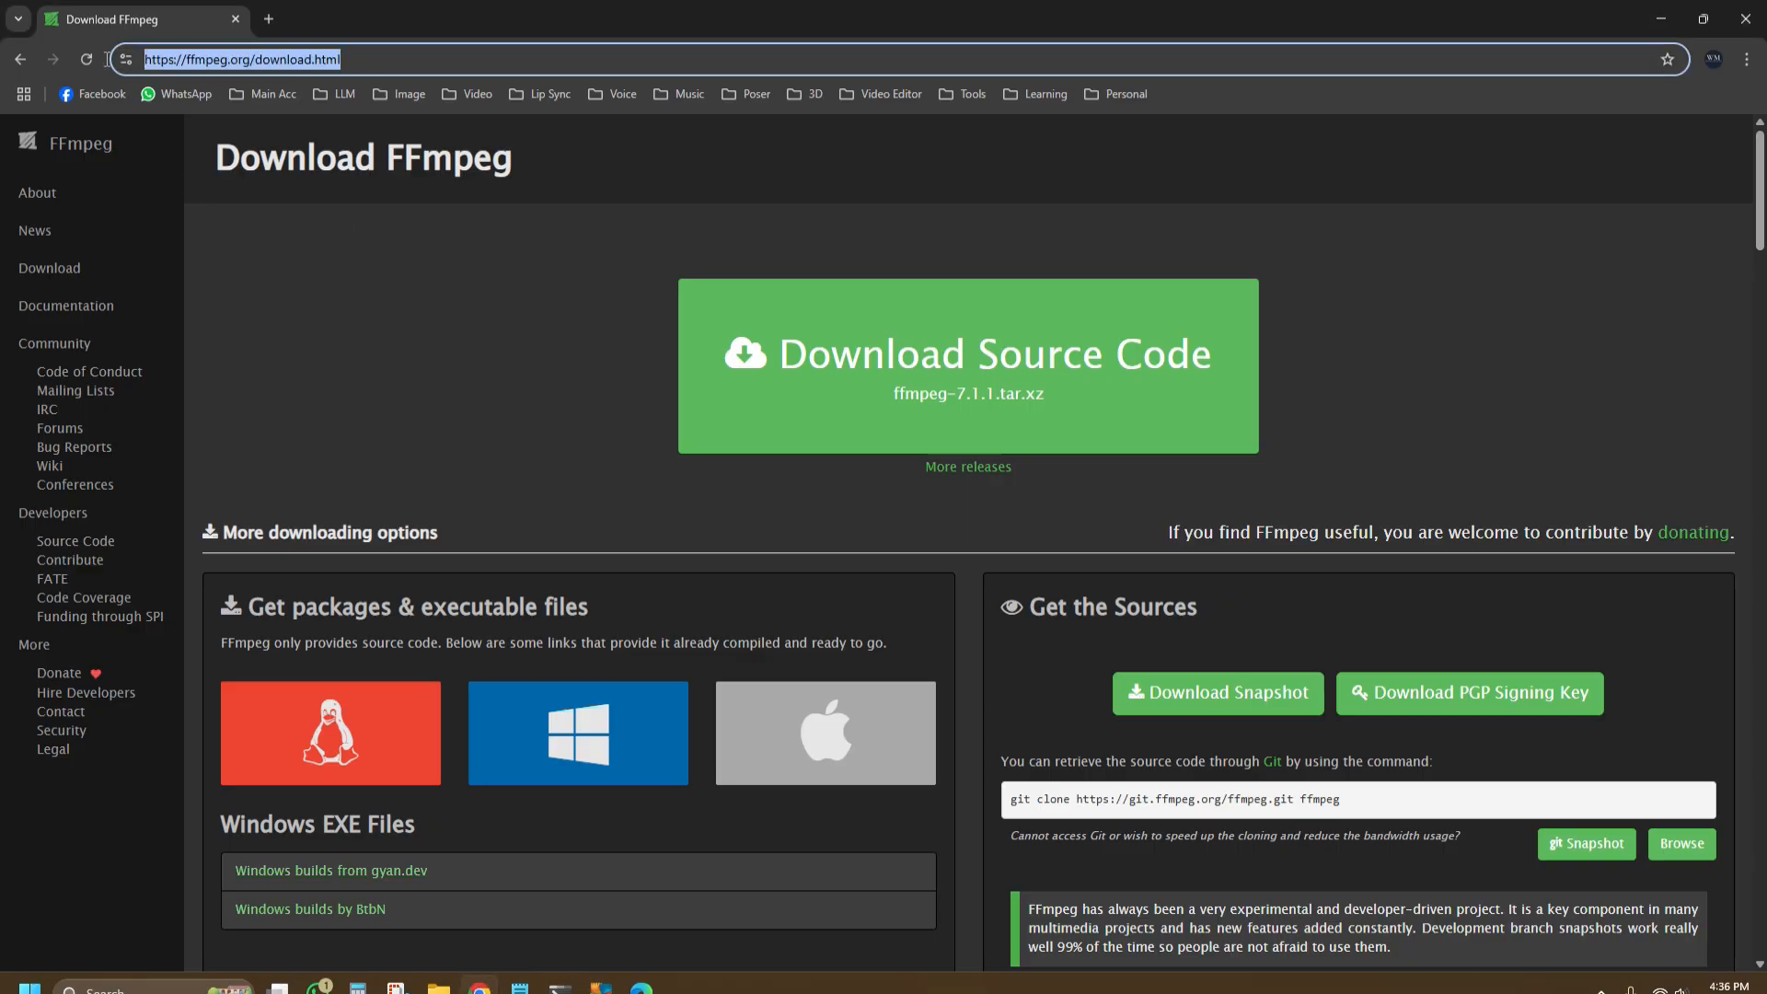
Step: Download a Windows FFmpeg git master build archive from gyan.dev via ffmpeg.org
{"action": "left_click", "coordinate": [579, 731]}
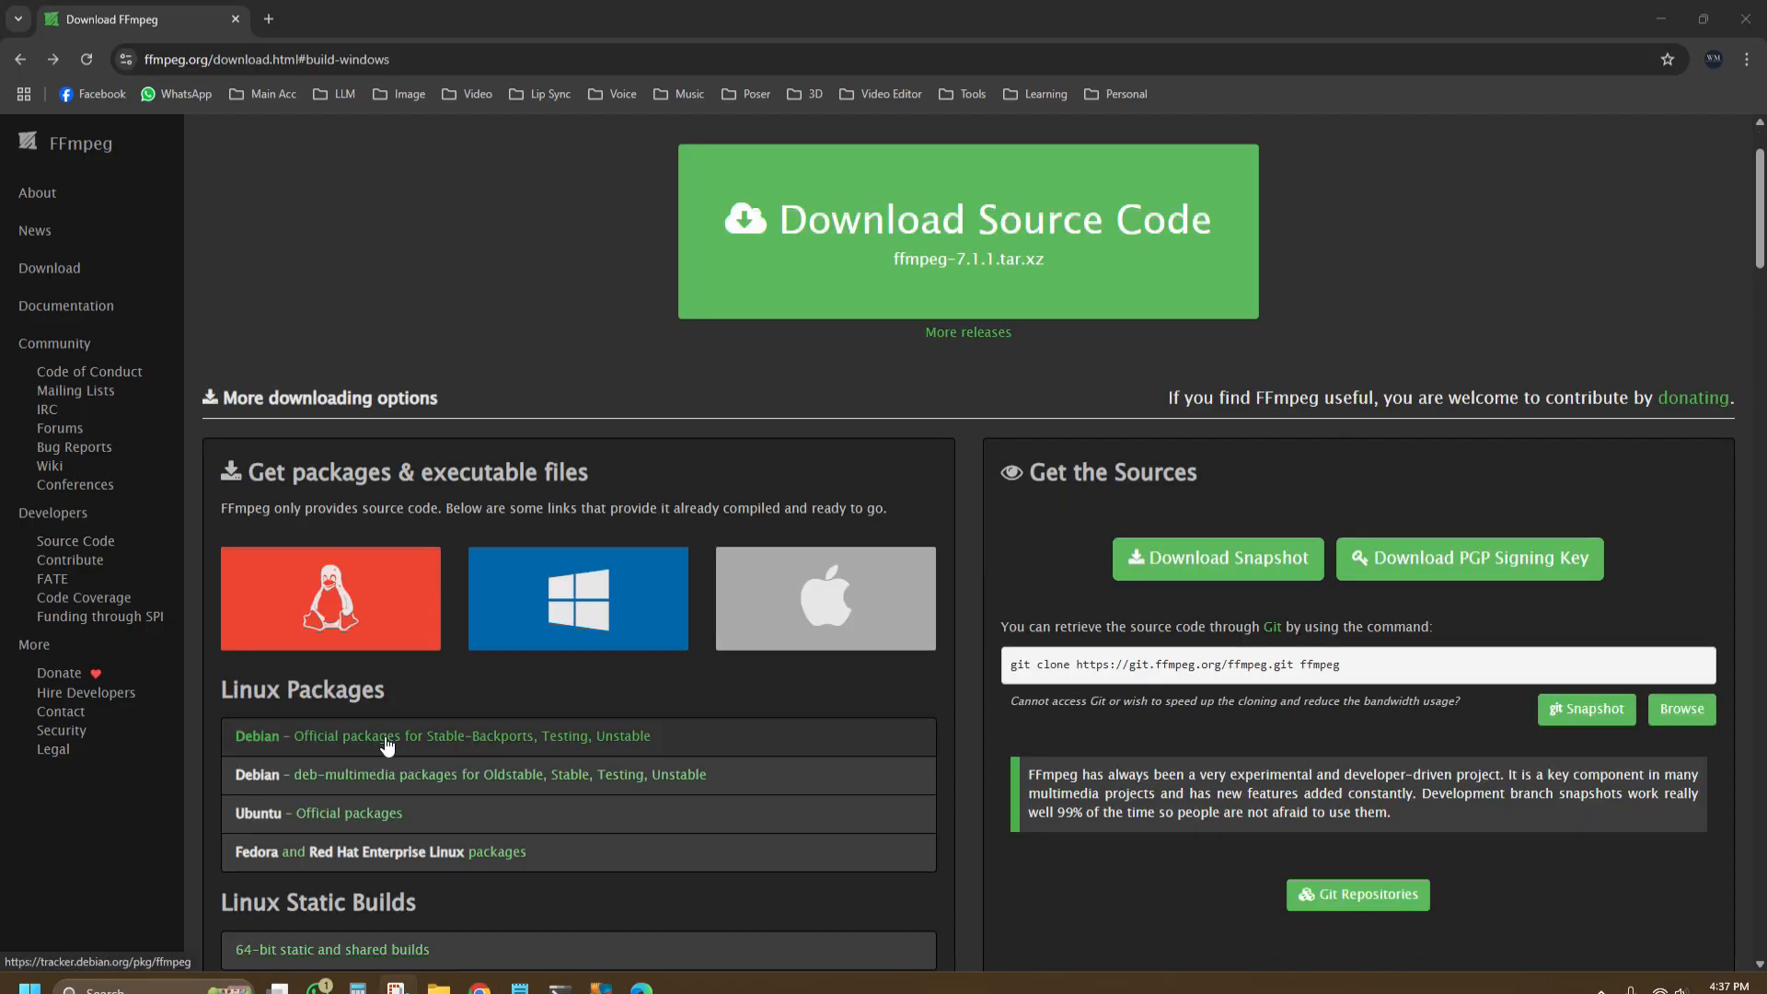
{"action": "left_click", "coordinate": [576, 597]}
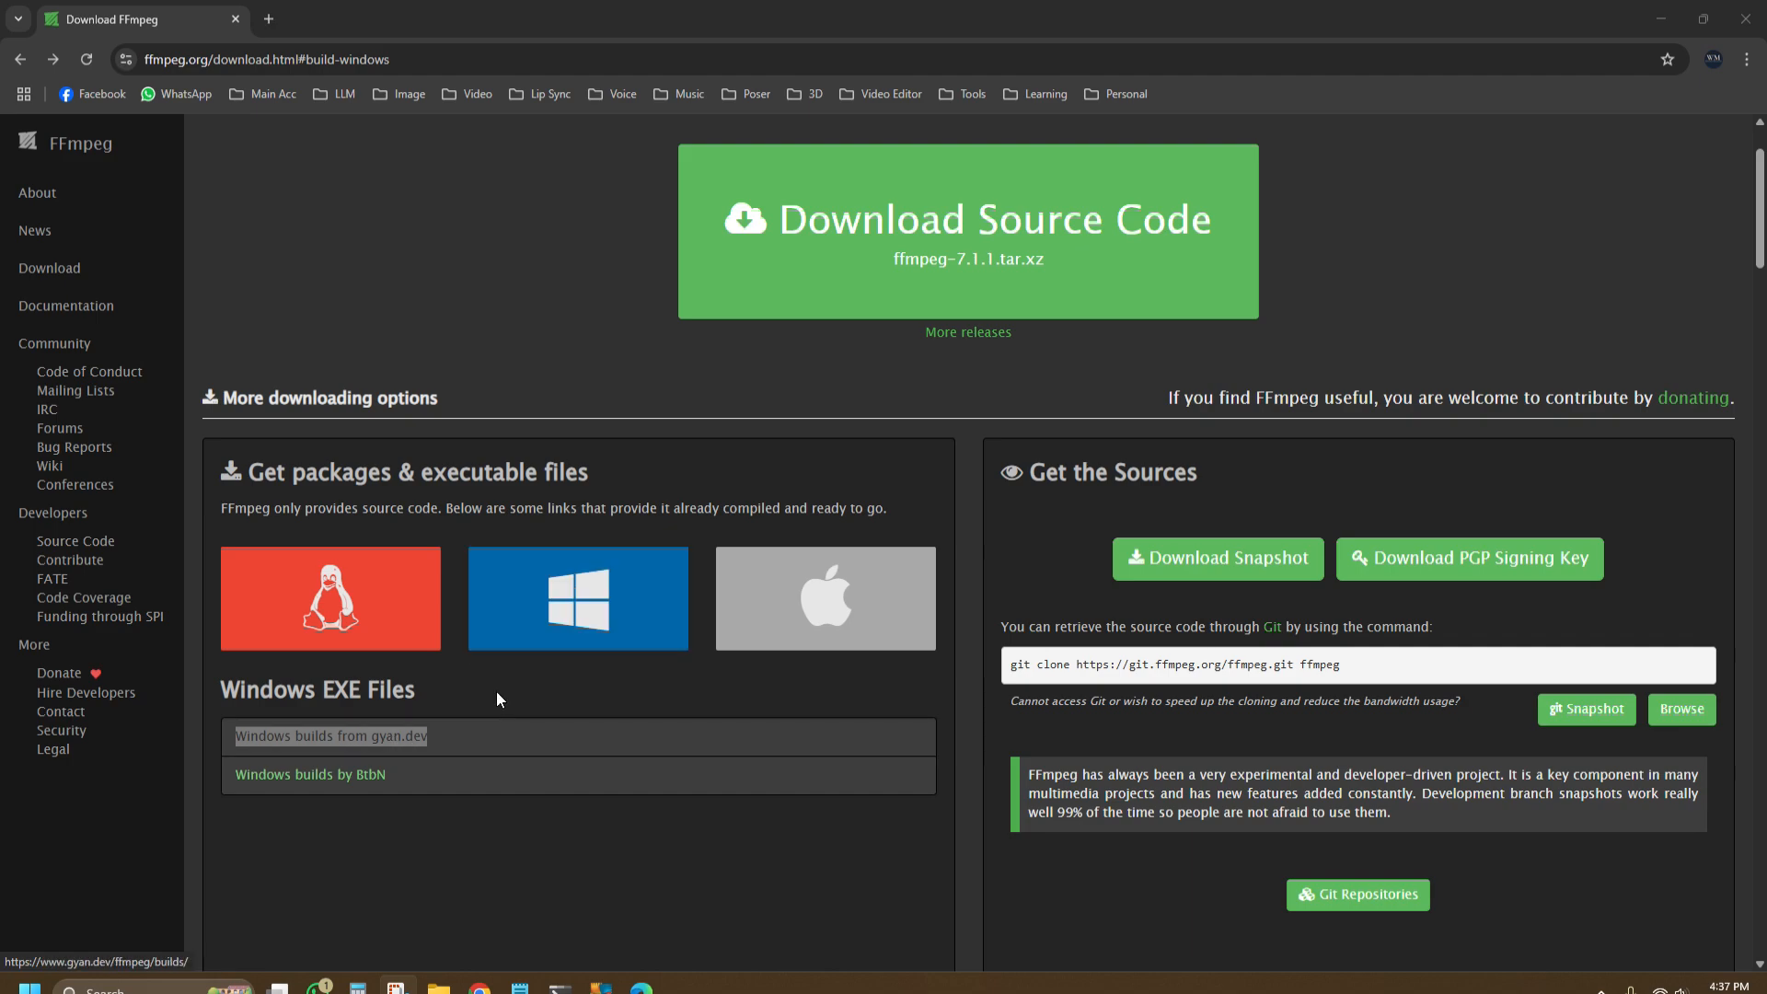
{"action": "left_click", "coordinate": [330, 736]}
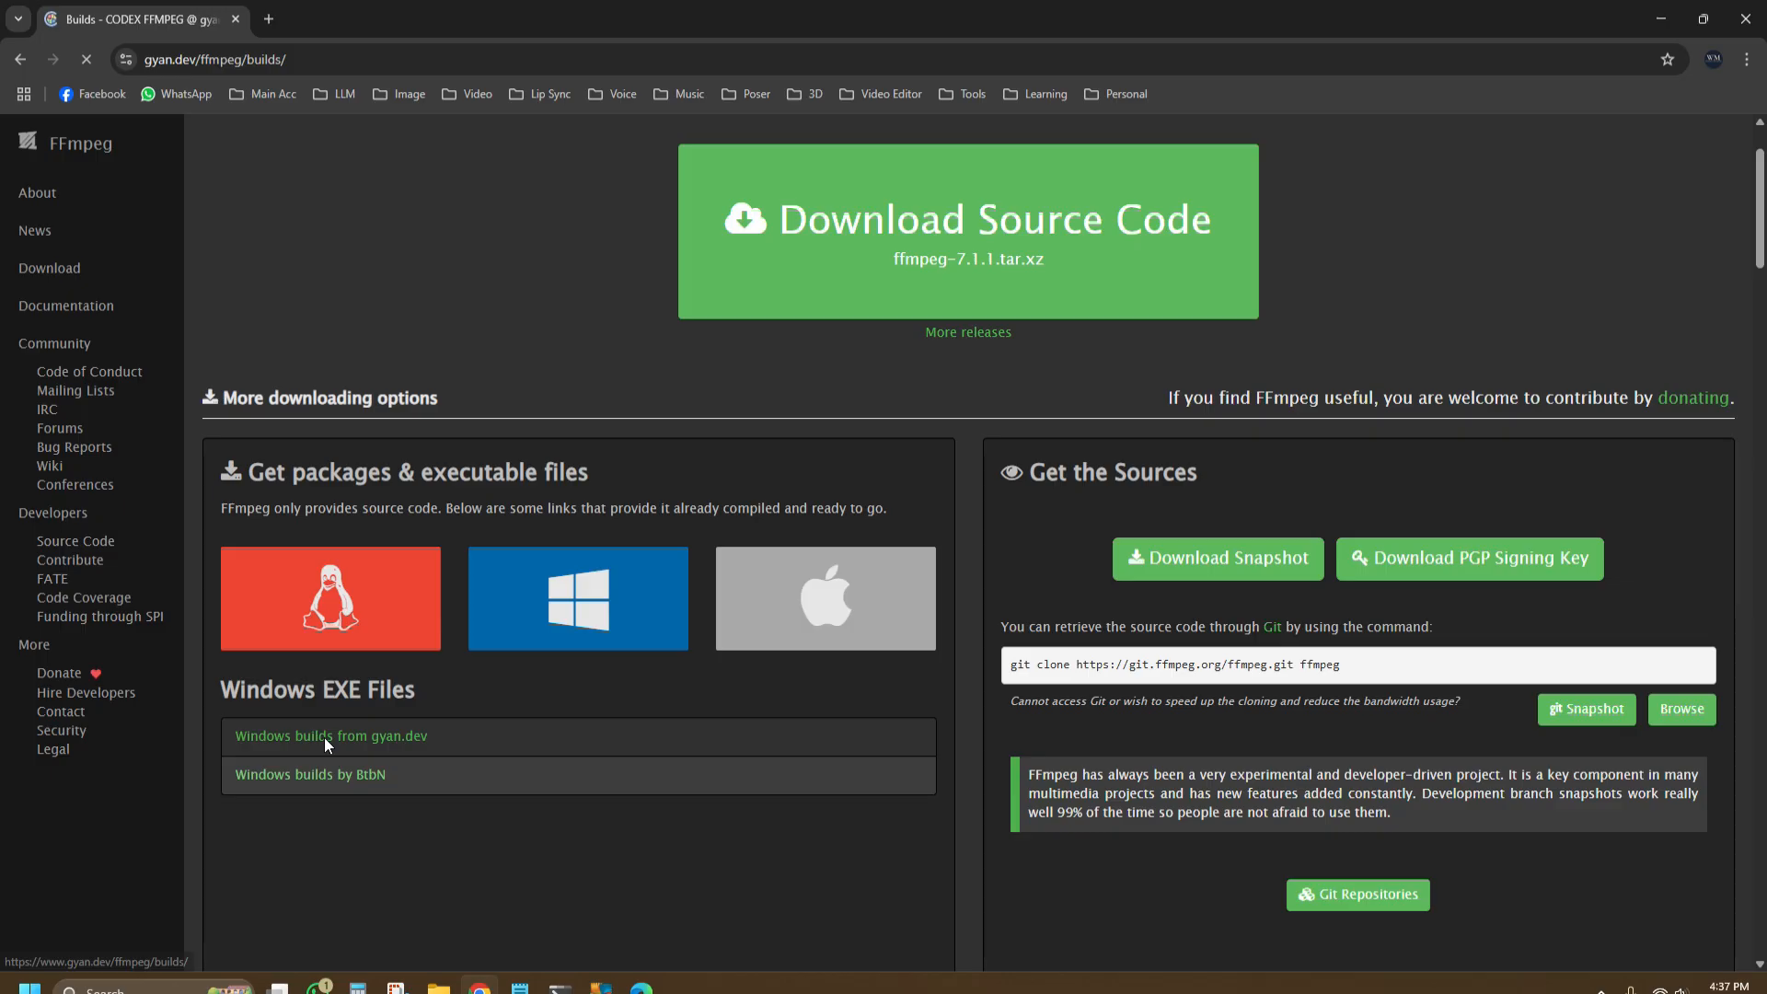
{"action": "left_click", "coordinate": [329, 736]}
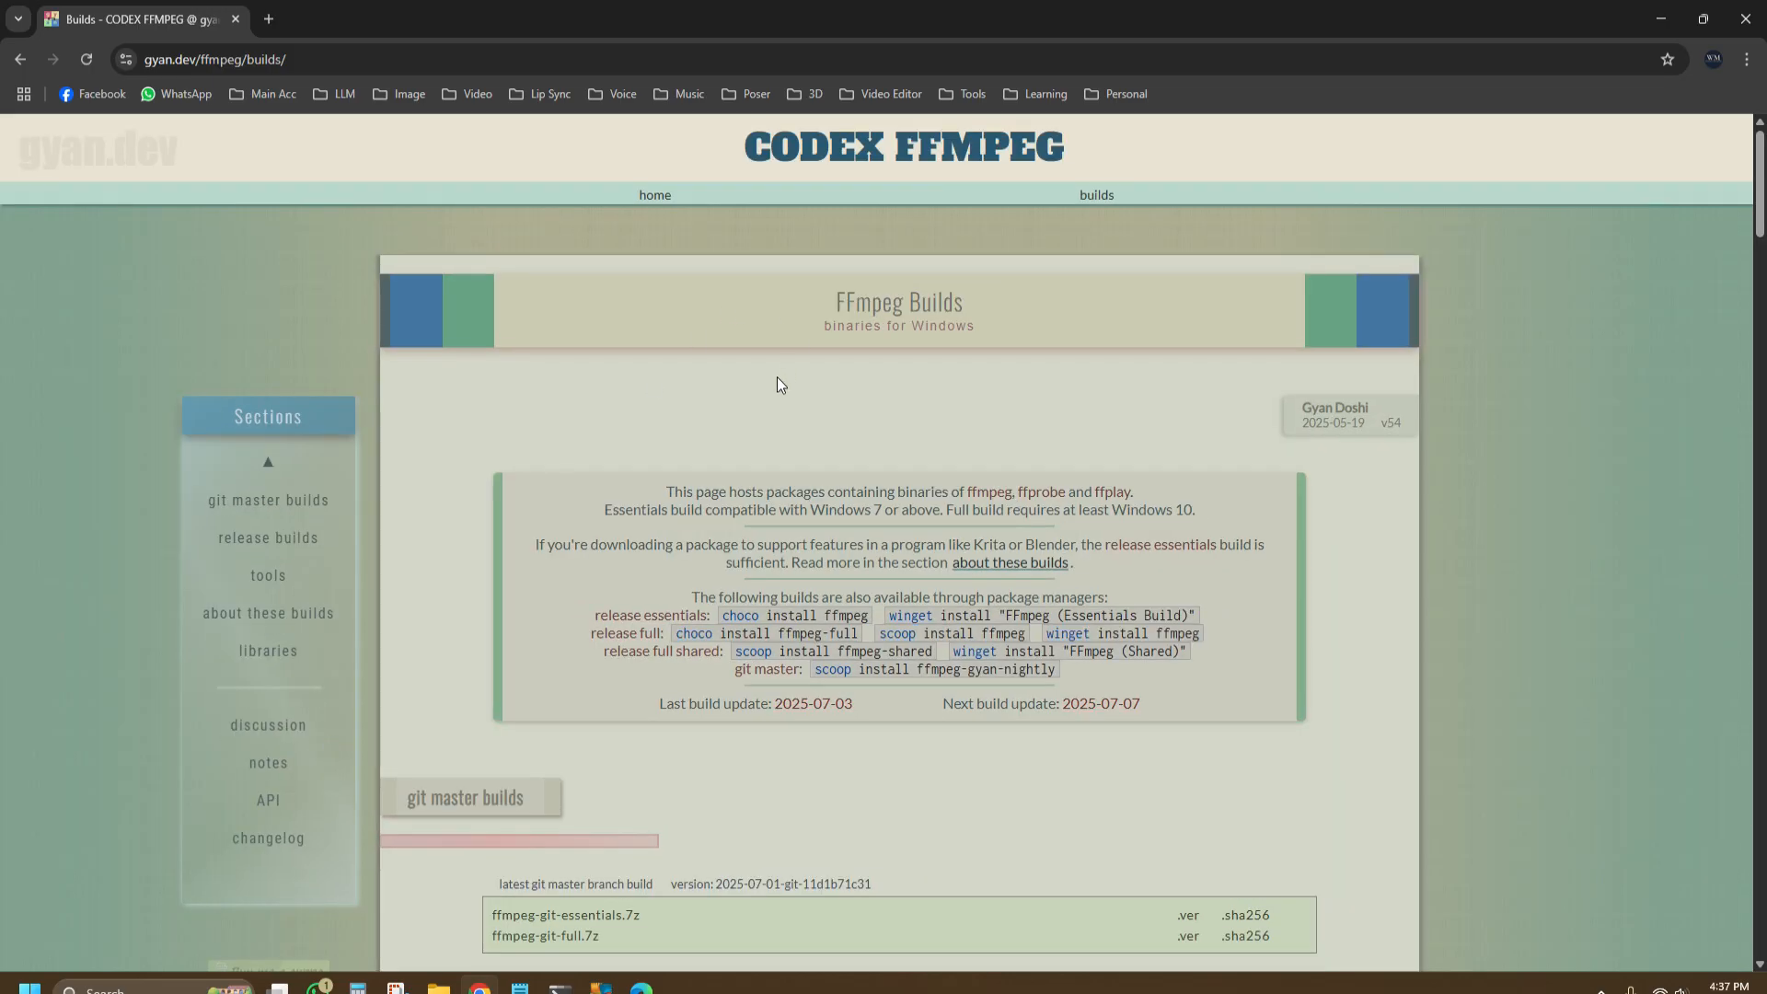
{"action": "scroll", "scroll_direction": "down", "scroll_amount": 3}
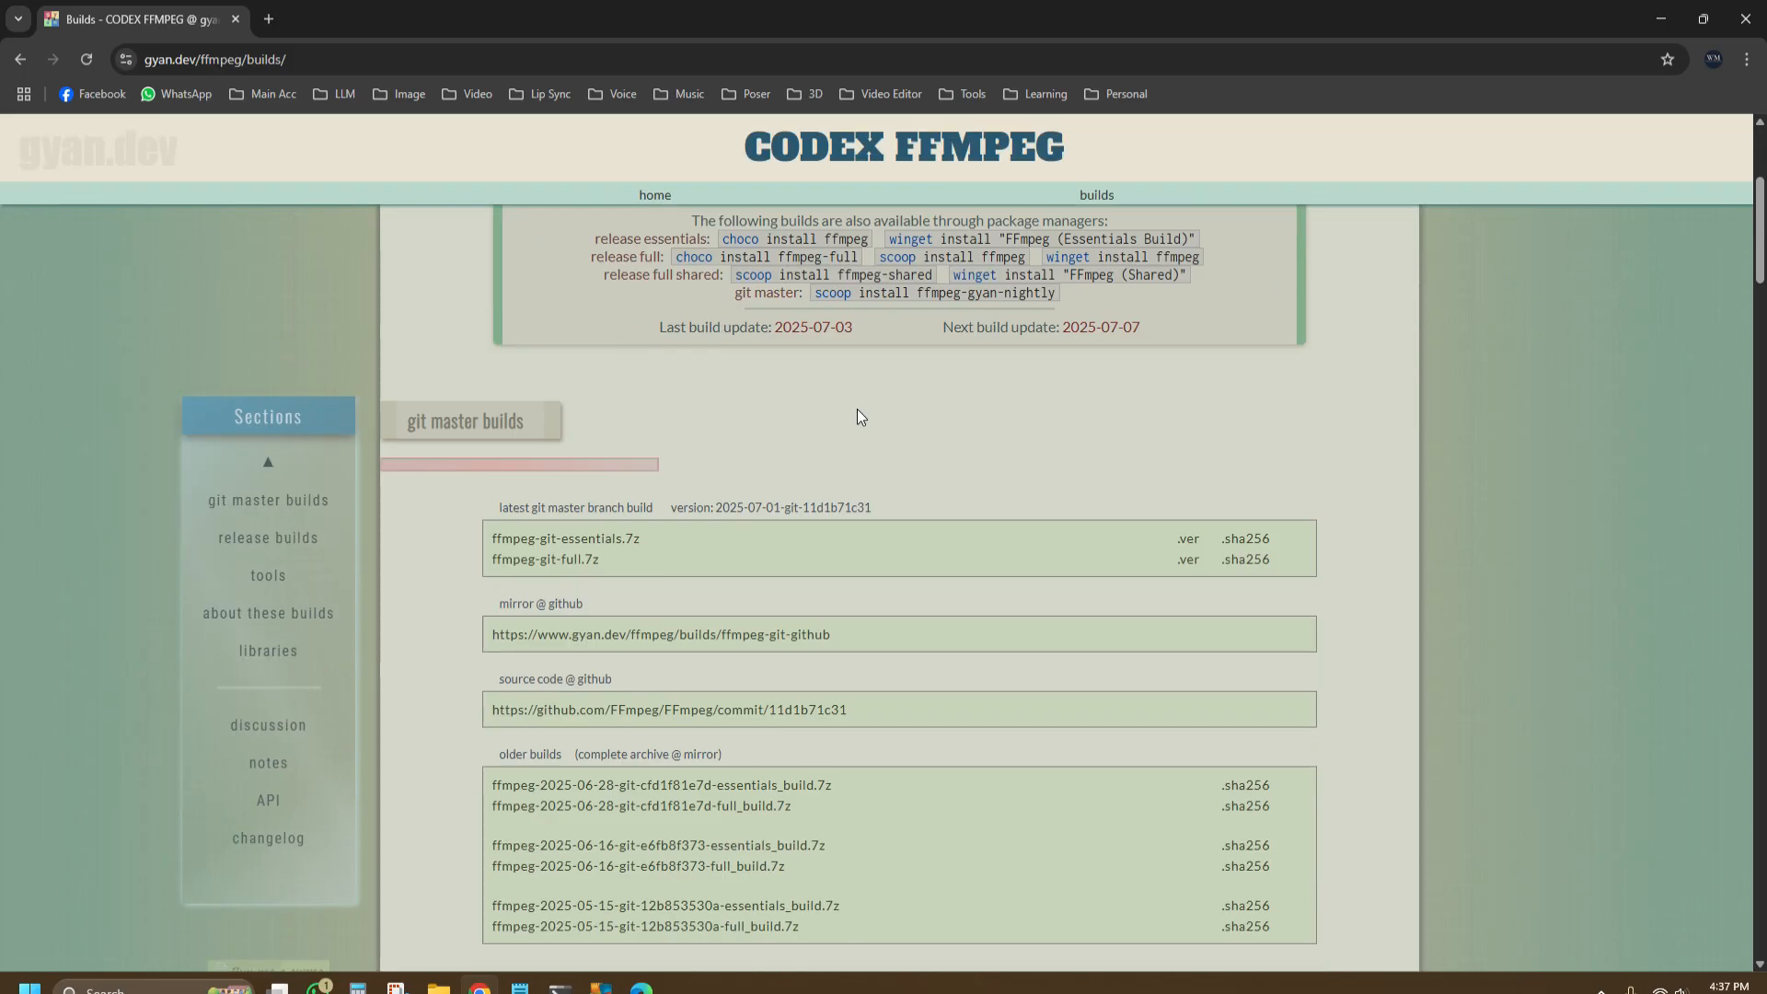
{"action": "mouse_move", "coordinate": [597, 559]}
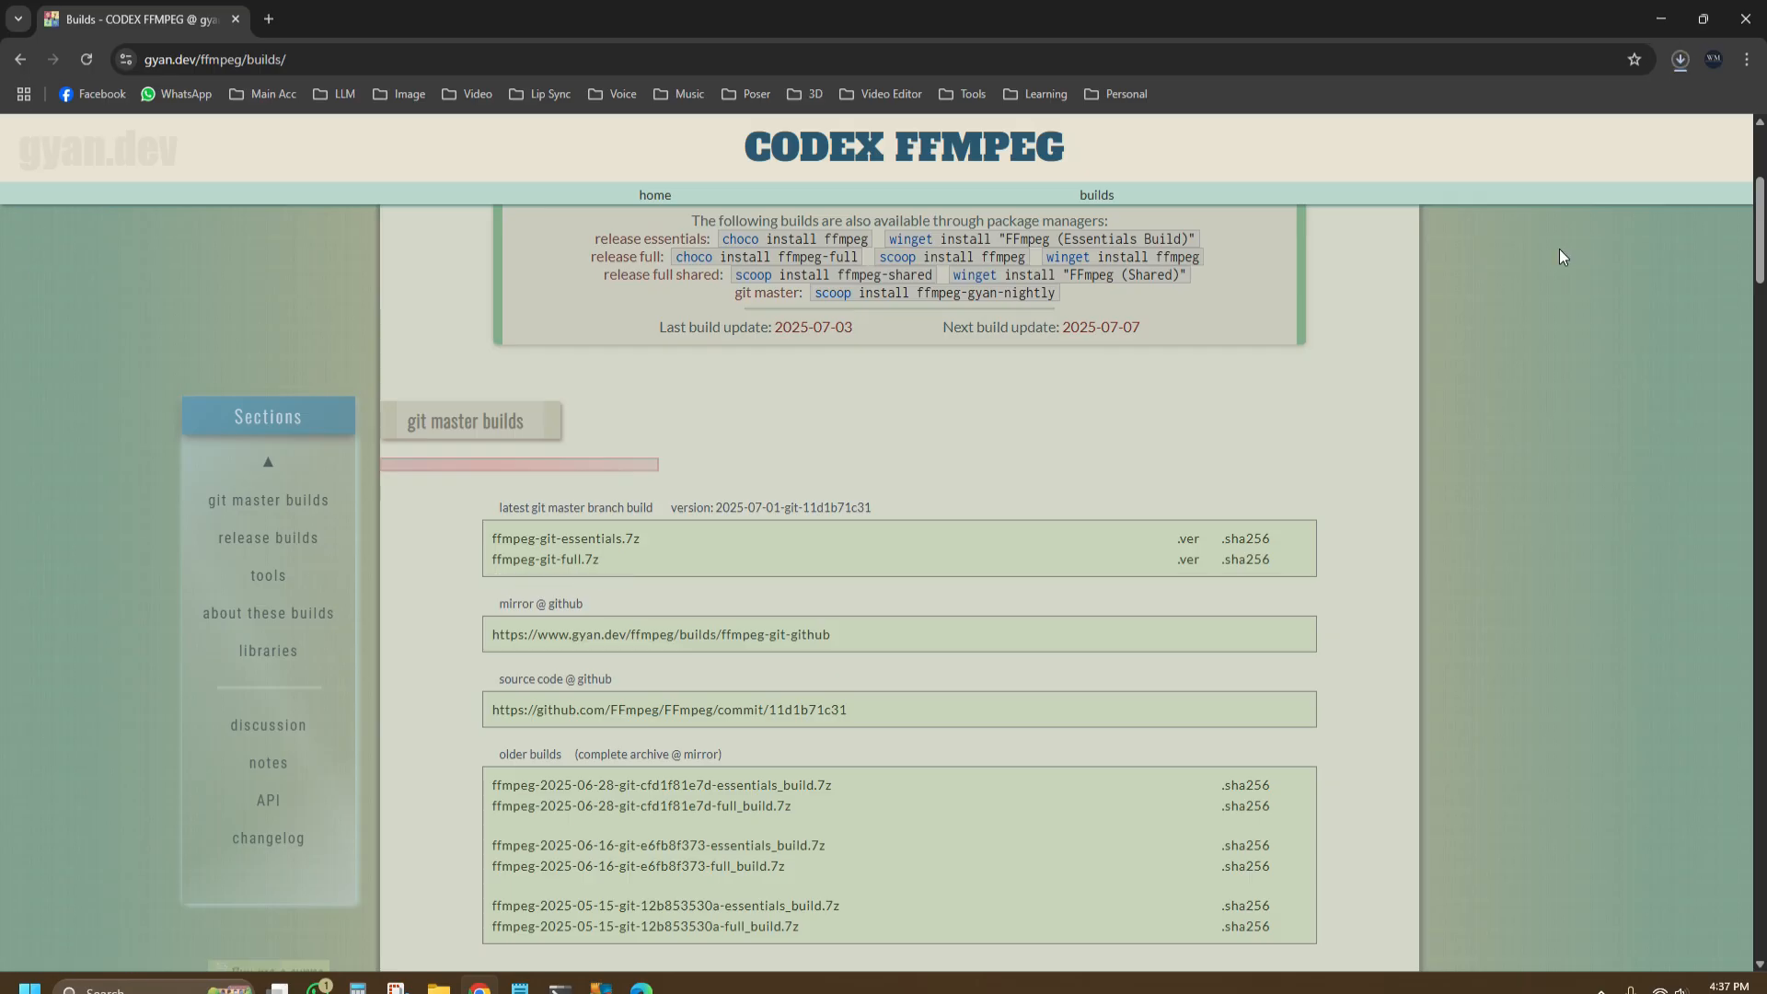
{"action": "left_click", "coordinate": [1679, 59]}
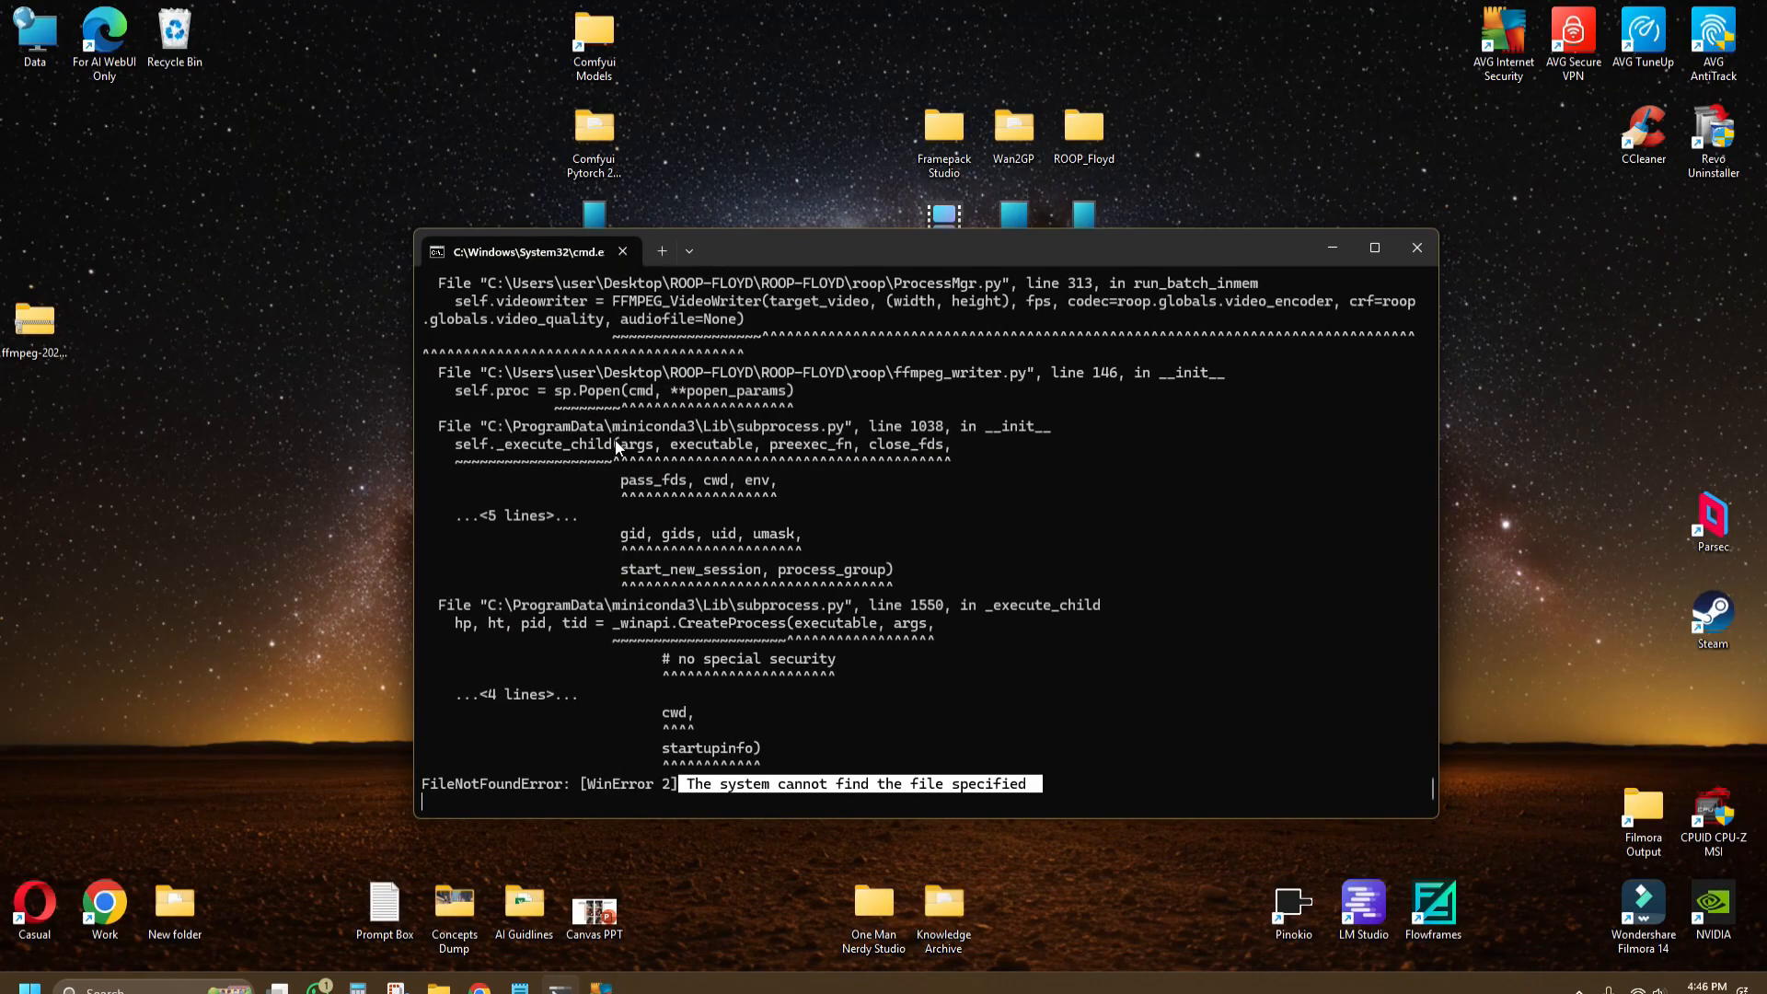
Step: Copy ffmpeg, ffplay and ffprobe from the build's full_build\bin folder and go to ROOP-FLOYD
{"action": "double_click", "coordinate": [33, 324]}
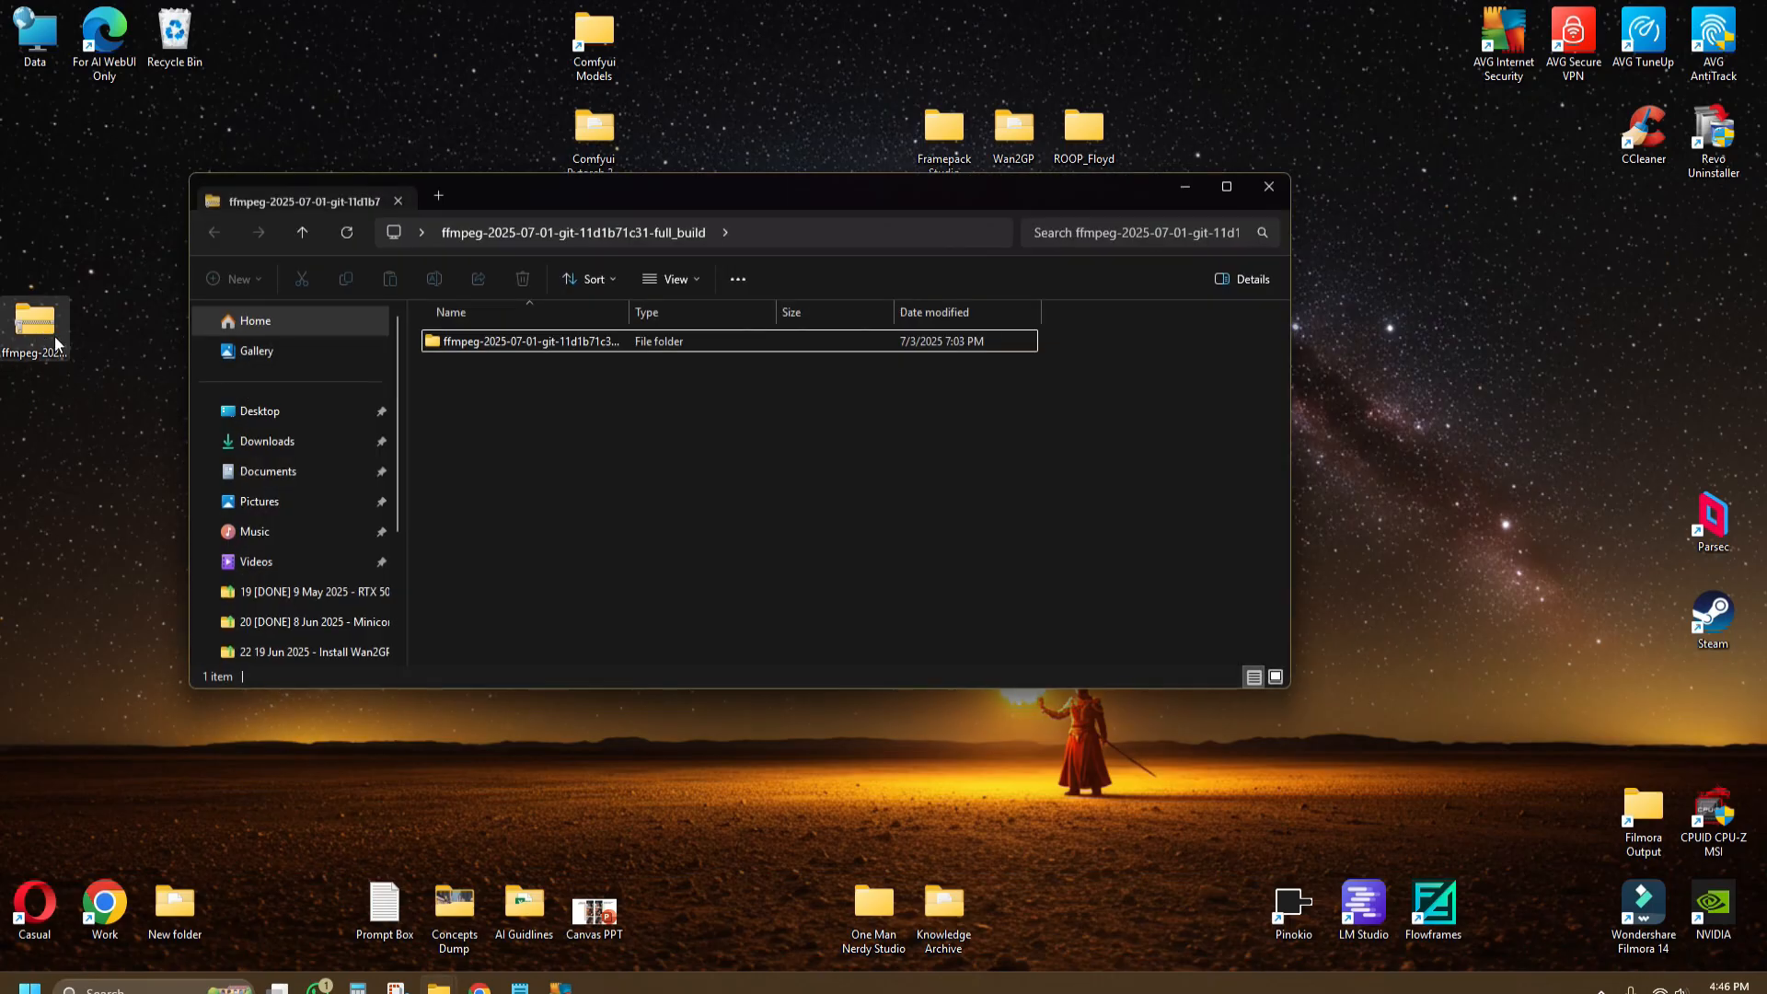
{"action": "double_click", "coordinate": [531, 341]}
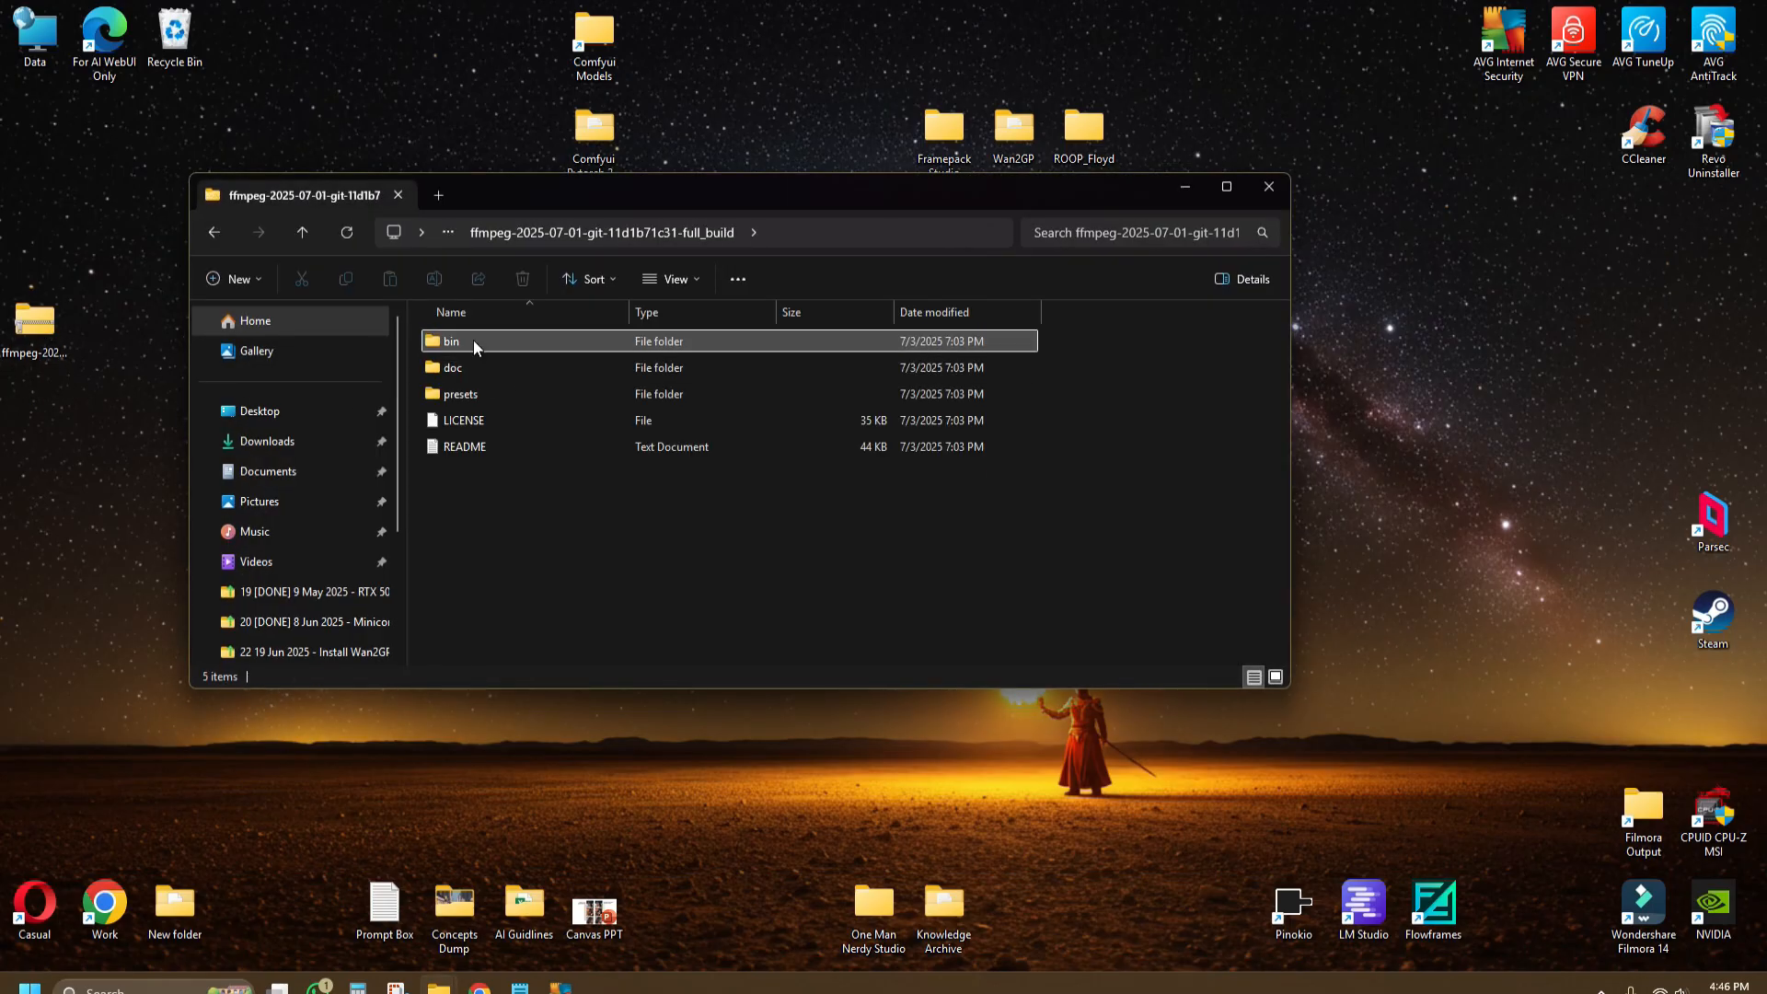
{"action": "double_click", "coordinate": [451, 343]}
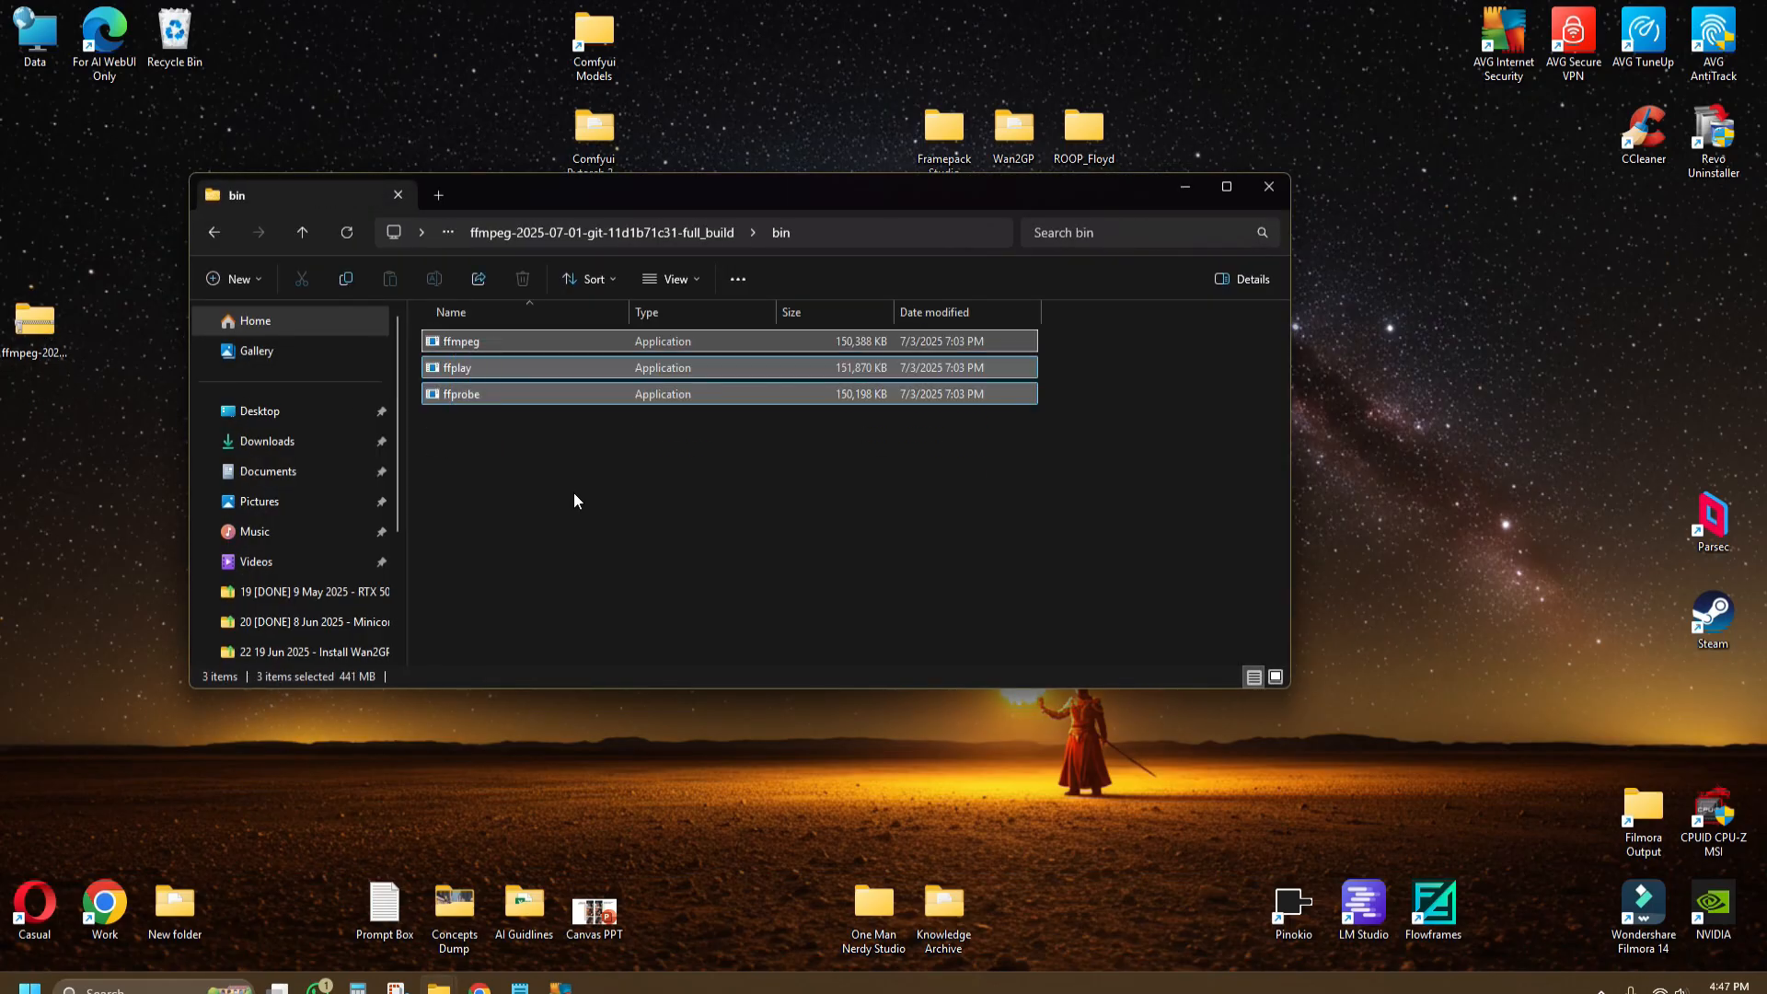
{"action": "right_click", "coordinate": [460, 341]}
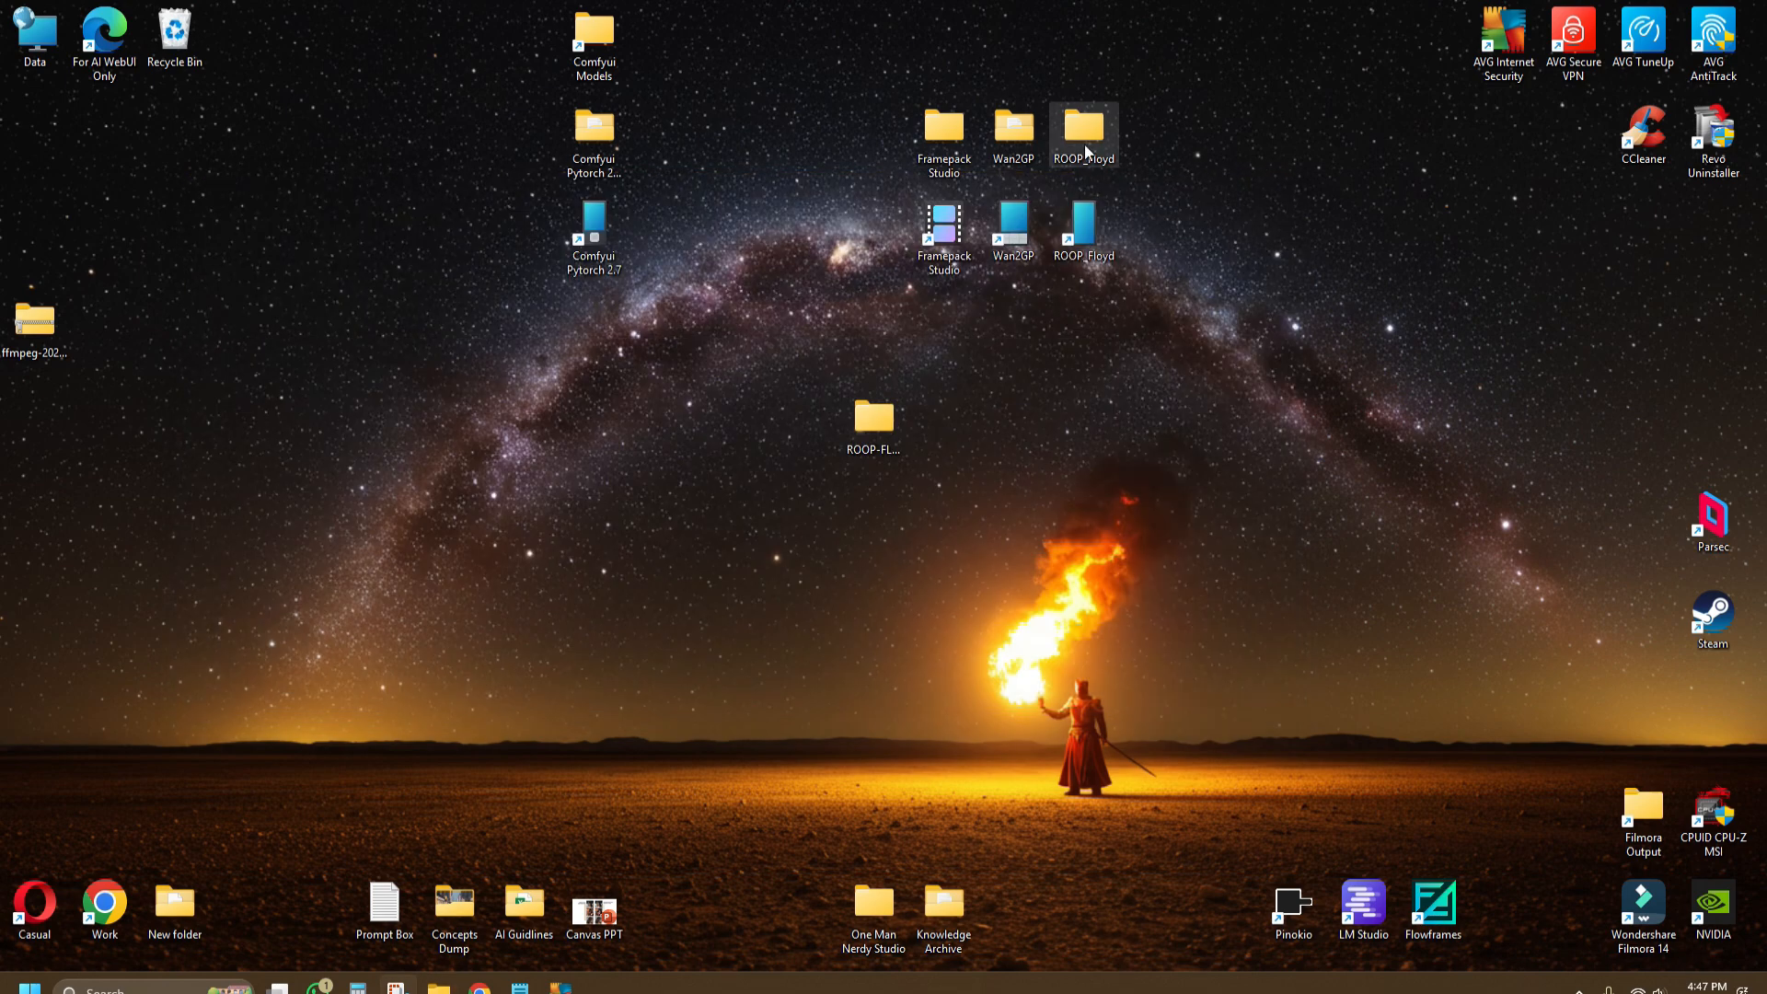
{"action": "double_click", "coordinate": [1081, 129]}
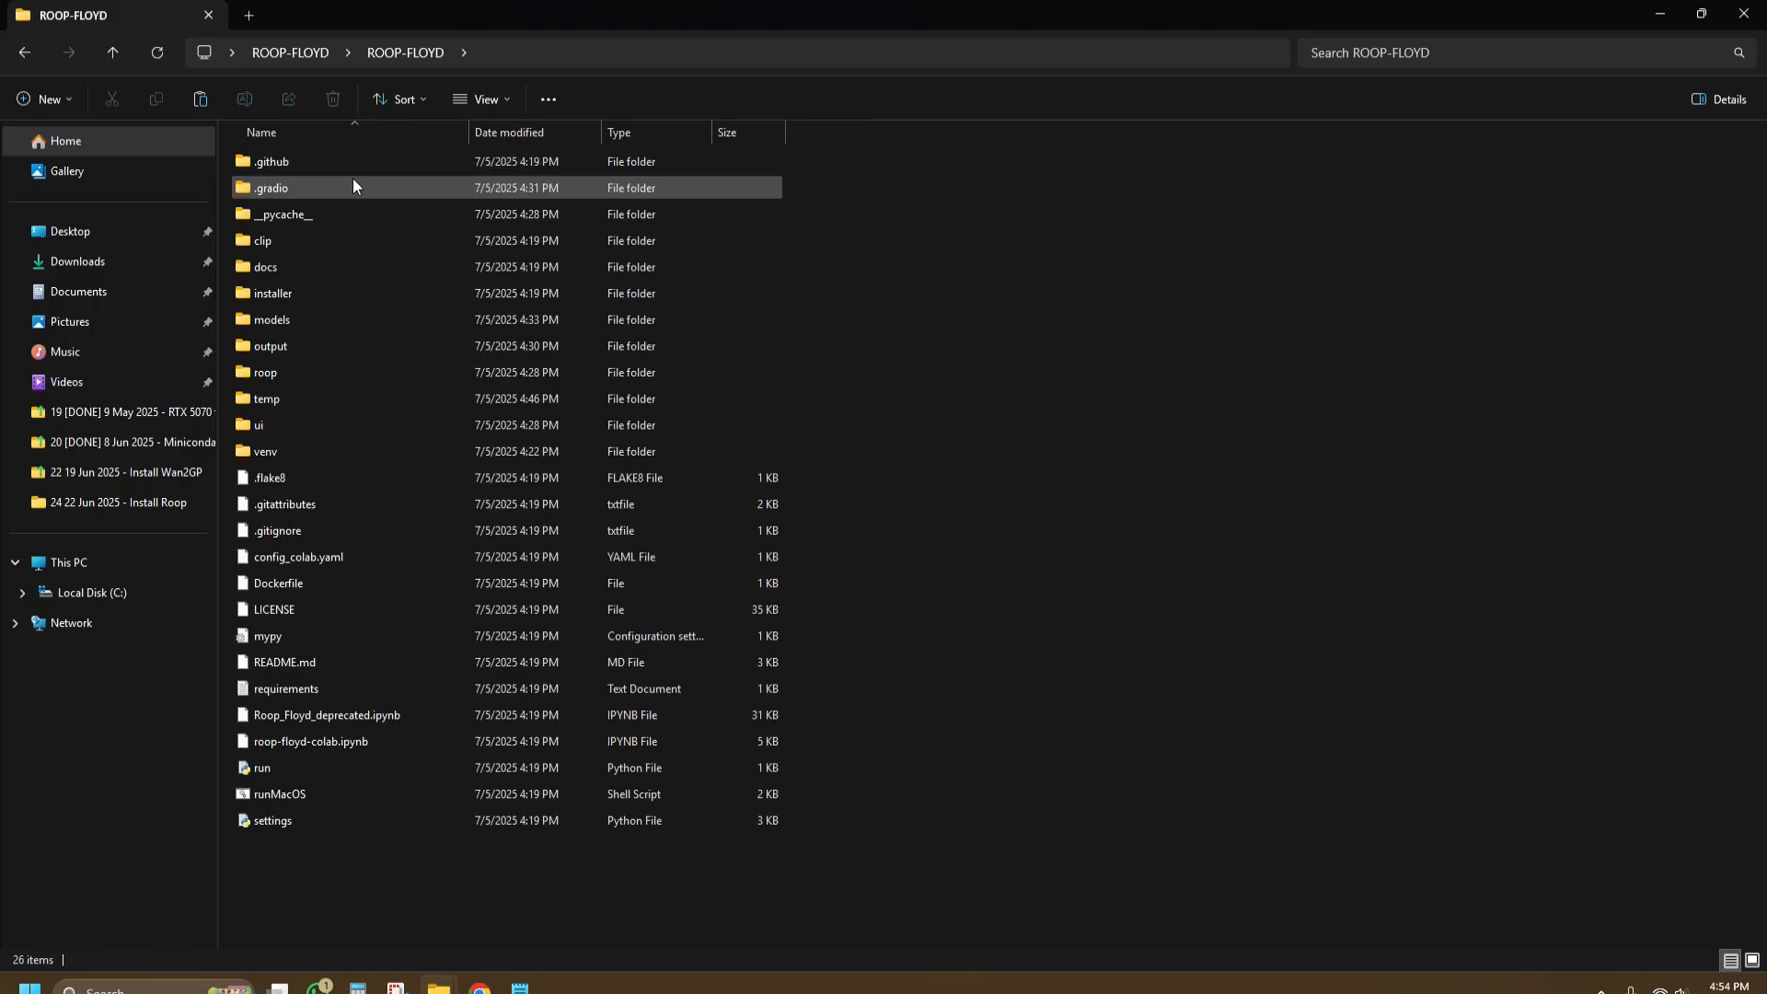
Step: Paste the three FFmpeg executables into the ROOP-FLOYD folder
{"action": "left_click", "coordinate": [1072, 694]}
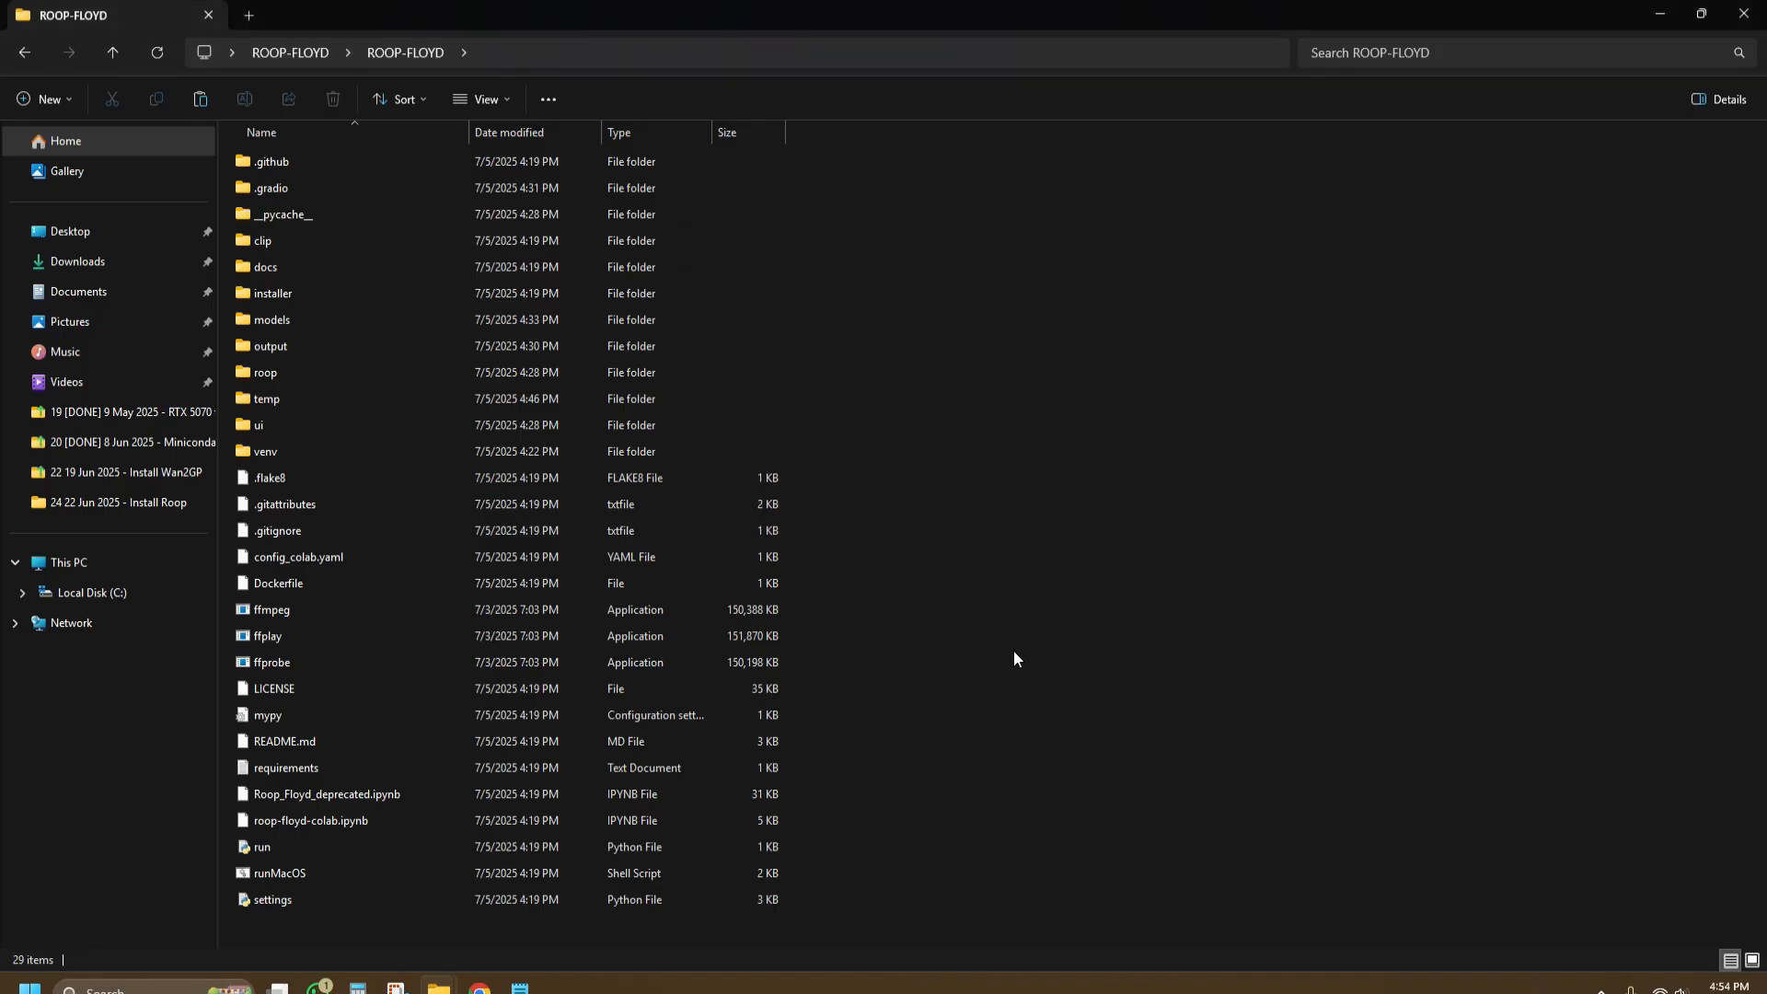
{"action": "mouse_move", "coordinate": [287, 657]}
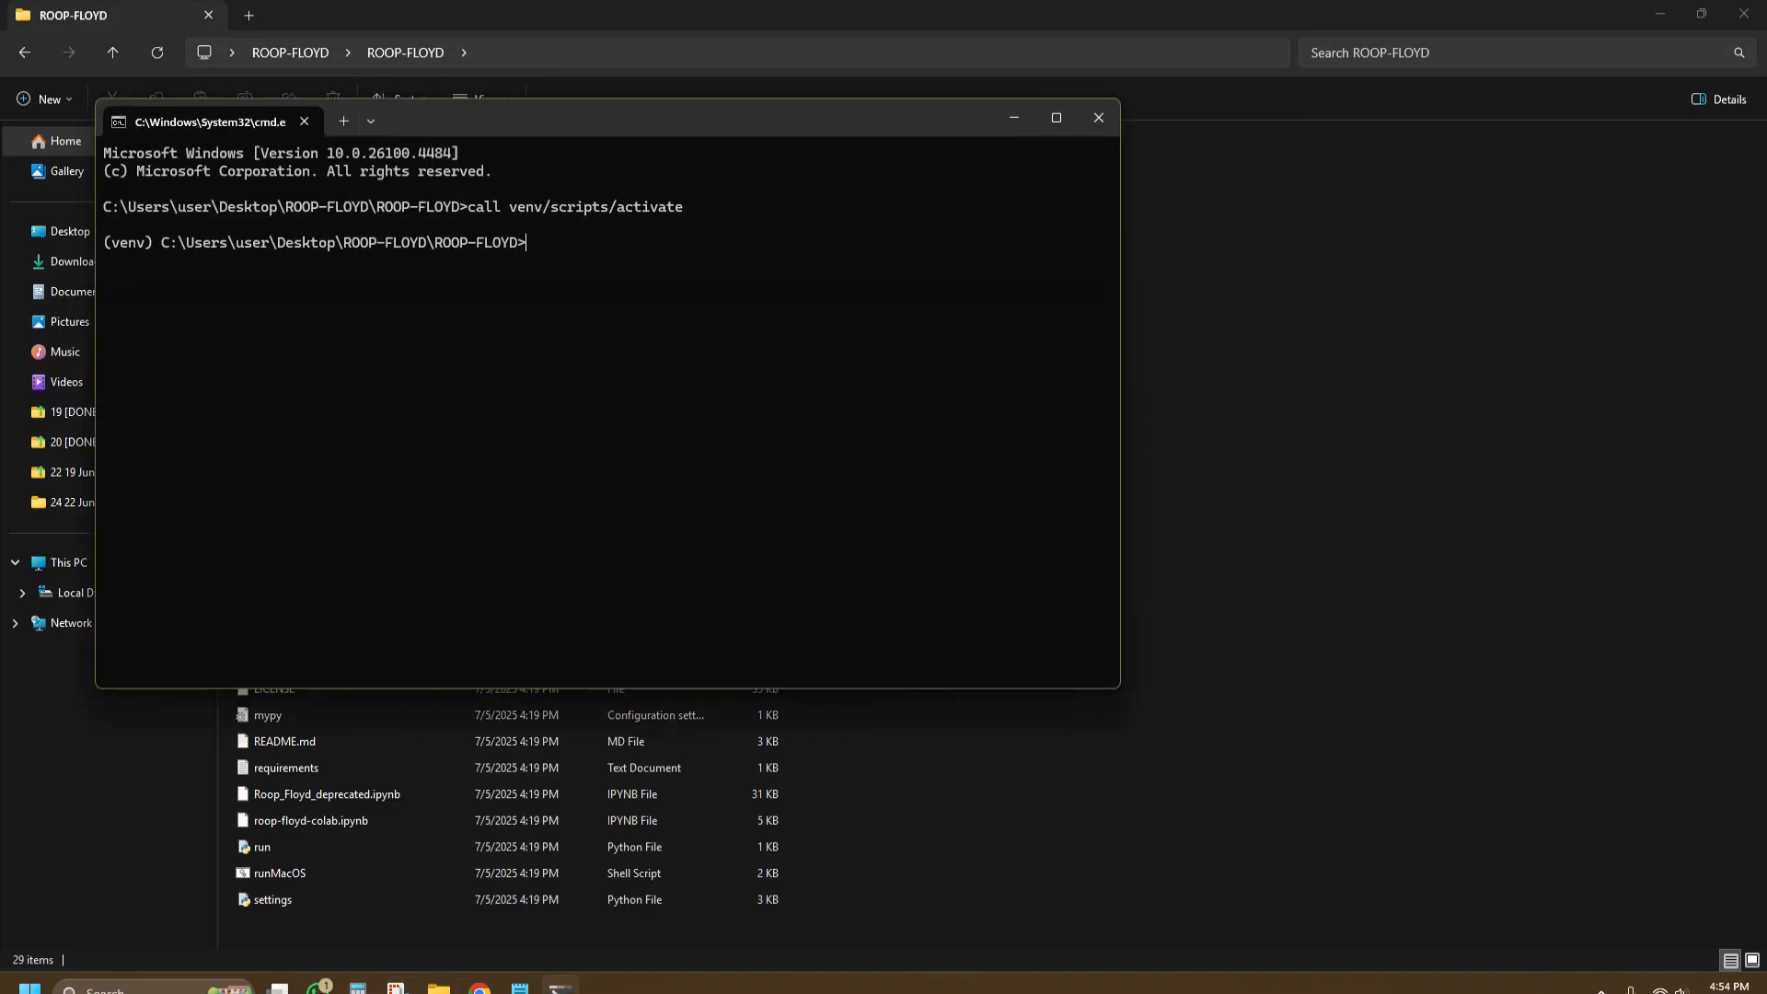
Step: Run 'python run.py' in the activated venv inside ROOP-FLOYD
{"action": "type", "text": "python run.py"}
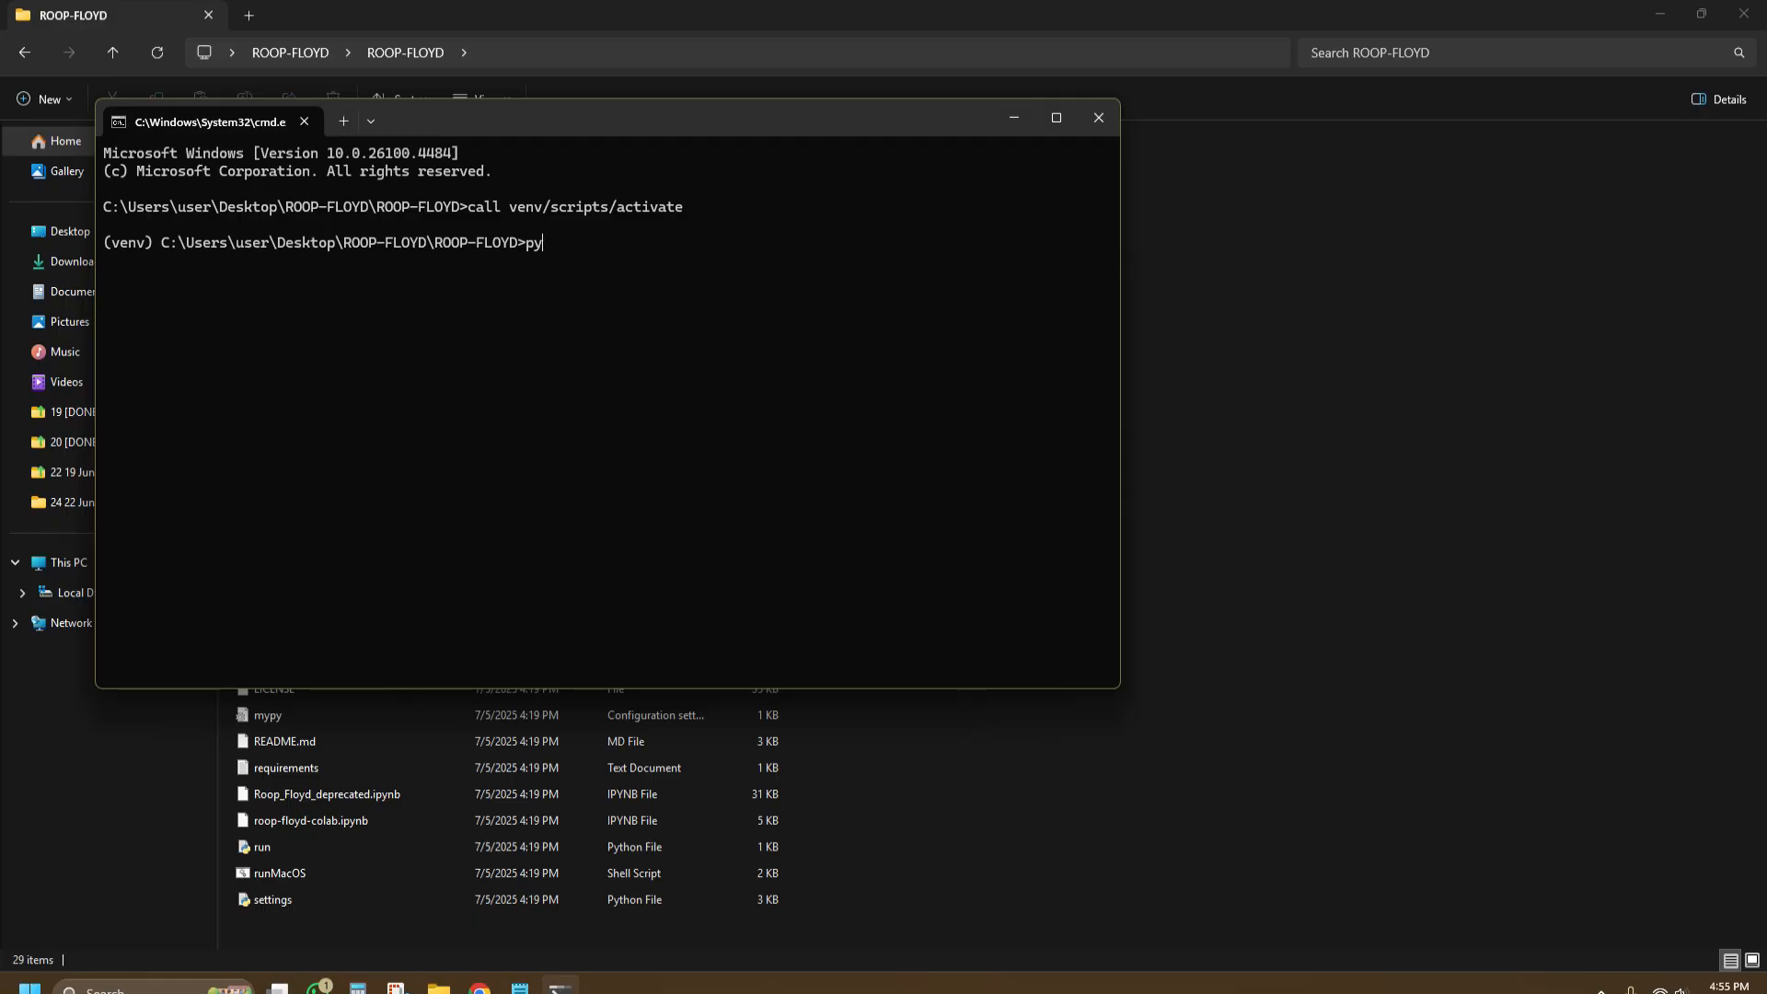
{"action": "type", "text": "HASSLE"}
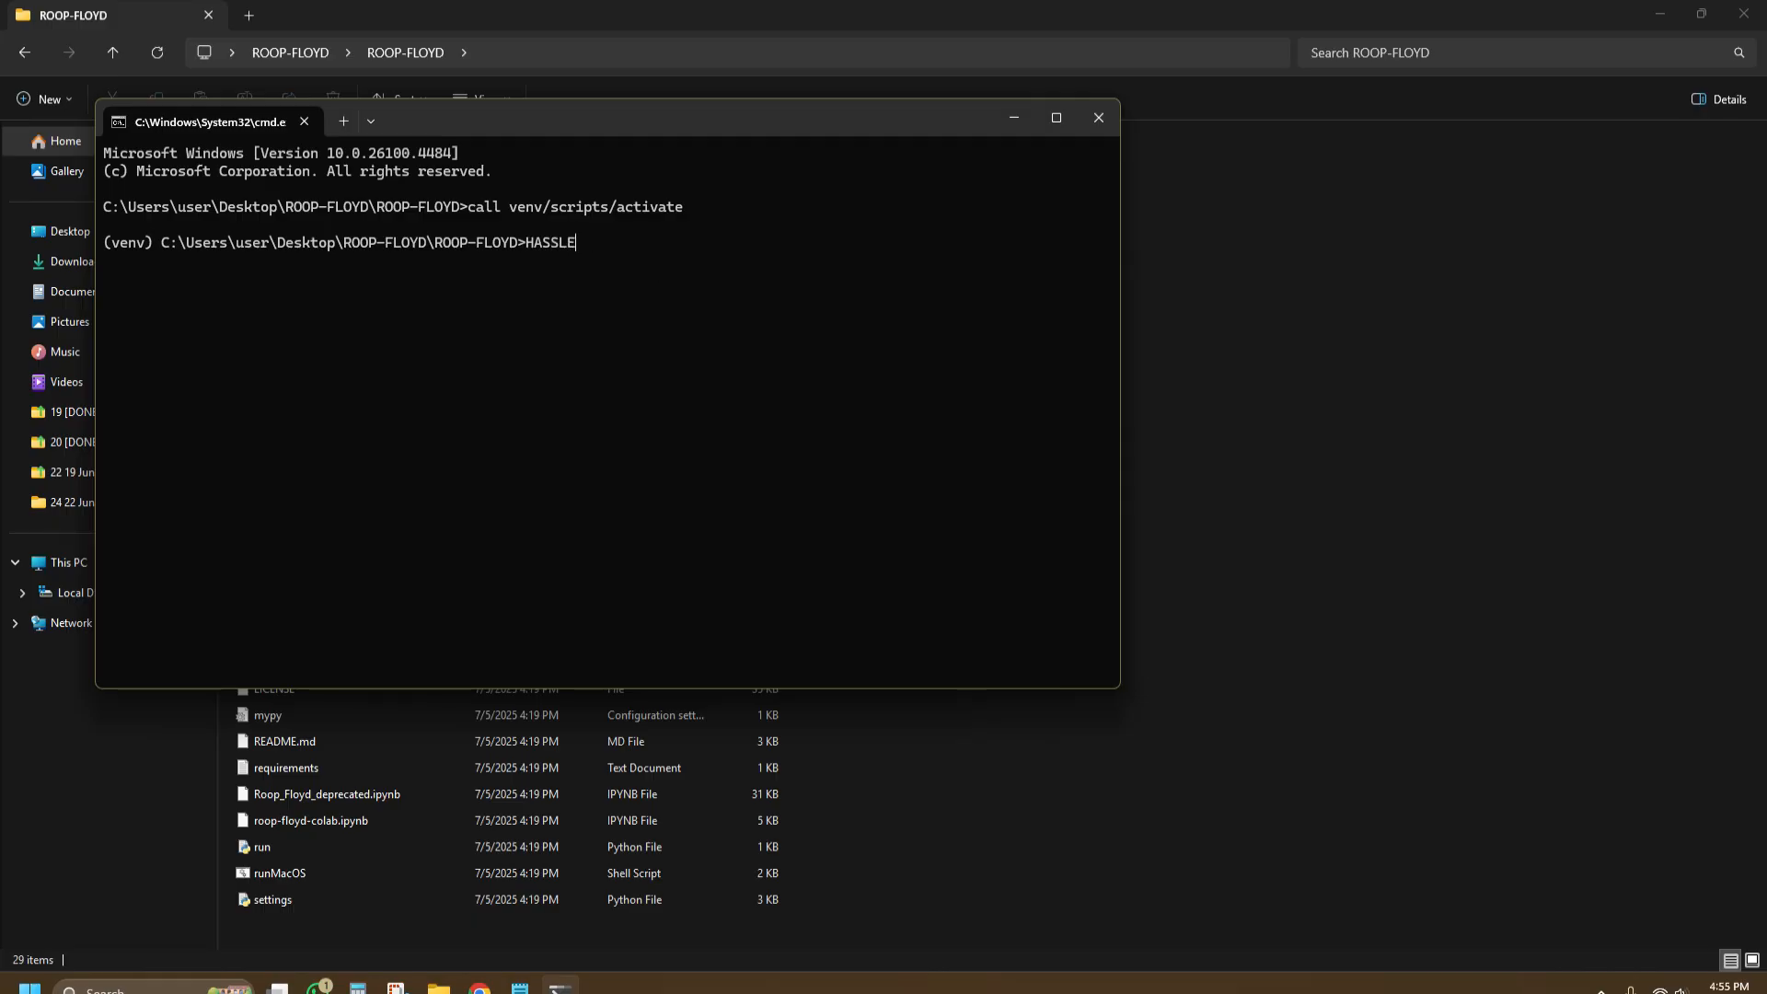
{"action": "type", "text": "...."}
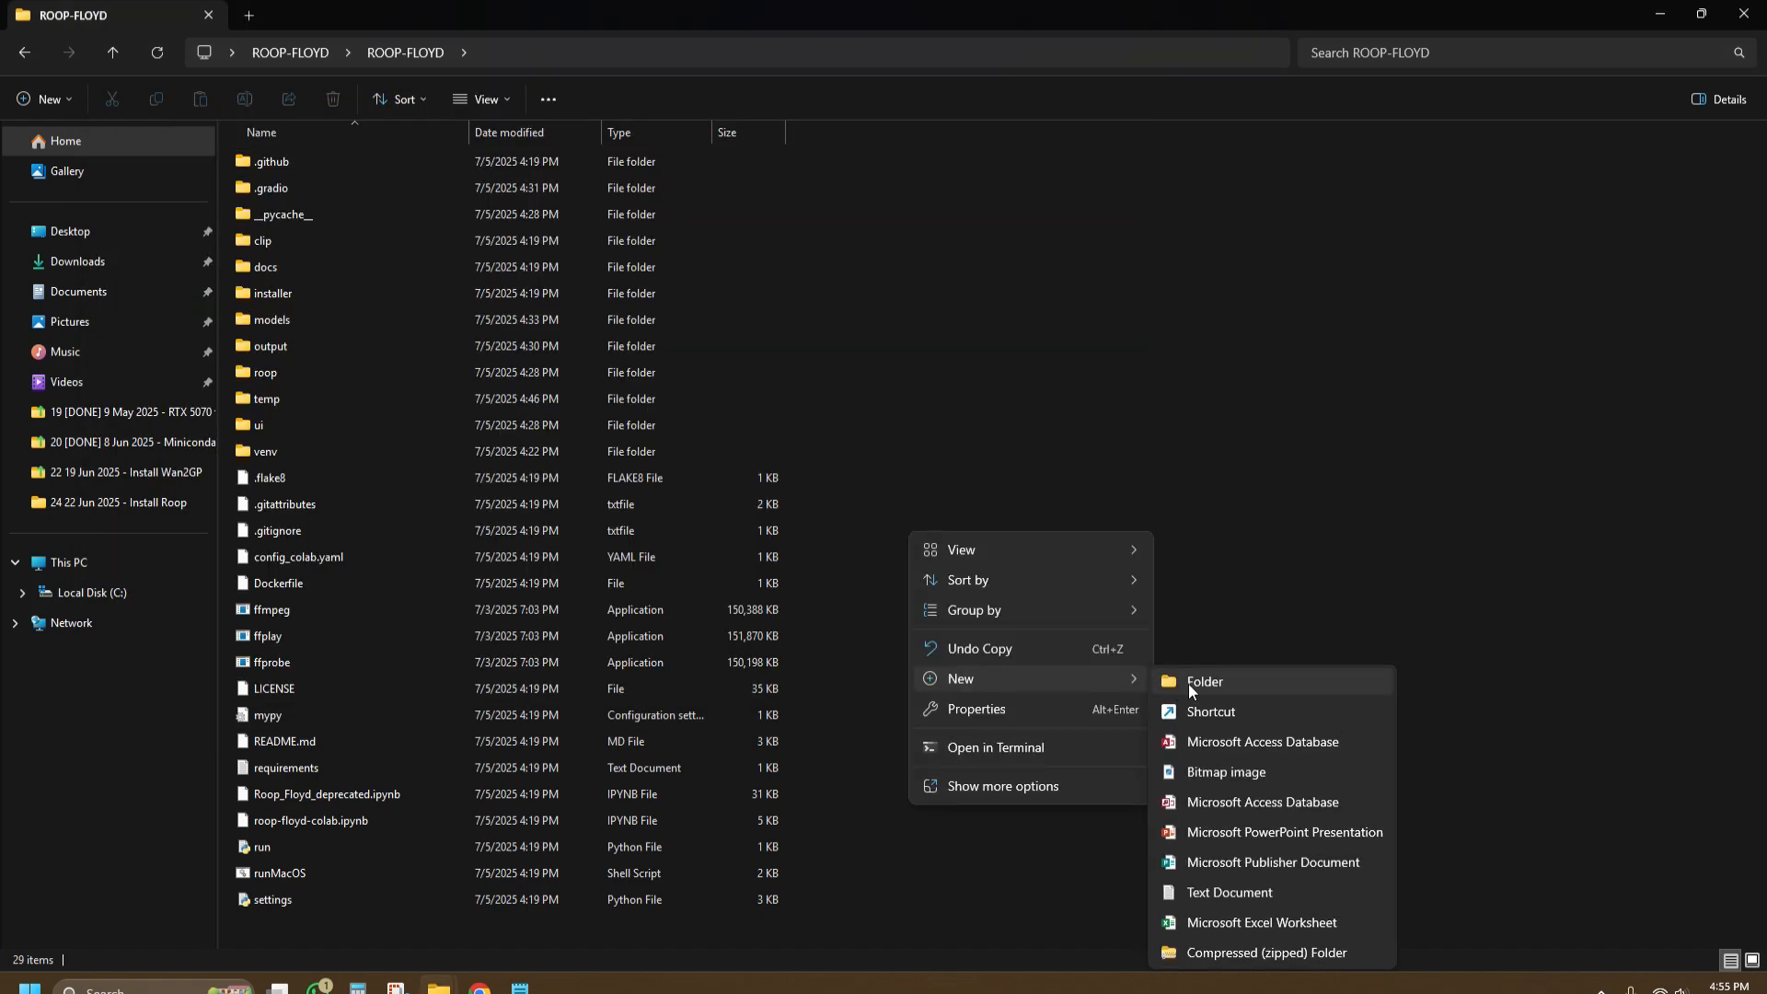
Step: Create a text document named START in ROOP-FLOYD and open it in Notepad
{"action": "left_click", "coordinate": [1228, 891]}
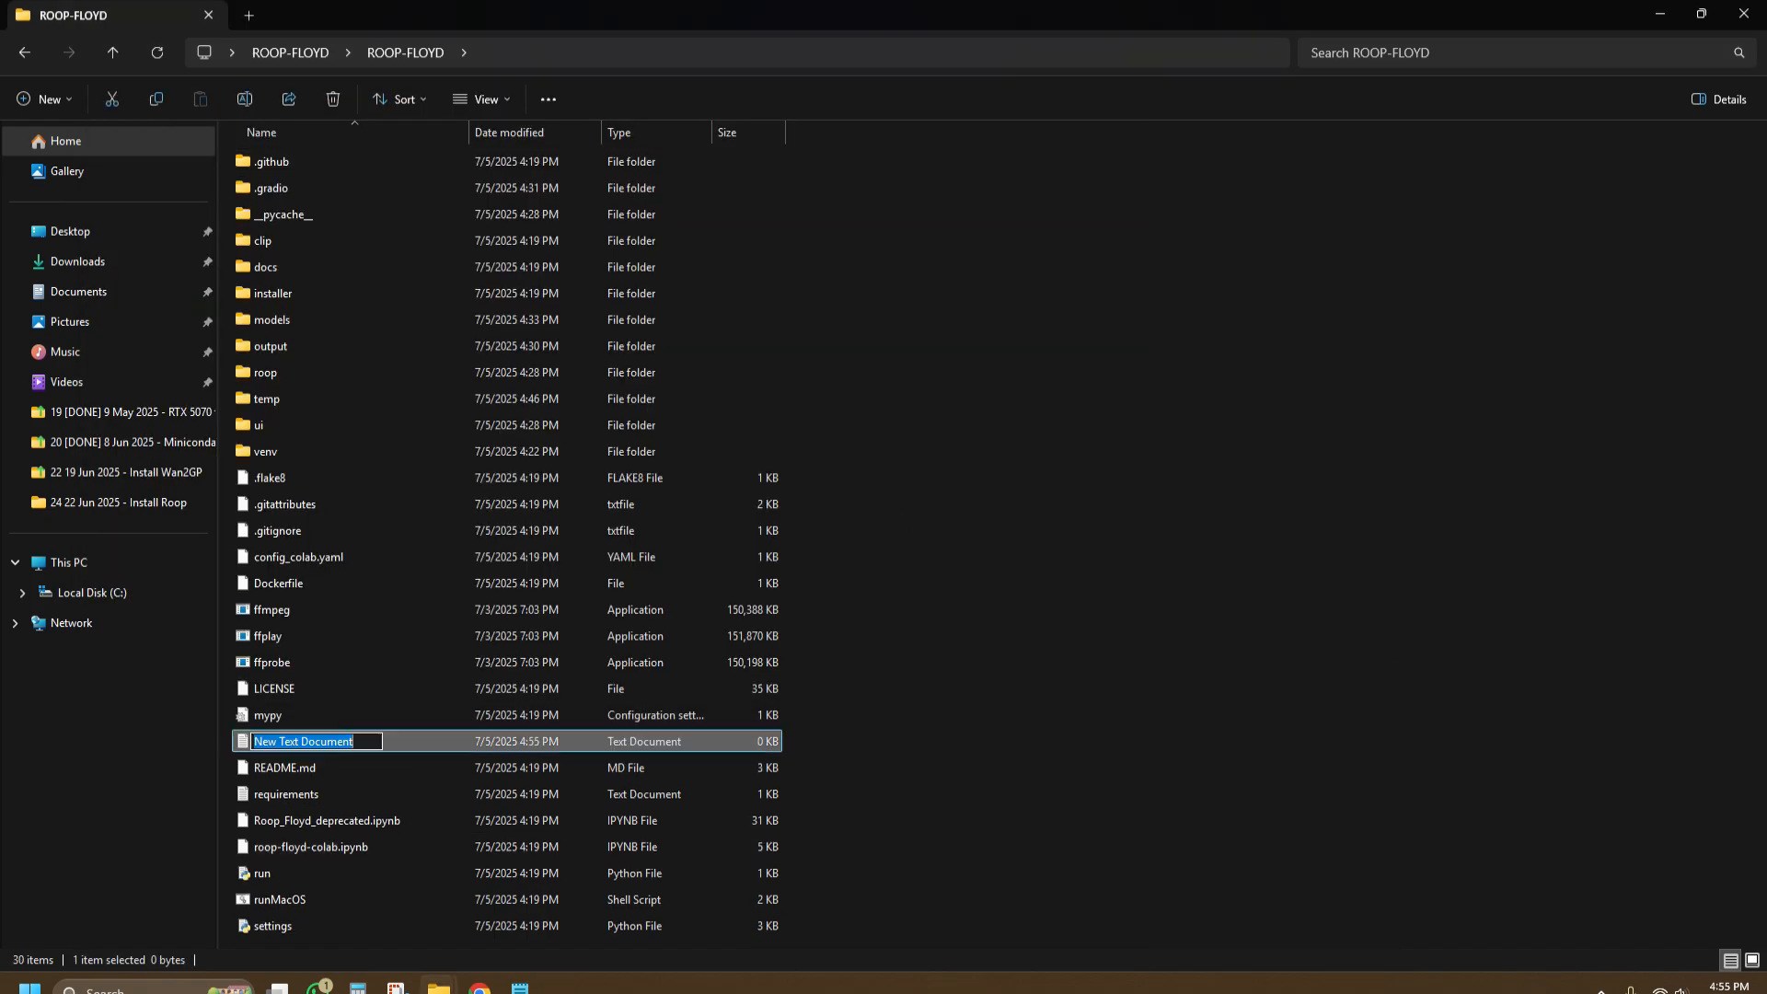
{"action": "type", "text": "START"}
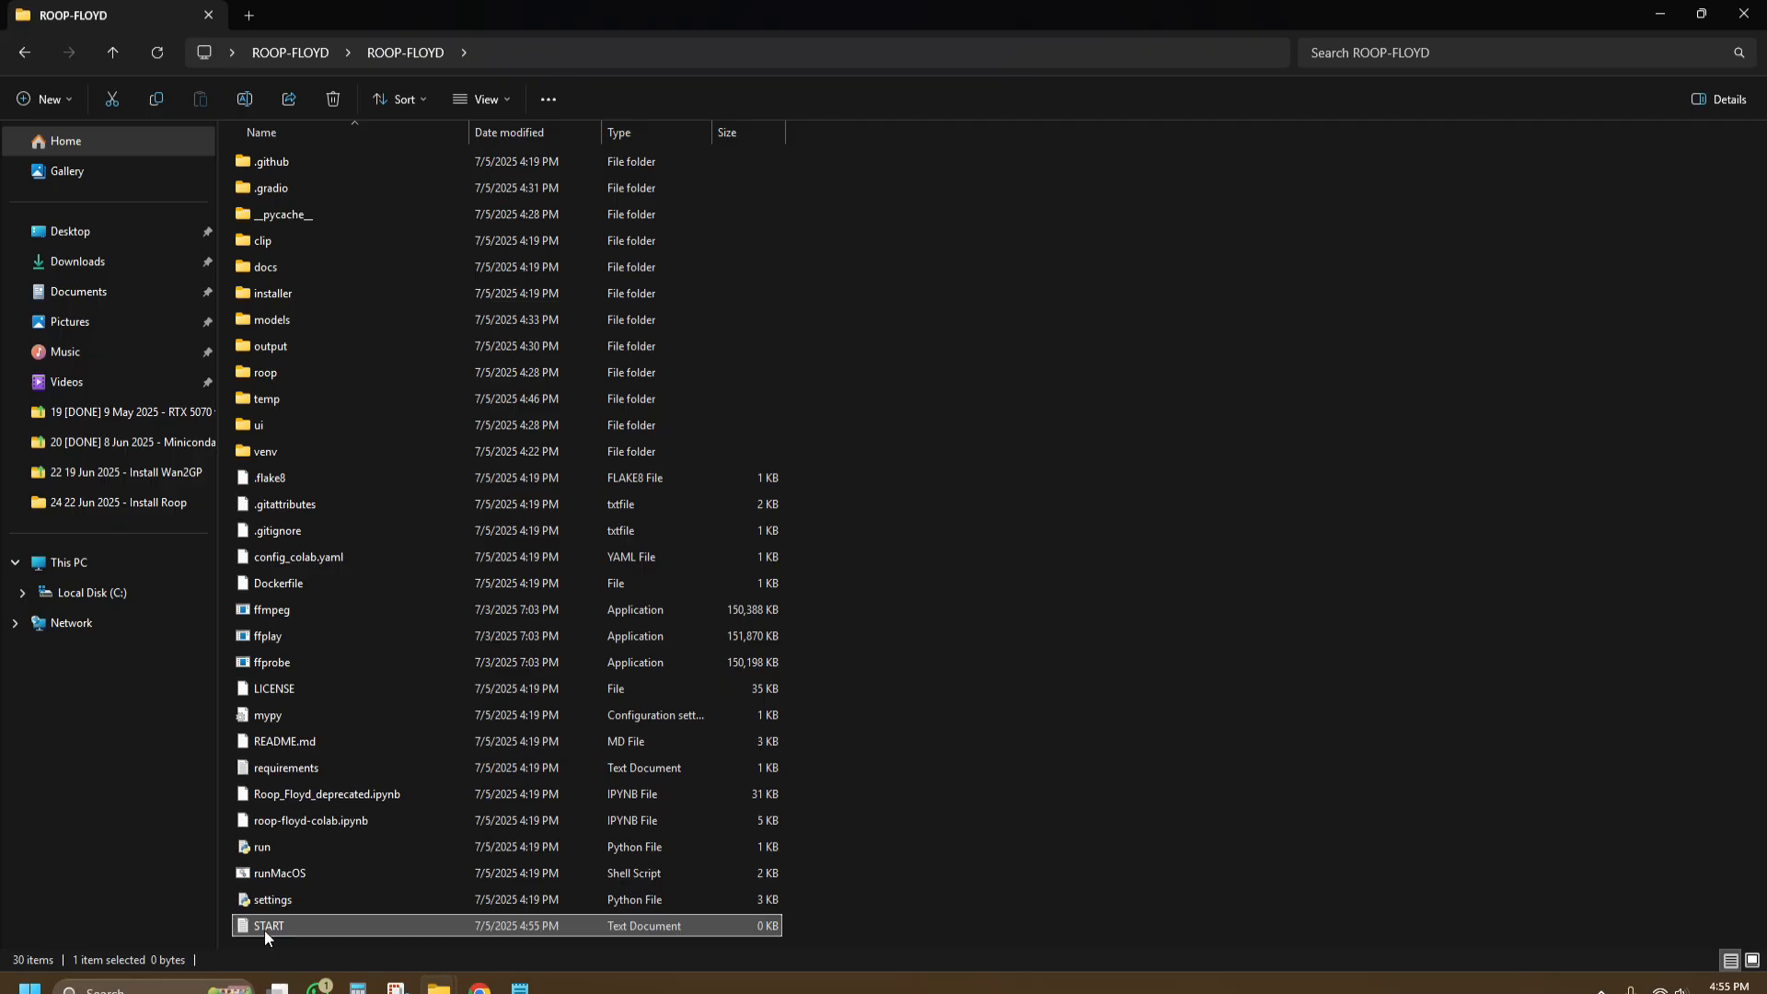
{"action": "double_click", "coordinate": [267, 926]}
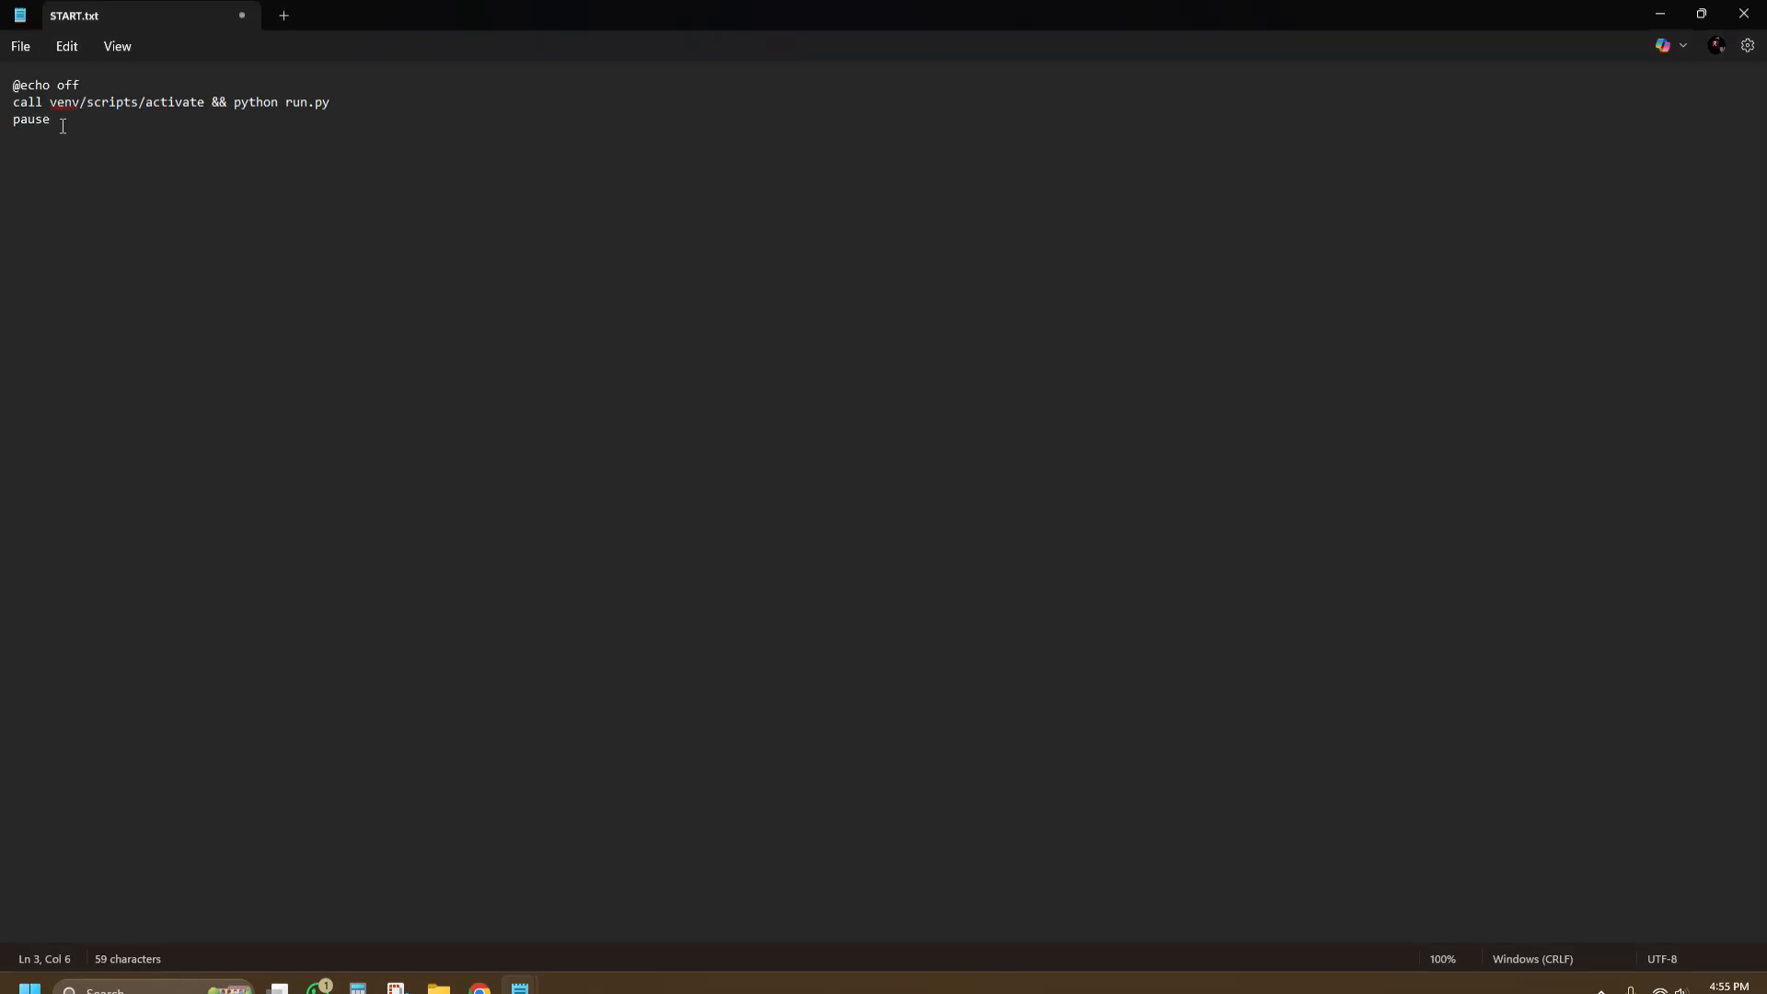
Step: Save the launcher script as START.bat using the All files type
{"action": "key", "text": "ctrl+a"}
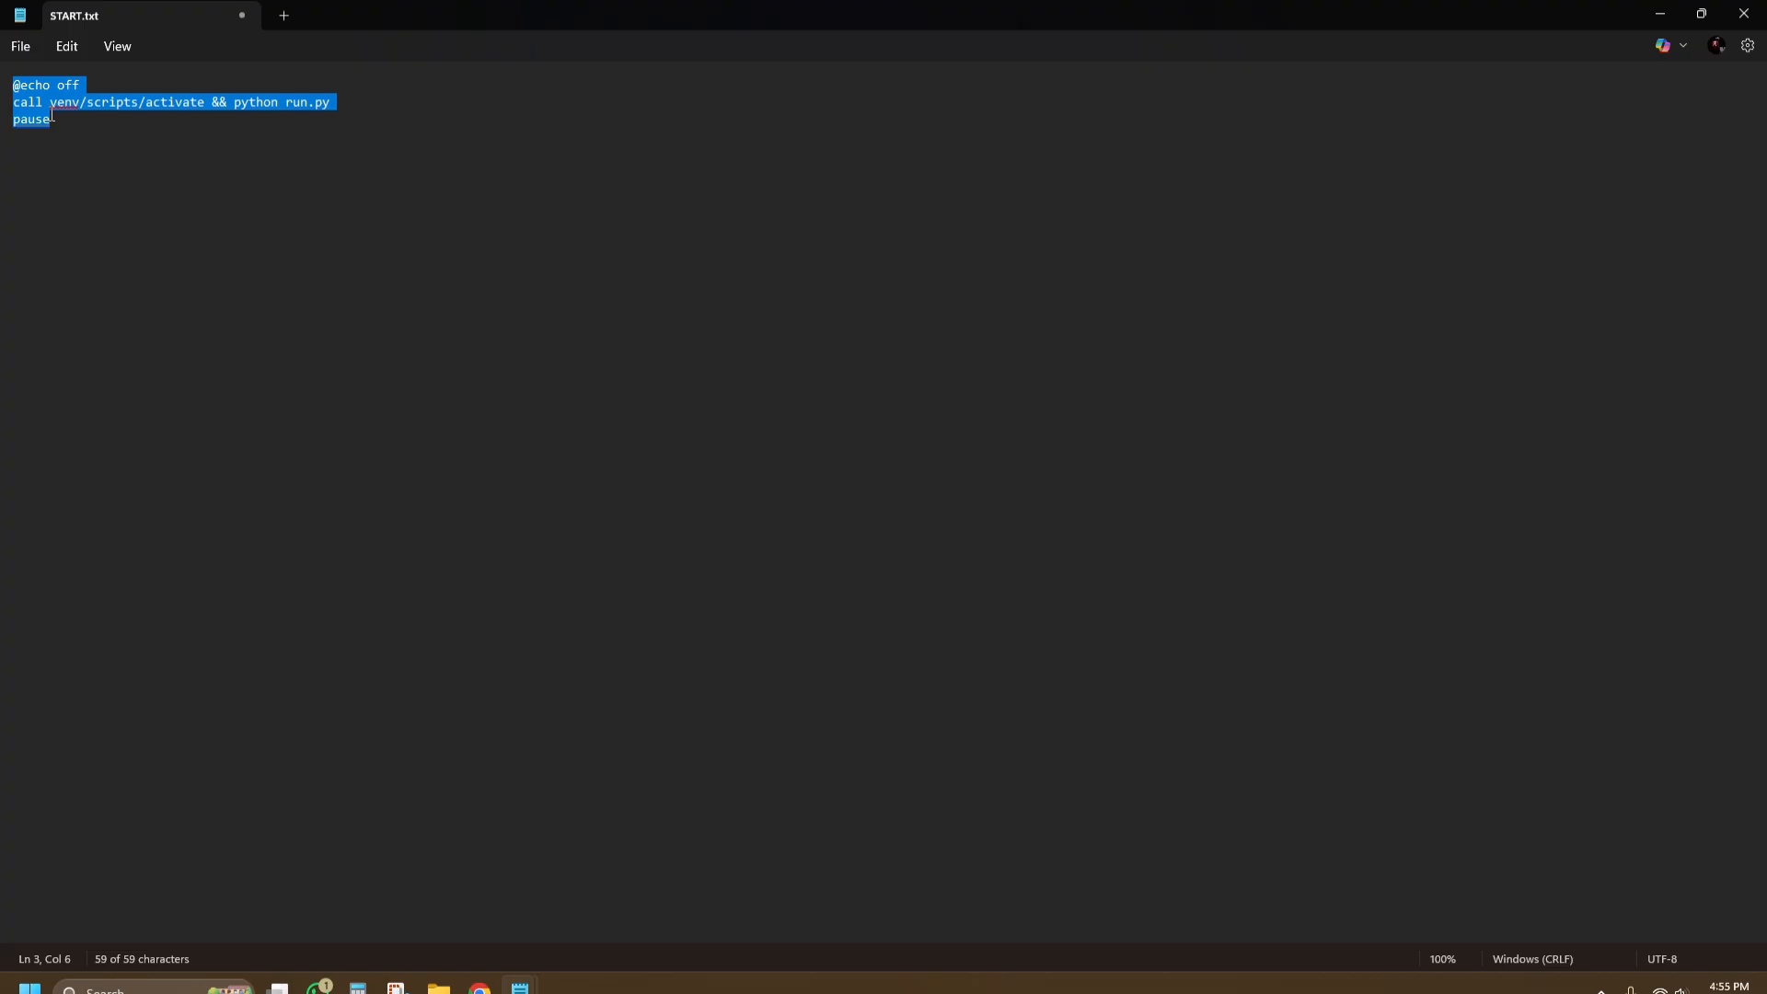
{"action": "left_click", "coordinate": [44, 238]}
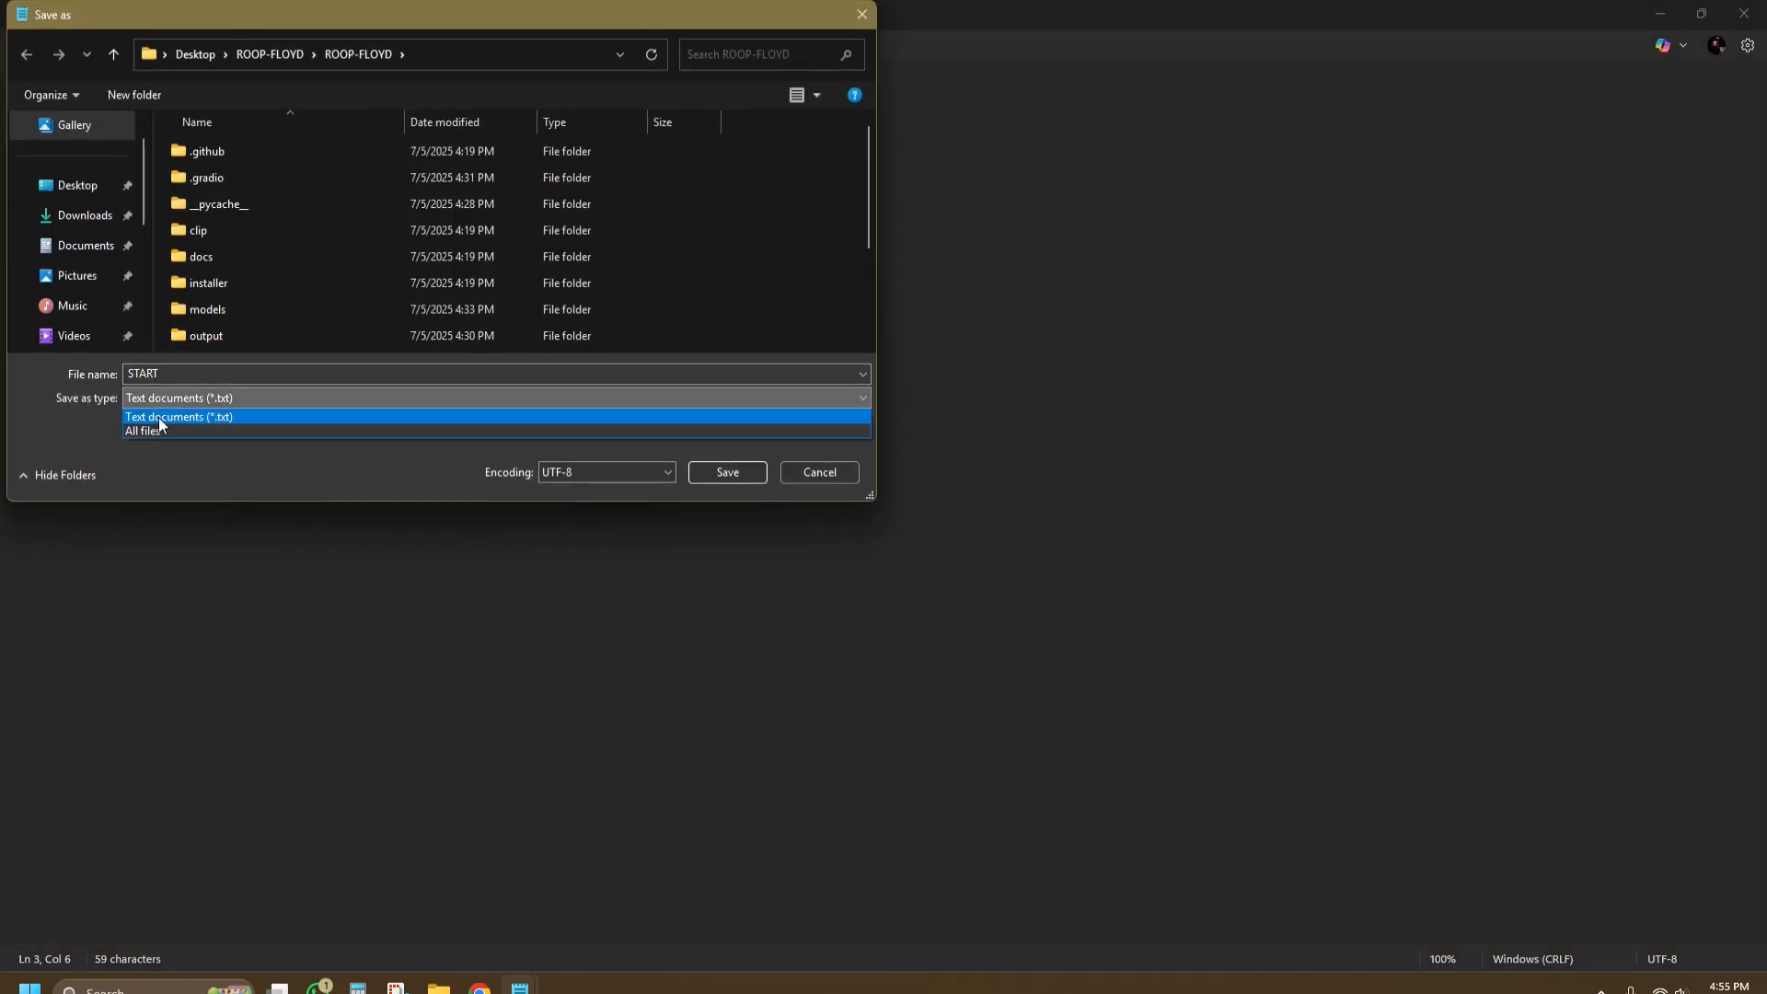
{"action": "left_click", "coordinate": [143, 431]}
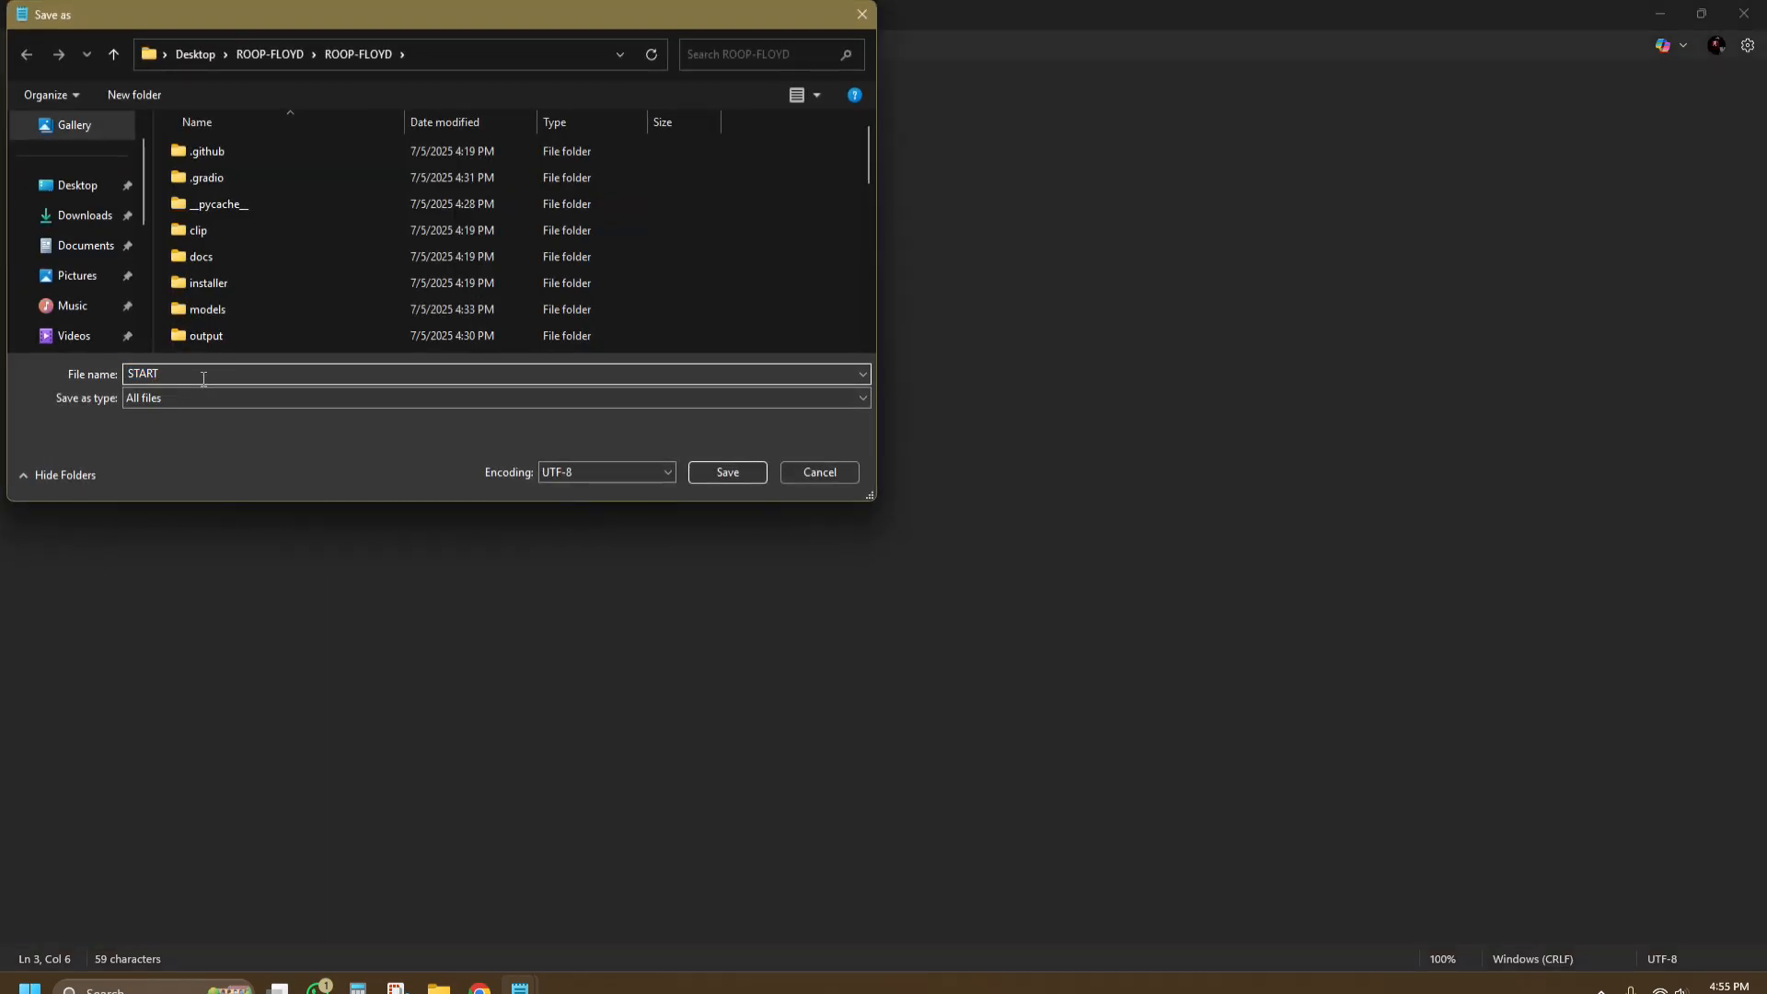
{"action": "type", "text": ".bat"}
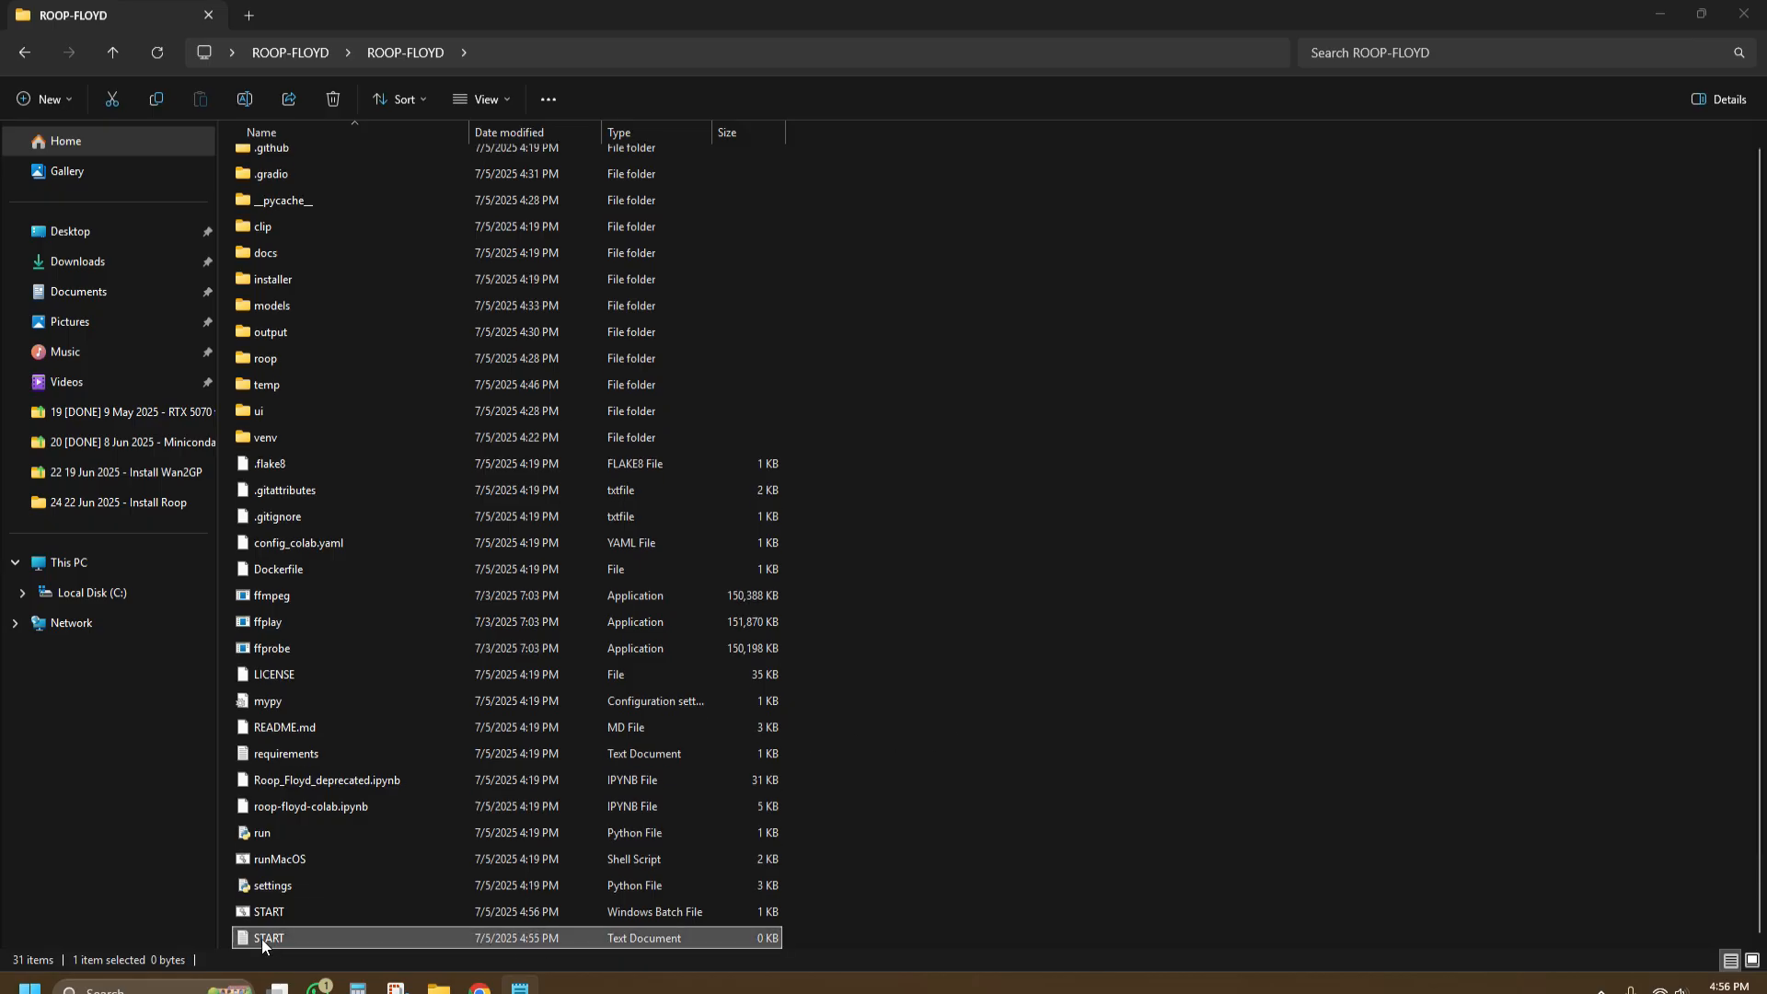
Step: Delete the leftover START.txt and launch START.bat
{"action": "right_click", "coordinate": [268, 937]}
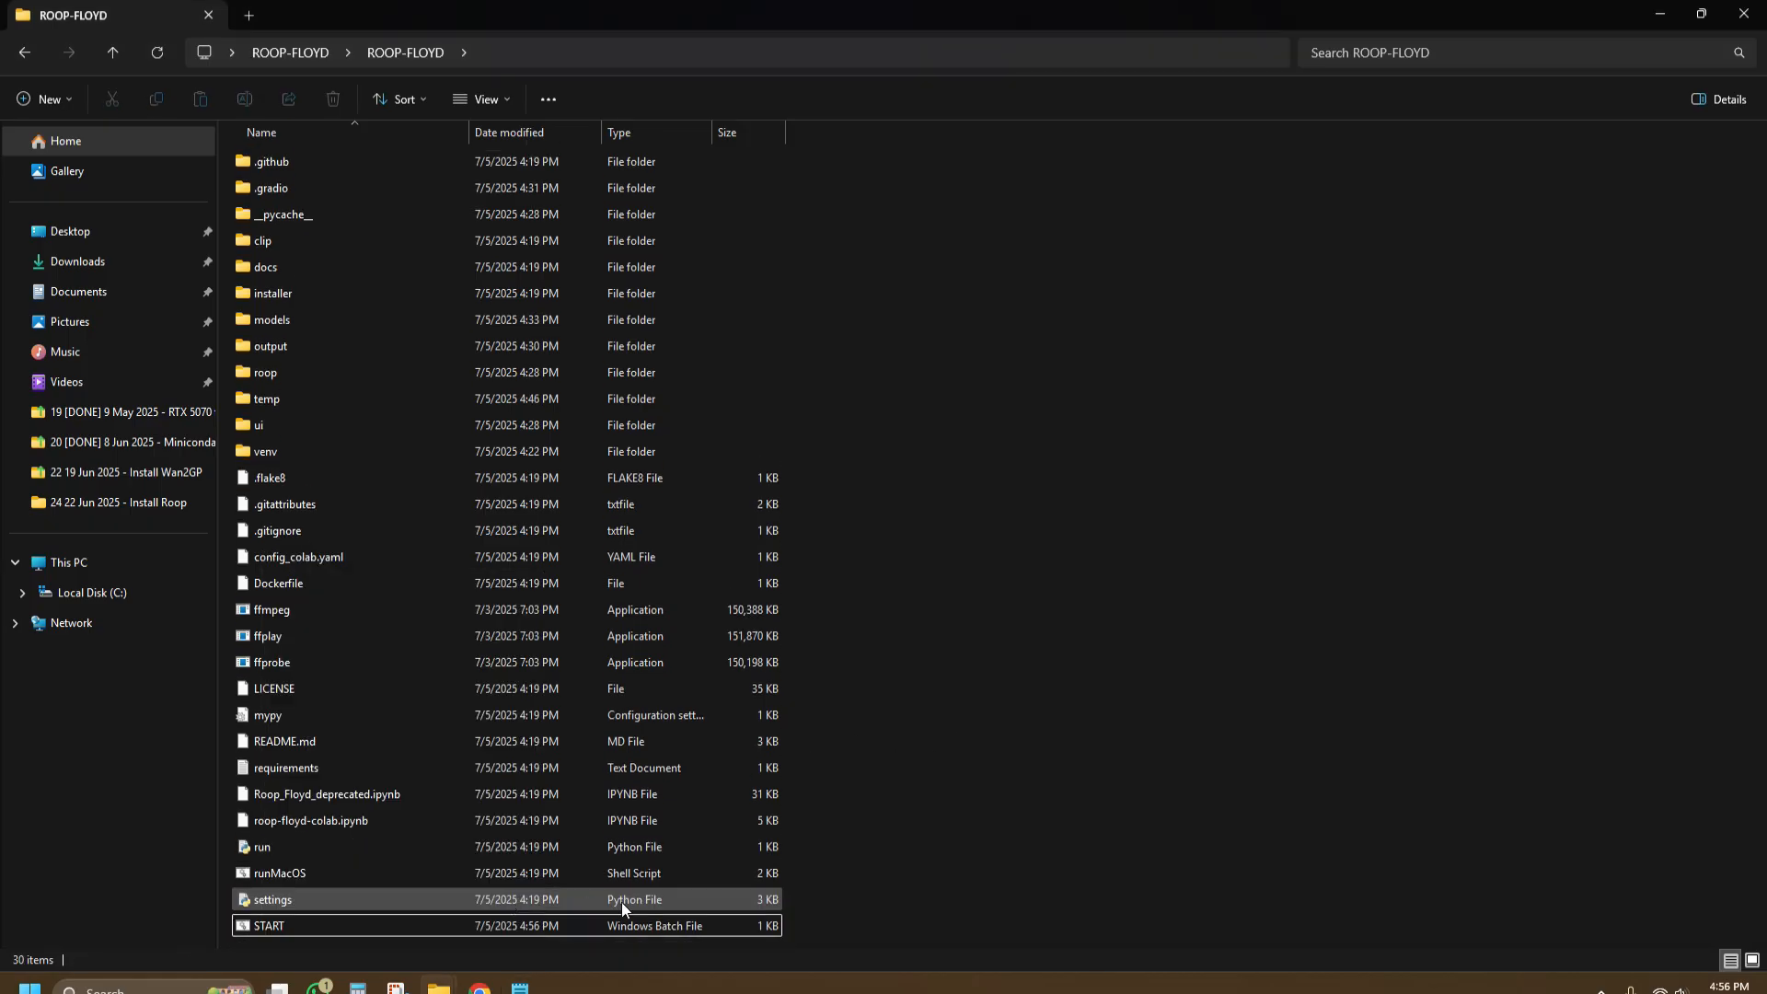
{"action": "left_click", "coordinate": [269, 926]}
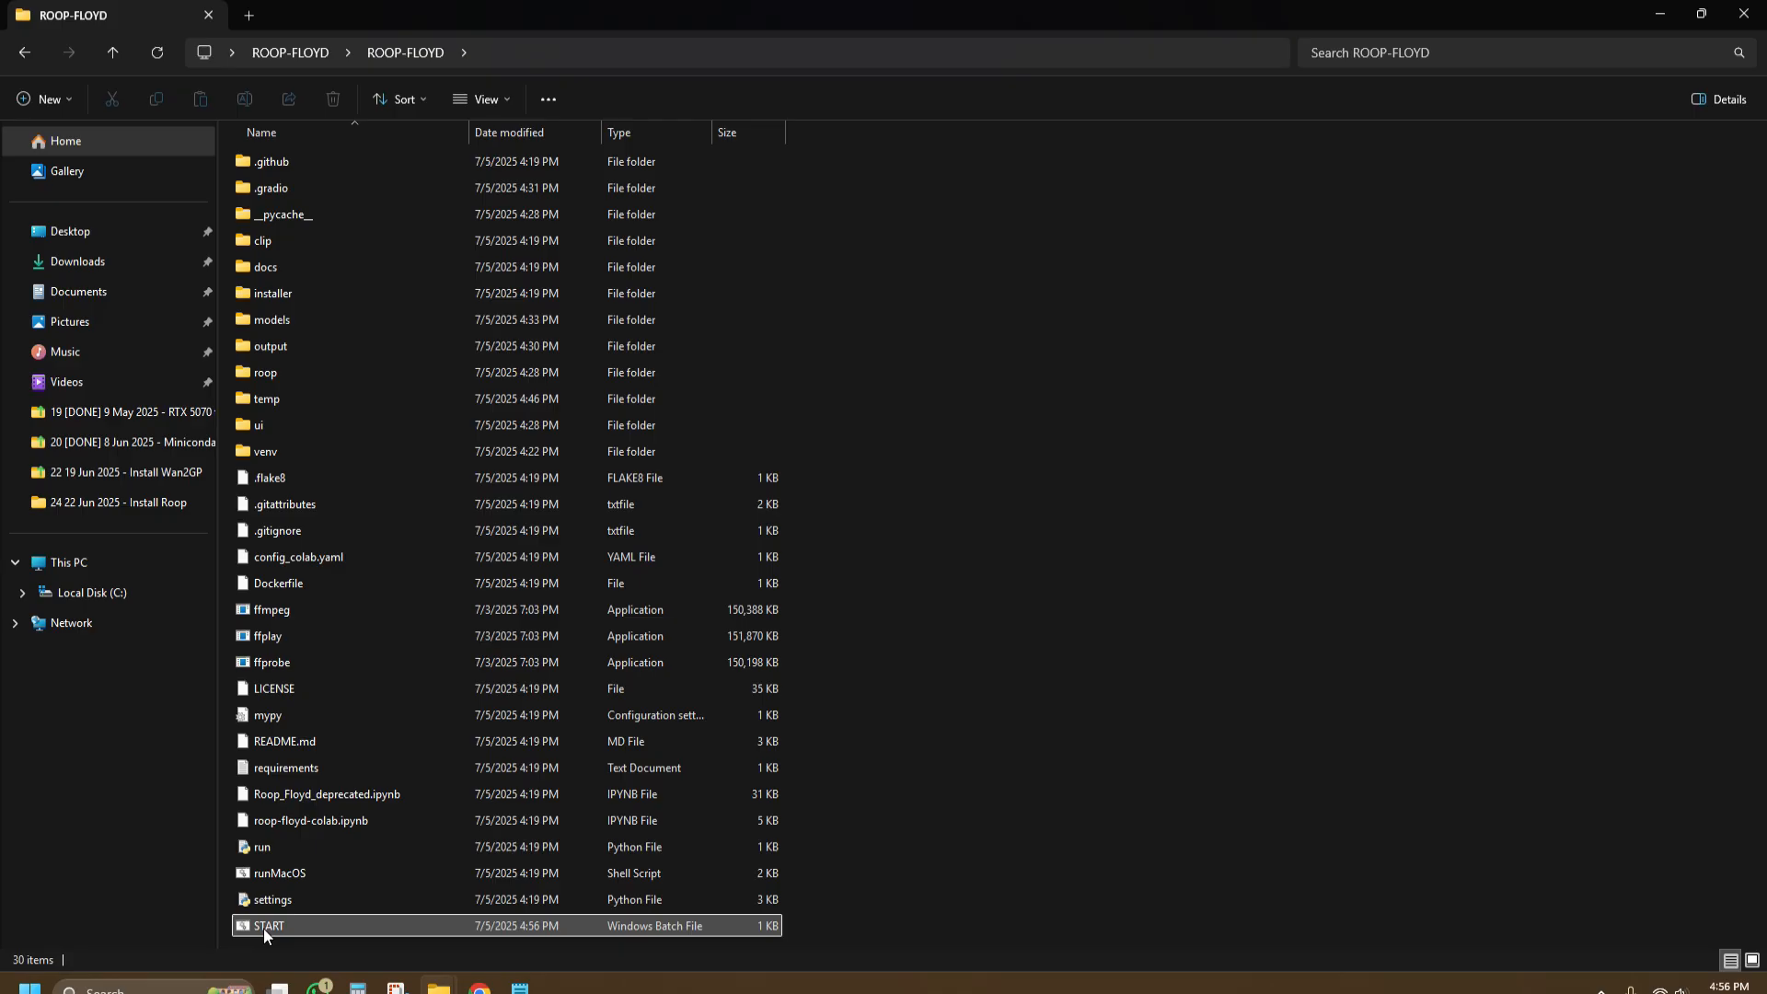
{"action": "double_click", "coordinate": [267, 926]}
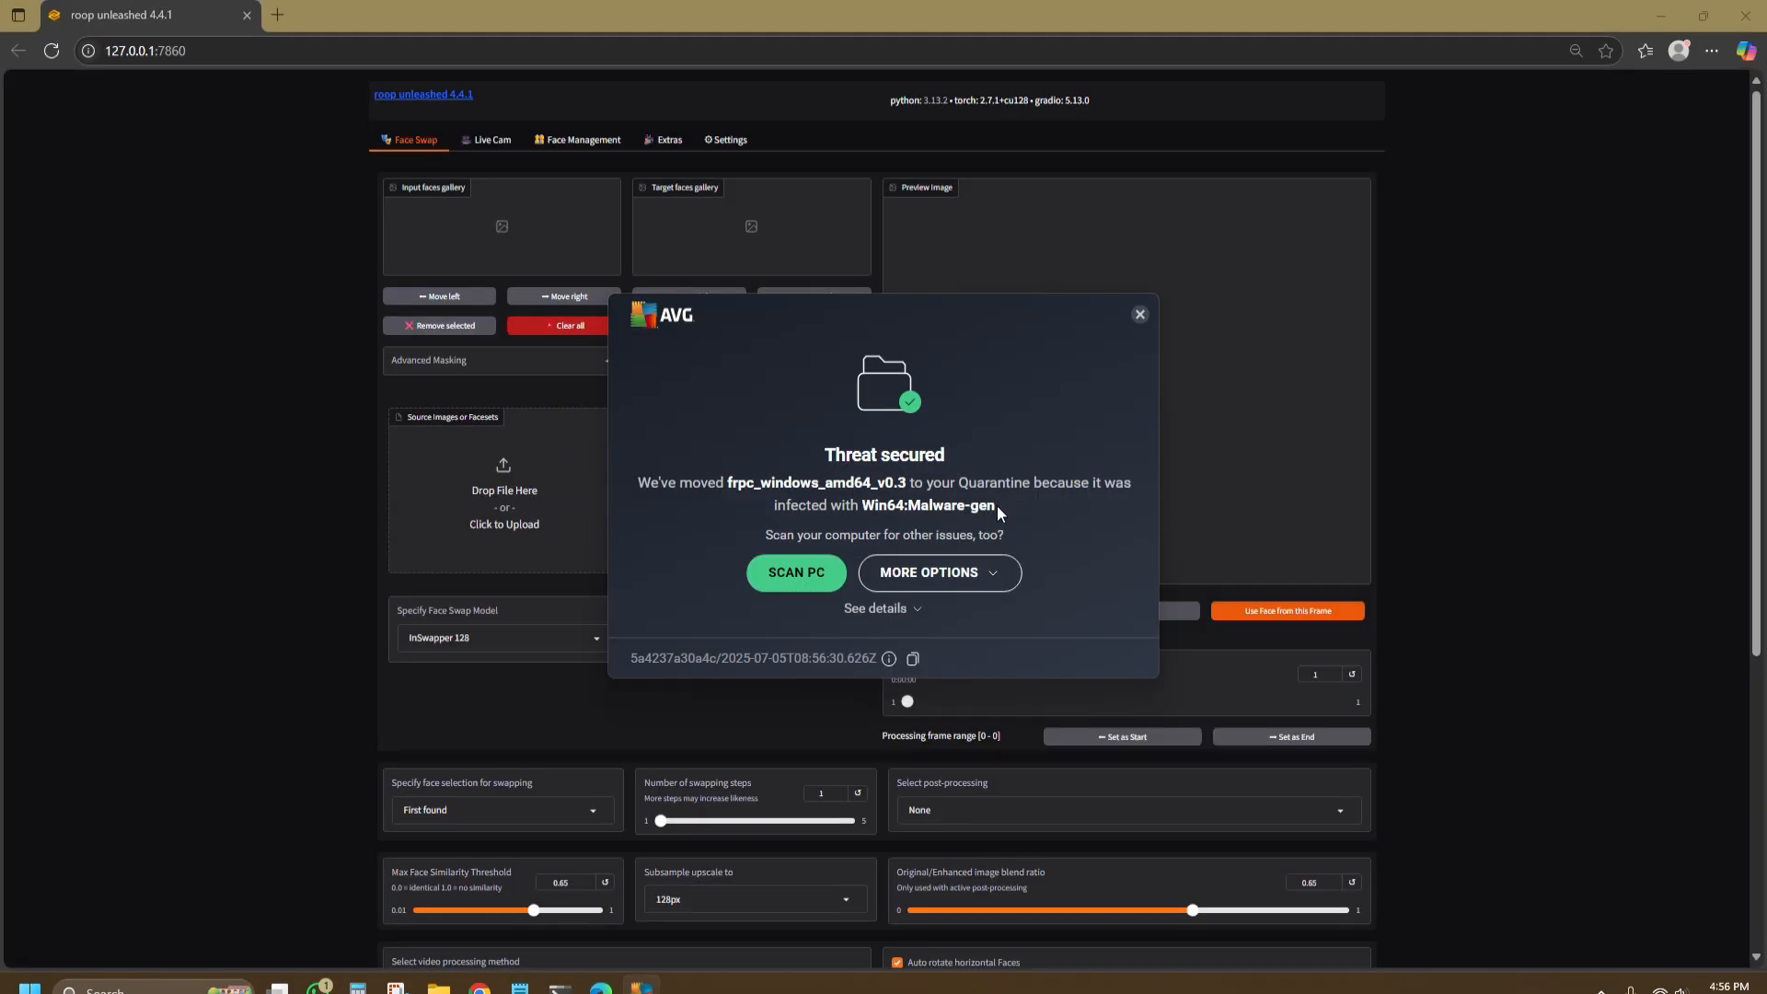
Step: Dismiss the AVG quarantine notice and start processing the test video into a face-swapped output
{"action": "left_click", "coordinate": [1138, 312]}
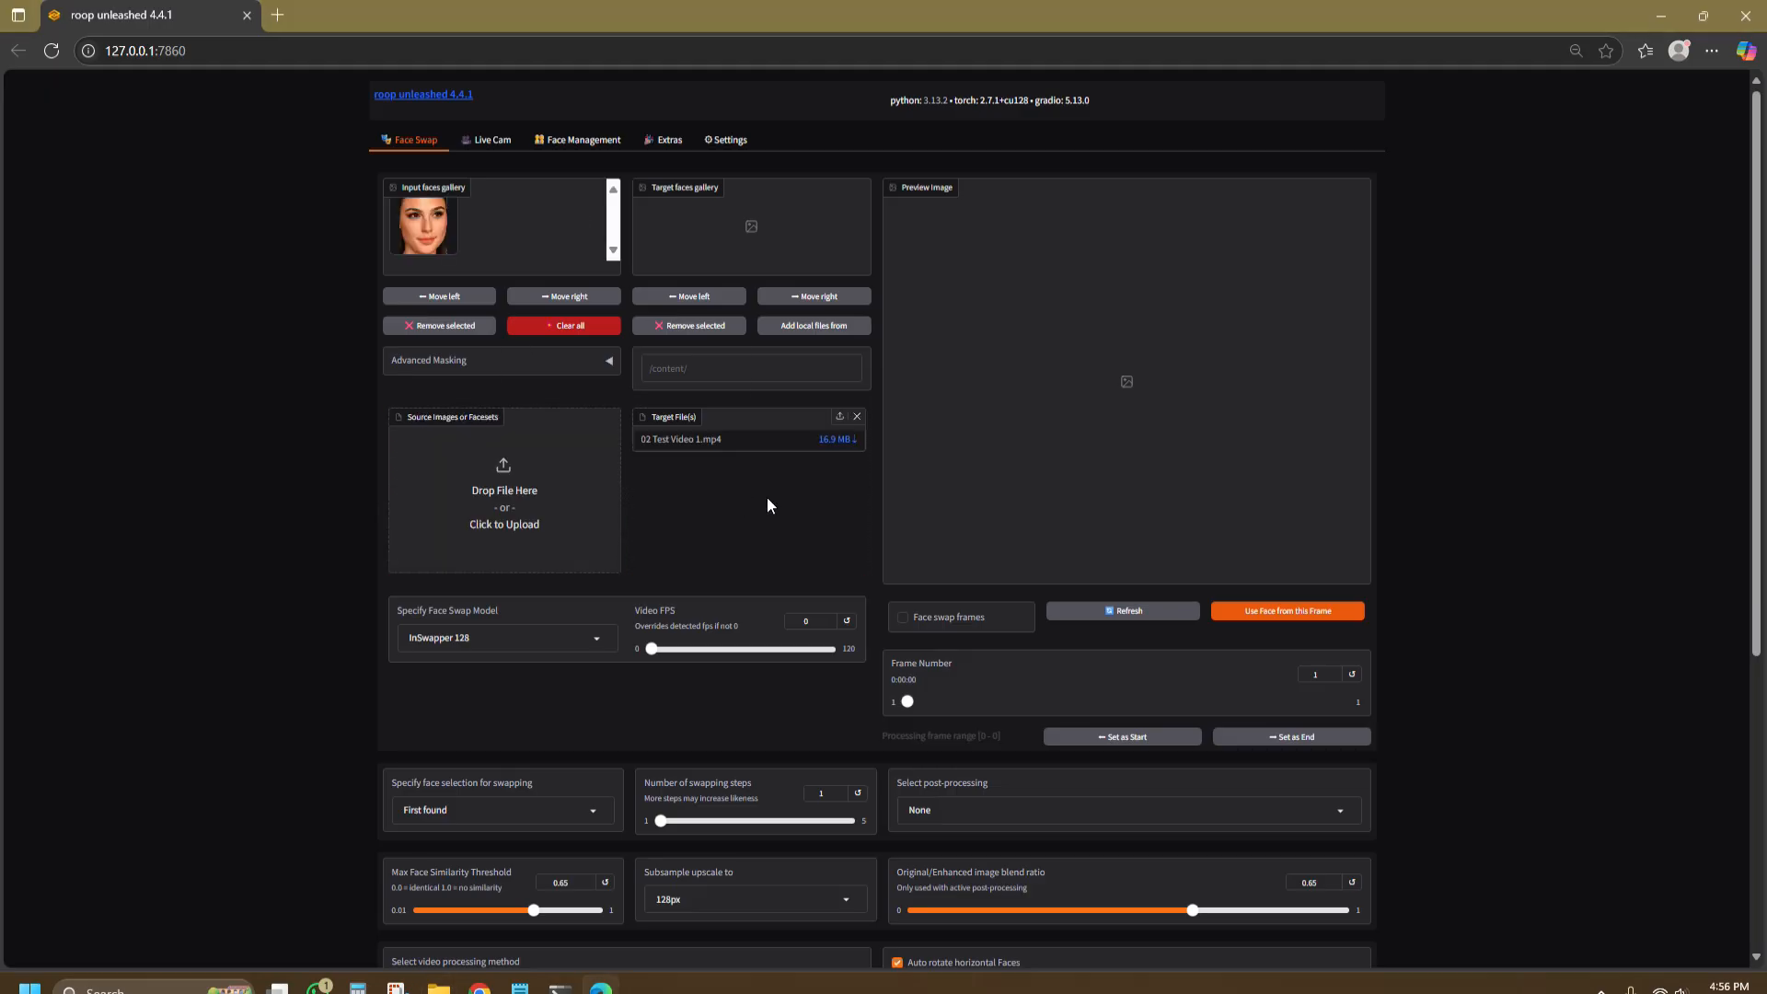
{"action": "left_click", "coordinate": [1126, 810]}
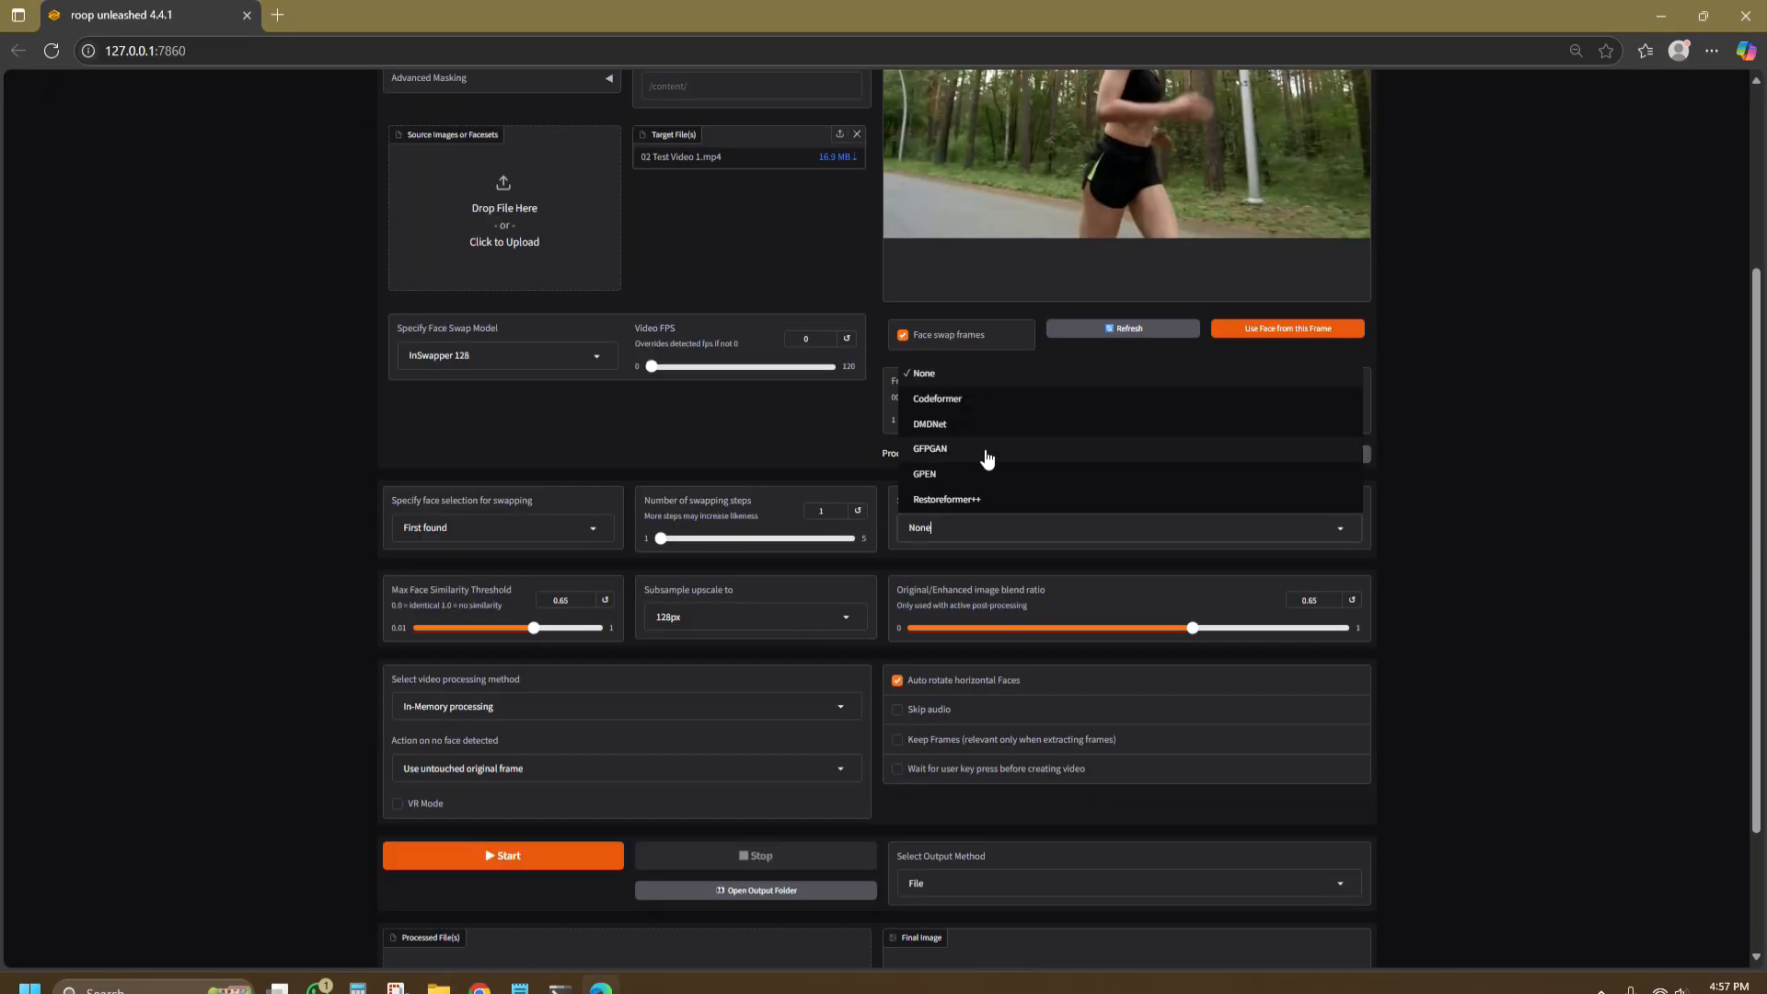
{"action": "left_click", "coordinate": [503, 856]}
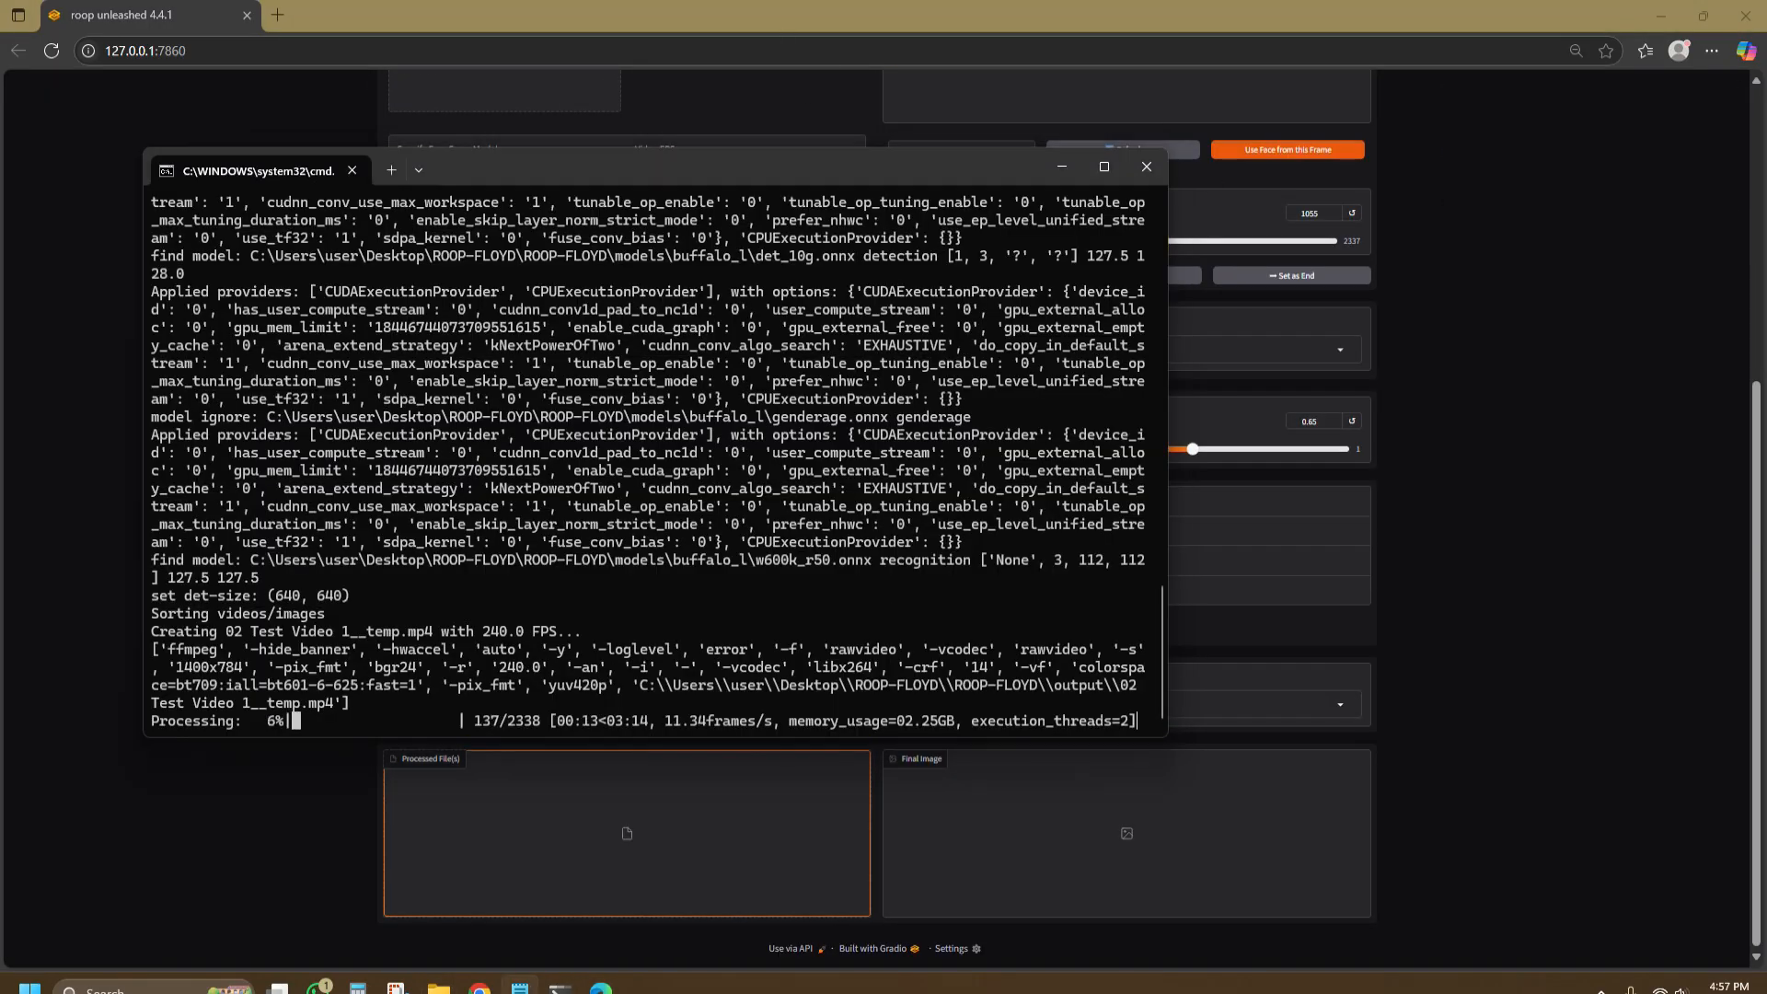